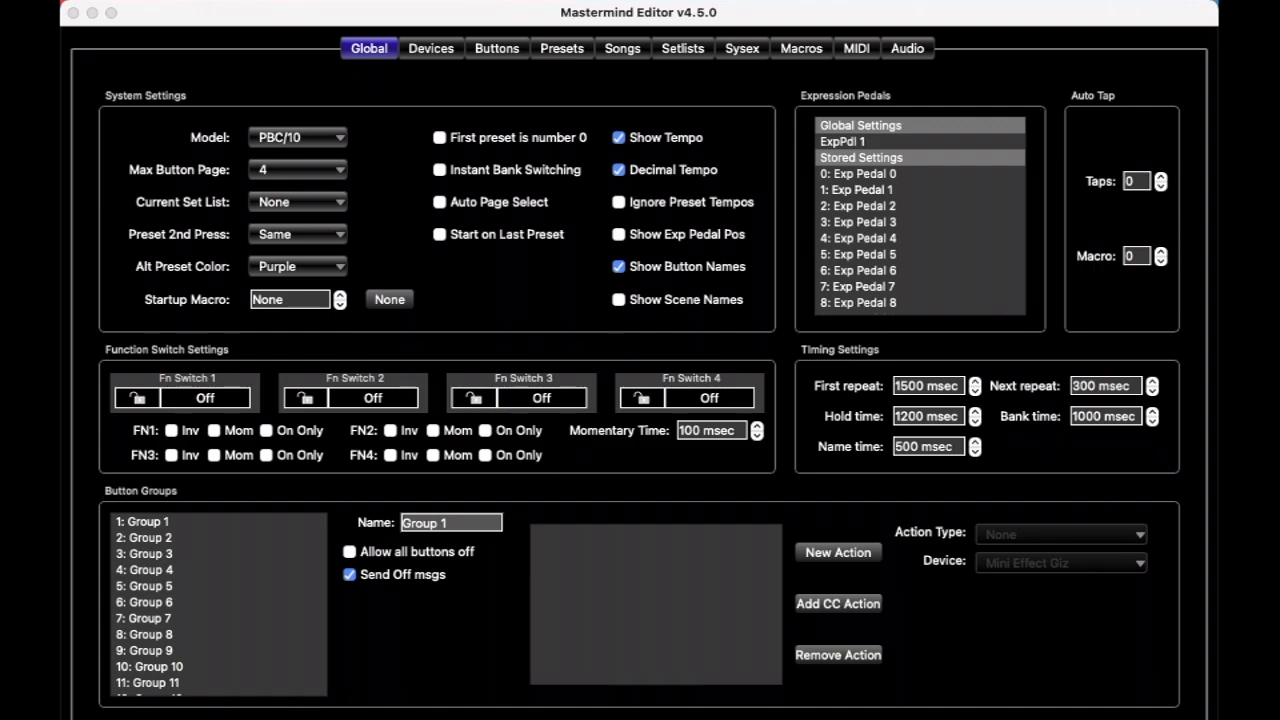
pyautogui.moveTo(816, 476)
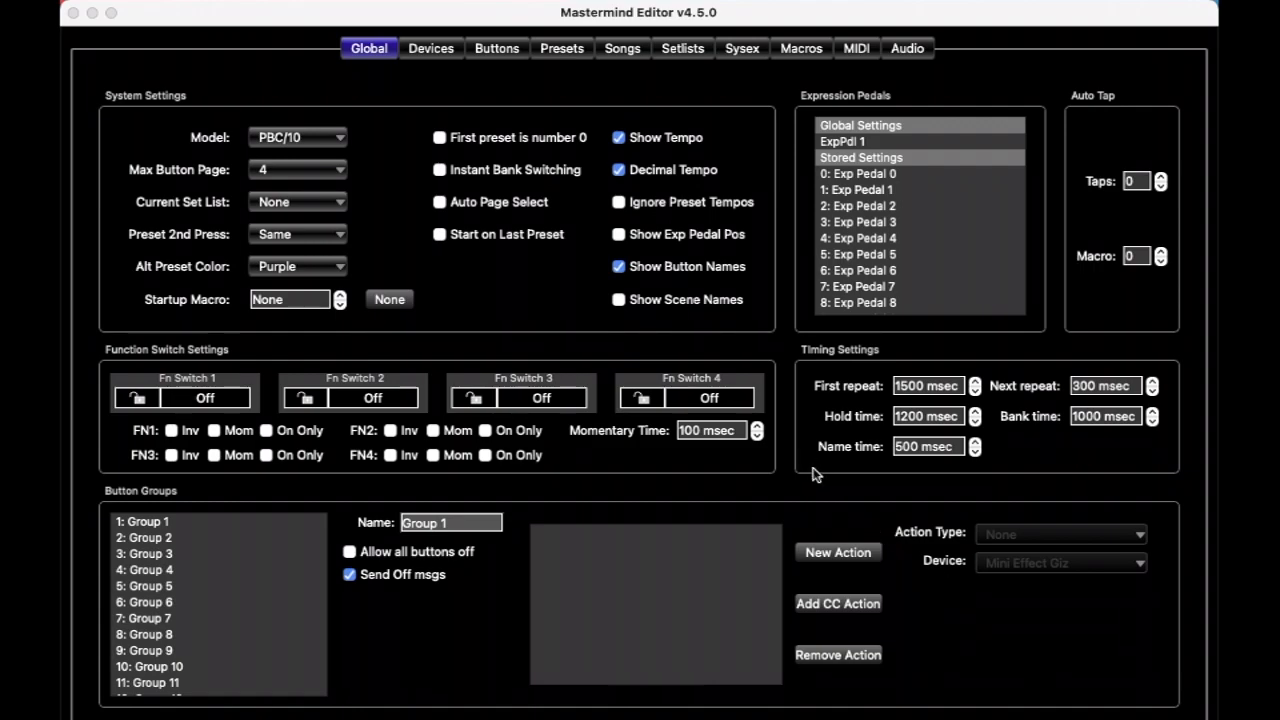
pyautogui.moveTo(796, 398)
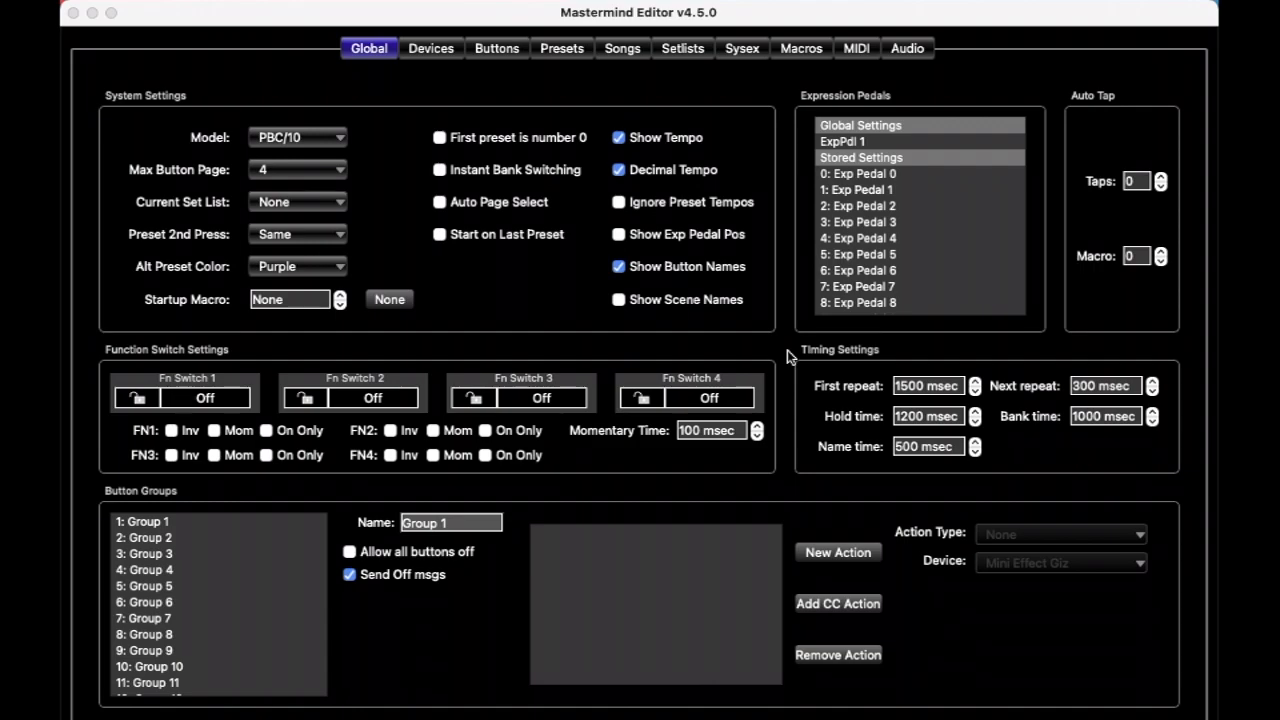
pyautogui.moveTo(540, 116)
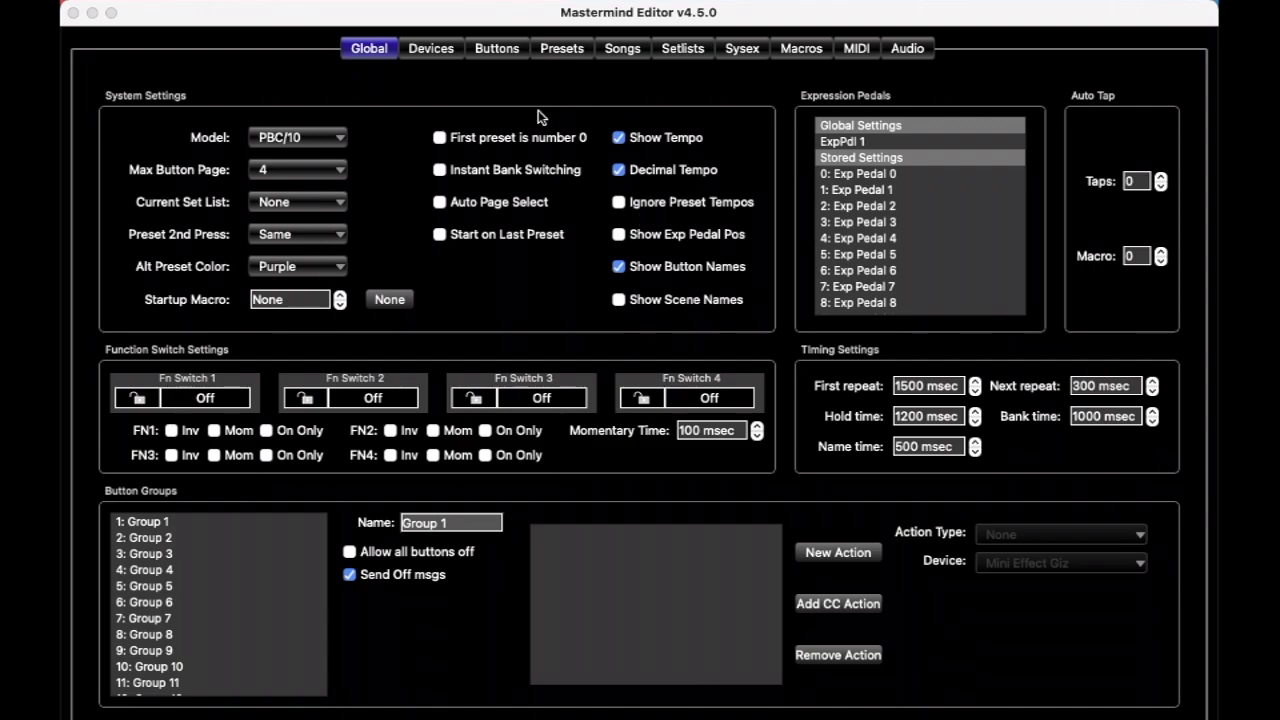
pyautogui.moveTo(542, 110)
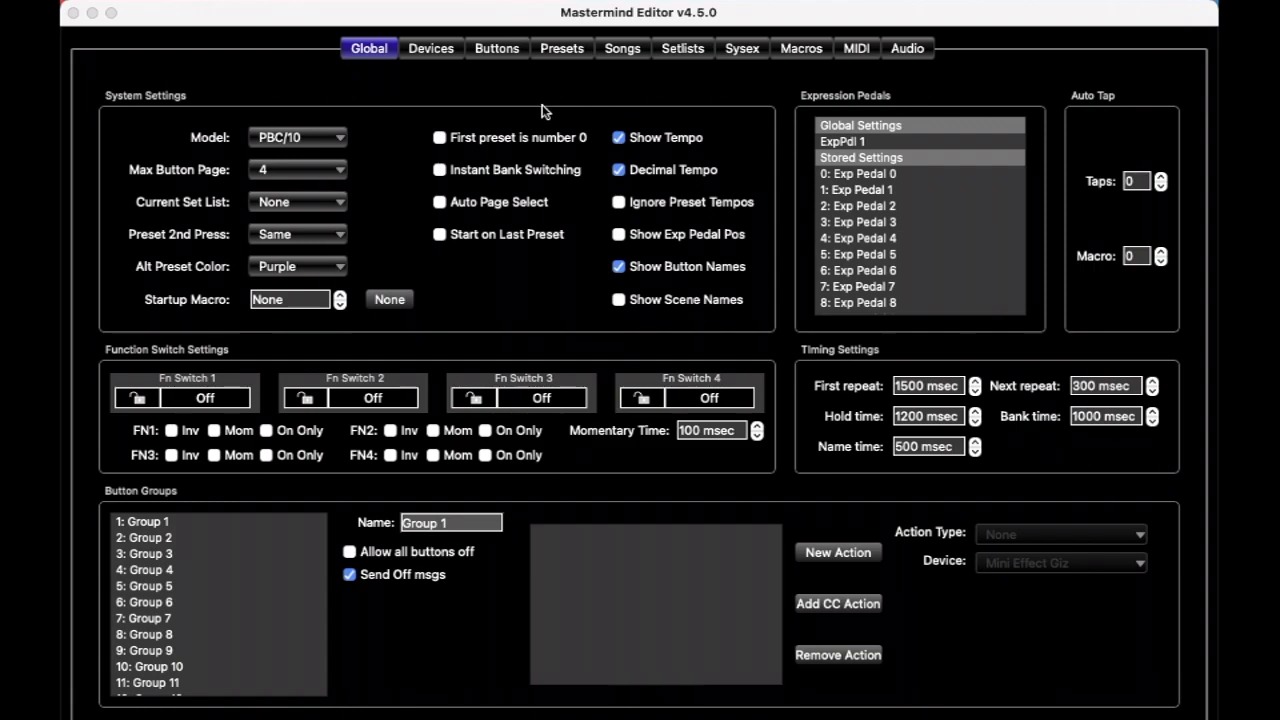
pyautogui.moveTo(330, 144)
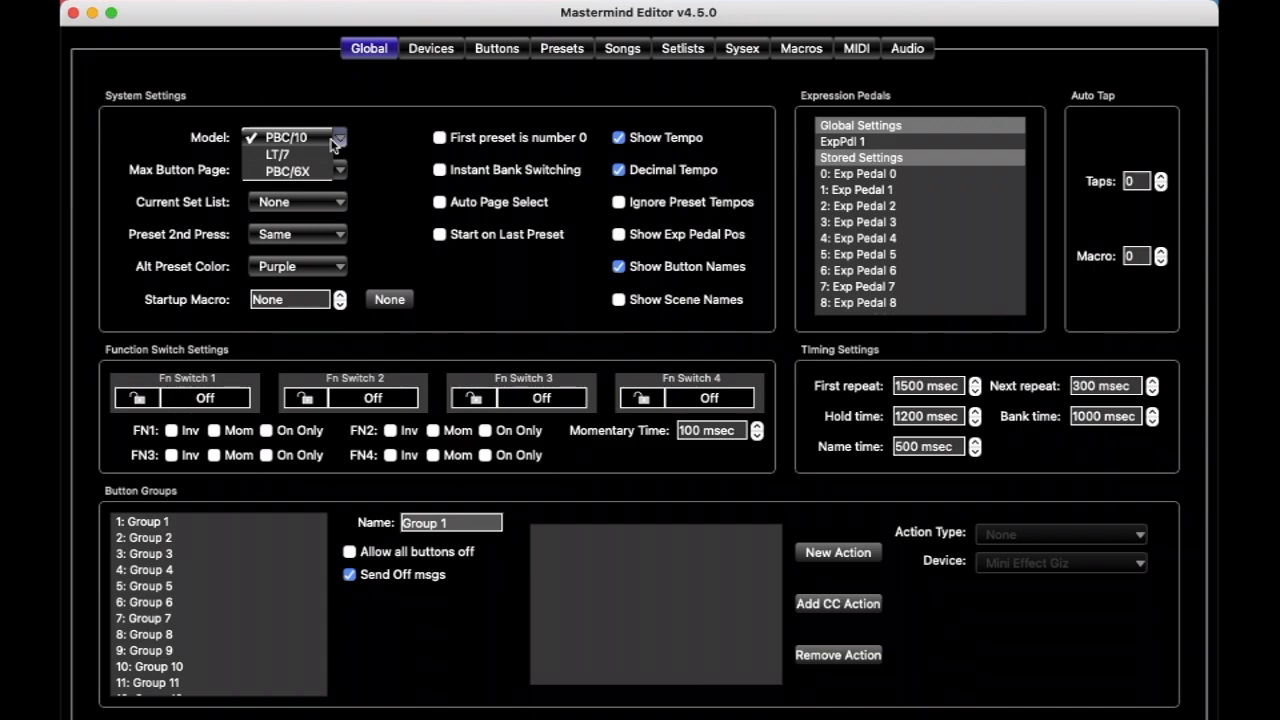
pyautogui.moveTo(324, 172)
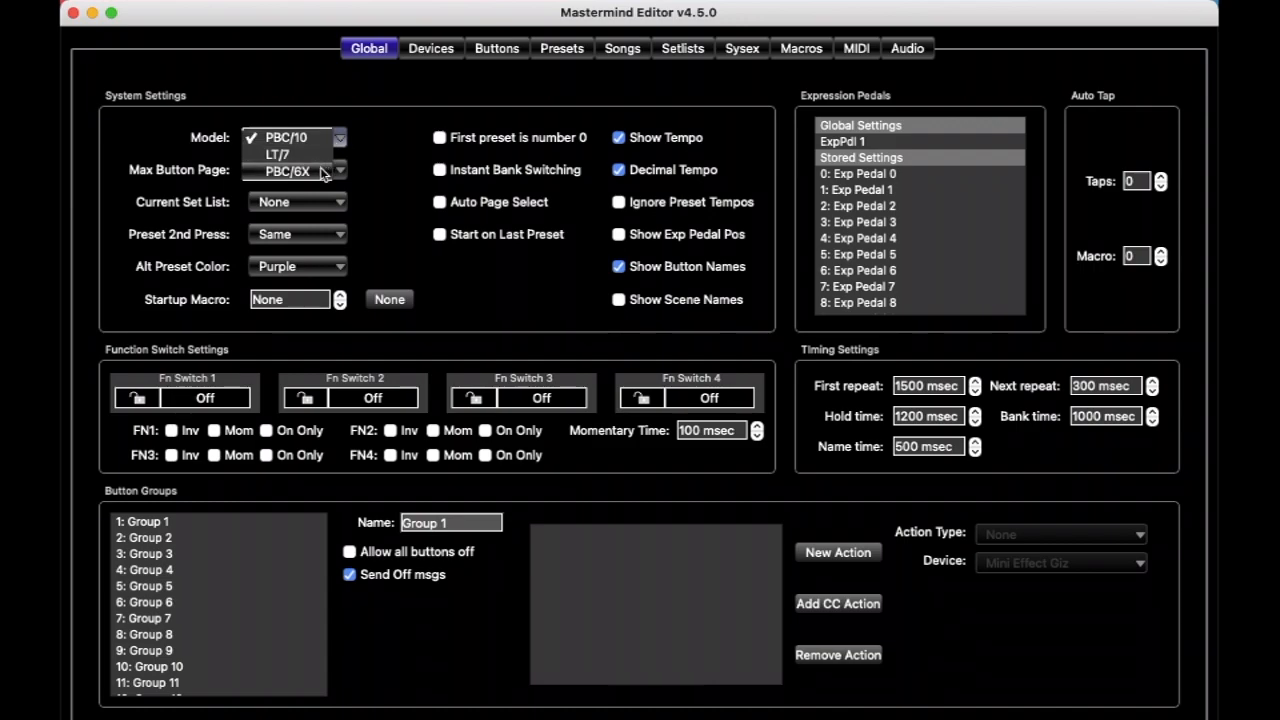
# Step: Choose PBC/6X as the model and accept reverting to factory defaults
pyautogui.click(288, 172)
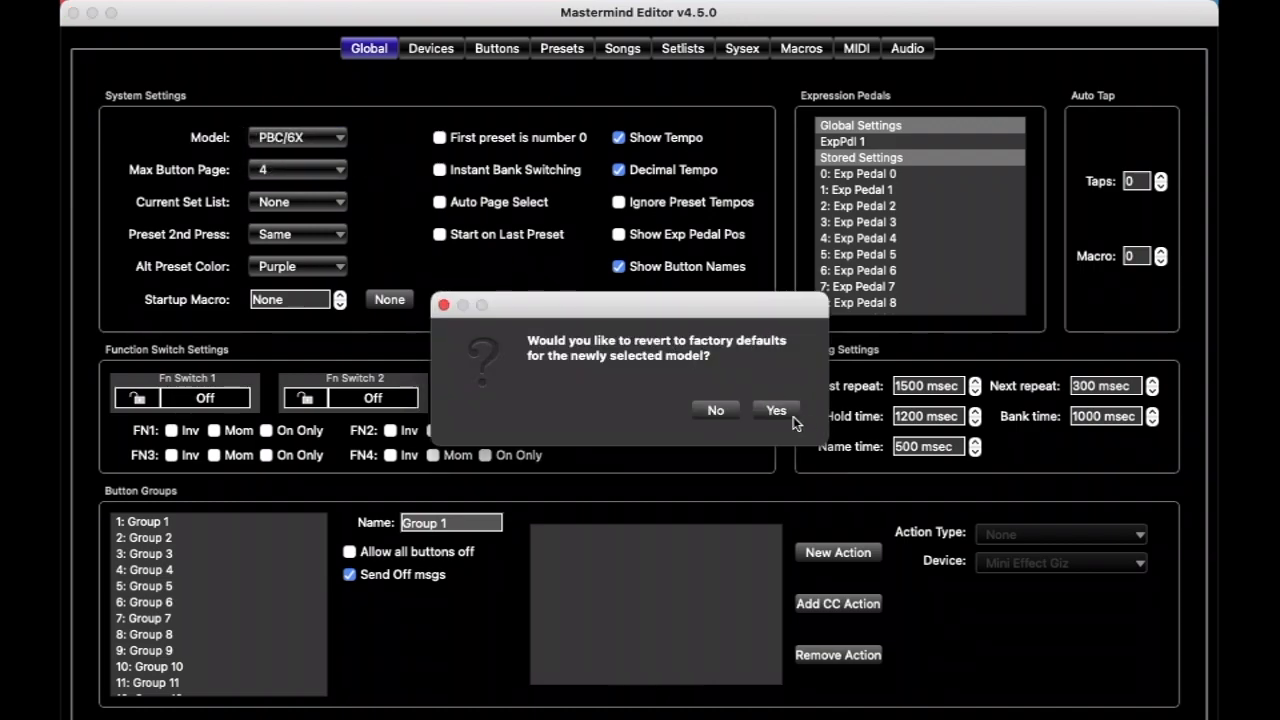
pyautogui.click(776, 410)
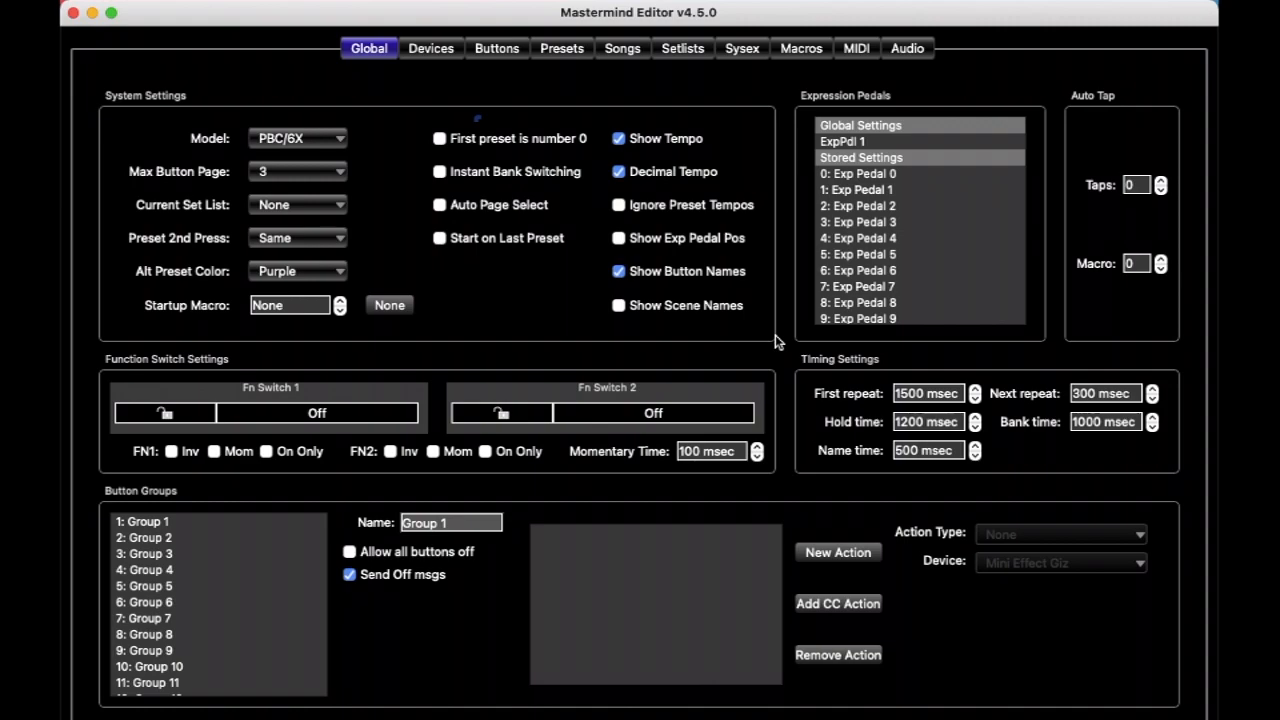
pyautogui.moveTo(394, 150)
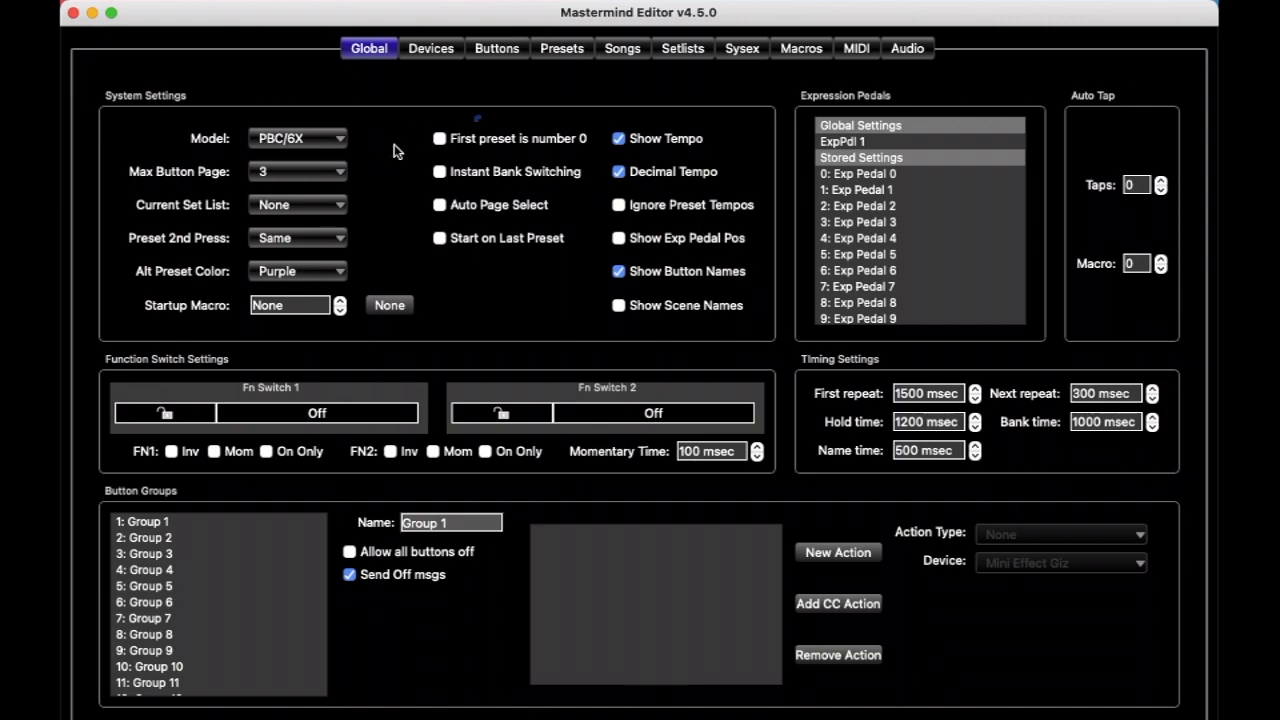
pyautogui.moveTo(372, 148)
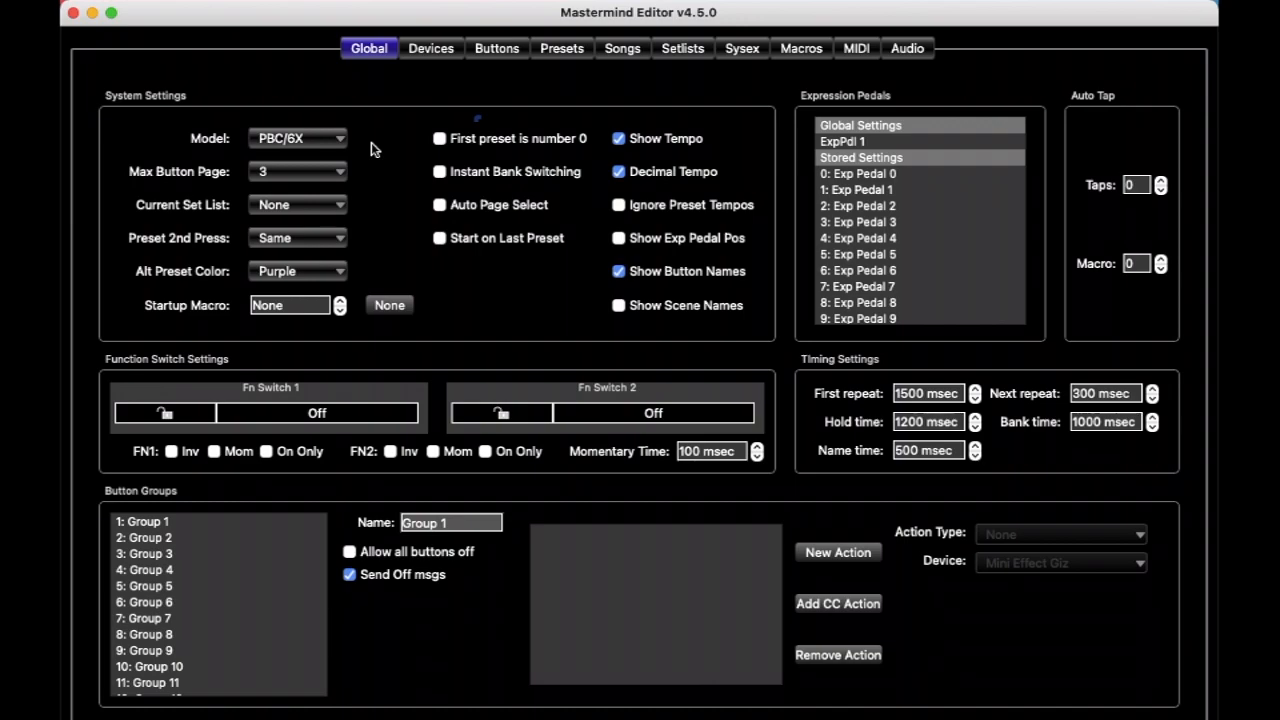
pyautogui.moveTo(362, 144)
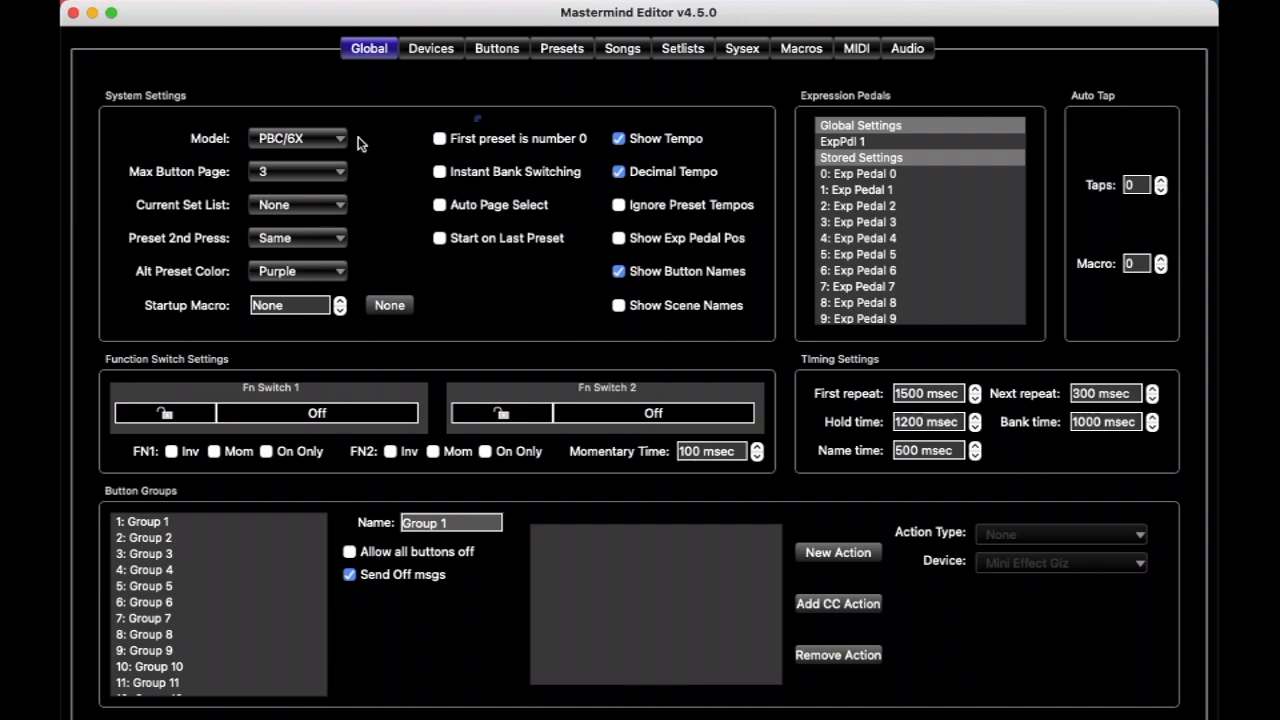
pyautogui.moveTo(360, 150)
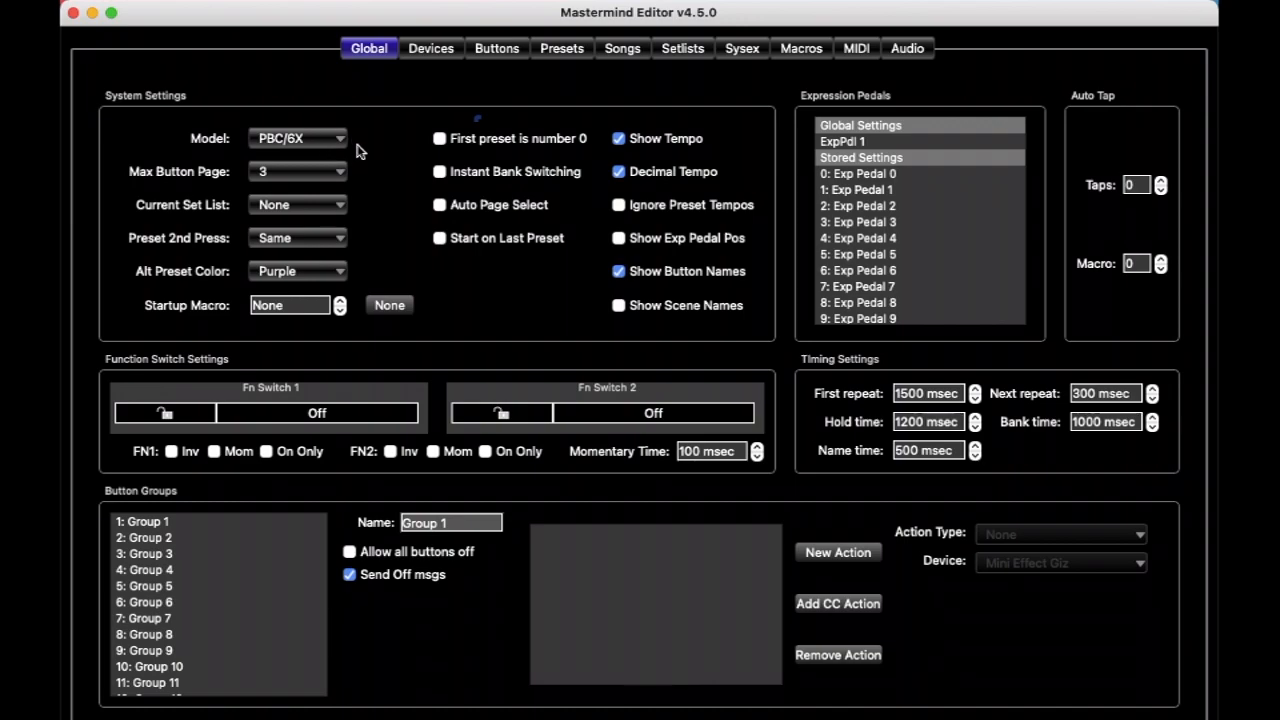
pyautogui.moveTo(440, 56)
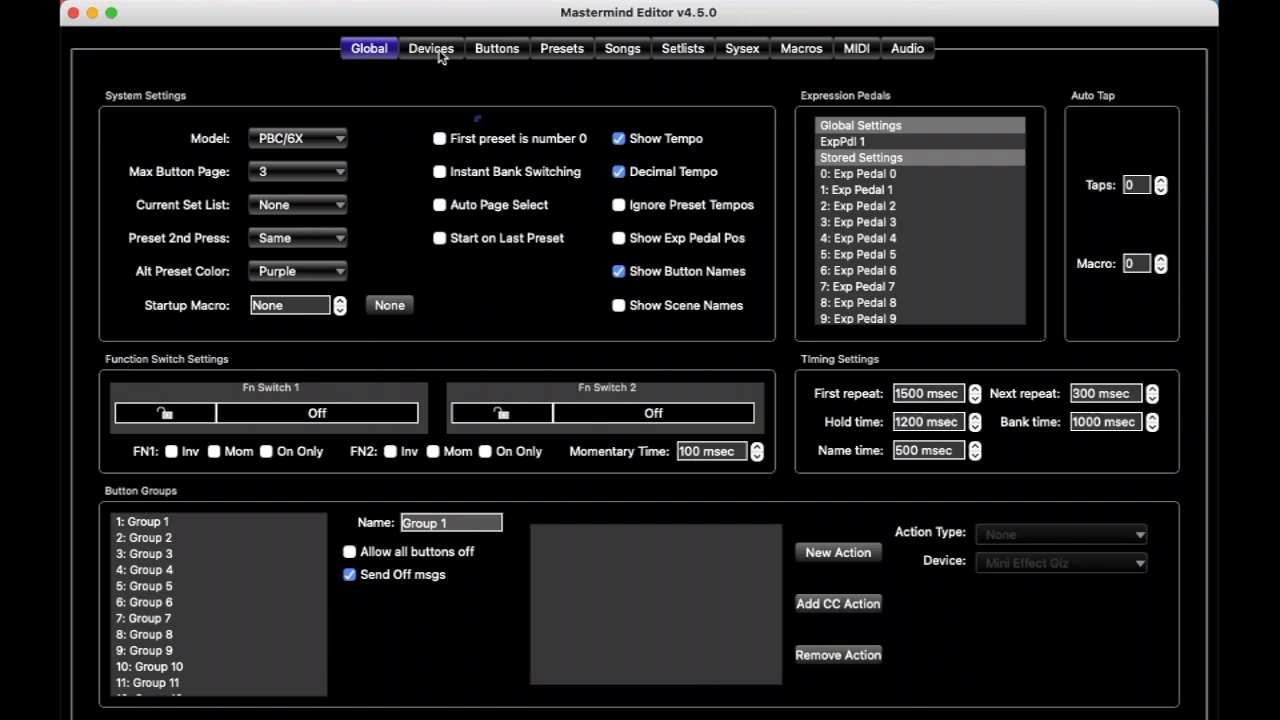
# Step: Go to the Devices settings and select Device 1 (Mini Effect Gizmo)
pyautogui.click(432, 48)
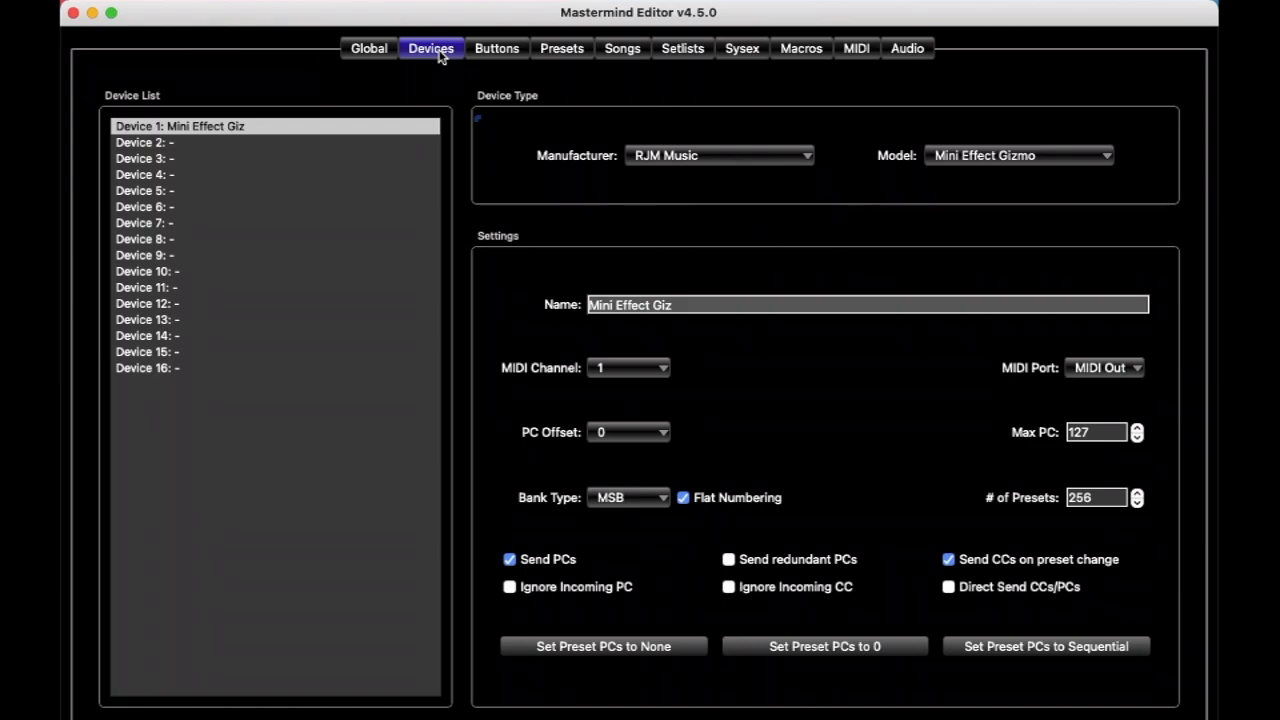
pyautogui.moveTo(436, 72)
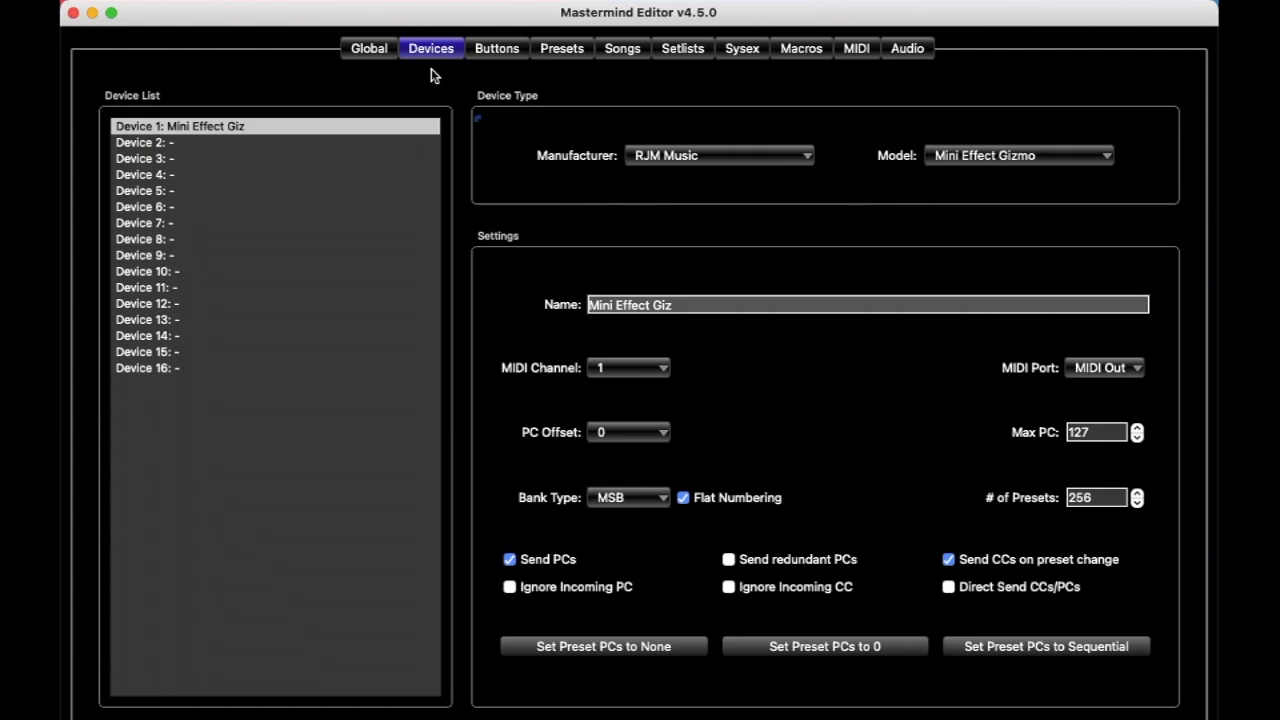
pyautogui.click(180, 126)
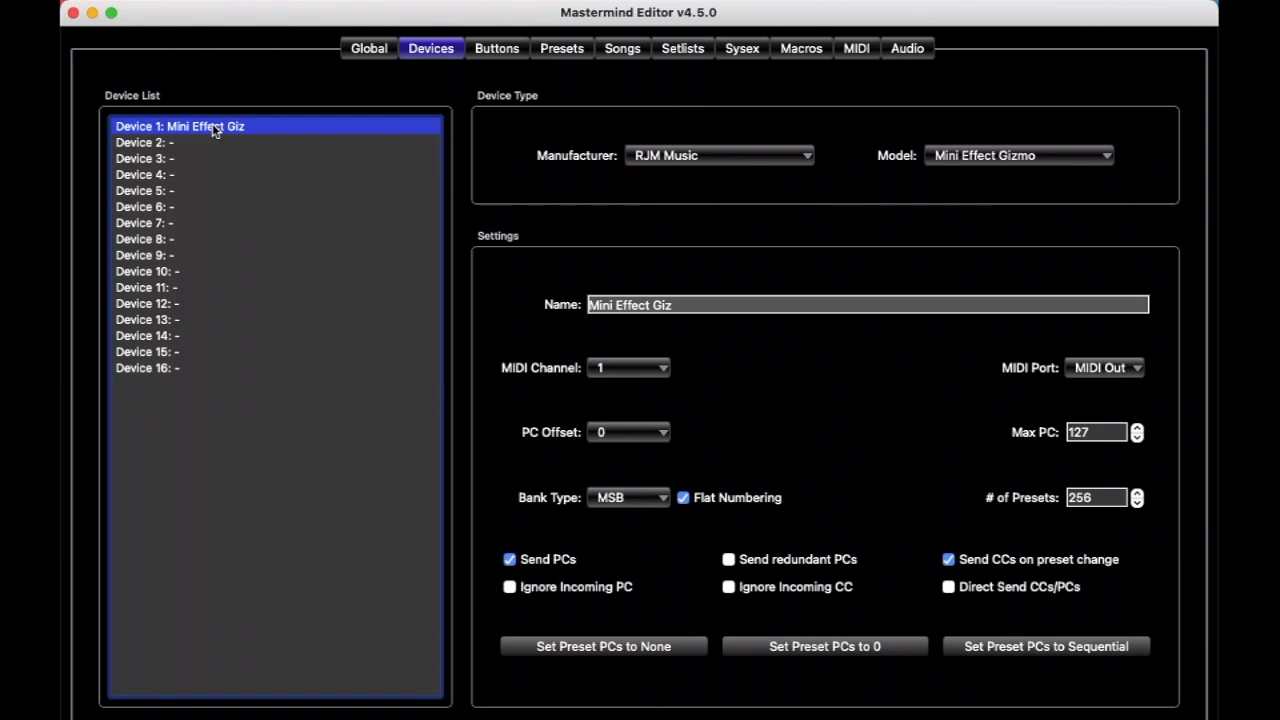
pyautogui.moveTo(784, 198)
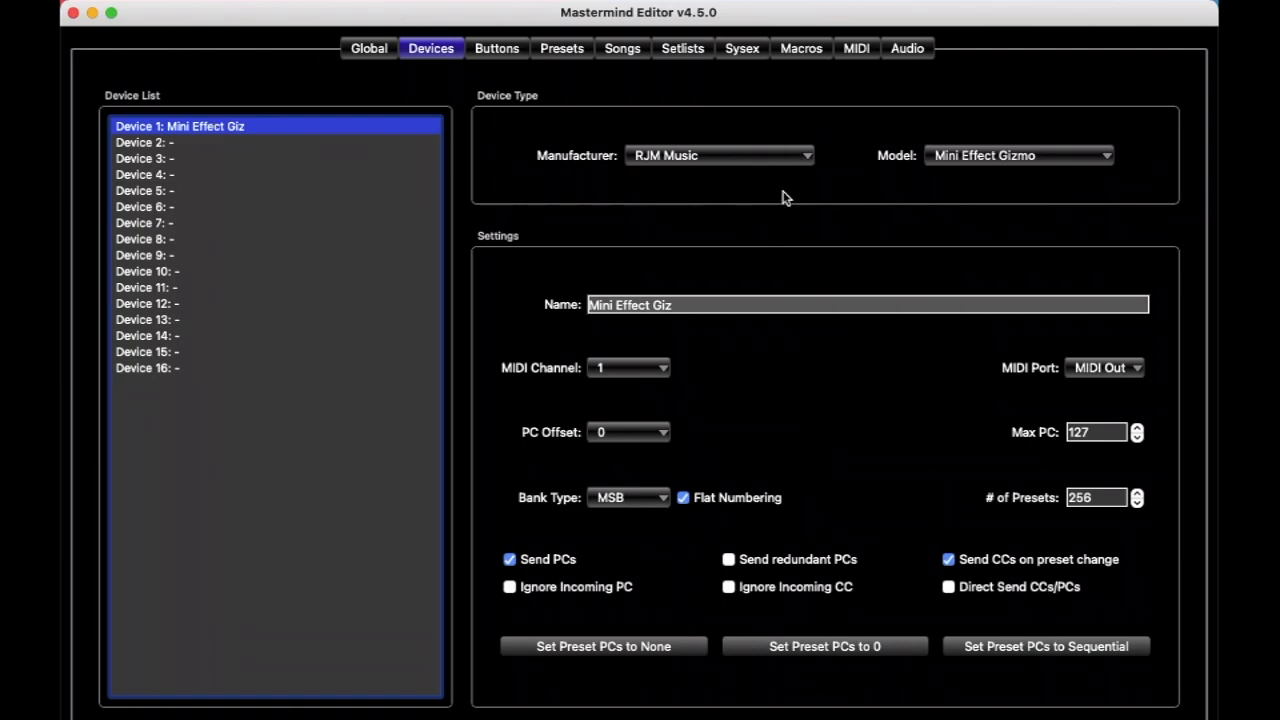
pyautogui.moveTo(732, 198)
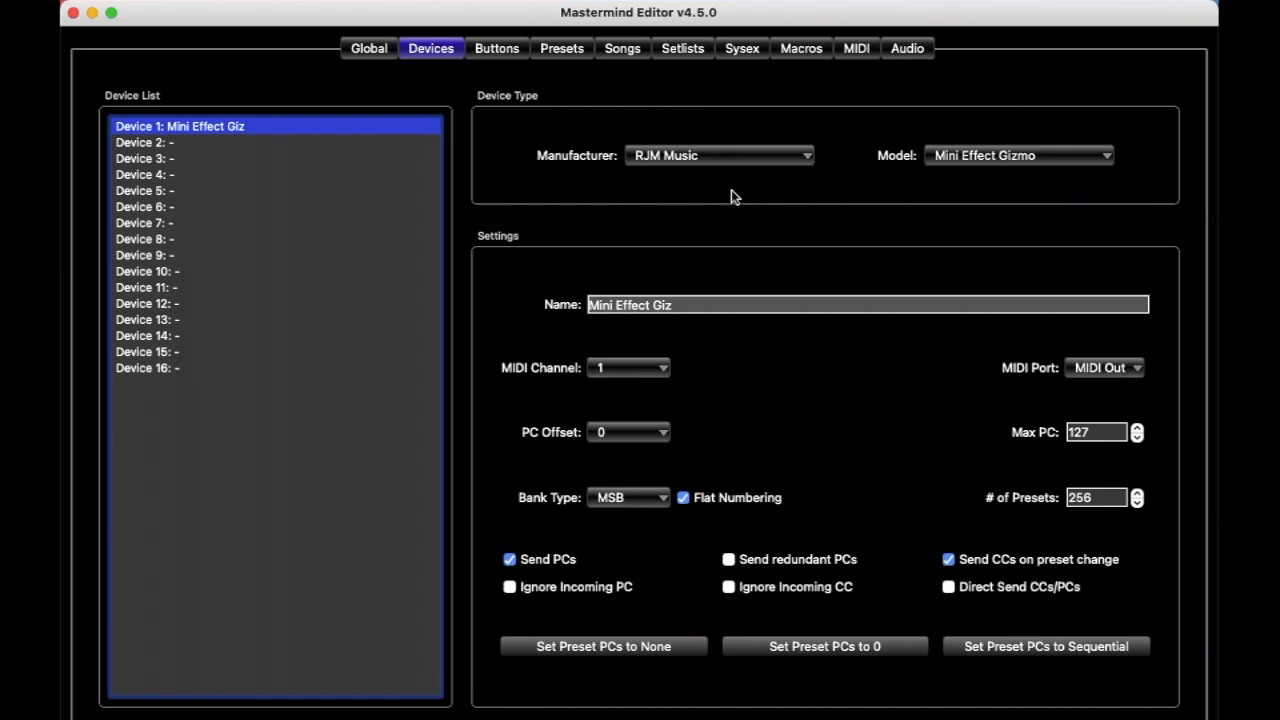
# Step: Set Device 1's manufacturer to Strymon so it becomes a Timeline
pyautogui.click(718, 156)
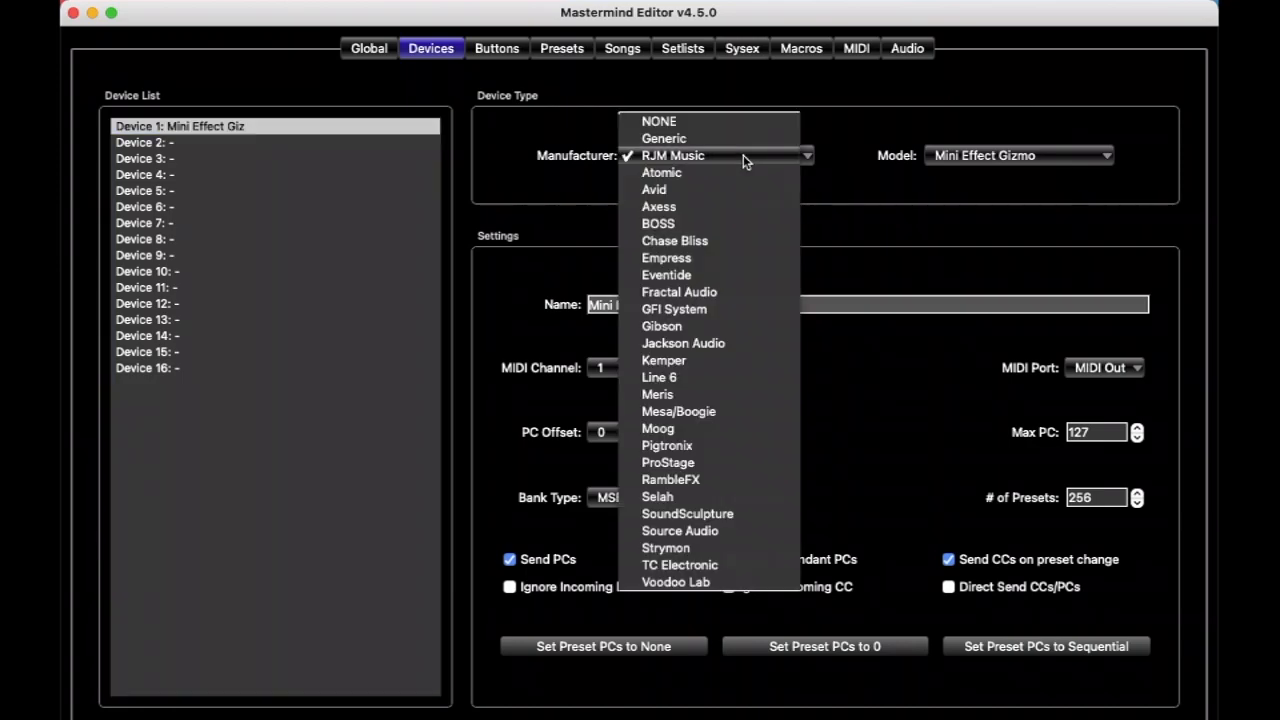
pyautogui.moveTo(752, 548)
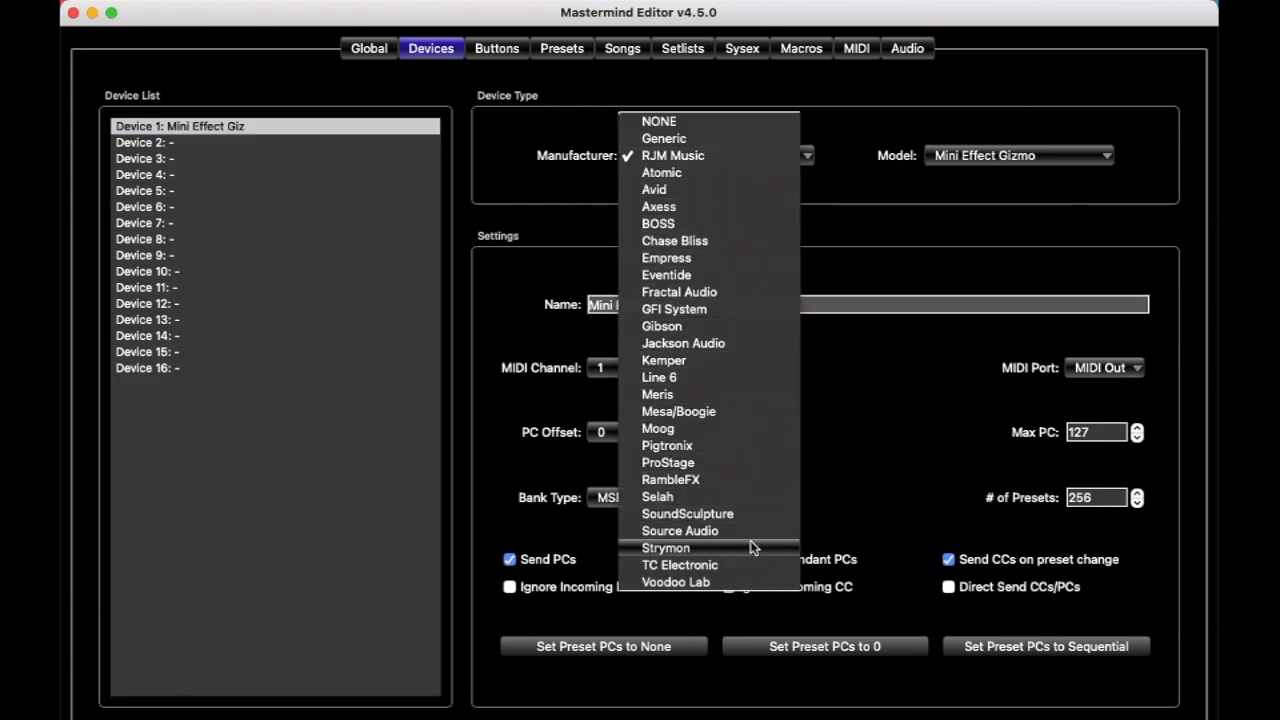
pyautogui.click(666, 548)
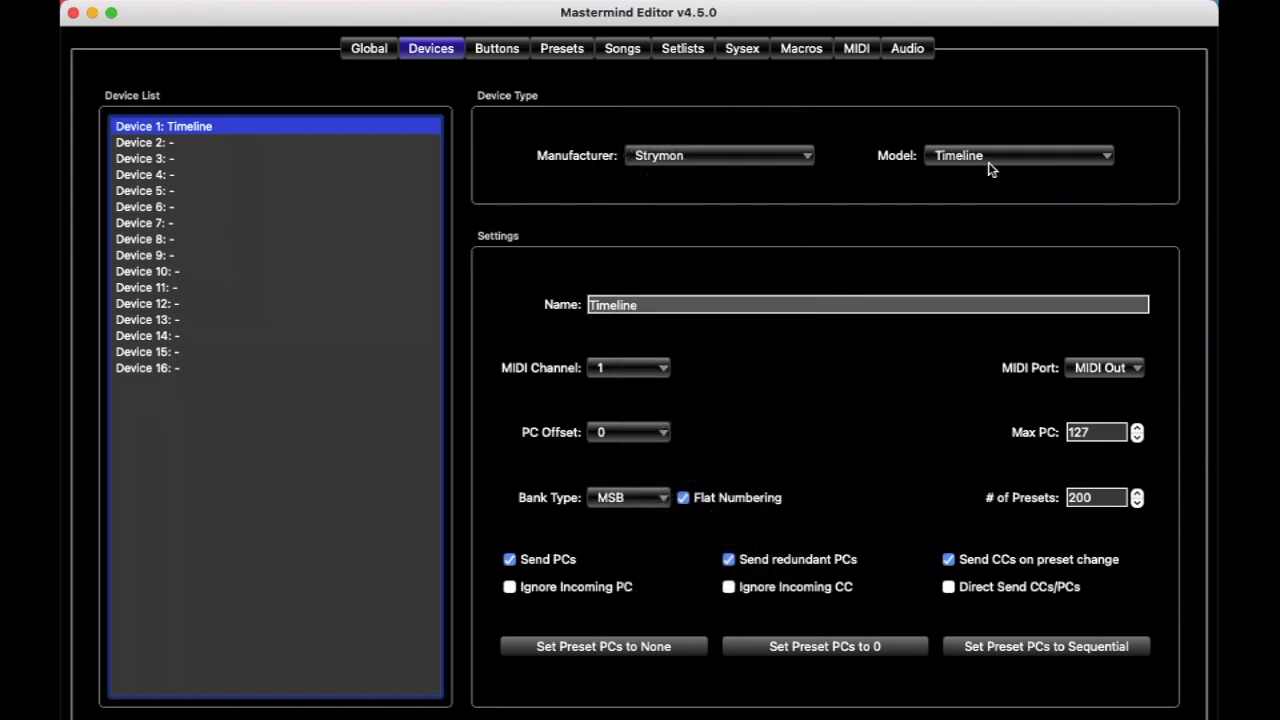
pyautogui.moveTo(790, 168)
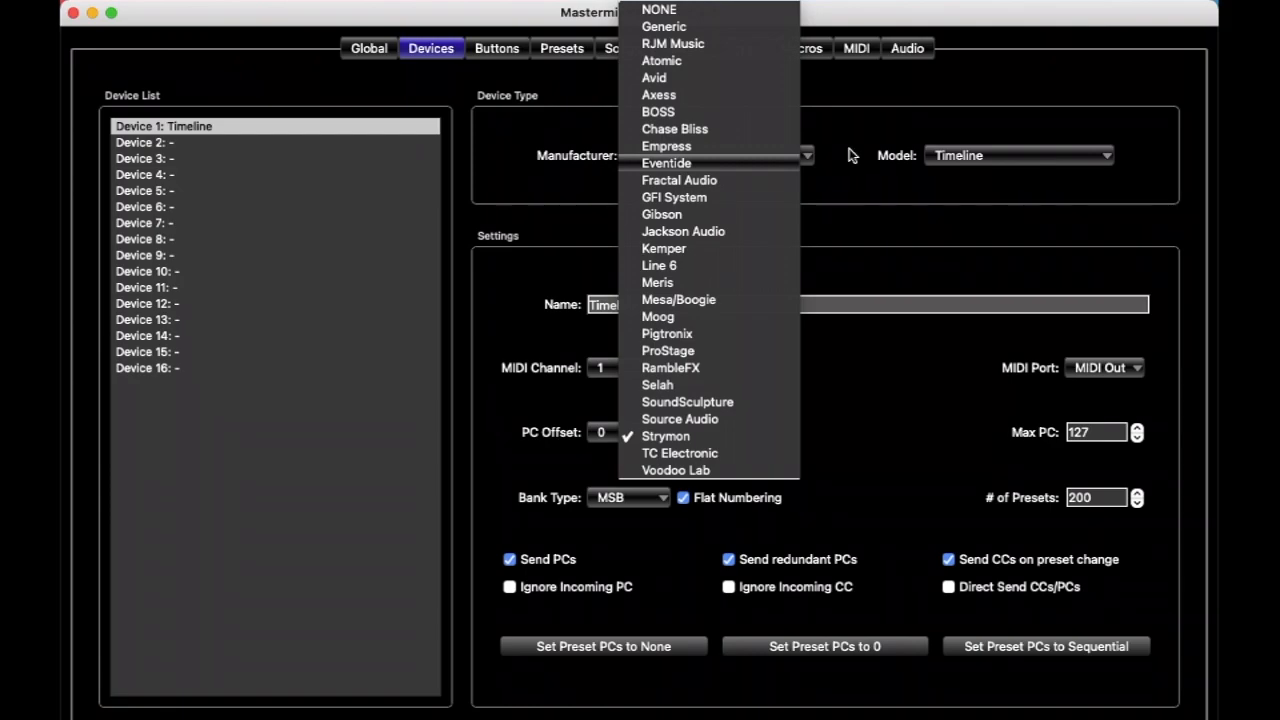
pyautogui.click(664, 436)
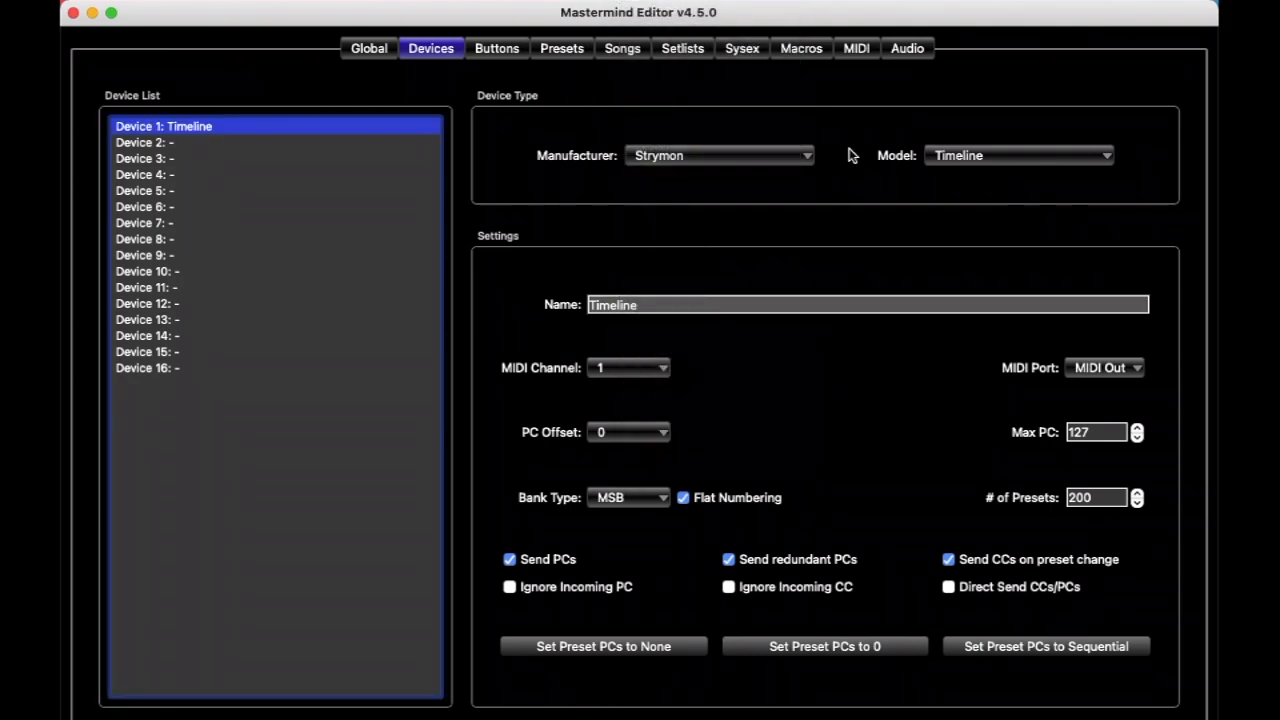
pyautogui.moveTo(756, 298)
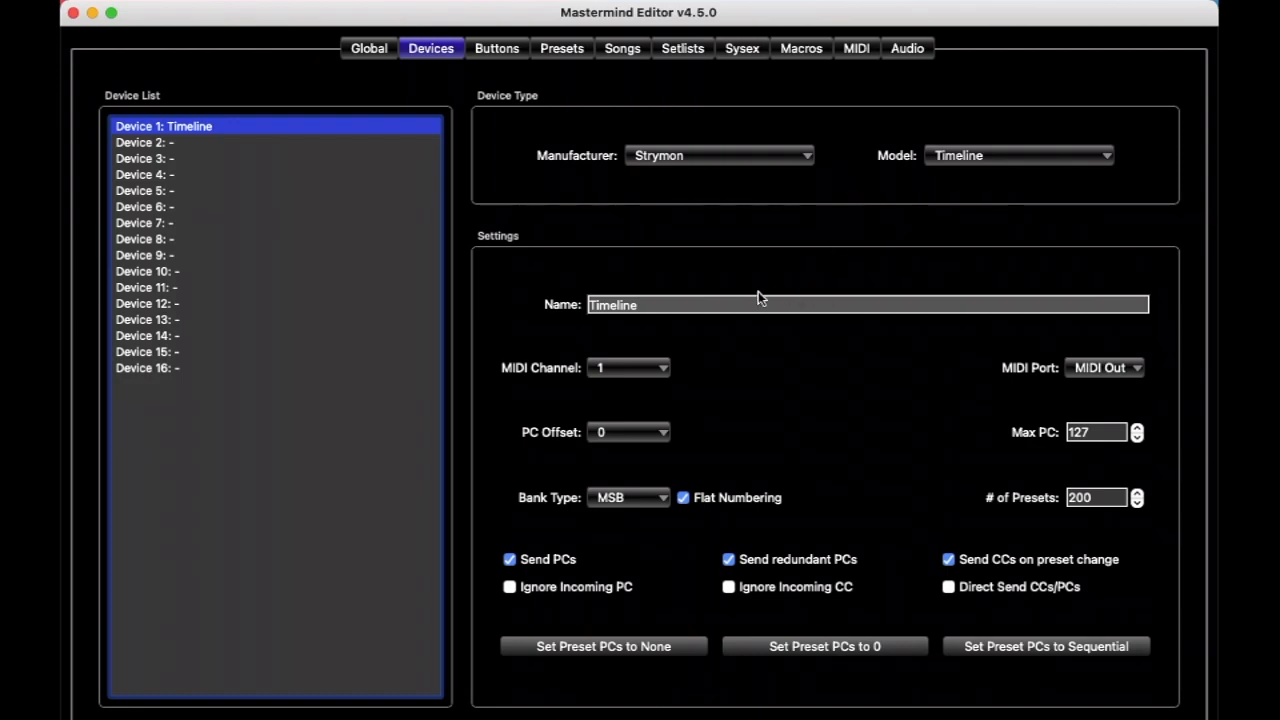
pyautogui.moveTo(790, 438)
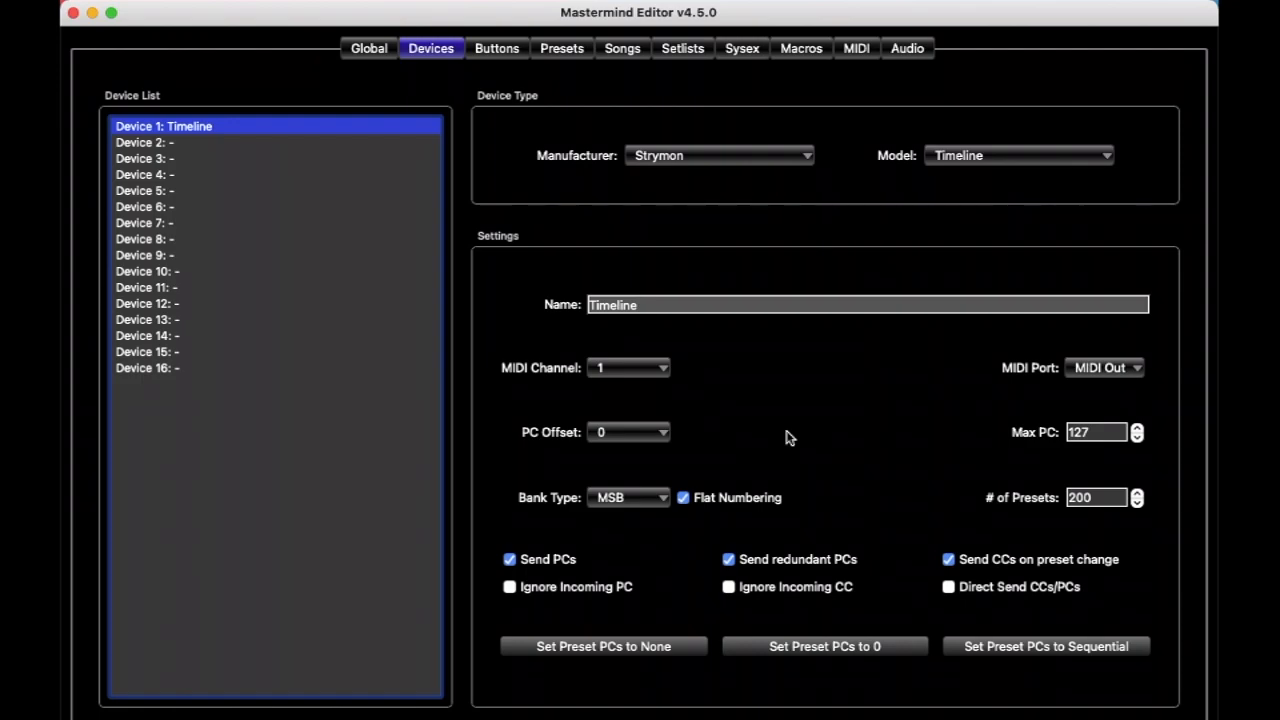
pyautogui.moveTo(620, 360)
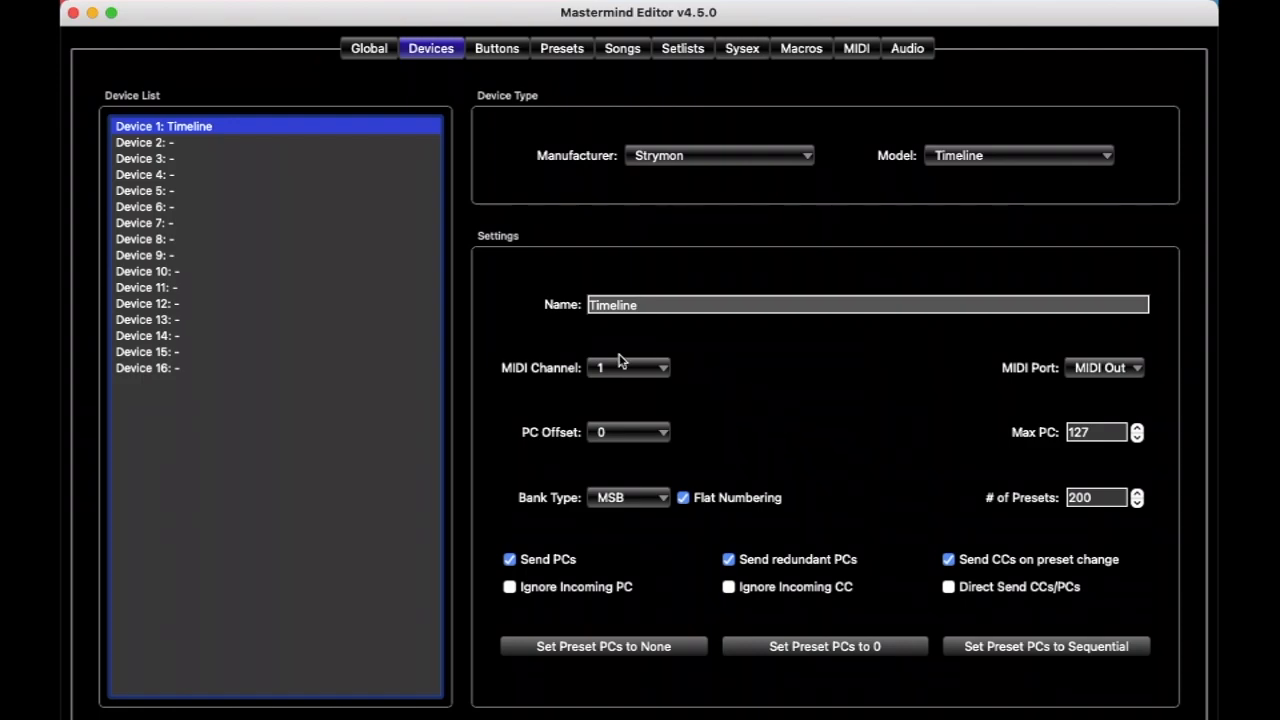
pyautogui.moveTo(618, 382)
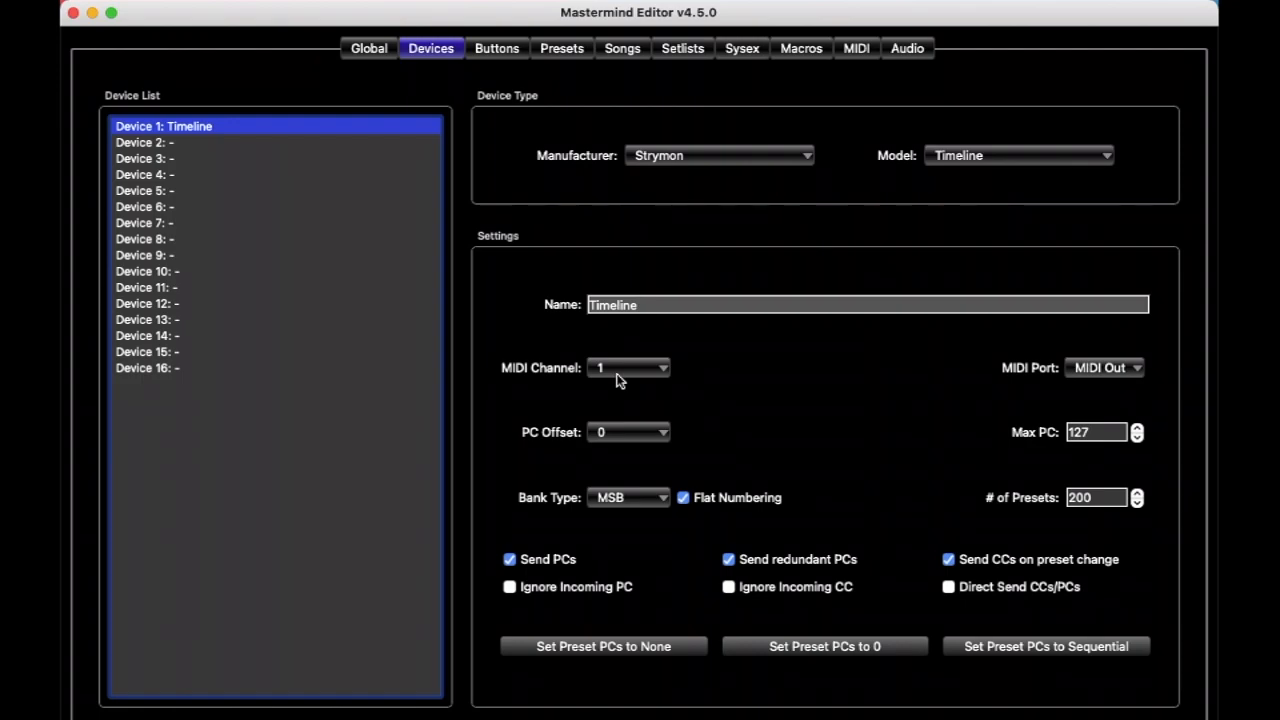
pyautogui.moveTo(692, 370)
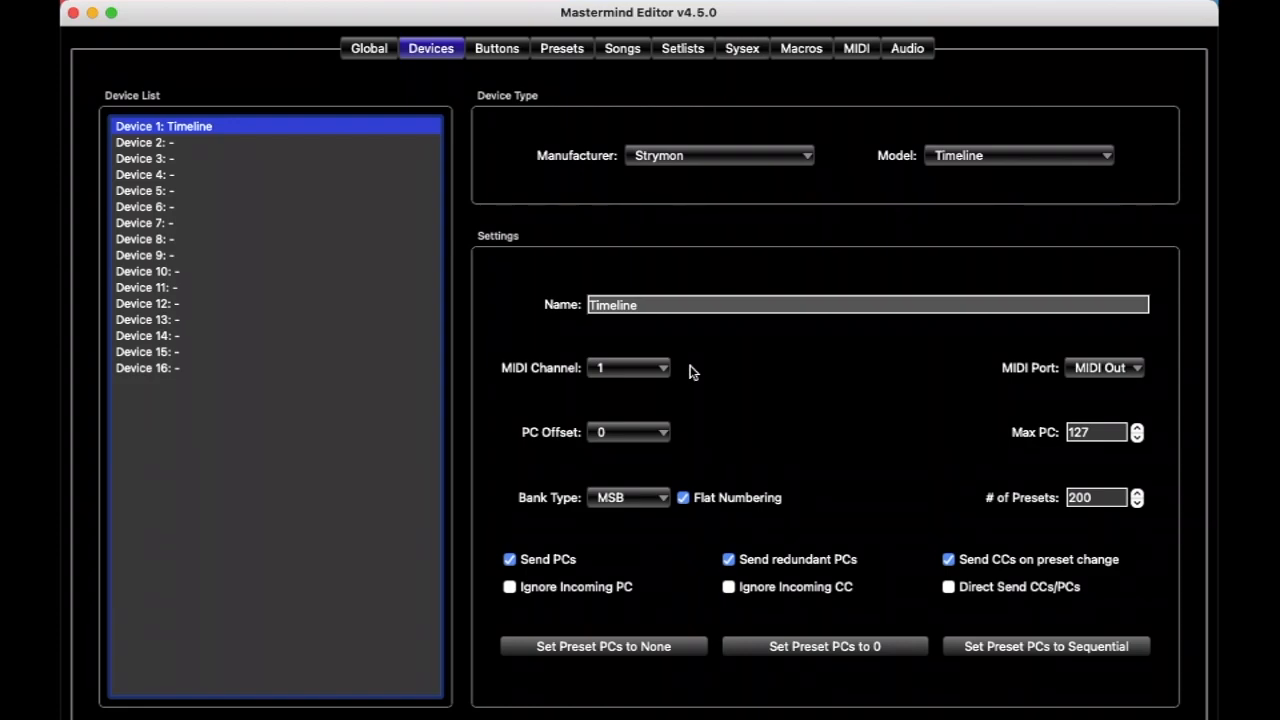
pyautogui.moveTo(668, 344)
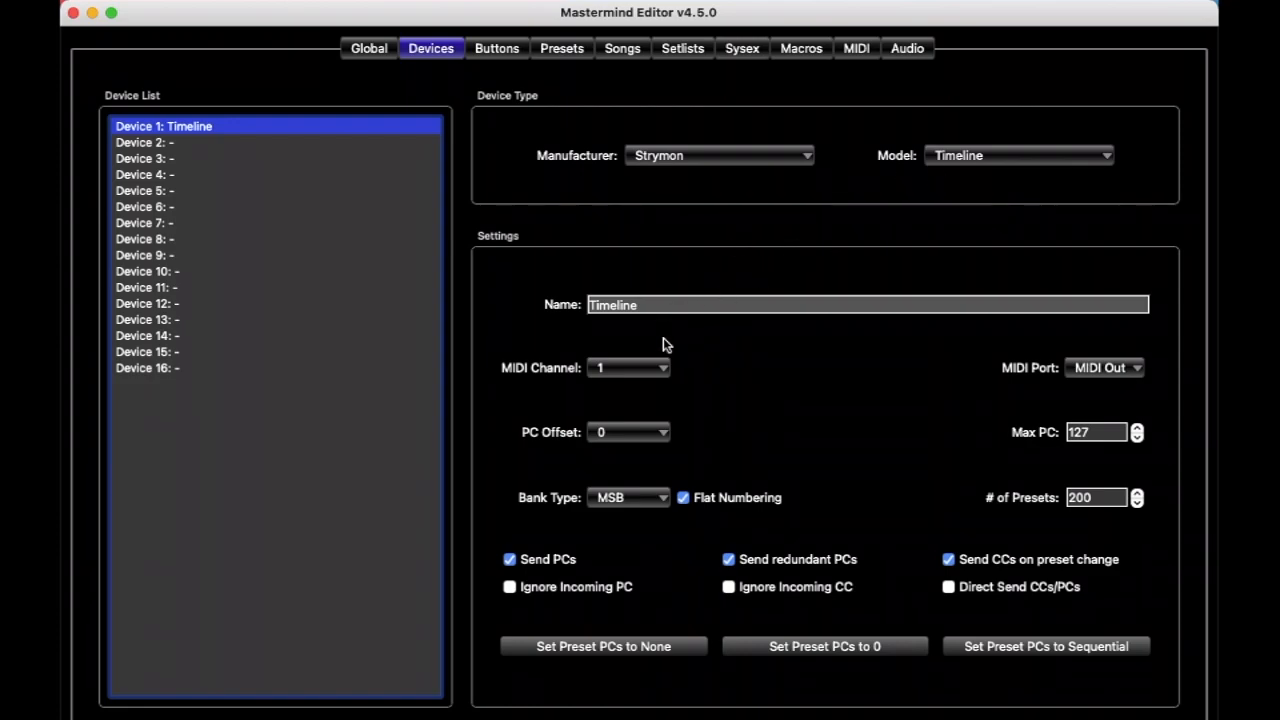
pyautogui.moveTo(652, 374)
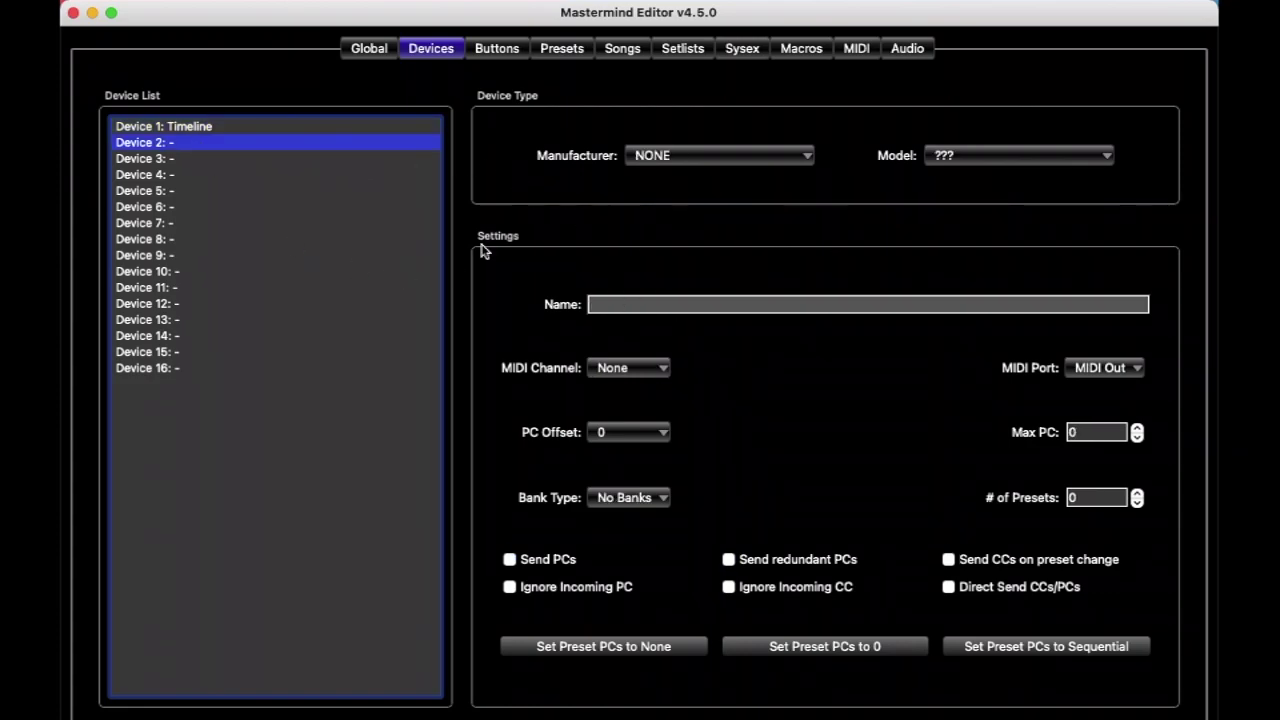
# Step: Make Device 2 an Eventide H9 and put it on MIDI channel 2
pyautogui.click(718, 156)
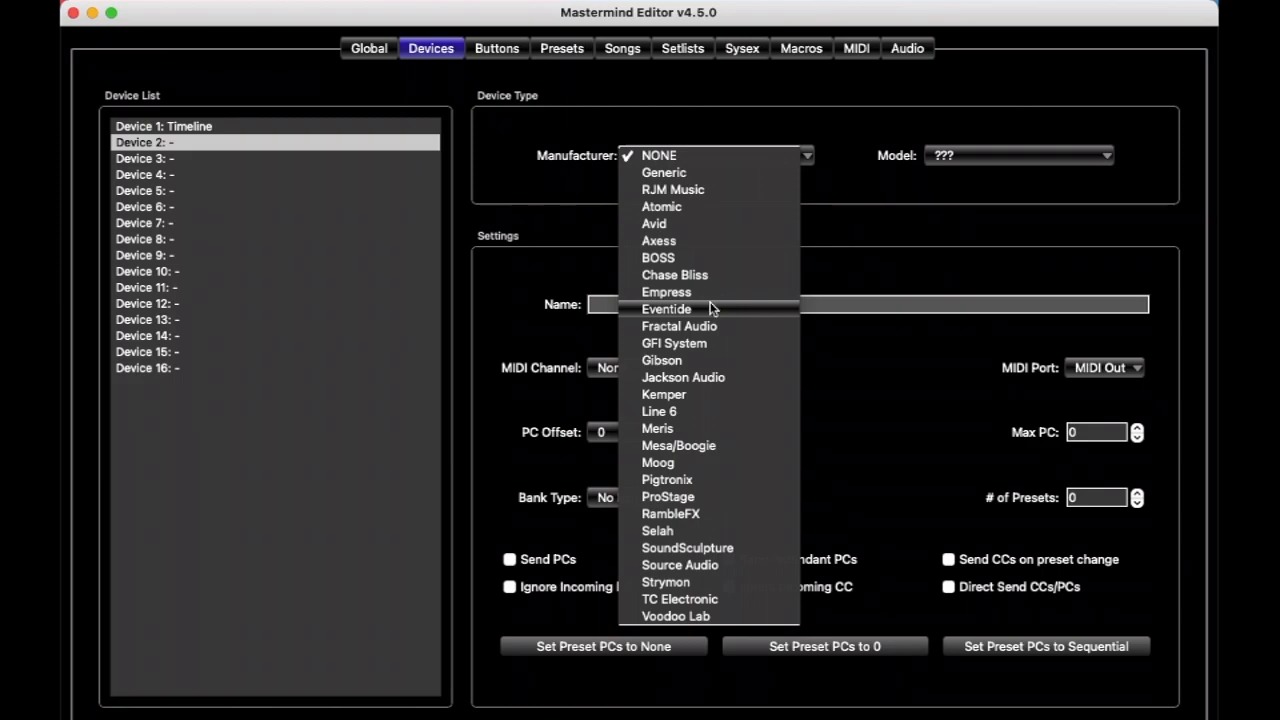
pyautogui.click(666, 308)
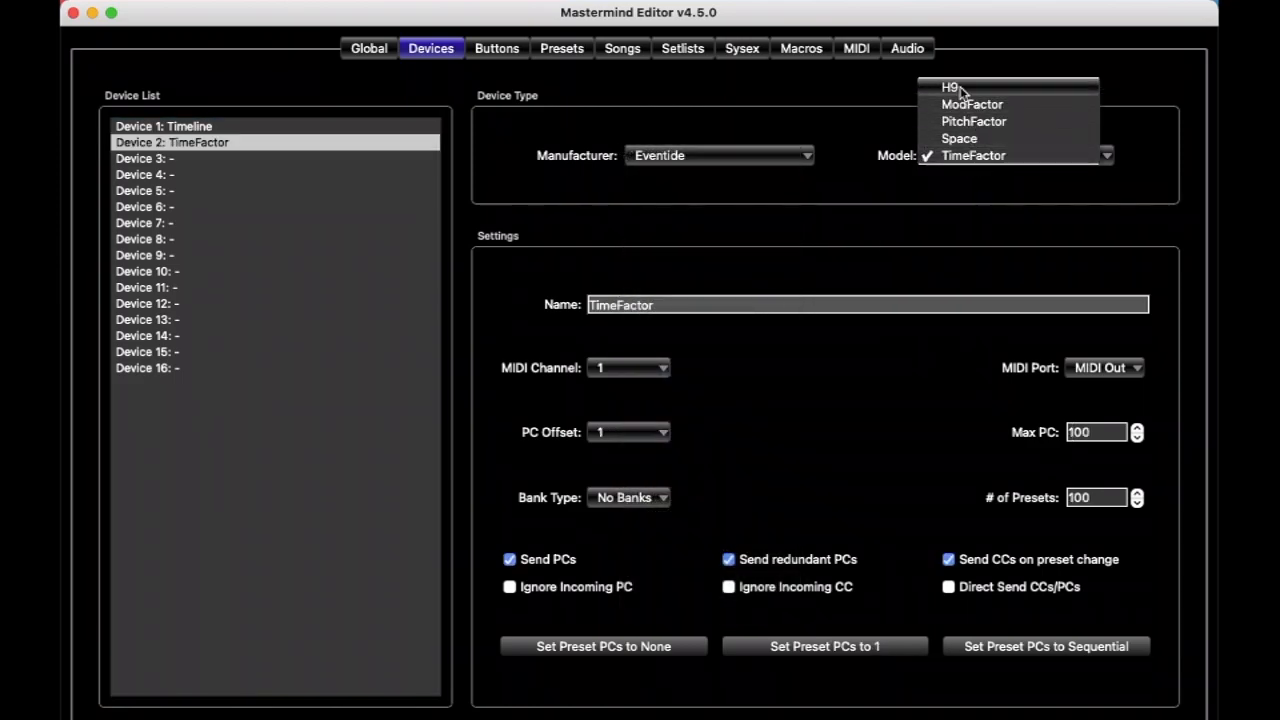
pyautogui.click(948, 88)
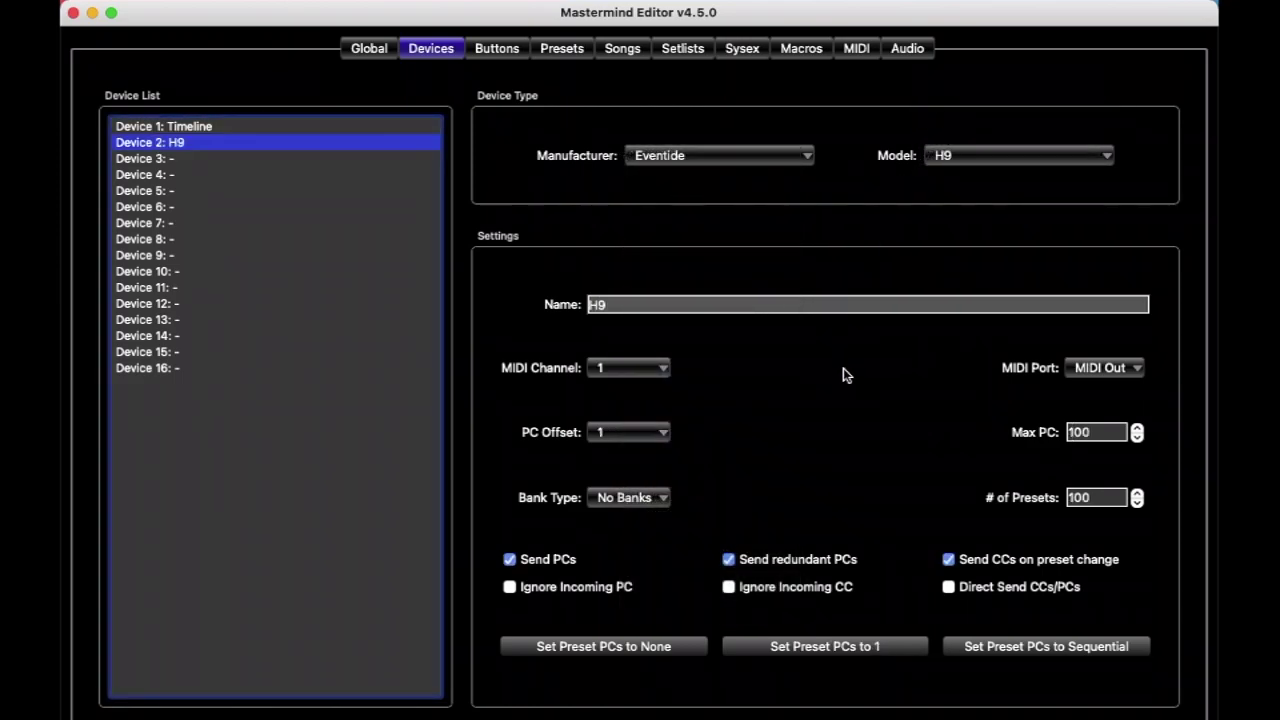
pyautogui.moveTo(644, 374)
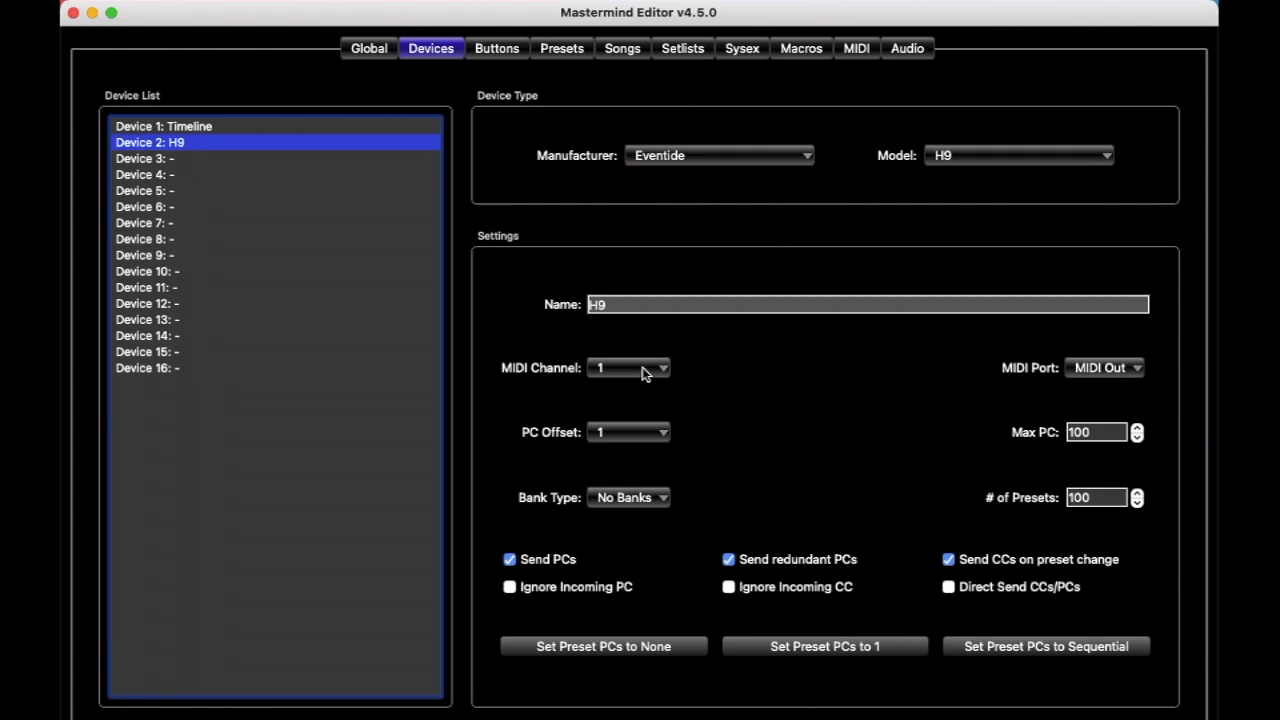
pyautogui.click(628, 368)
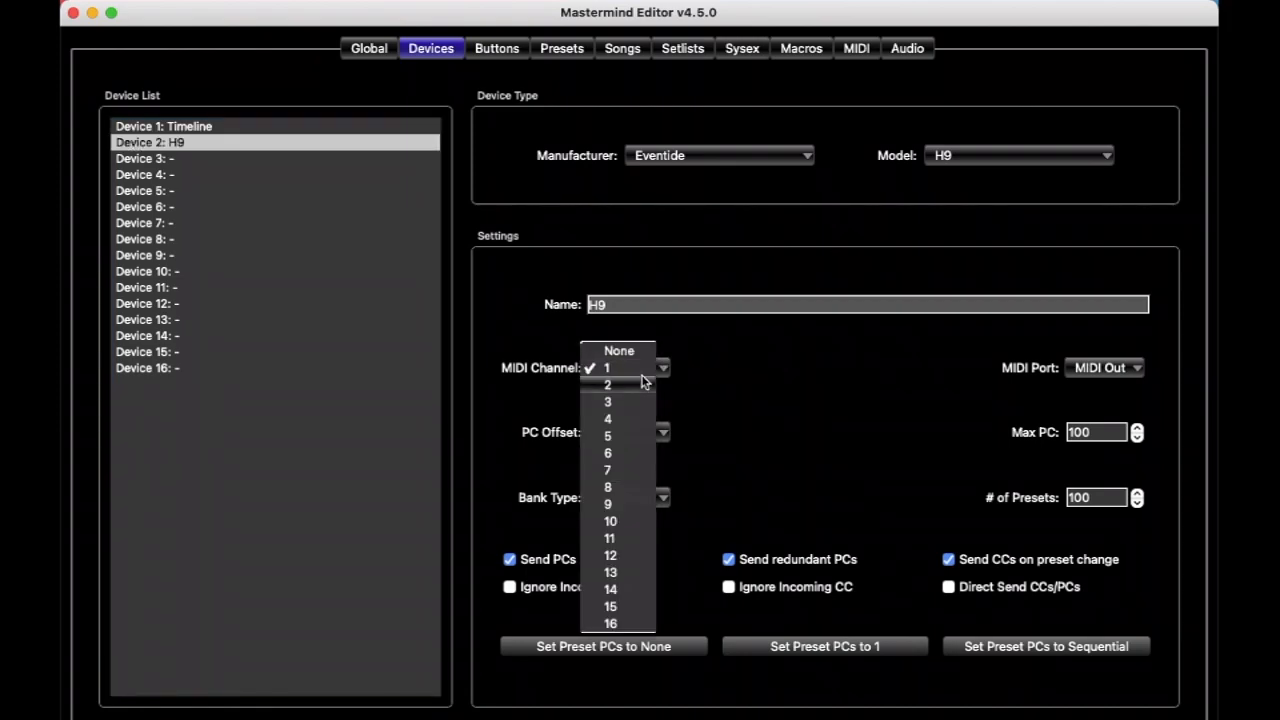
pyautogui.click(608, 384)
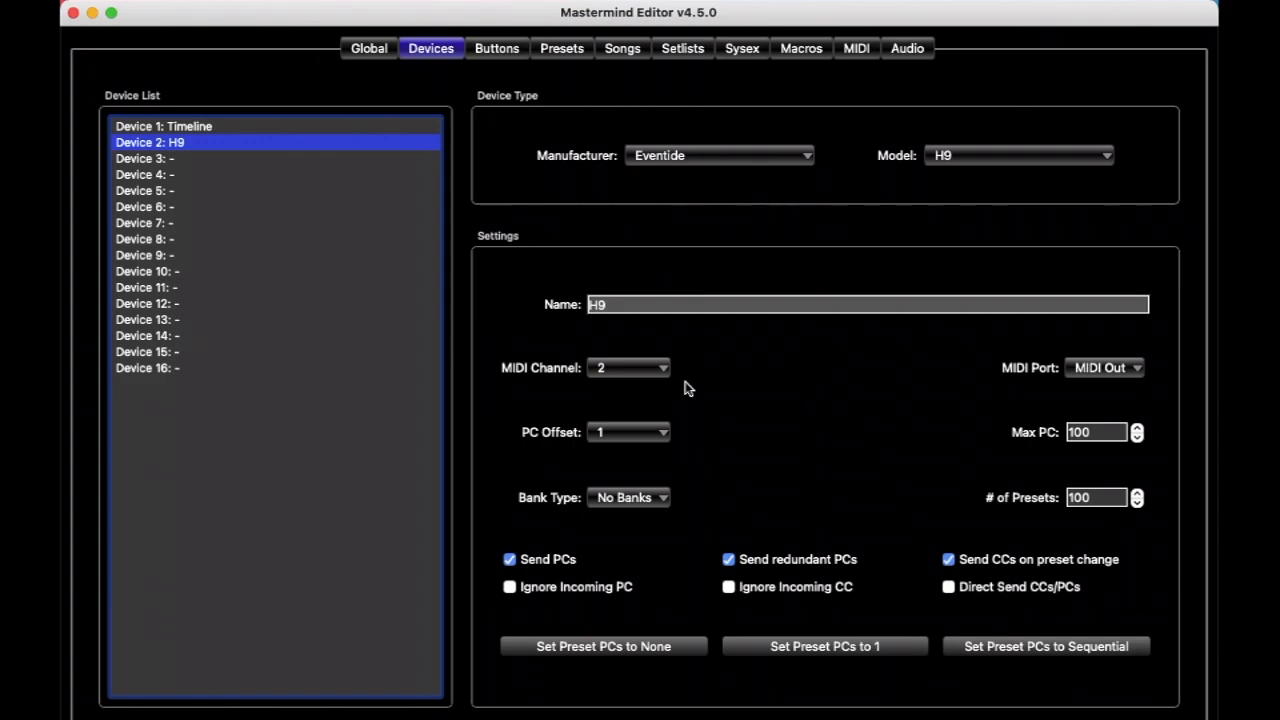
pyautogui.moveTo(788, 384)
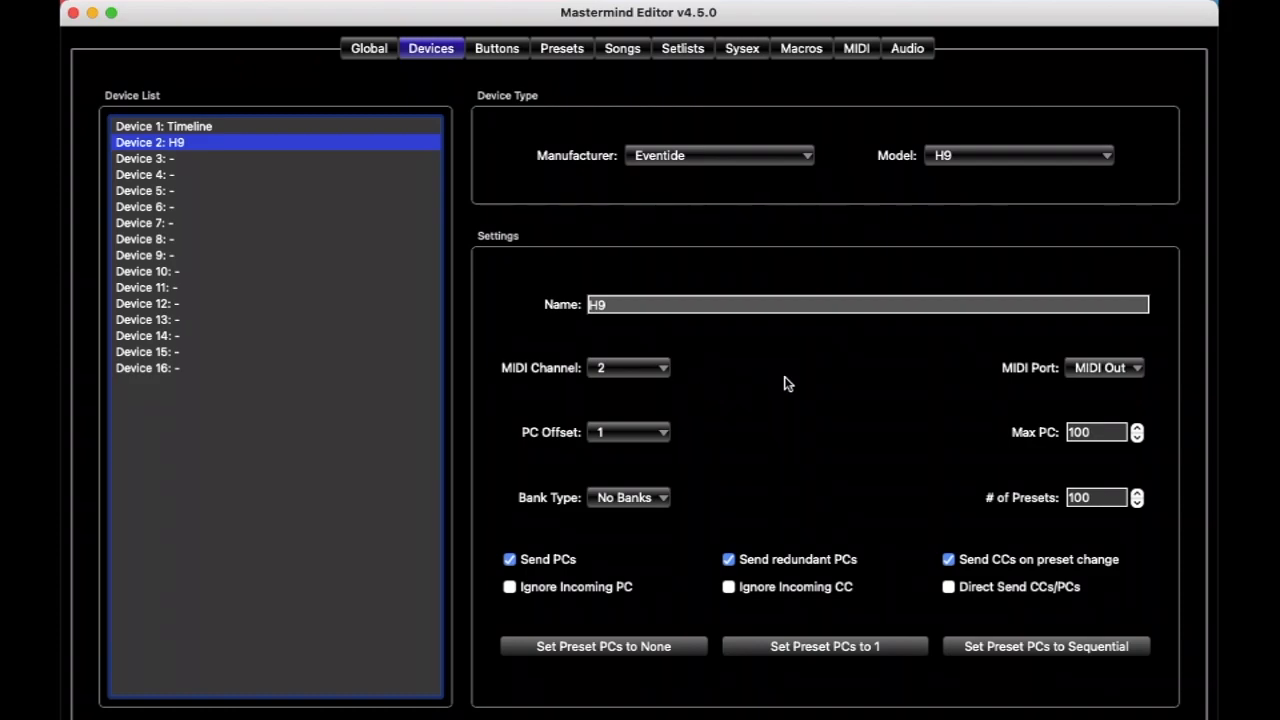
pyautogui.moveTo(1128, 348)
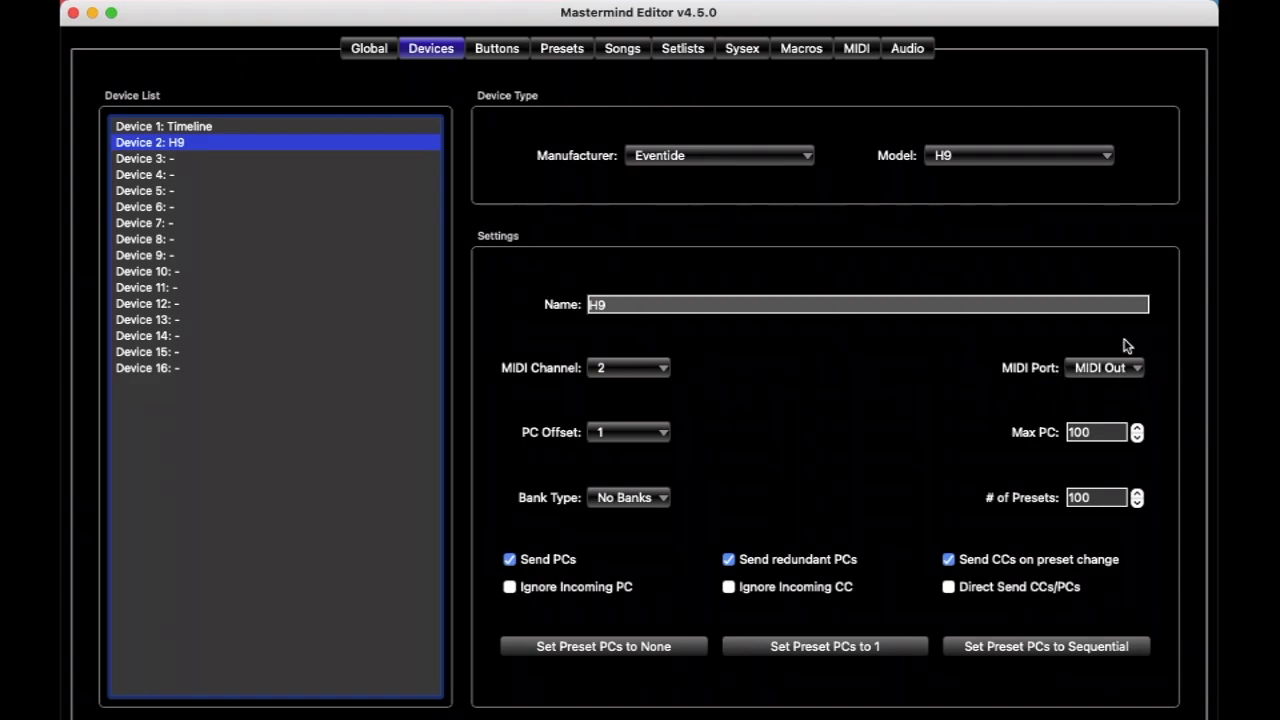
pyautogui.moveTo(1152, 376)
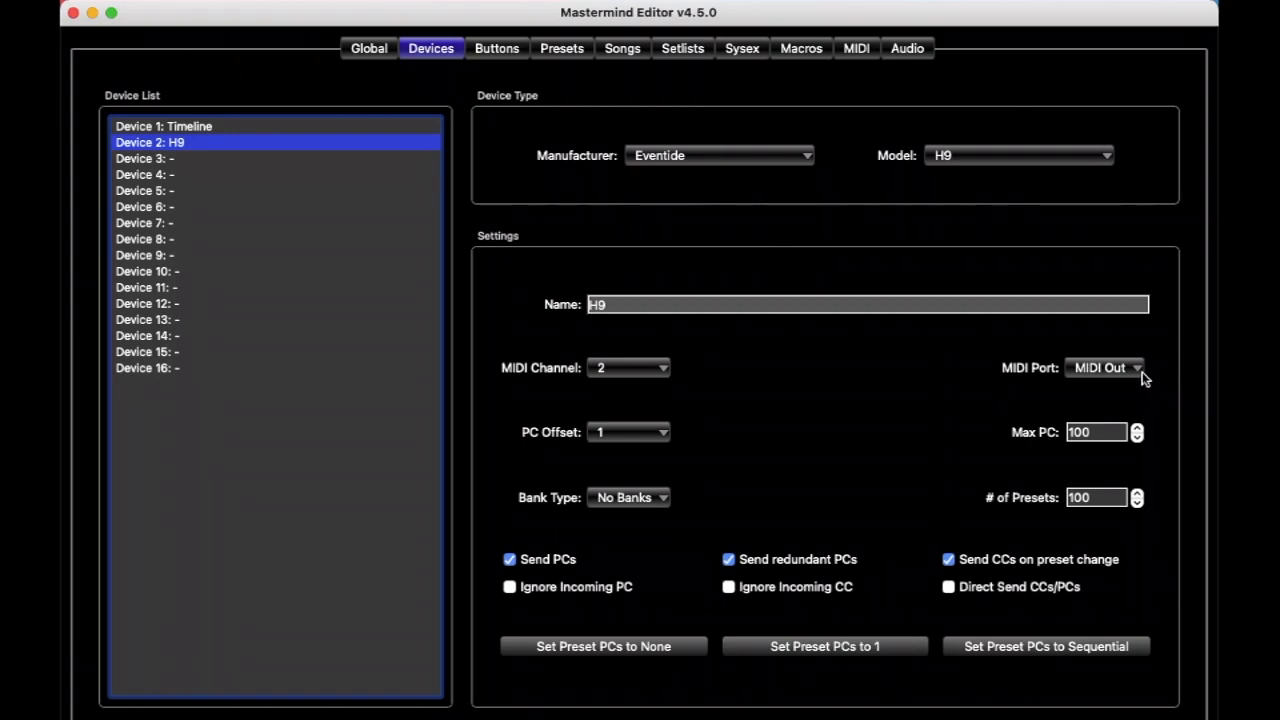
pyautogui.moveTo(970, 376)
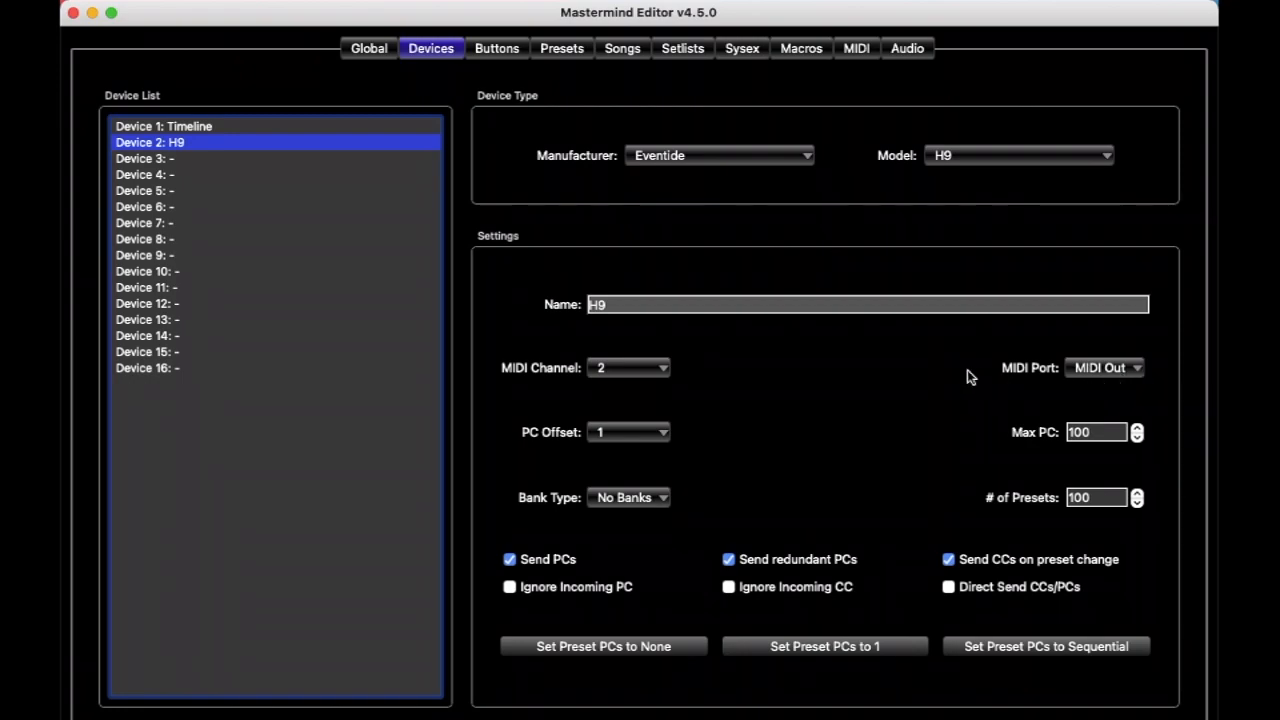
pyautogui.moveTo(832, 376)
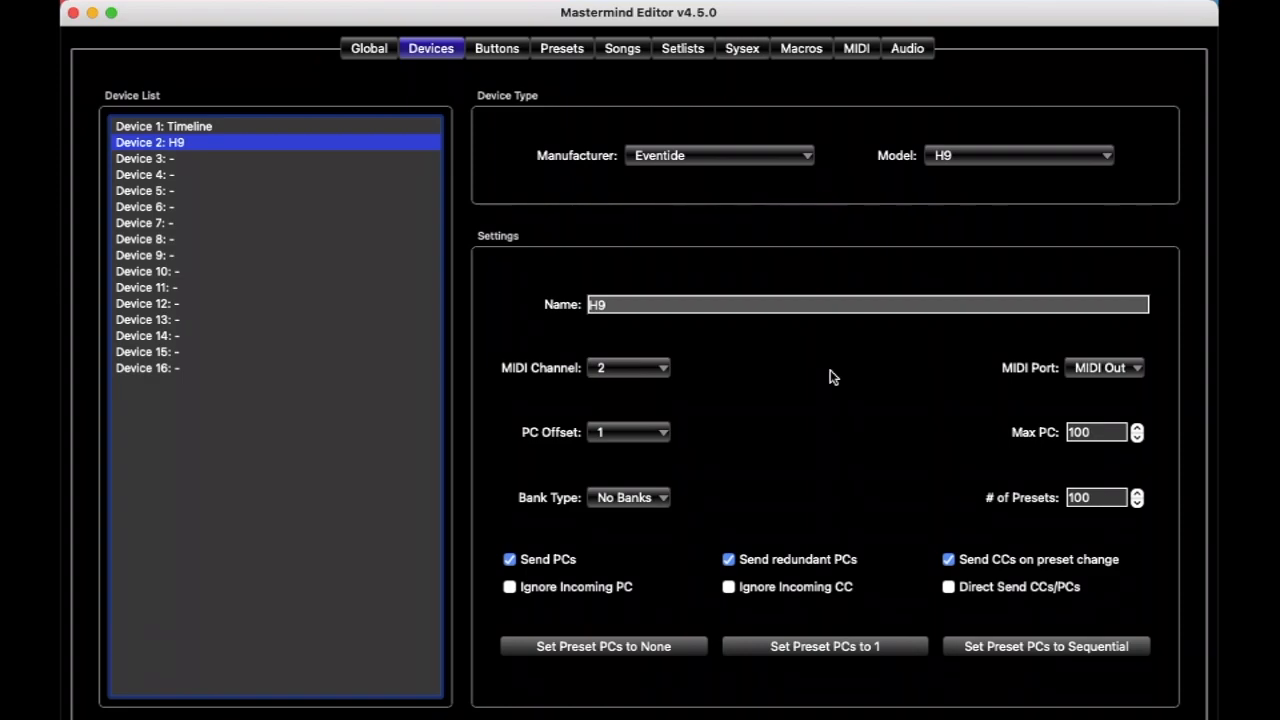
pyautogui.moveTo(448, 234)
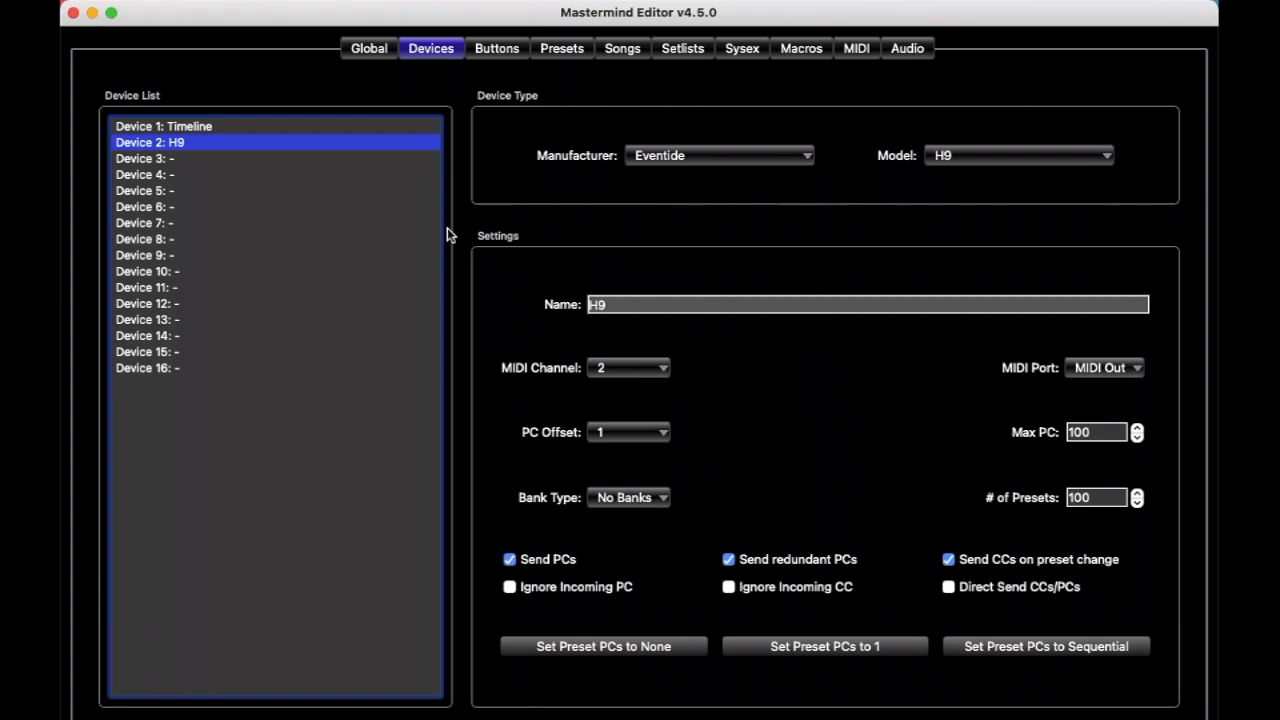
pyautogui.moveTo(256, 164)
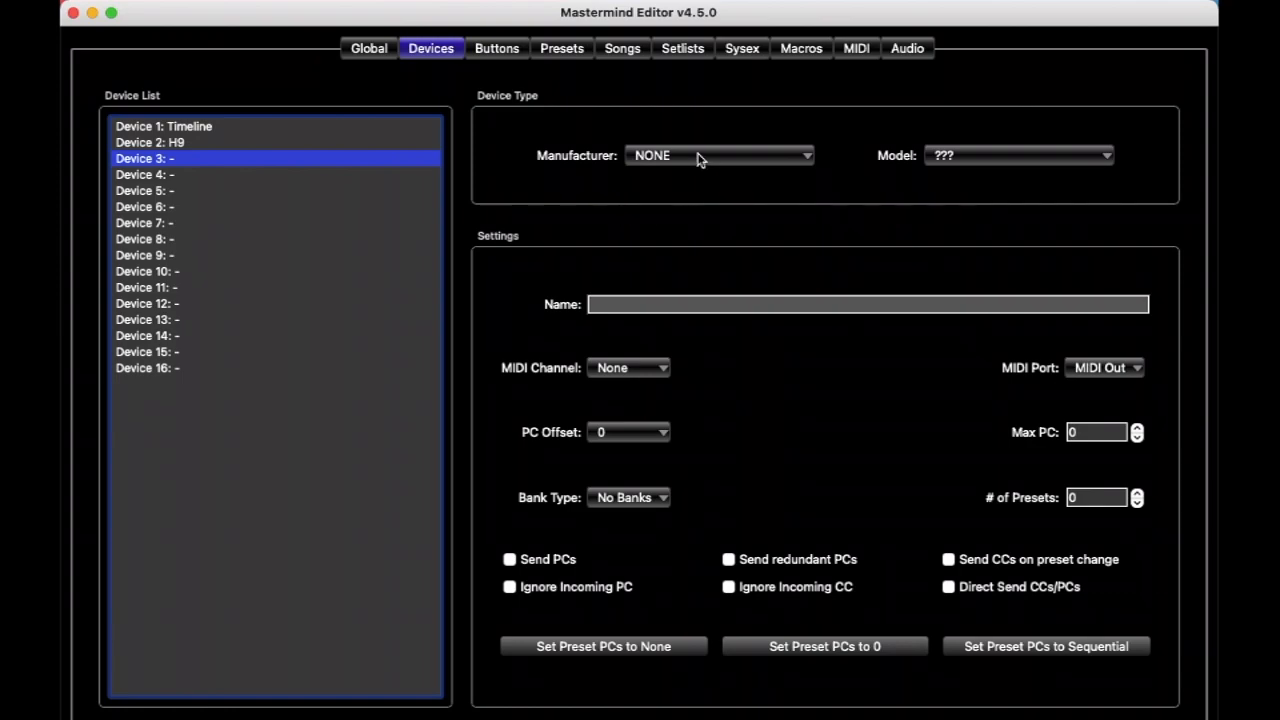
# Step: Set Device 3's manufacturer to Generic, keeping the PC/CC Device model
pyautogui.click(716, 156)
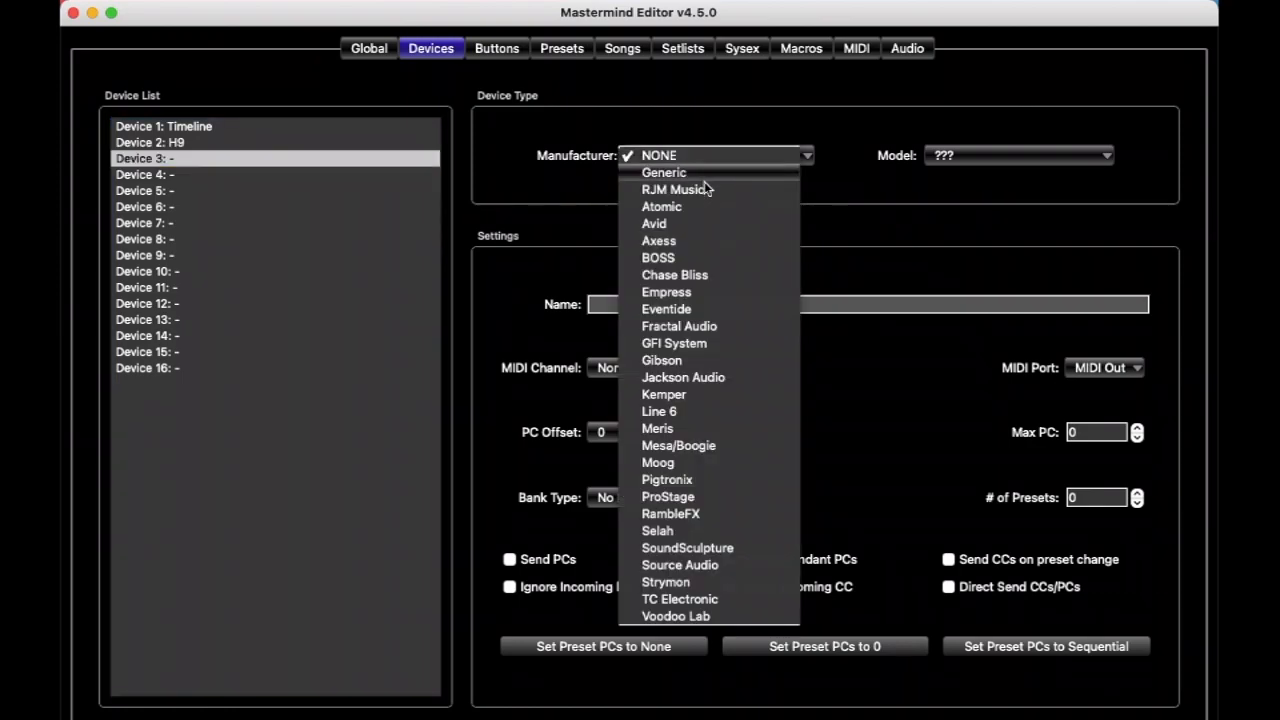
pyautogui.moveTo(716, 176)
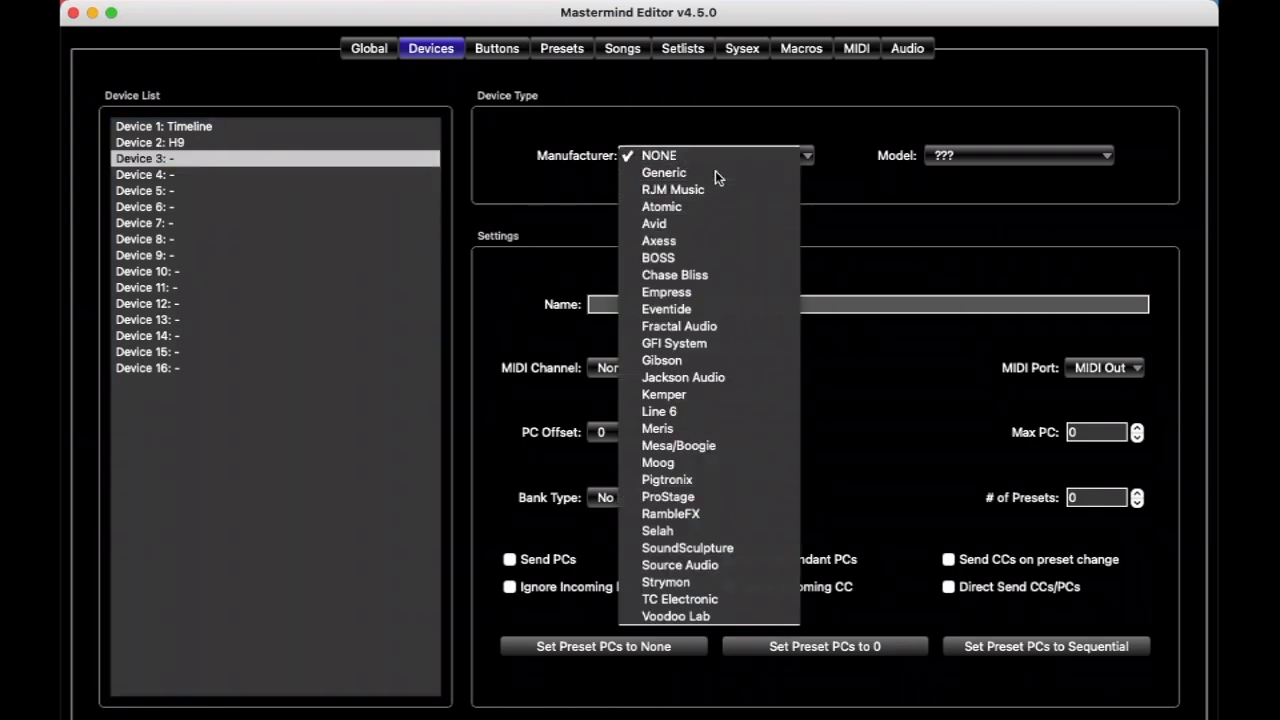
pyautogui.click(664, 172)
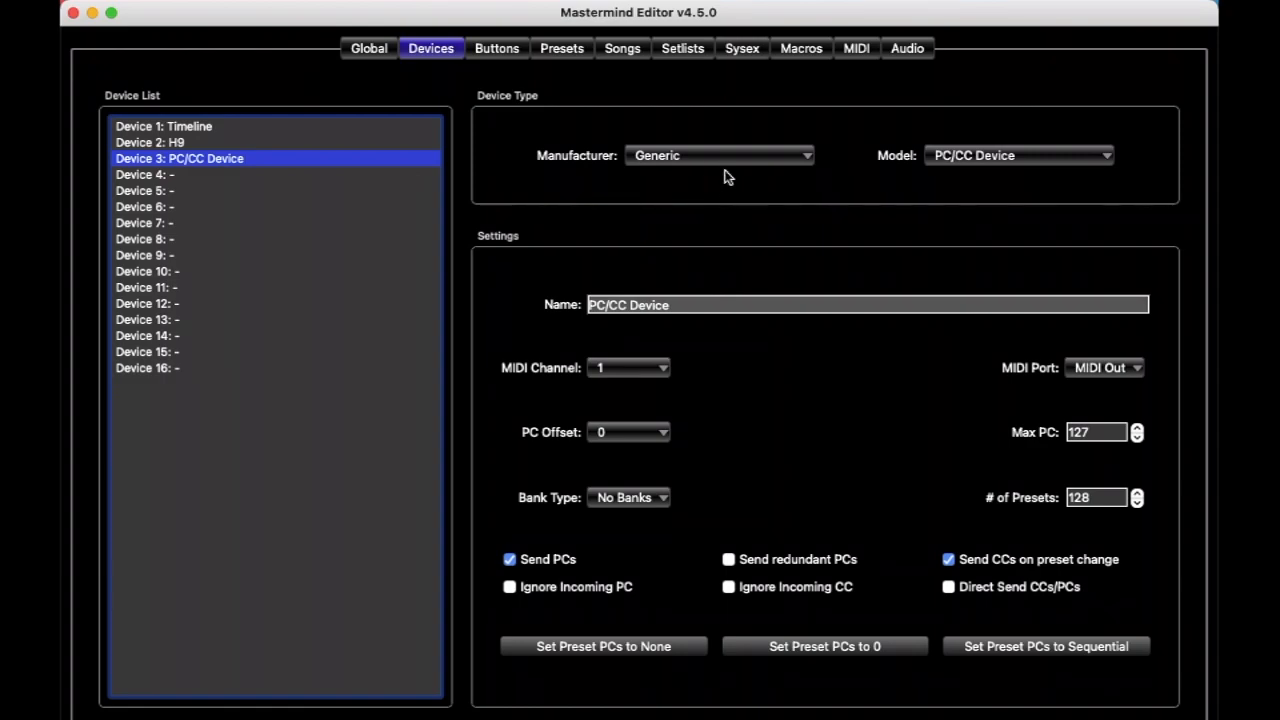
pyautogui.moveTo(976, 178)
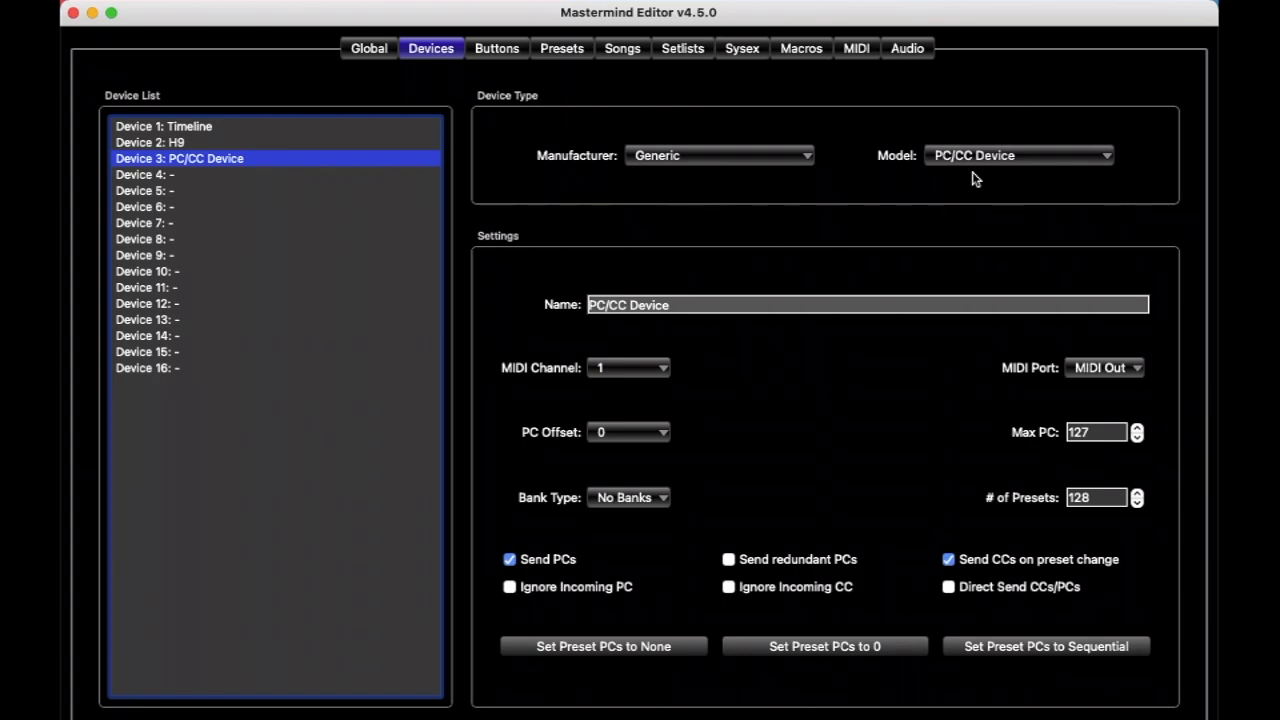
pyautogui.moveTo(956, 206)
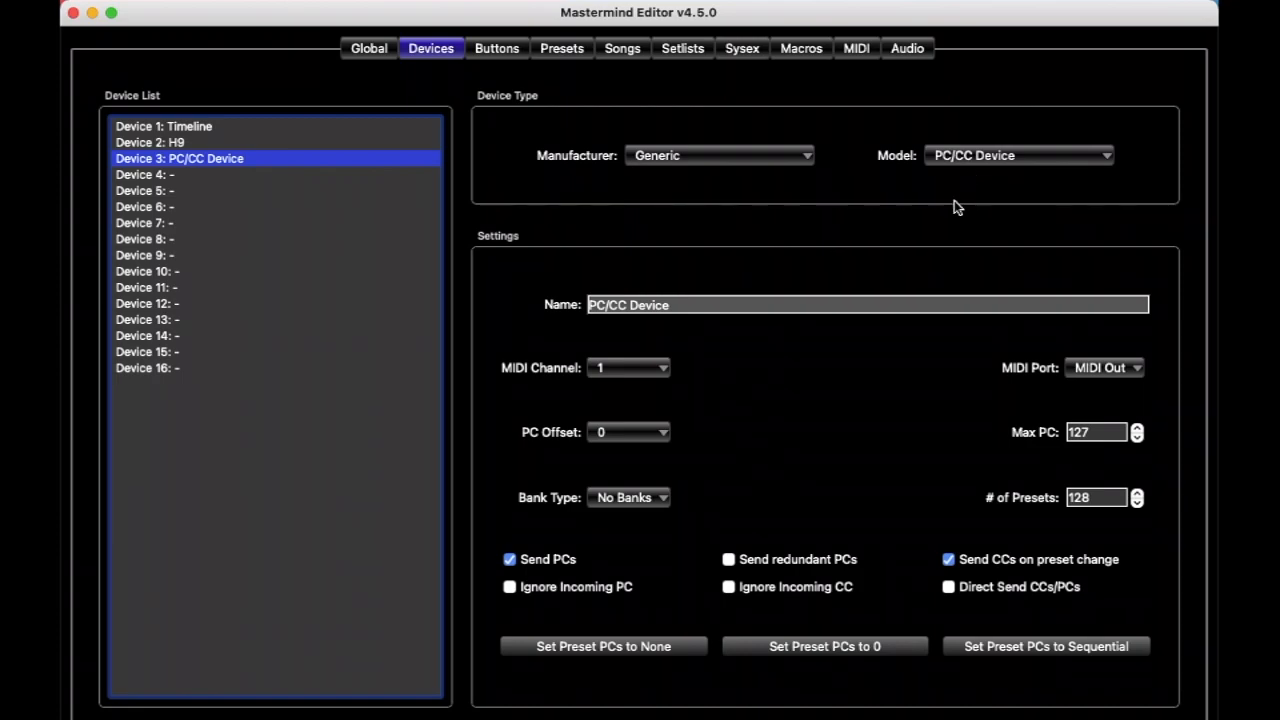
pyautogui.moveTo(716, 304)
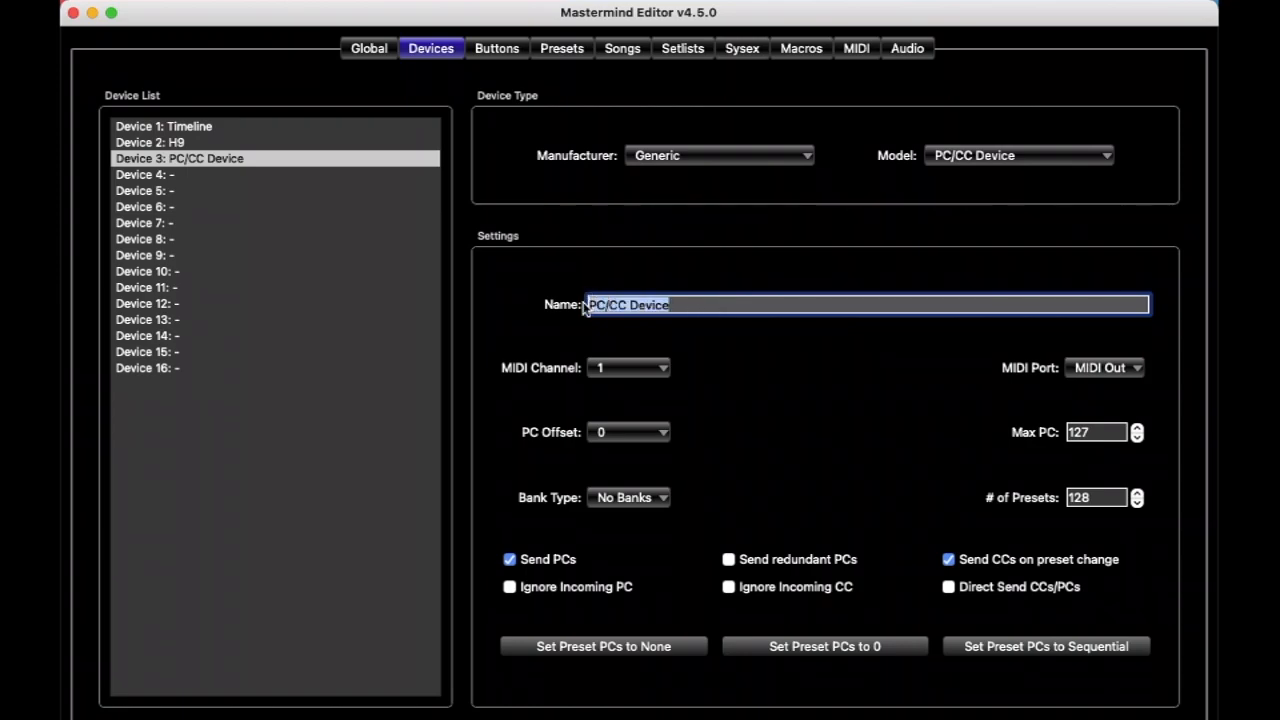
# Step: Name Device 3 'Random Reverb'
pyautogui.write('Randomn')
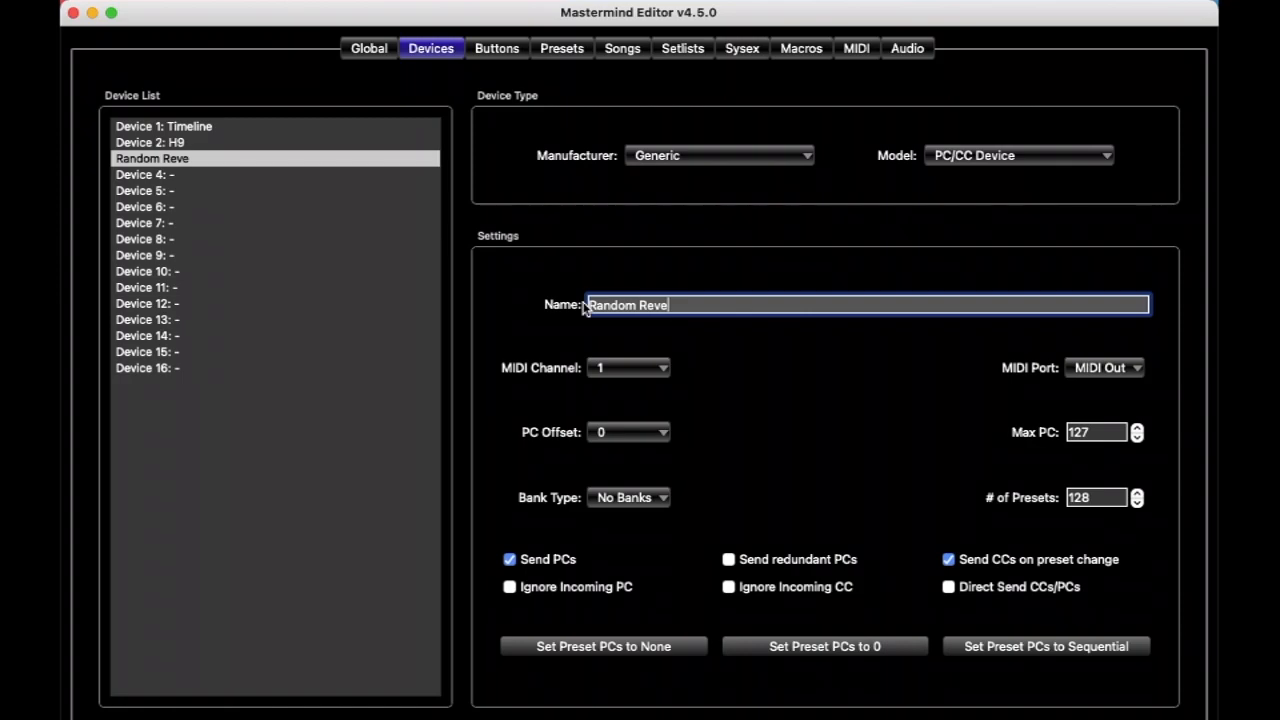
pyautogui.write('rb')
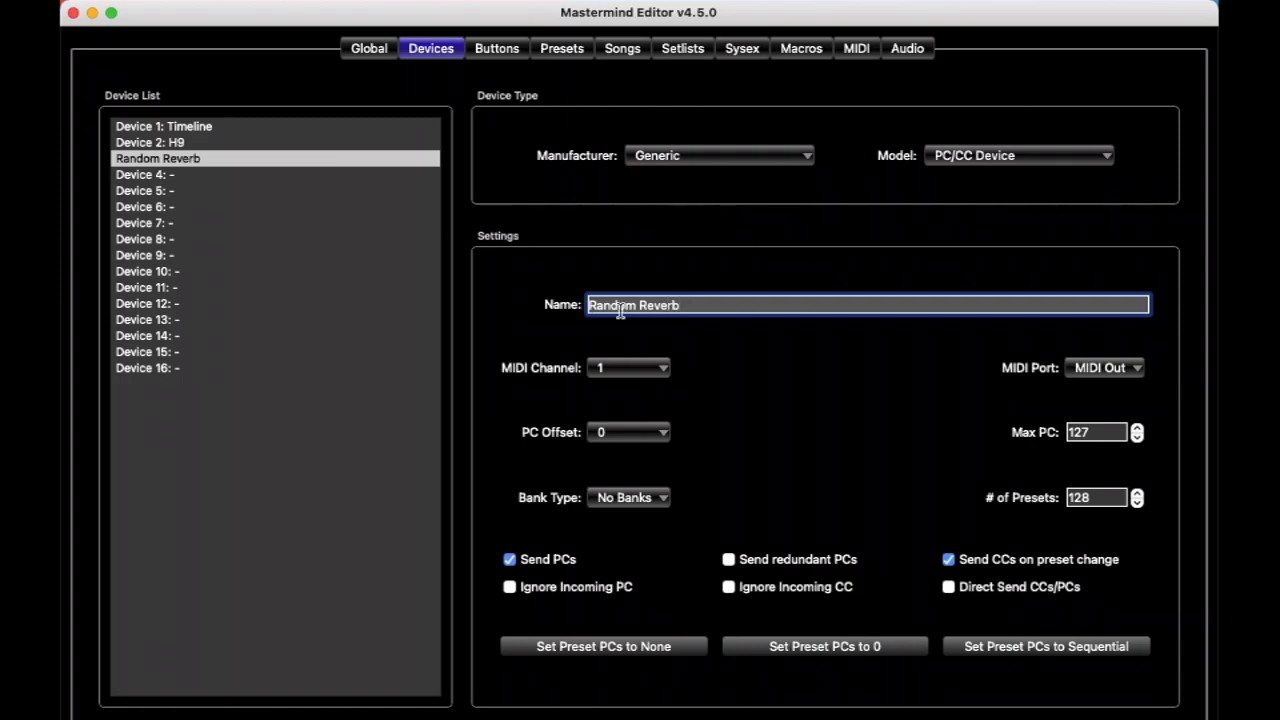
pyautogui.moveTo(1058, 480)
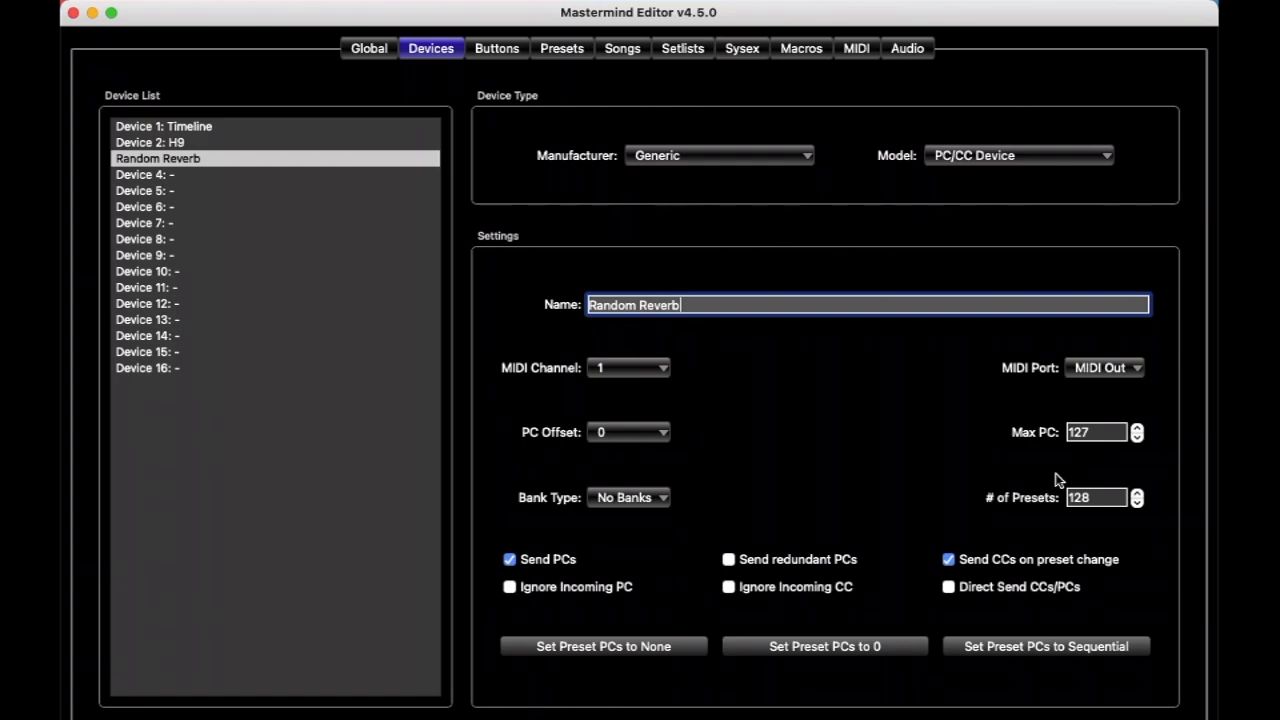
pyautogui.moveTo(996, 470)
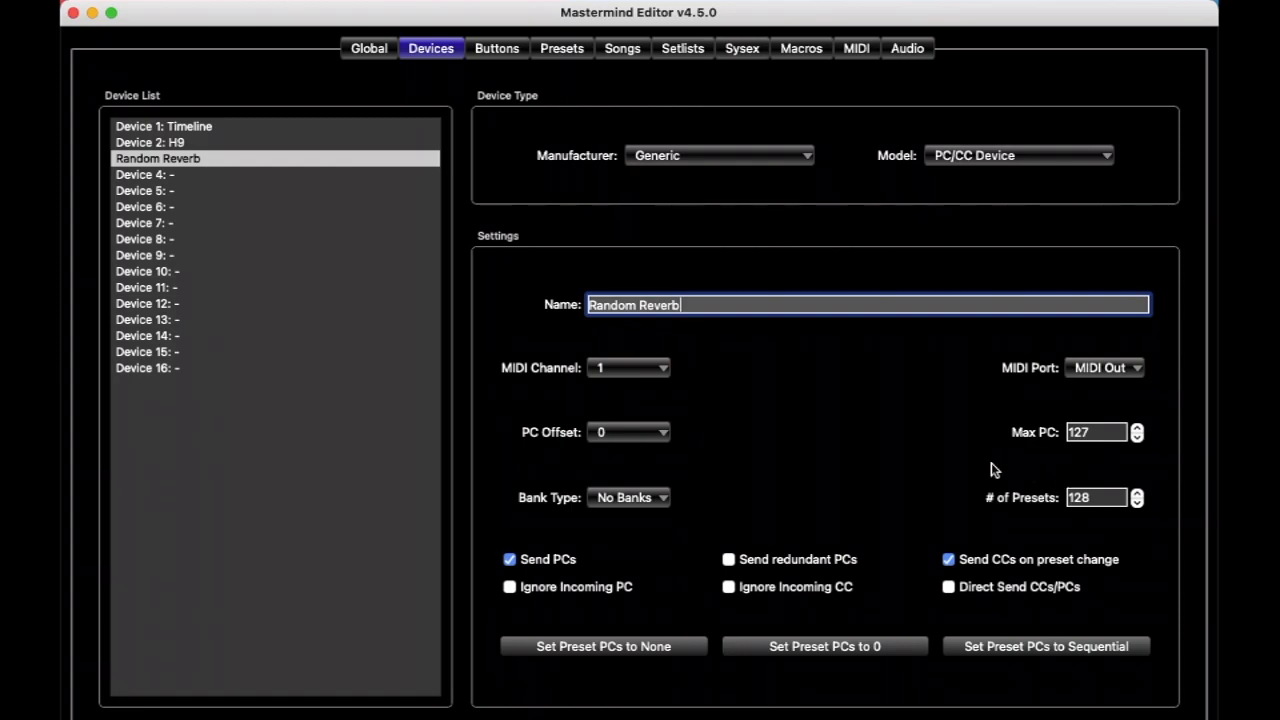
pyautogui.moveTo(922, 456)
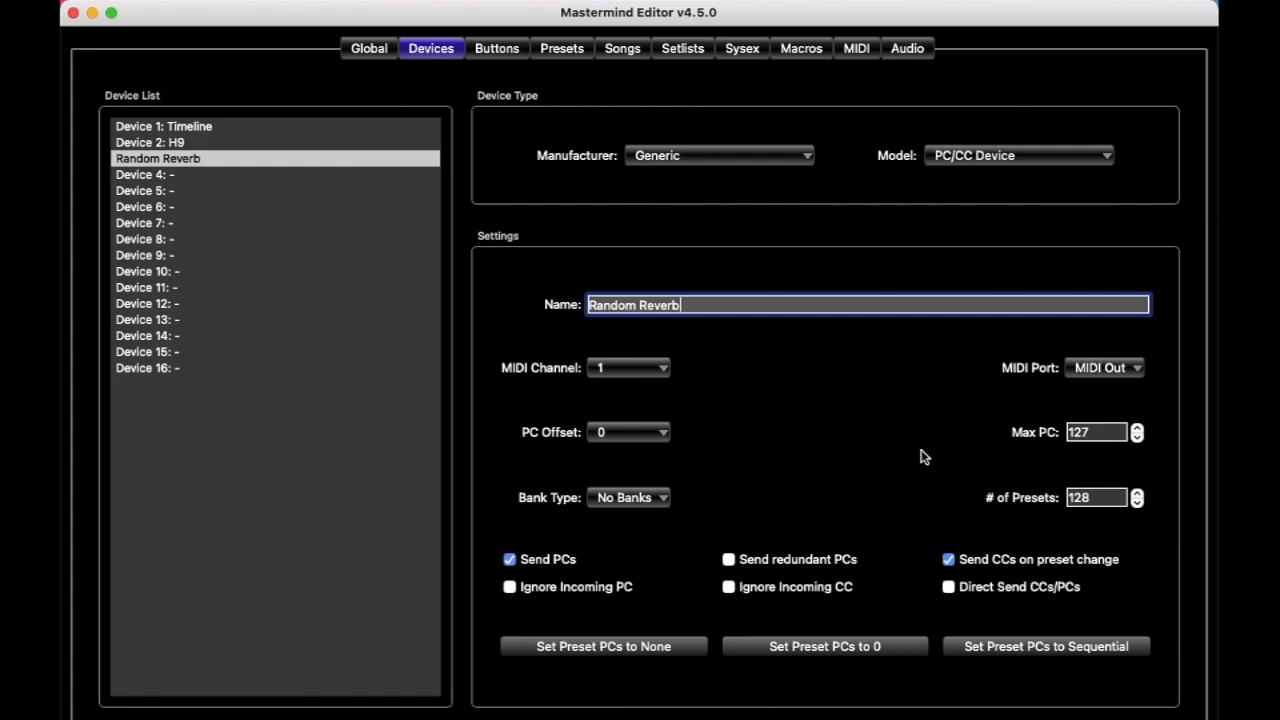
pyautogui.moveTo(858, 468)
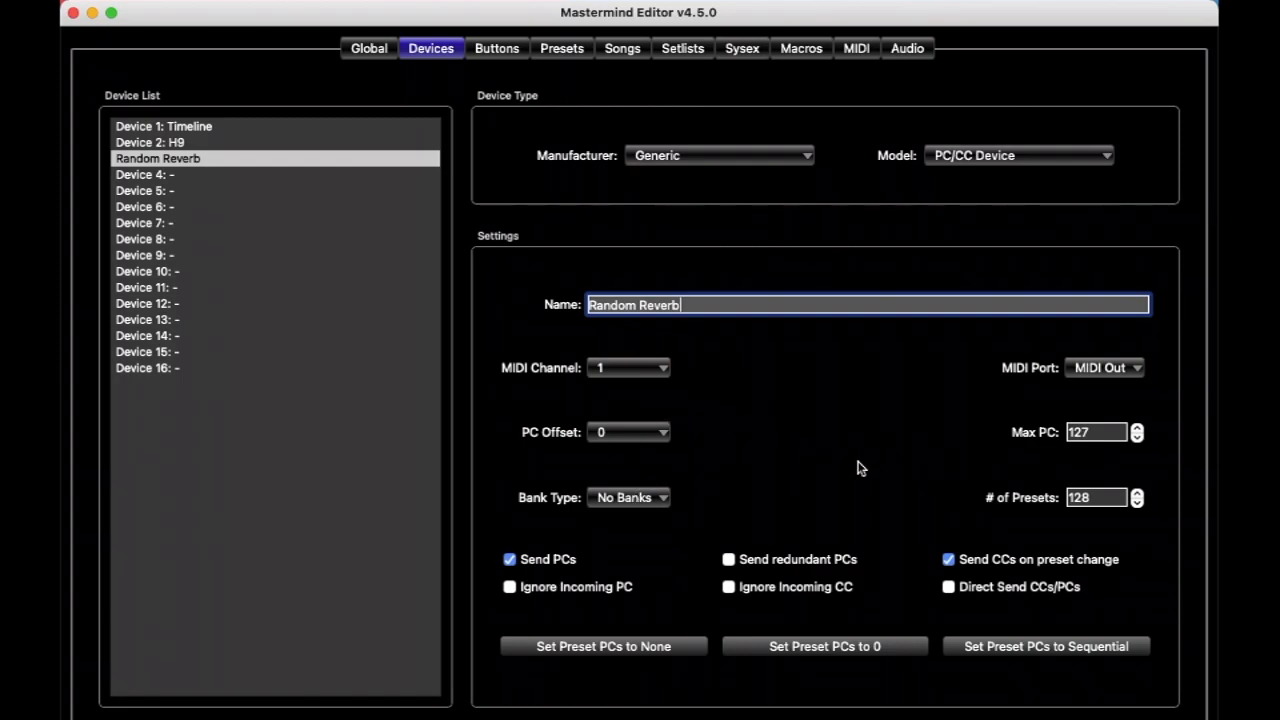
pyautogui.moveTo(876, 438)
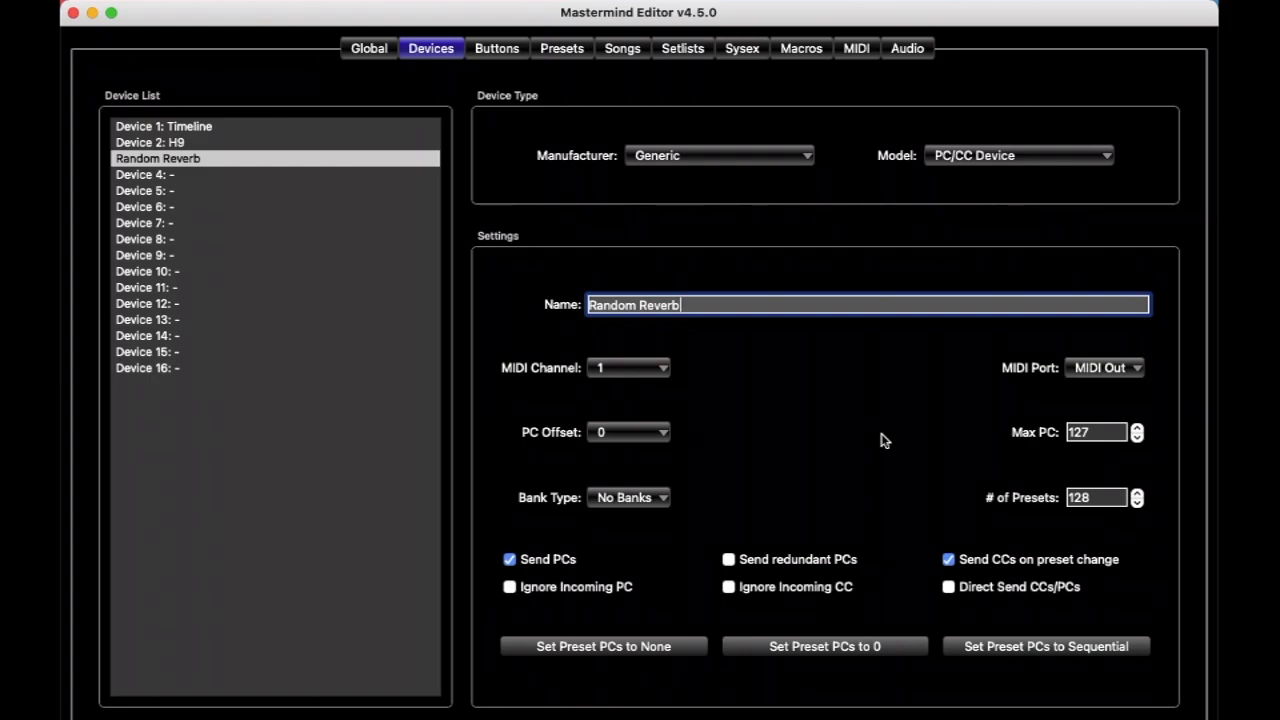
pyautogui.moveTo(780, 480)
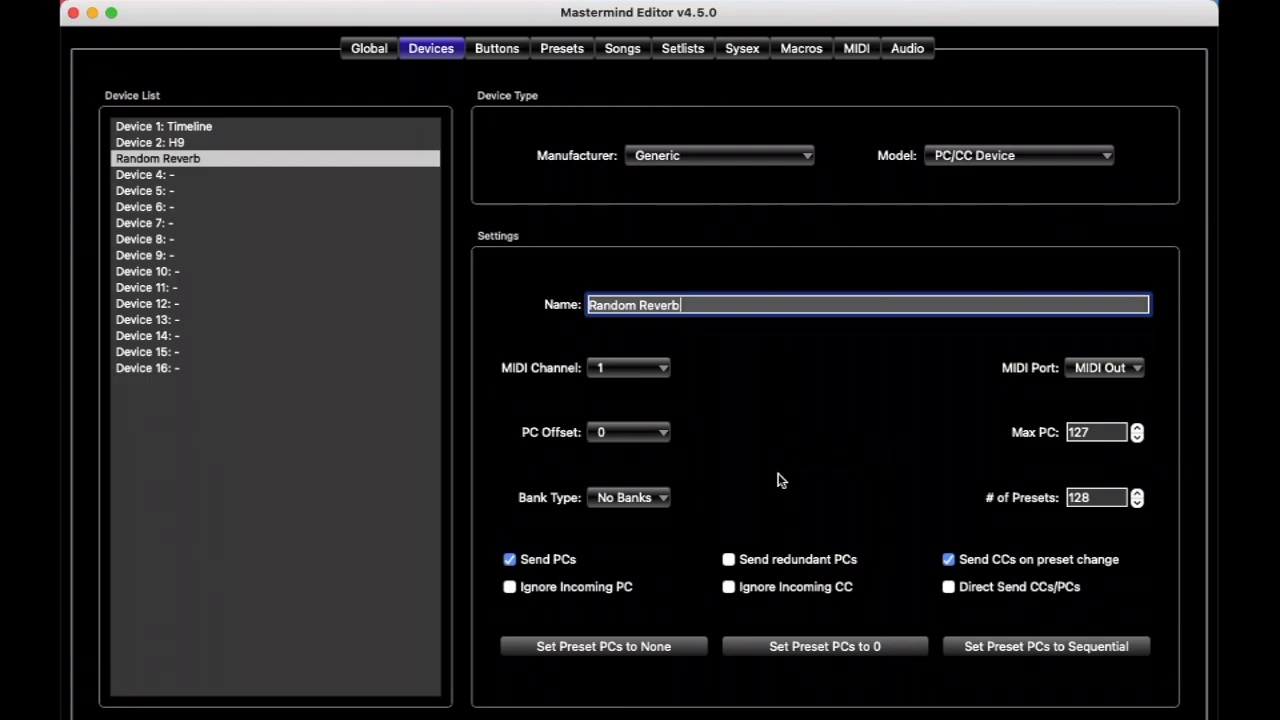
pyautogui.moveTo(784, 536)
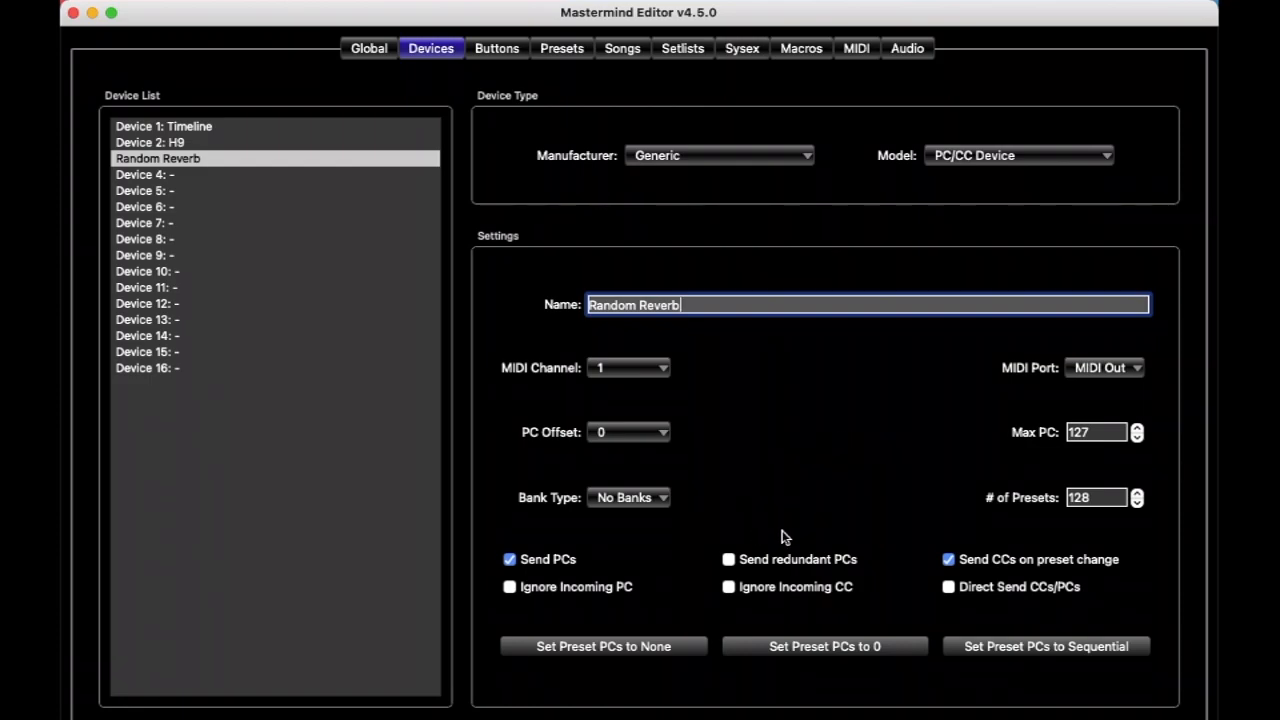
pyautogui.moveTo(738, 572)
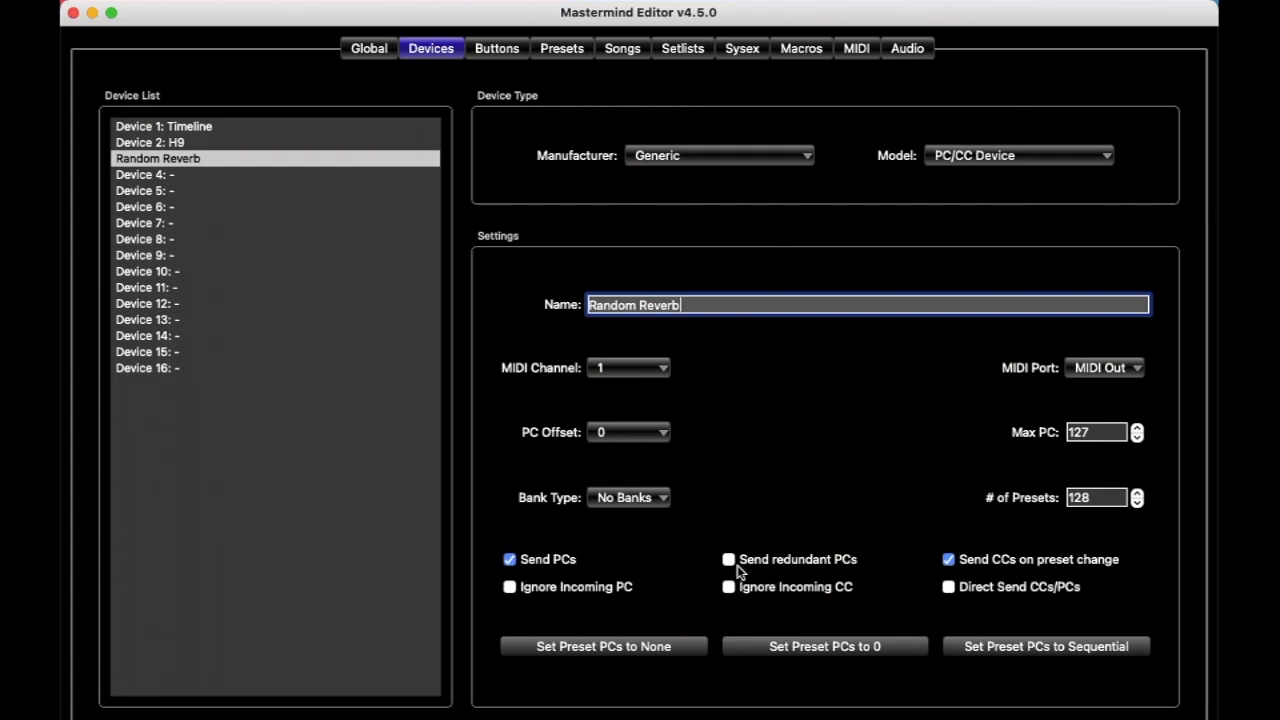
# Step: Turn on redundant PC sending for Random Reverb and set its MIDI channel to 3
pyautogui.click(728, 560)
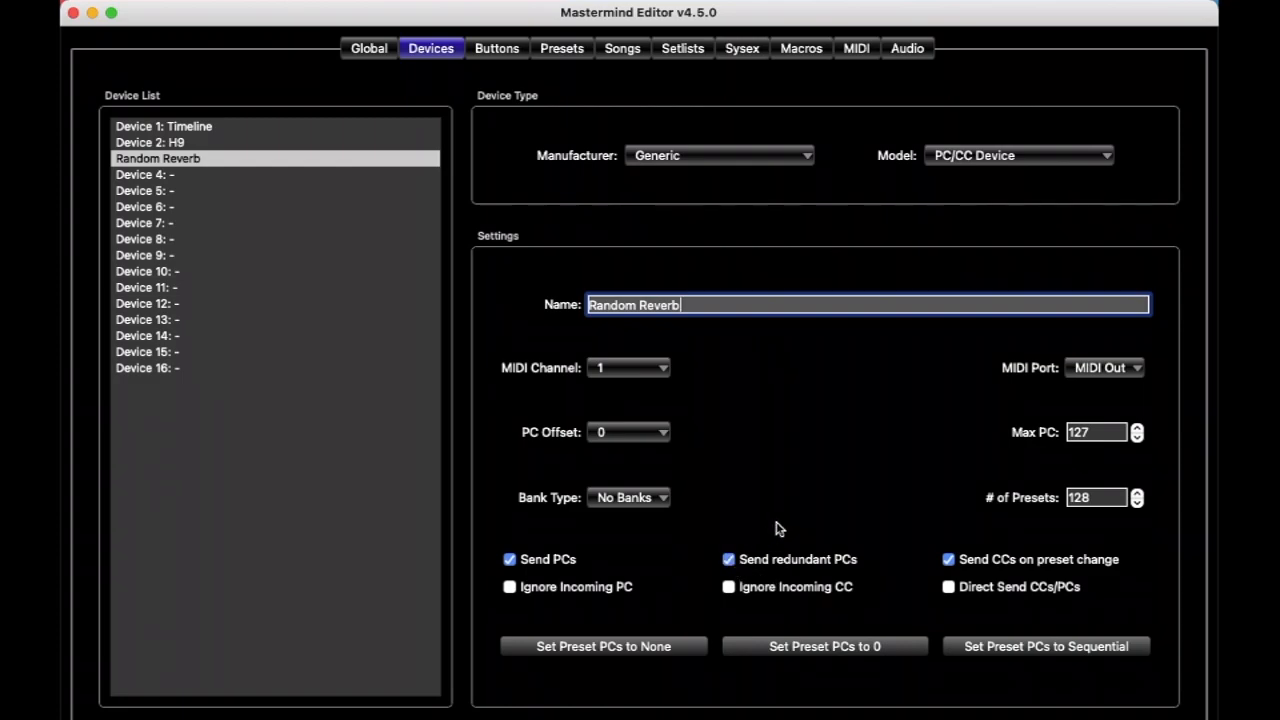
pyautogui.moveTo(780, 536)
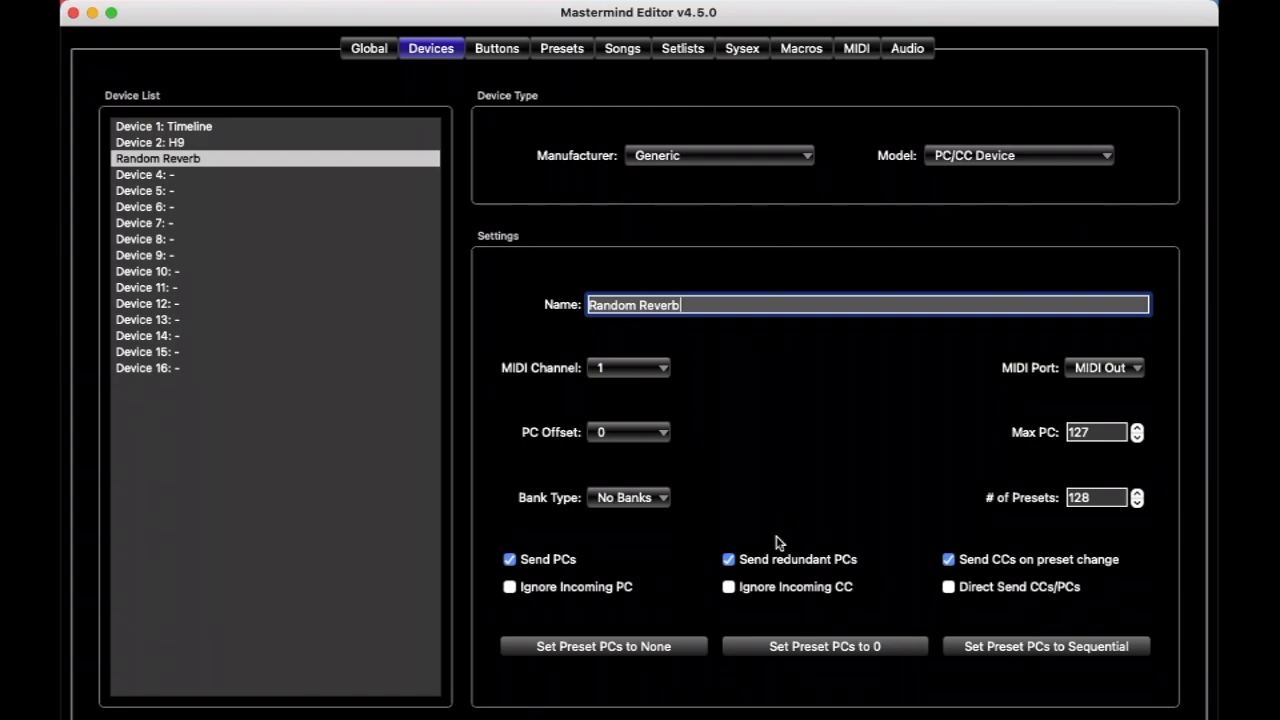
pyautogui.moveTo(804, 478)
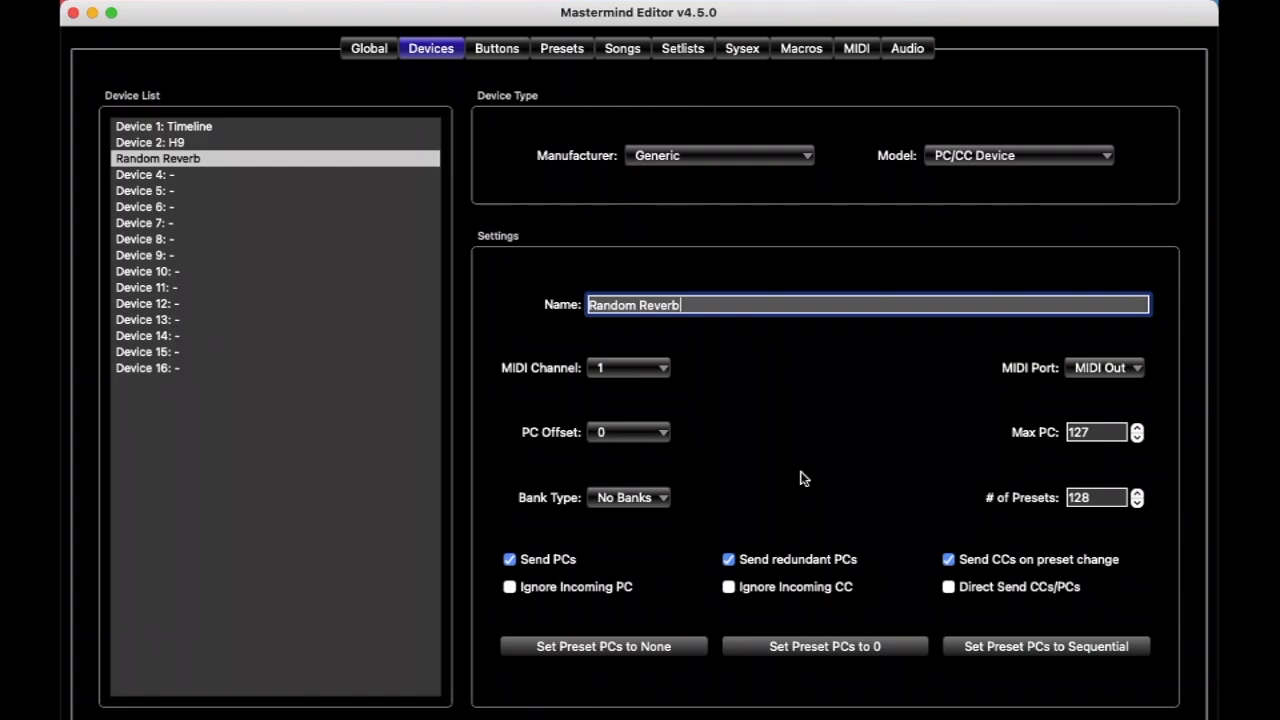
pyautogui.moveTo(810, 390)
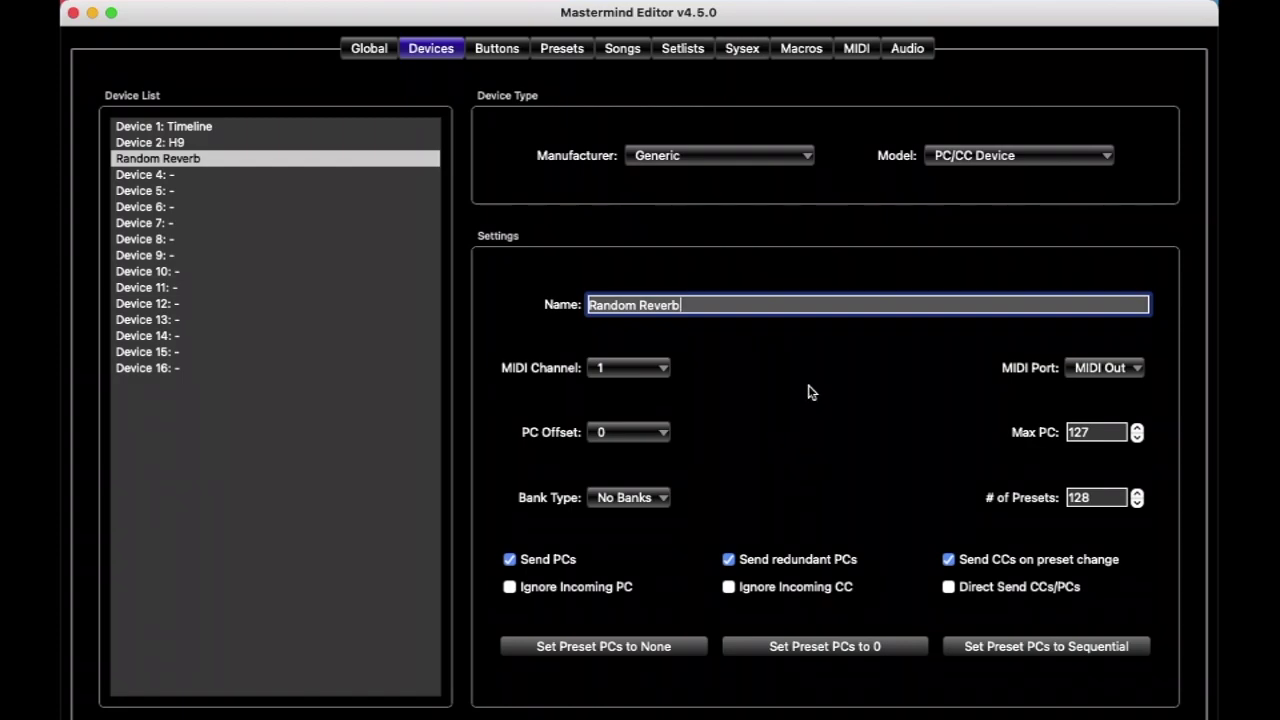
pyautogui.click(628, 368)
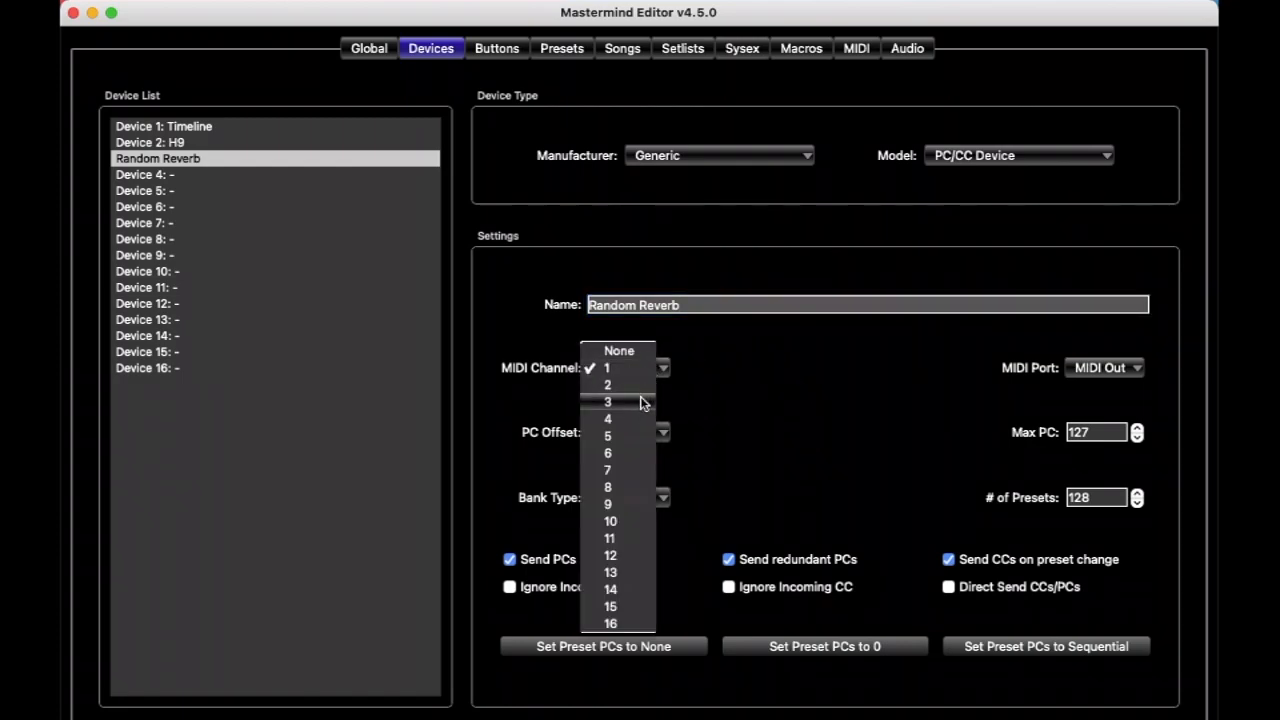
pyautogui.click(608, 400)
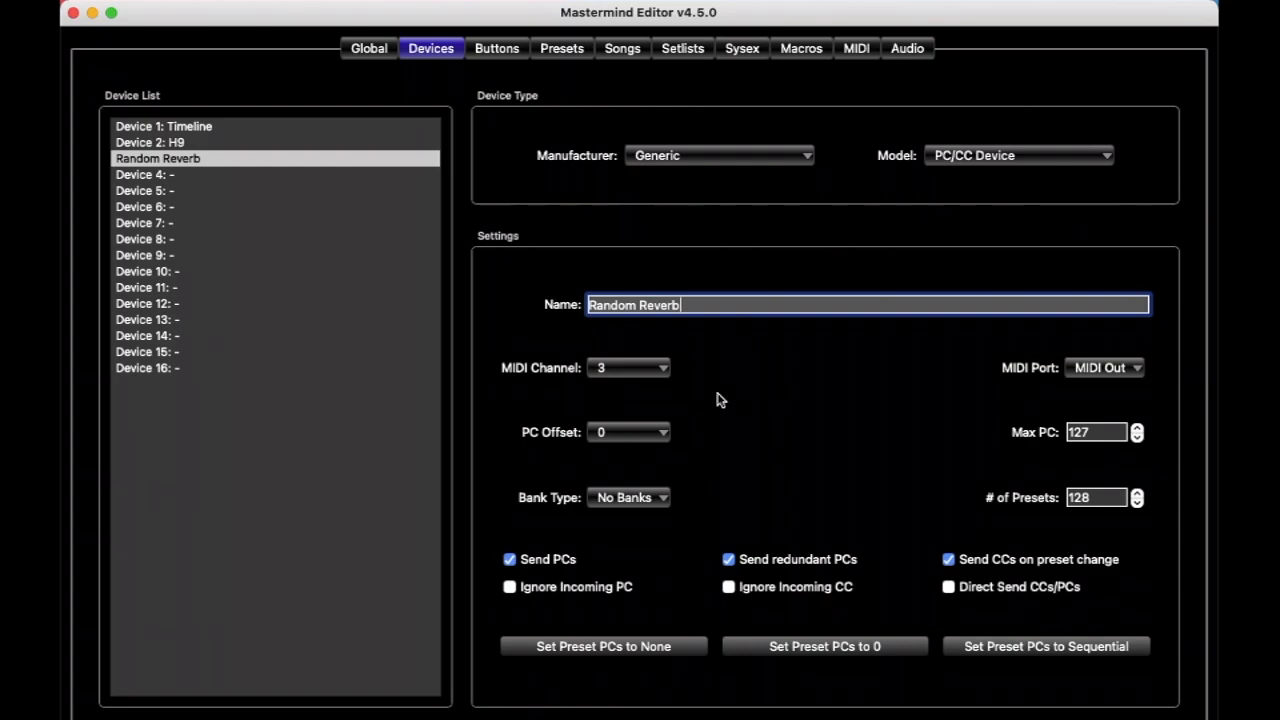
pyautogui.moveTo(592, 104)
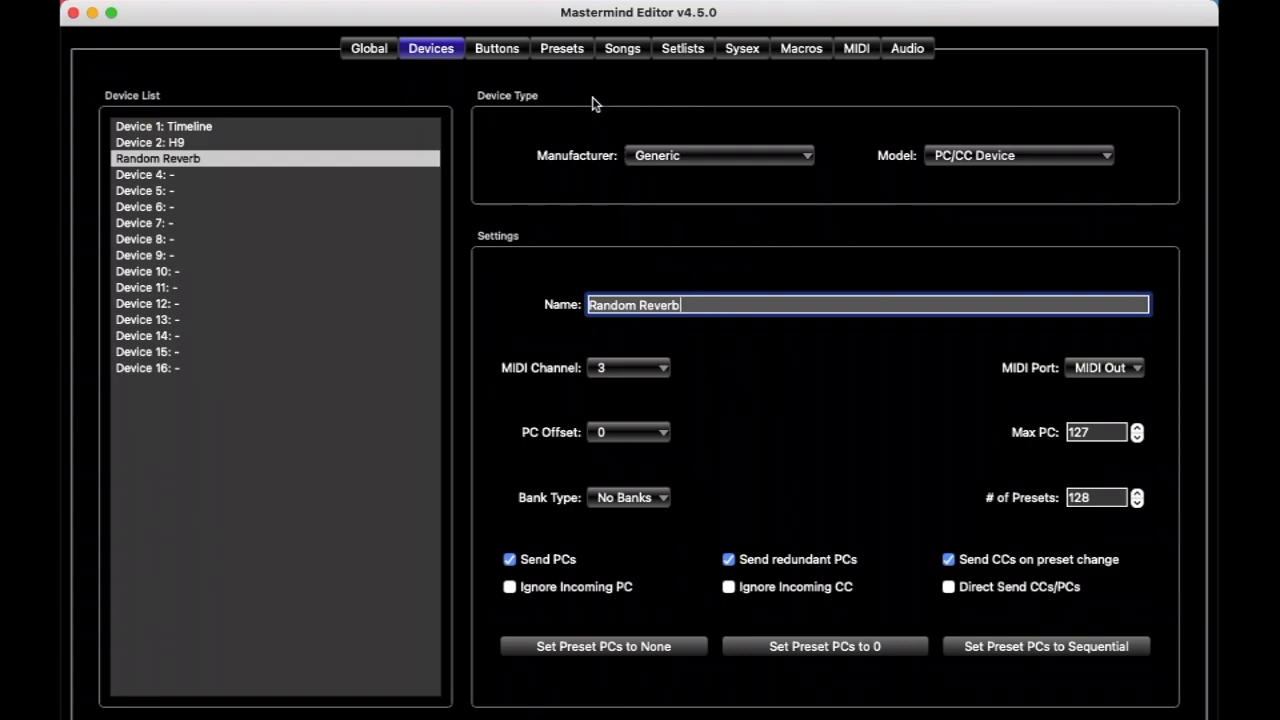
pyautogui.moveTo(576, 56)
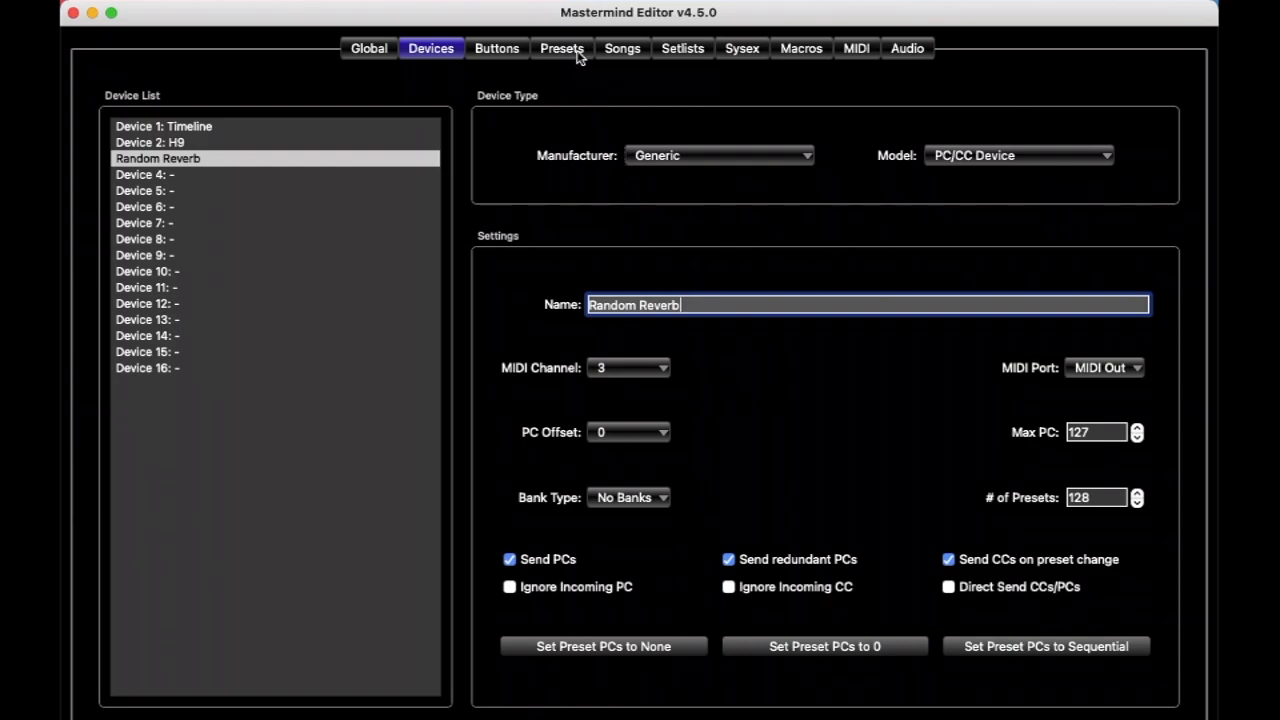
# Step: Show Preset 1's general settings and PC messages in the Presets view
pyautogui.click(562, 48)
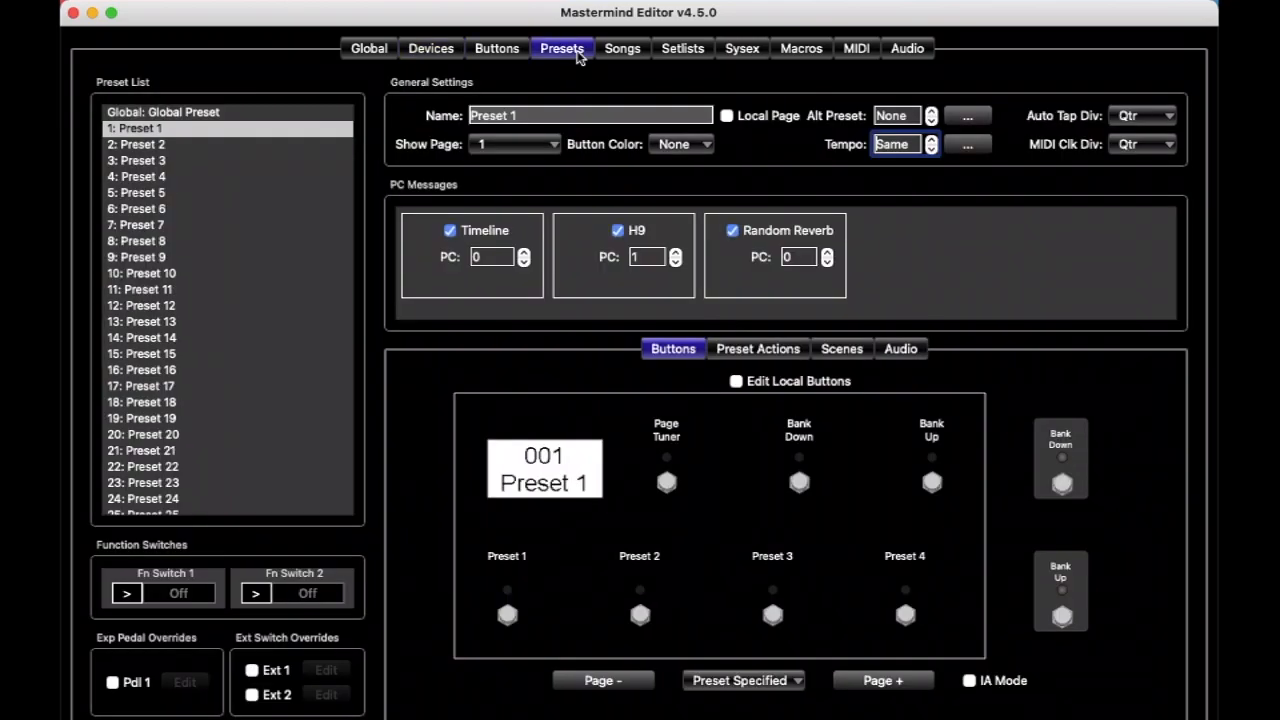
pyautogui.moveTo(584, 70)
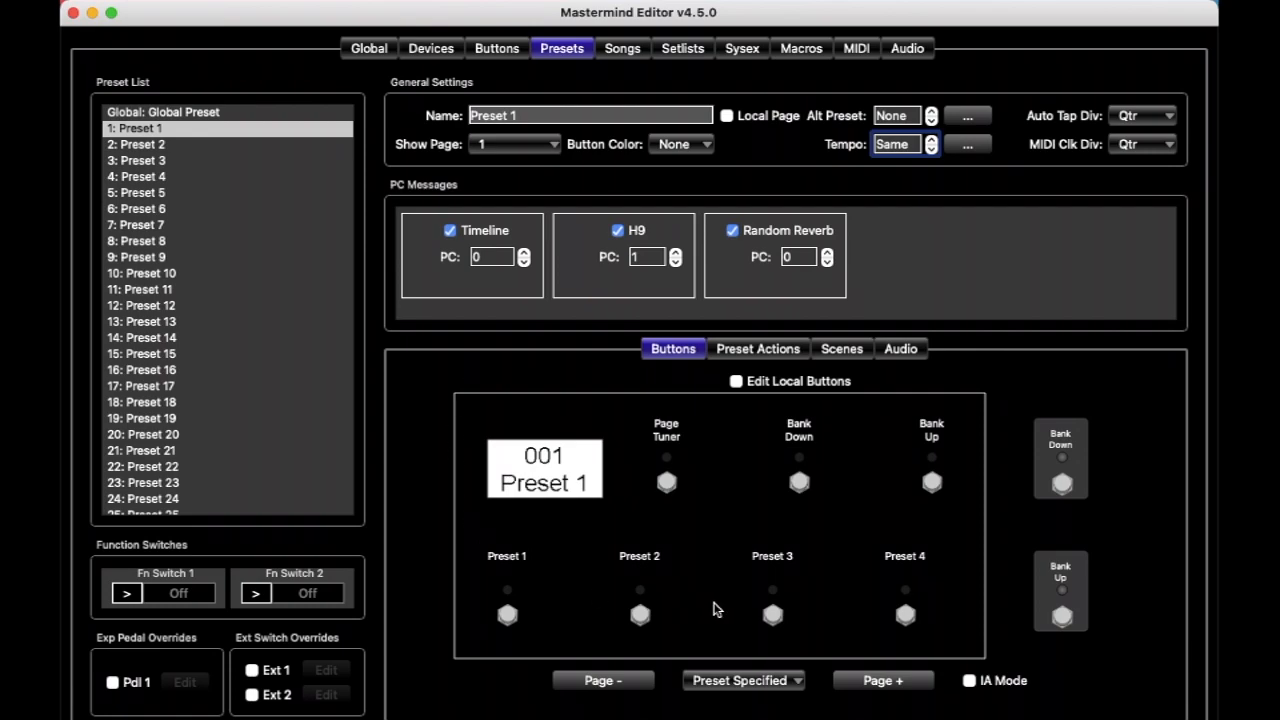
pyautogui.moveTo(836, 504)
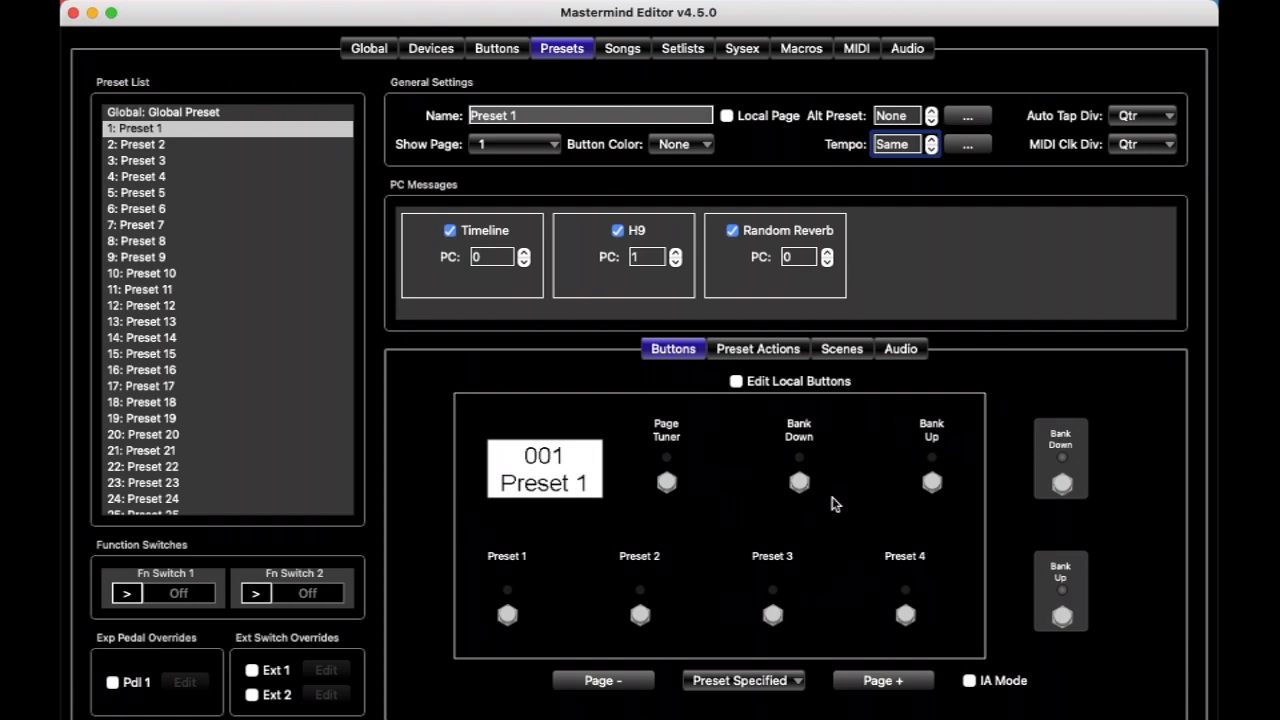
pyautogui.moveTo(240, 376)
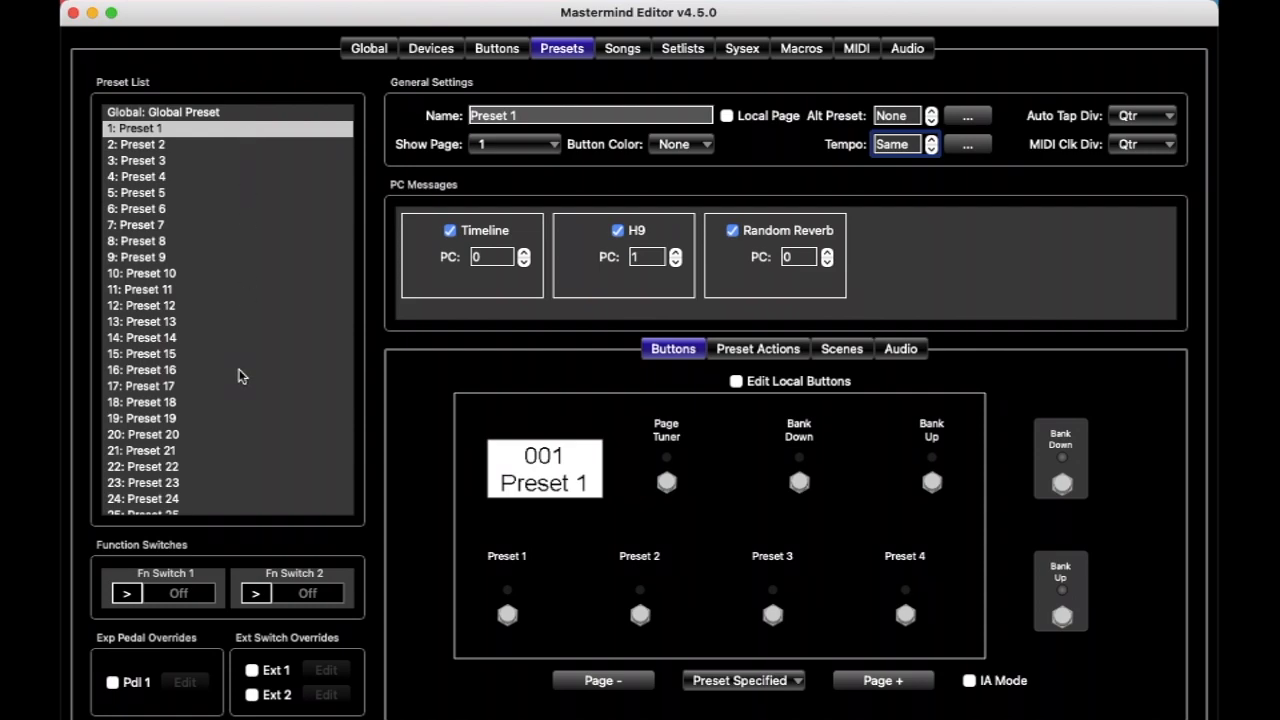
pyautogui.moveTo(248, 276)
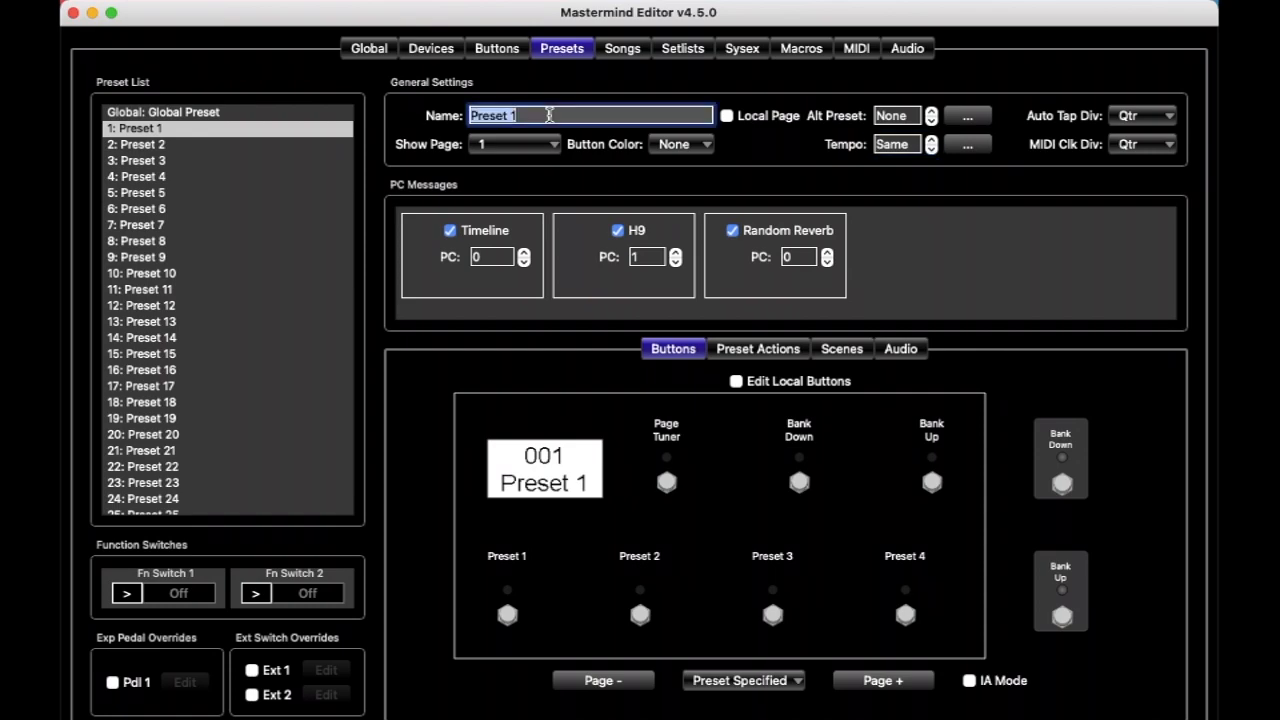
# Step: Name Preset 1 'Clean' and stop it sending a Random Reverb program change
pyautogui.write('Clean')
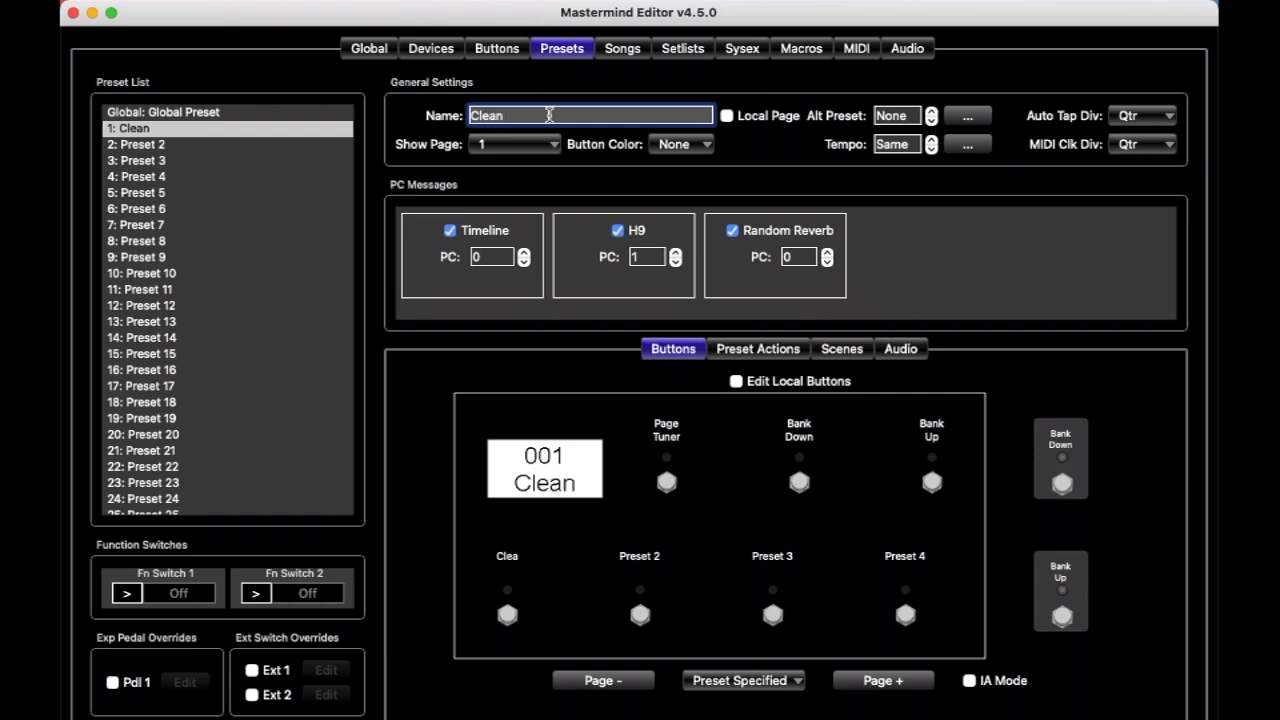
pyautogui.moveTo(510, 230)
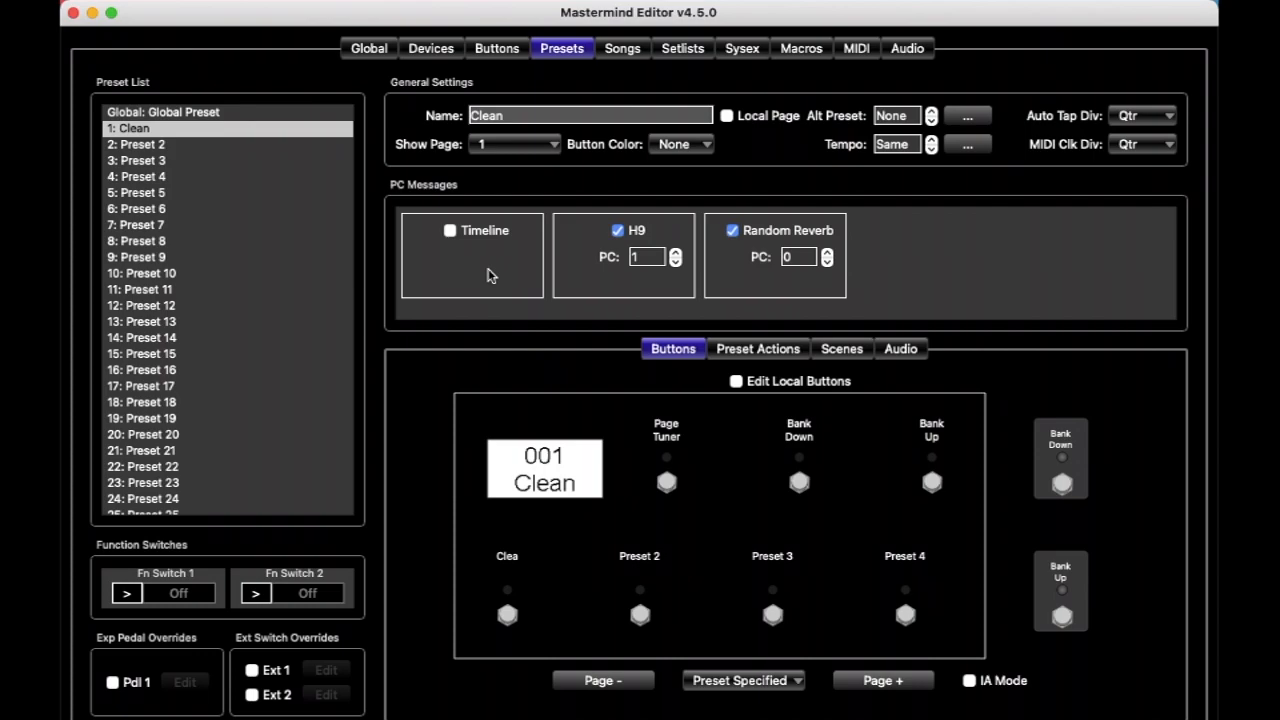
pyautogui.moveTo(646, 284)
pyautogui.write('7')
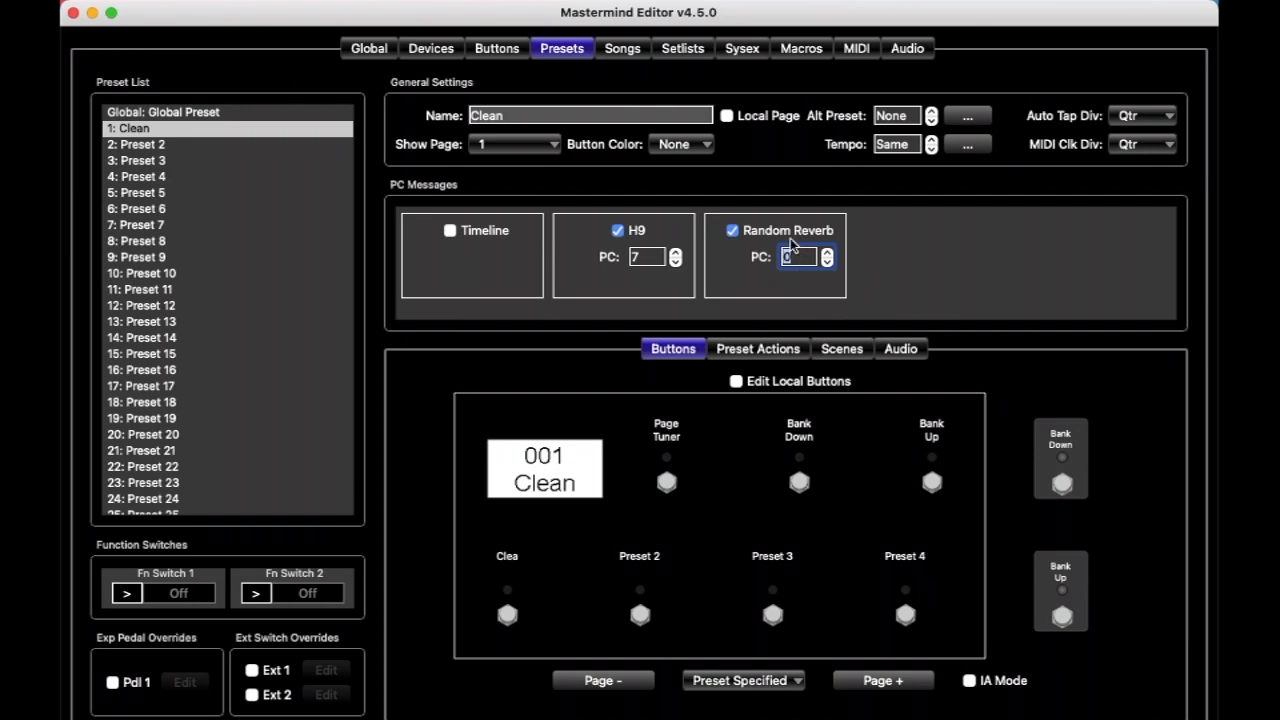
pyautogui.click(732, 230)
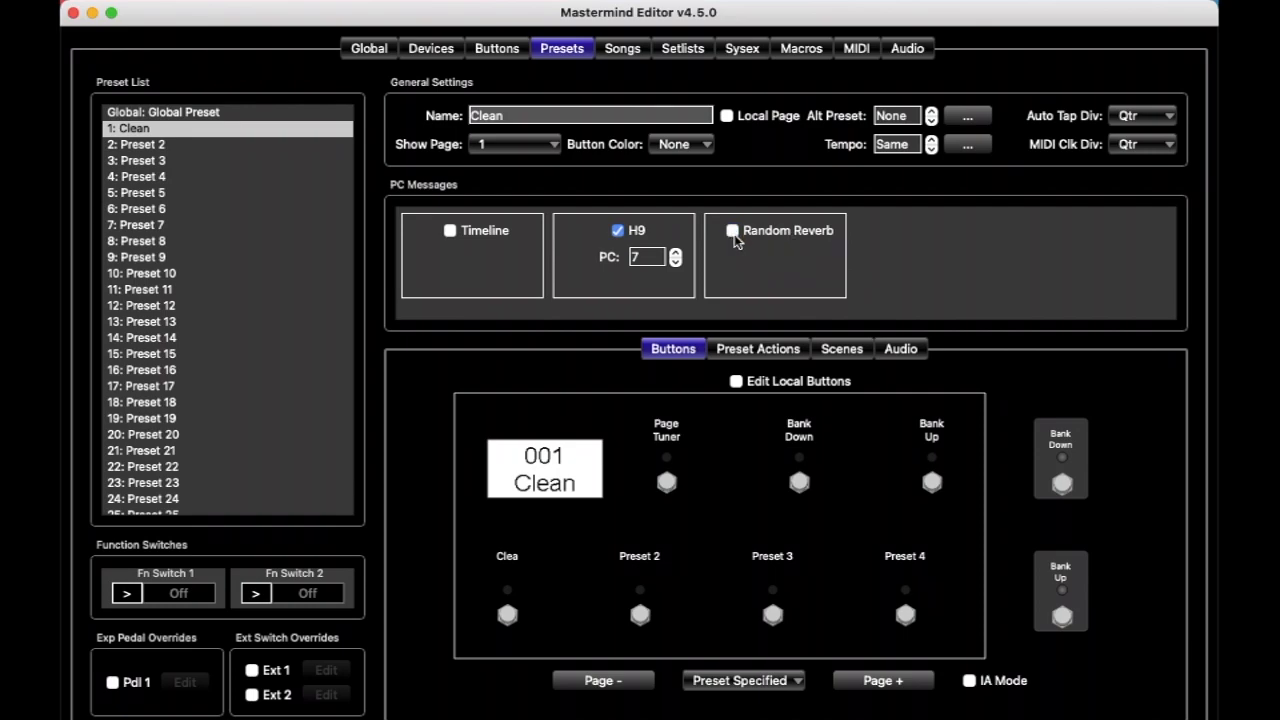
pyautogui.moveTo(400, 210)
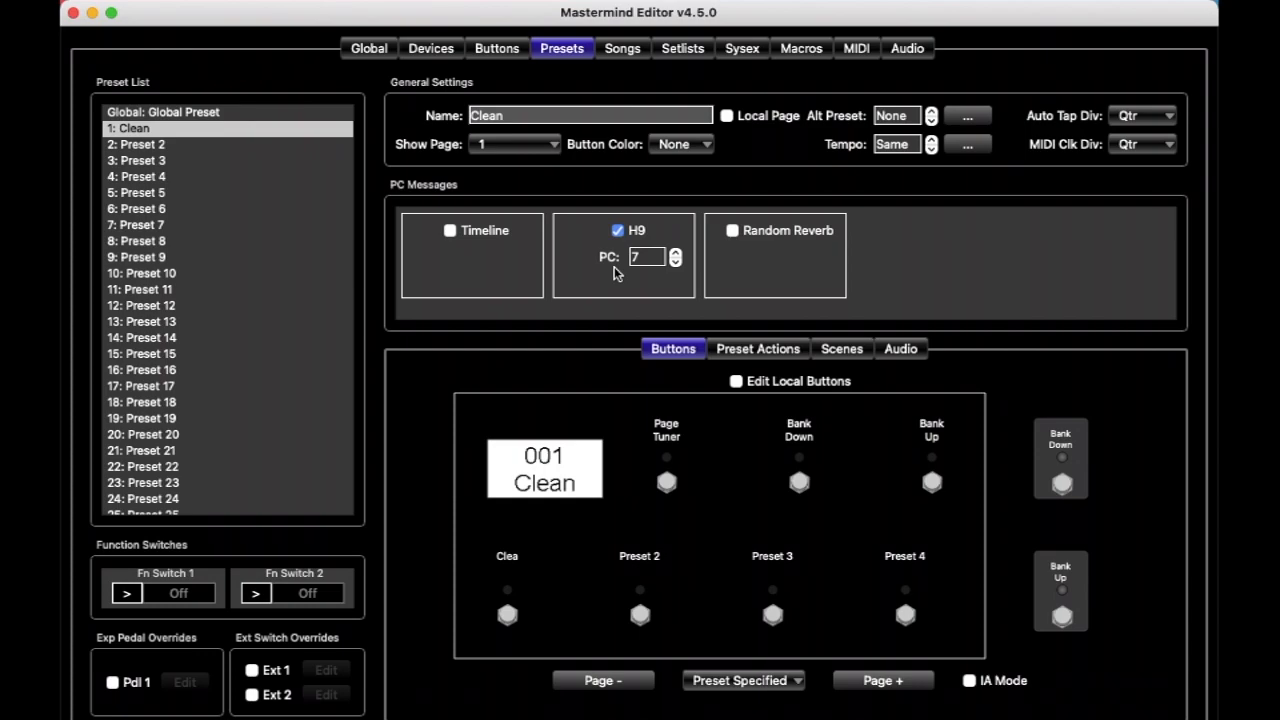
pyautogui.moveTo(792, 316)
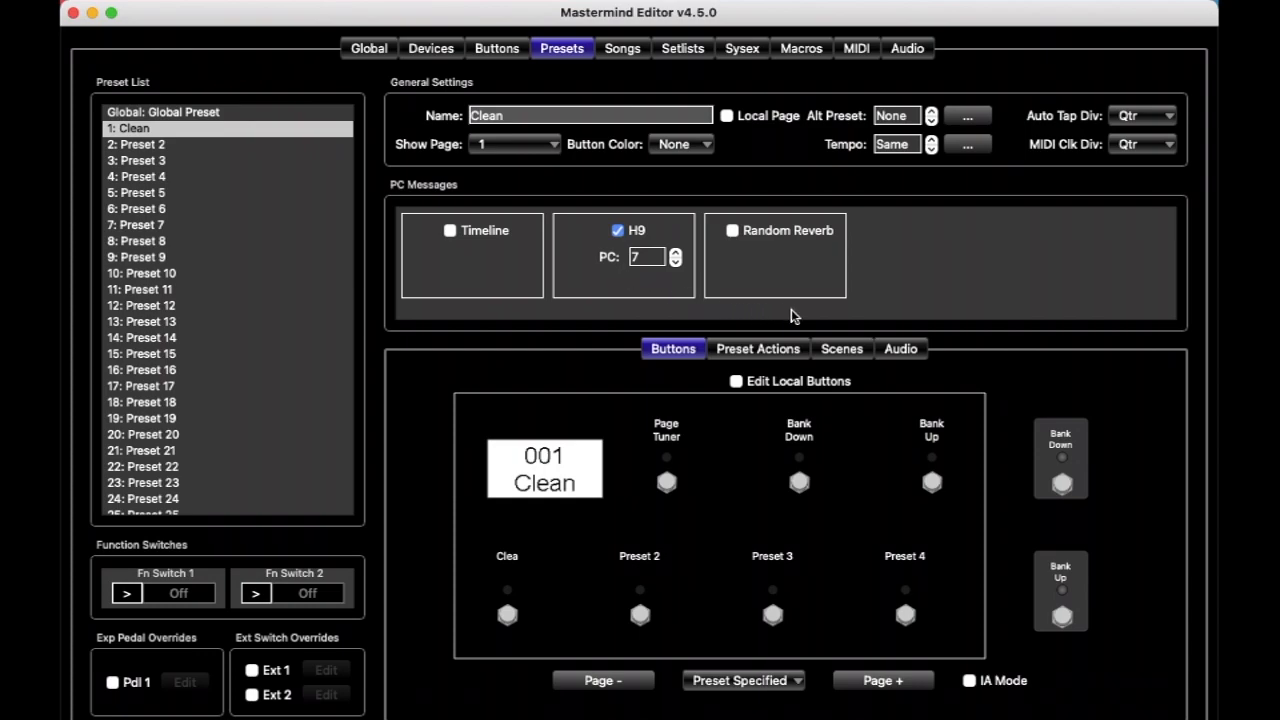
# Step: View the Clean preset's audio loop, buffer, insert and tuner states
pyautogui.click(900, 348)
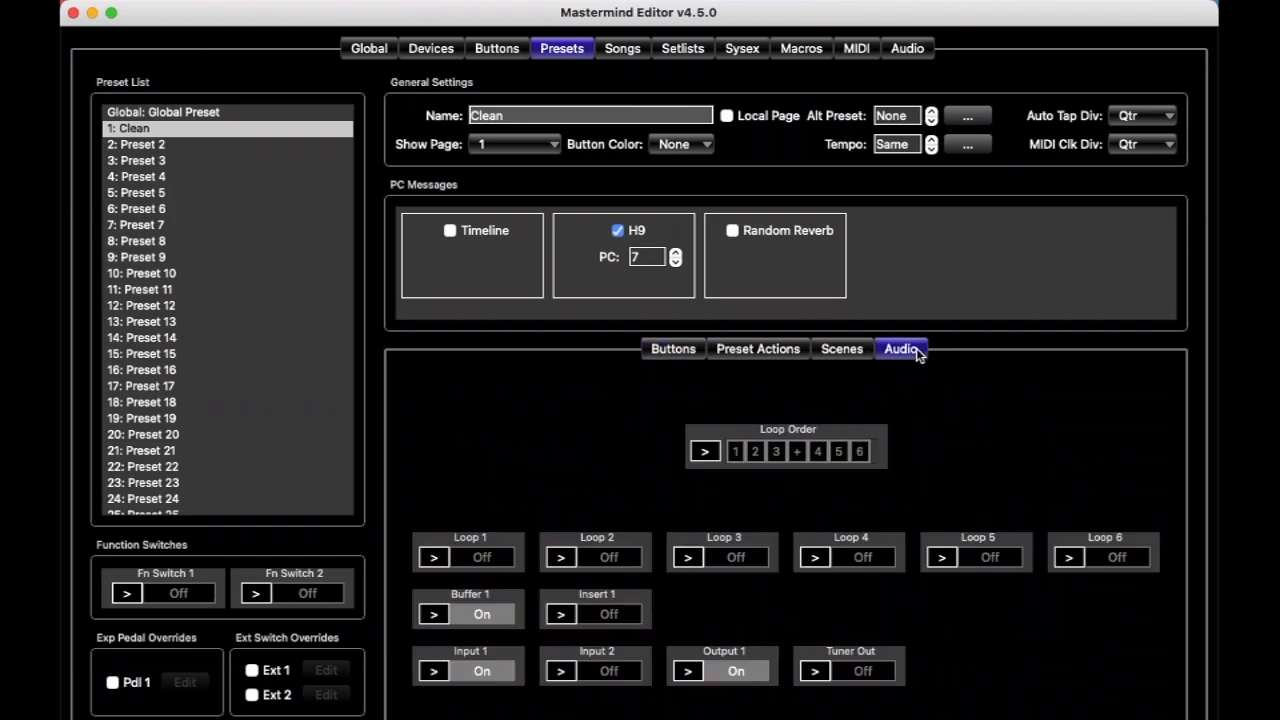
pyautogui.moveTo(946, 388)
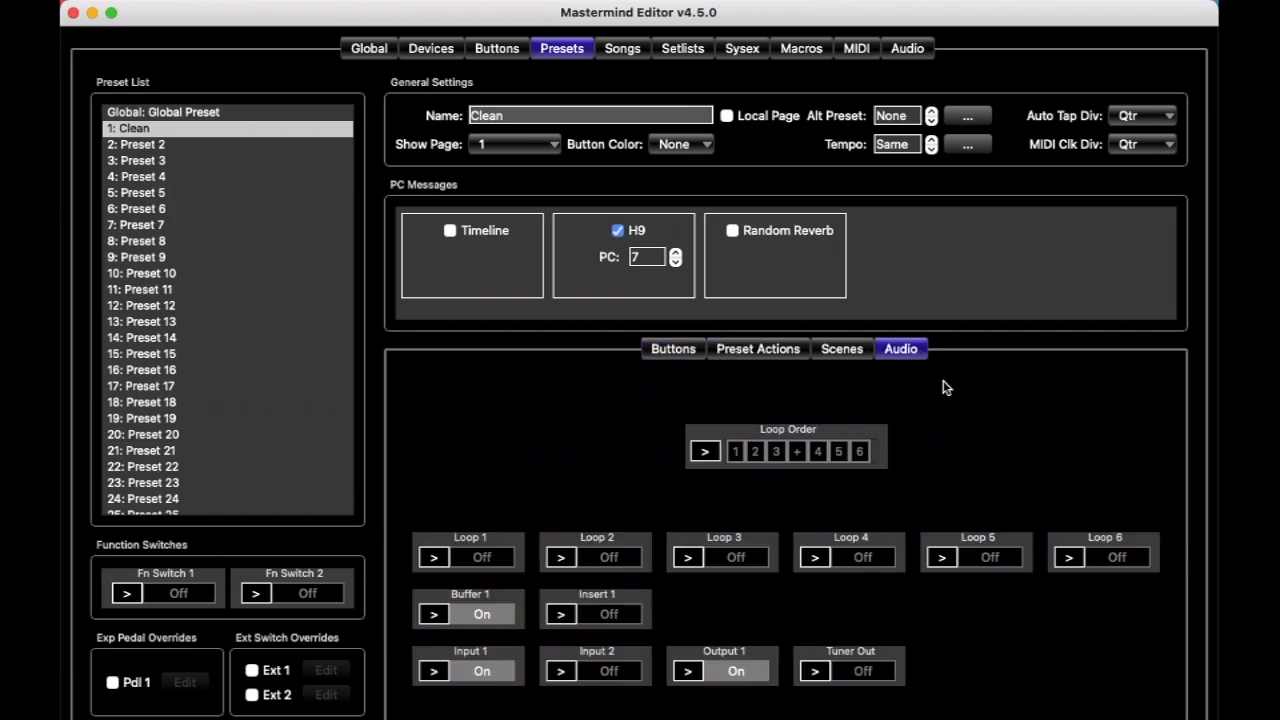
pyautogui.moveTo(882, 560)
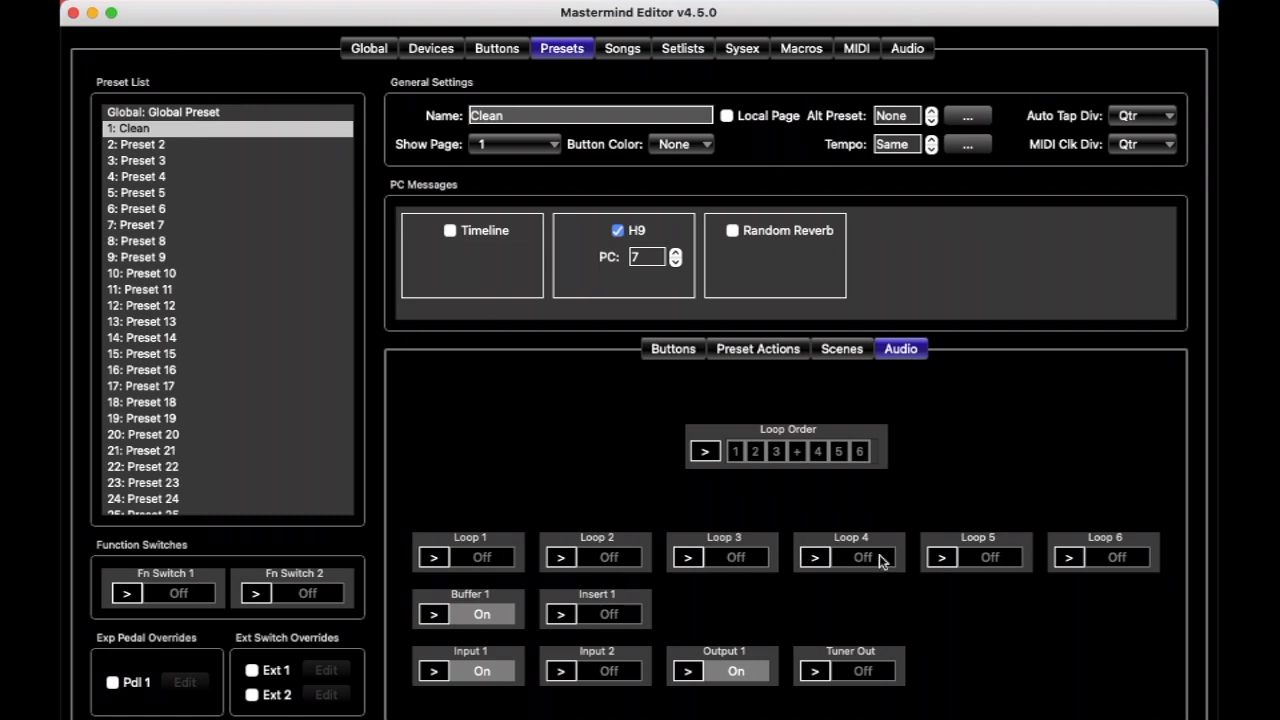
pyautogui.moveTo(532, 568)
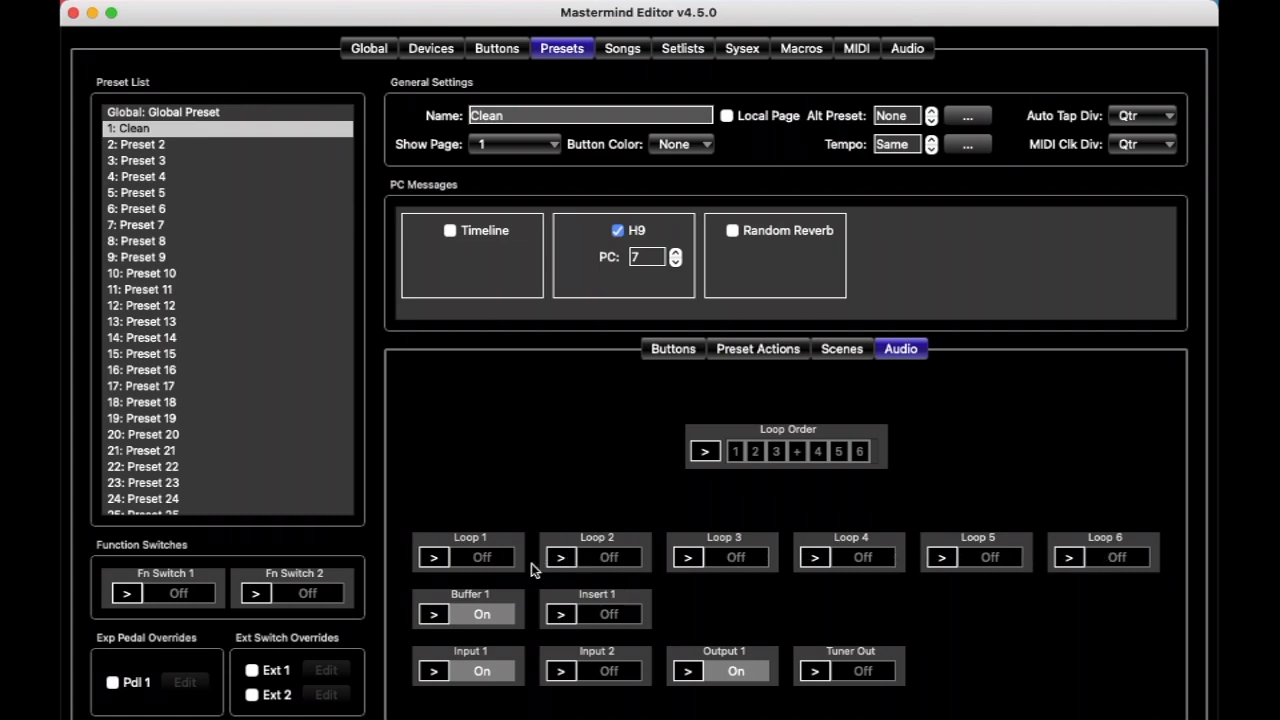
pyautogui.moveTo(504, 580)
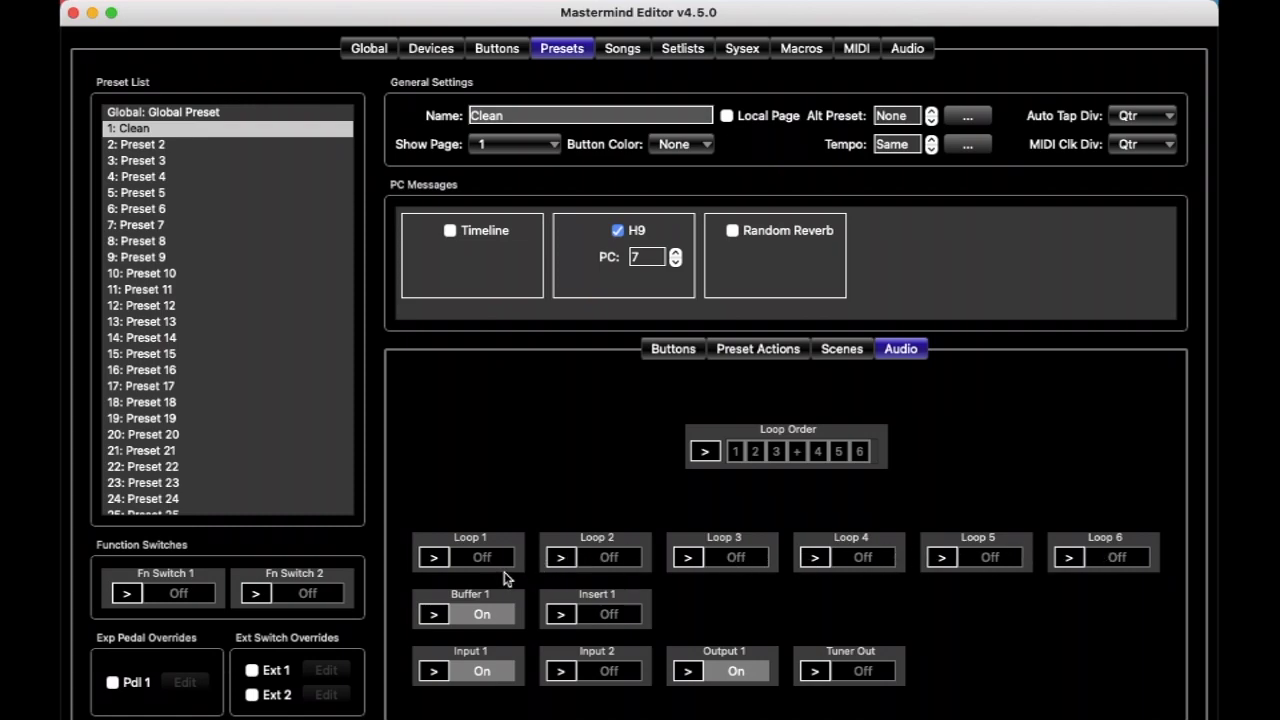
pyautogui.moveTo(508, 568)
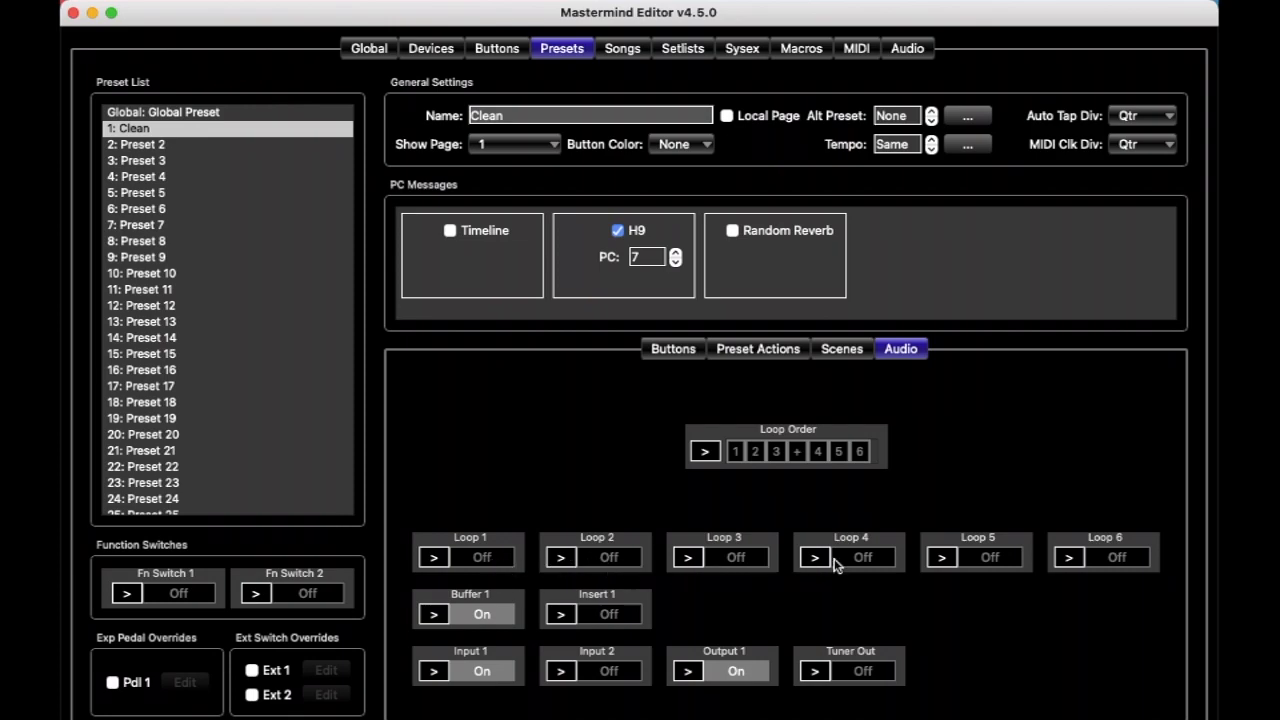
pyautogui.moveTo(864, 576)
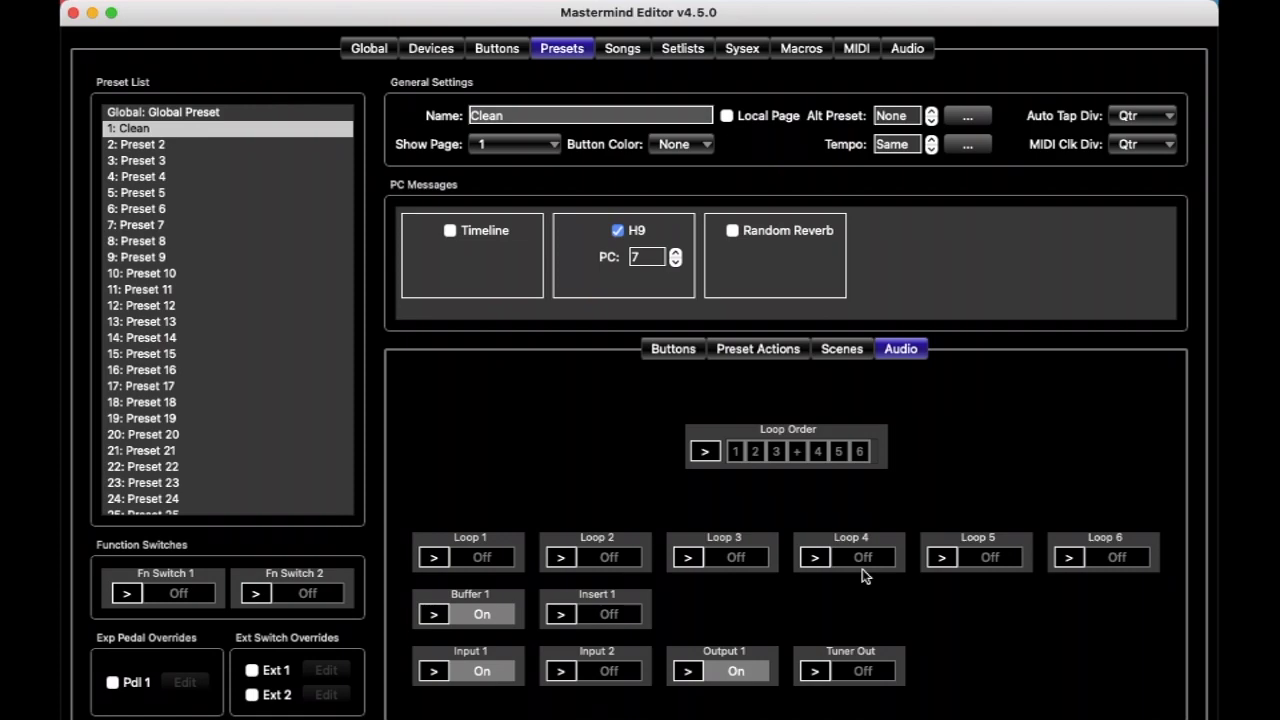
pyautogui.moveTo(994, 422)
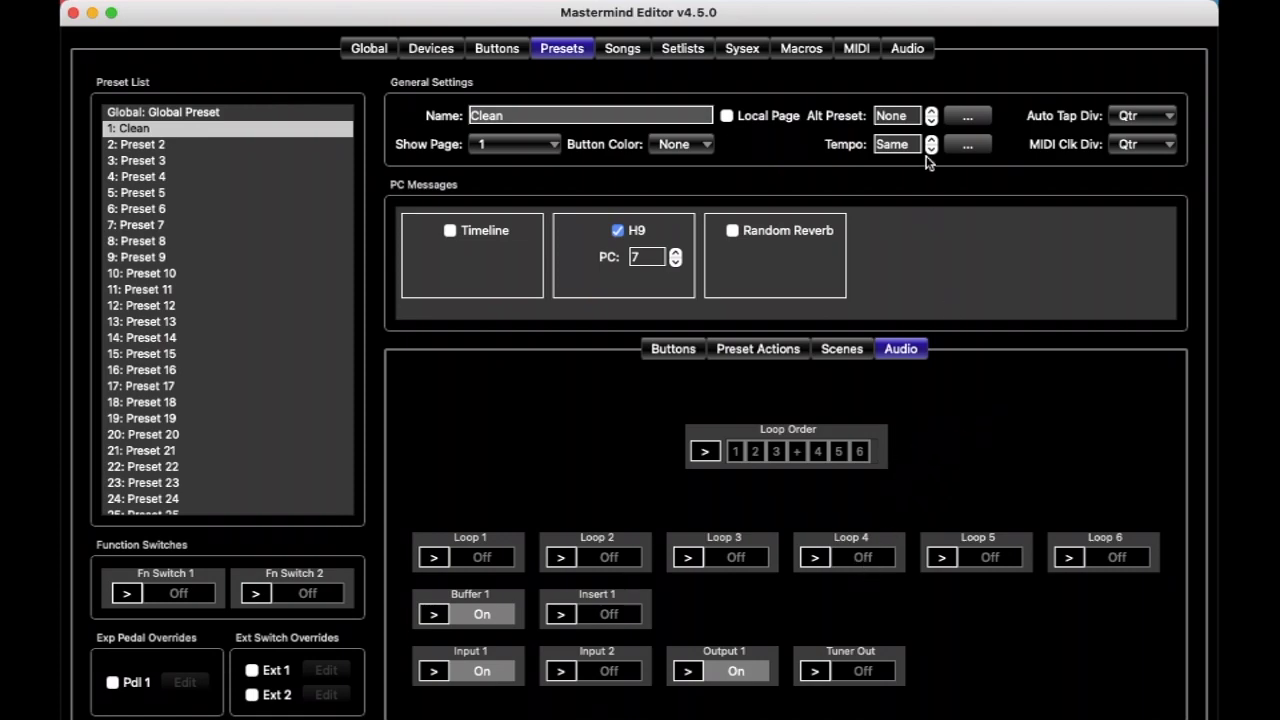
pyautogui.moveTo(906, 48)
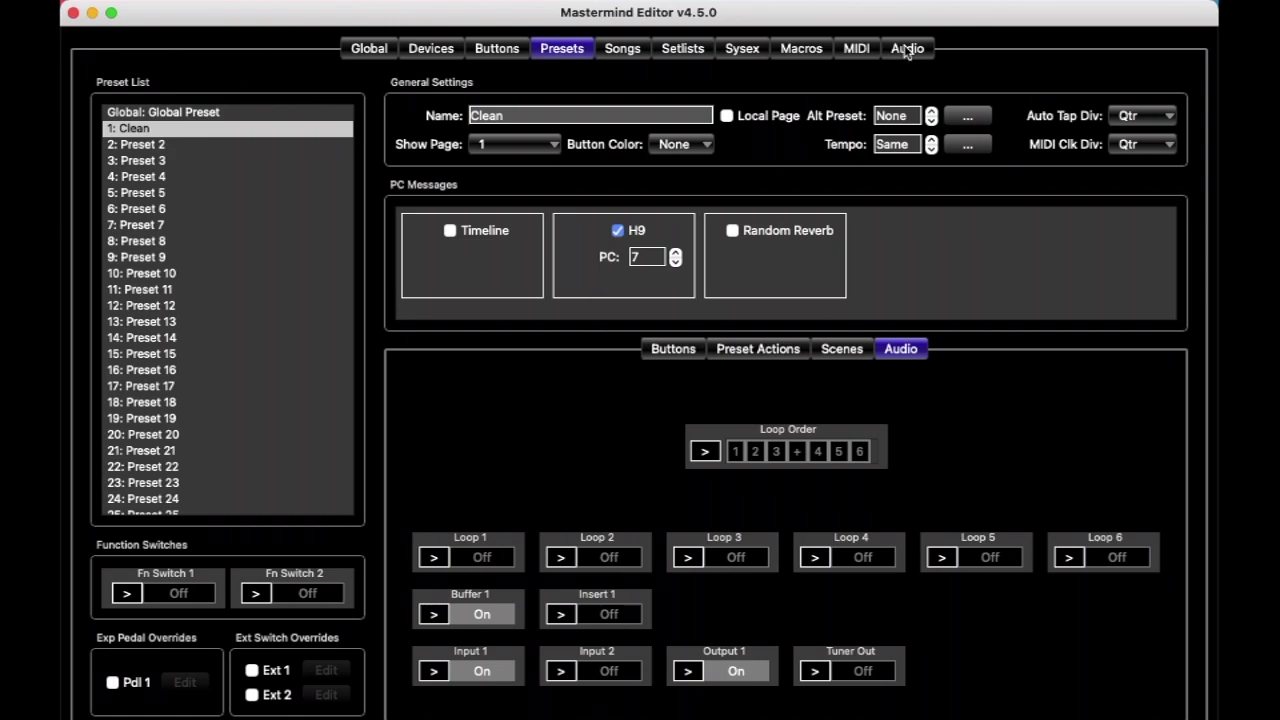
# Step: Show the global Audio settings with tuner, loop and stereo options
pyautogui.click(906, 48)
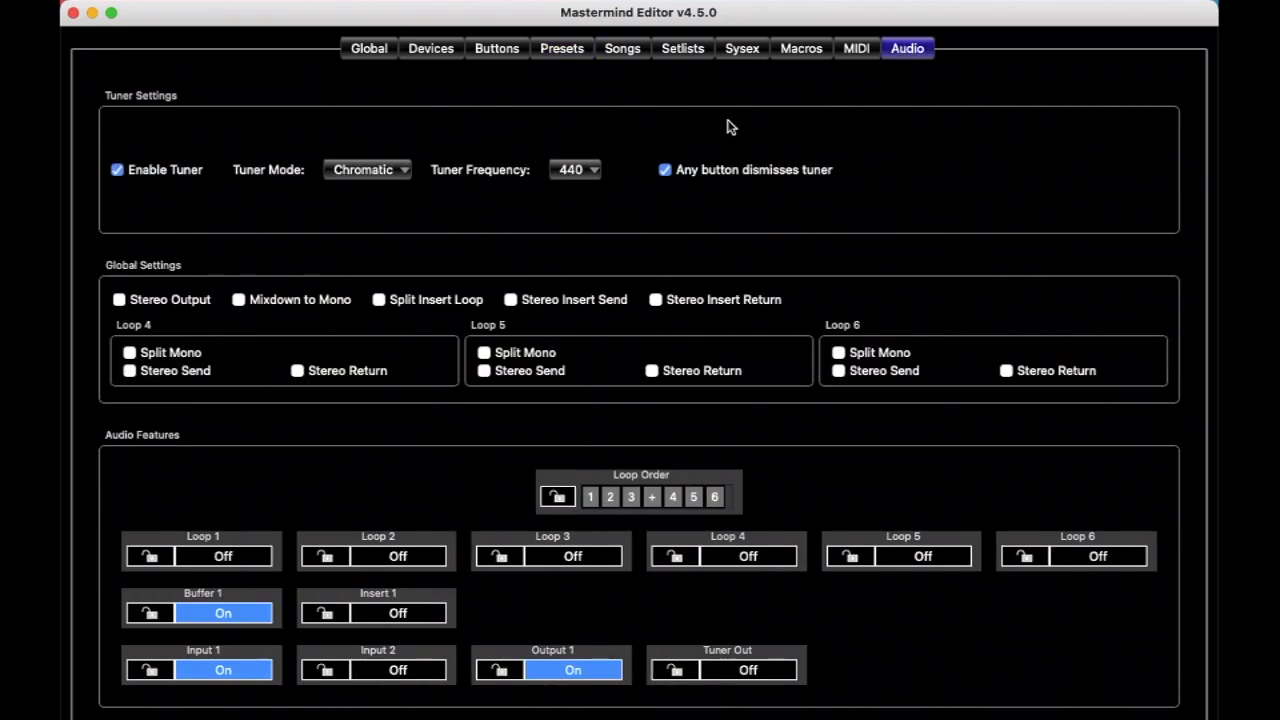
pyautogui.moveTo(308, 492)
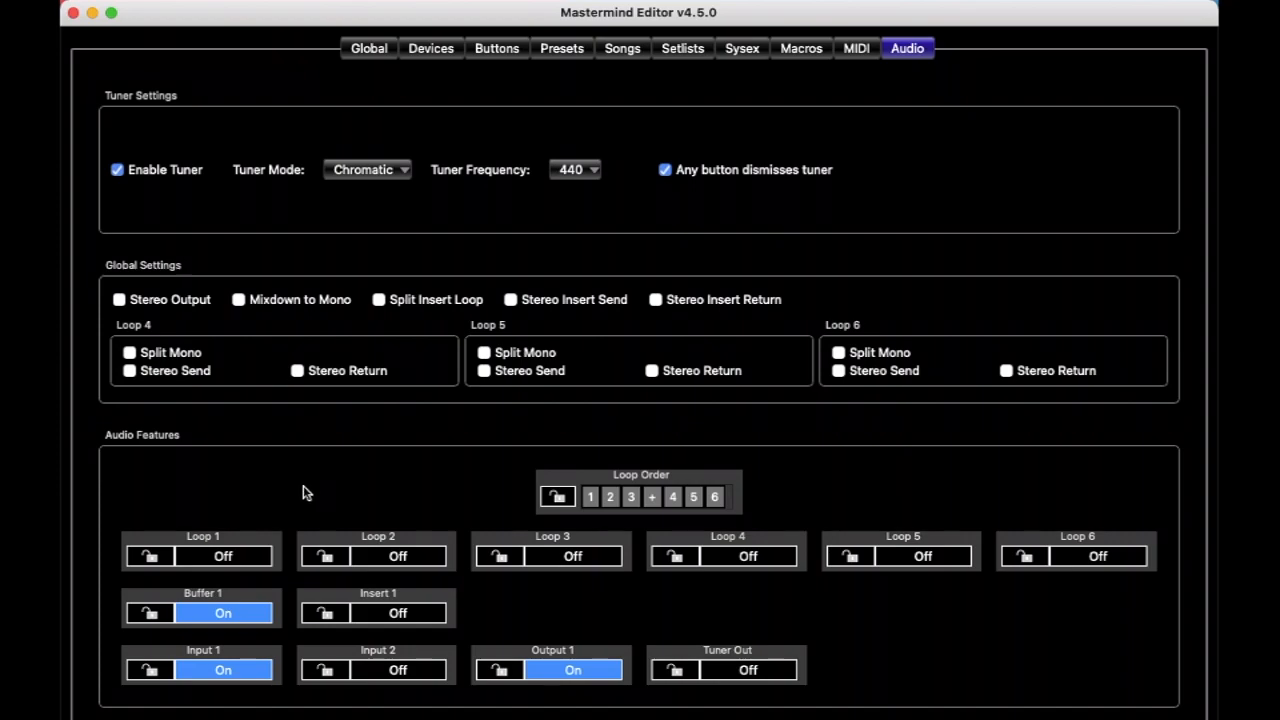
pyautogui.moveTo(250, 558)
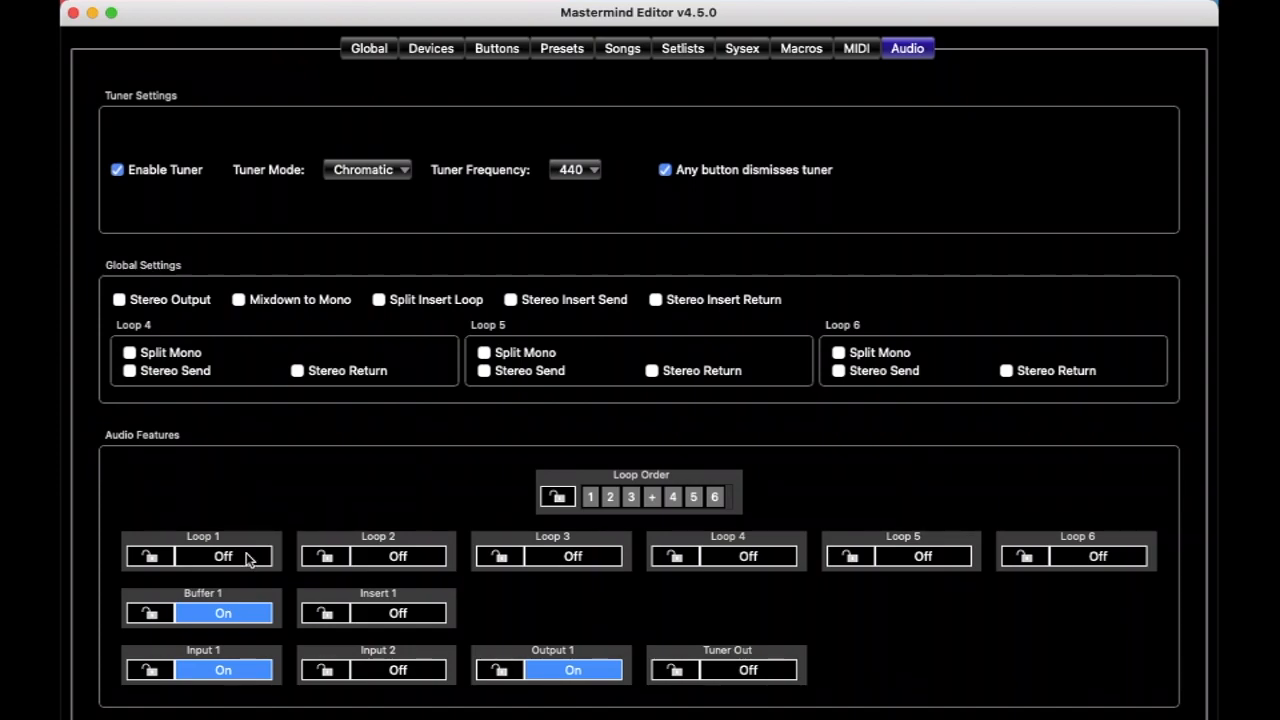
pyautogui.moveTo(264, 544)
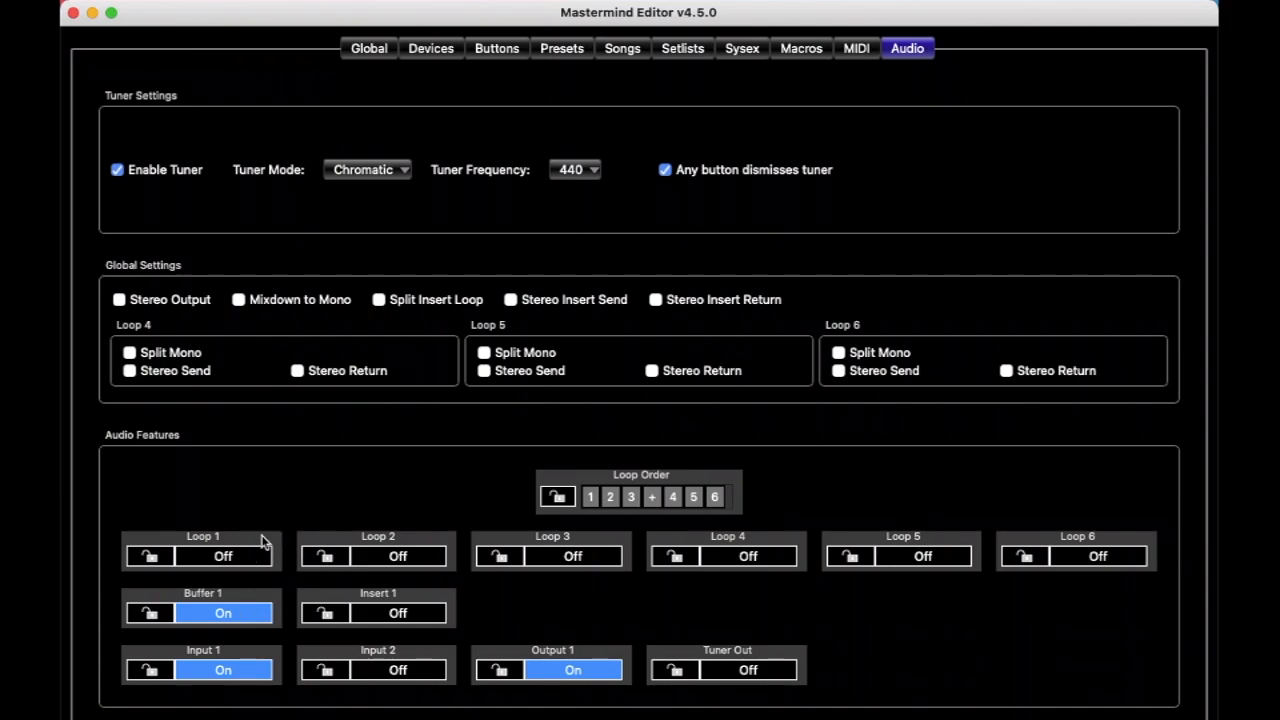
pyautogui.moveTo(890, 558)
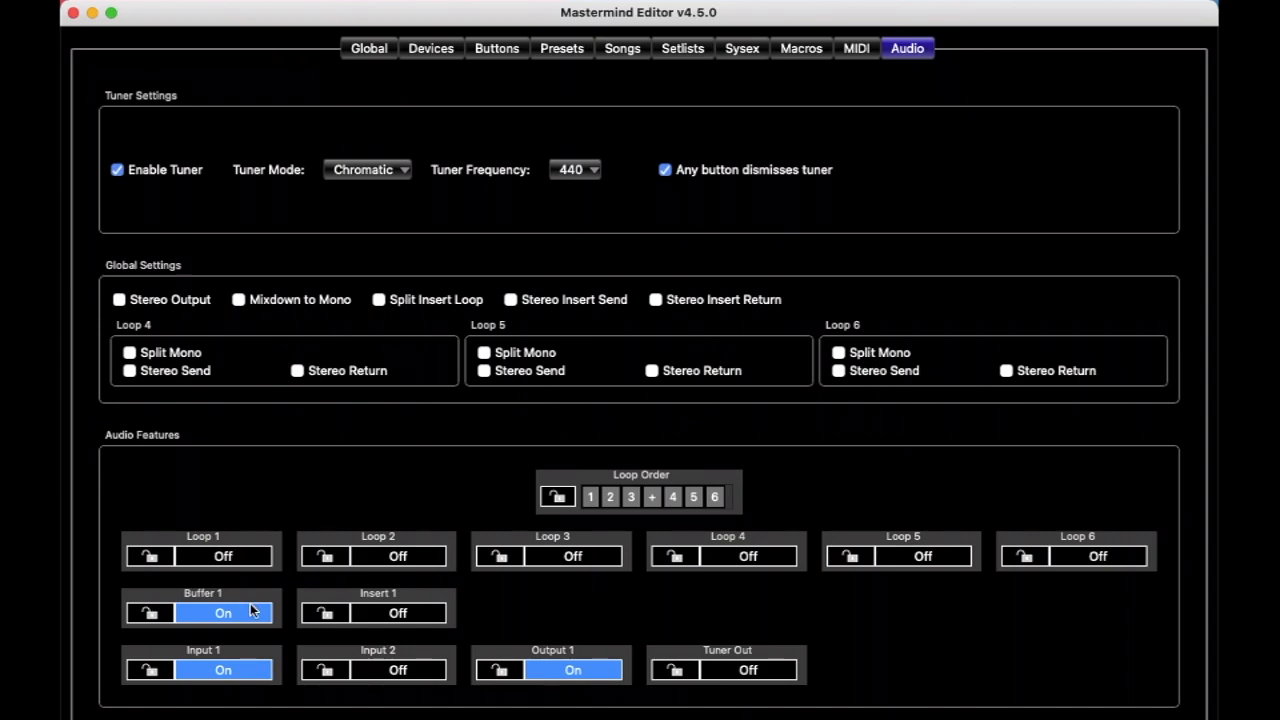
pyautogui.moveTo(236, 680)
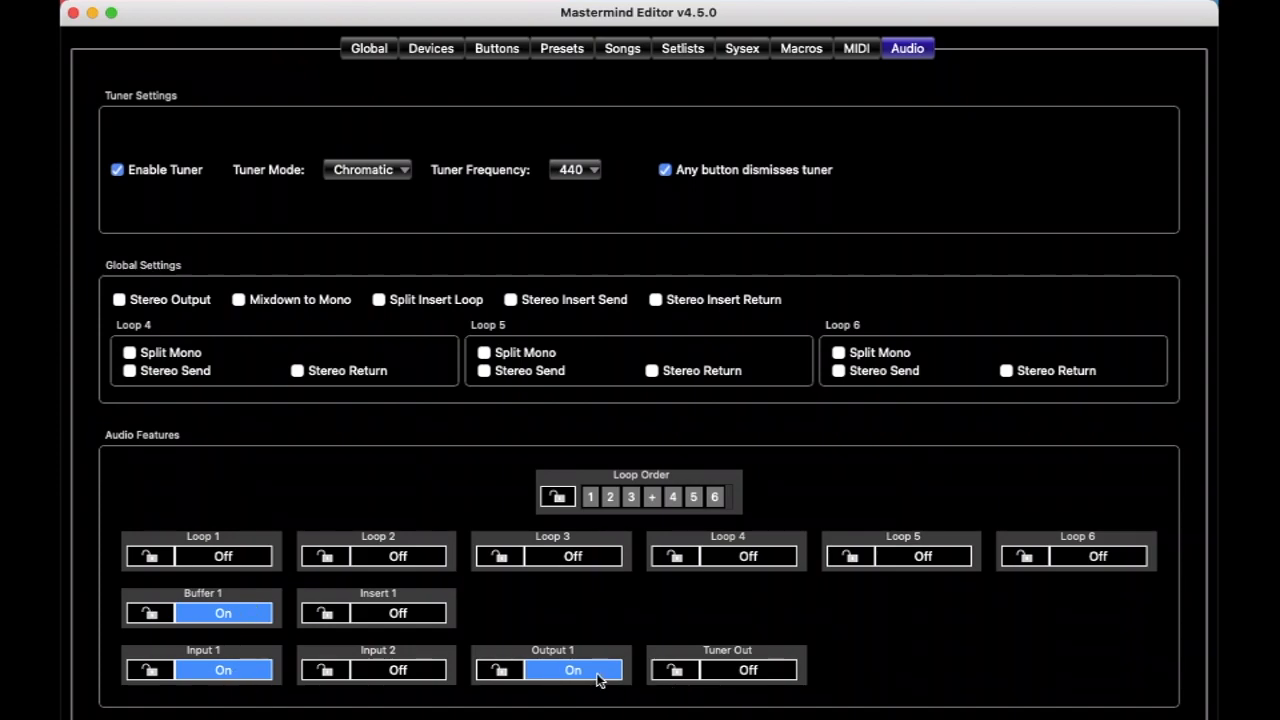
pyautogui.moveTo(604, 624)
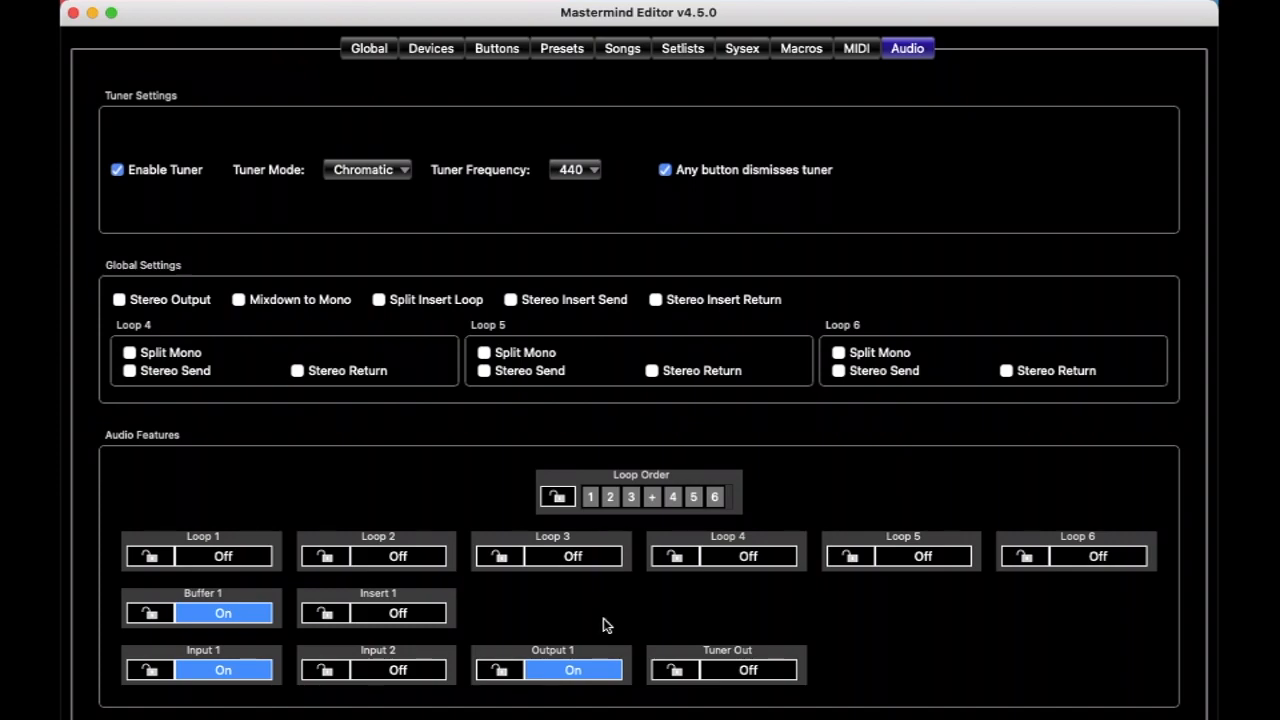
pyautogui.moveTo(620, 600)
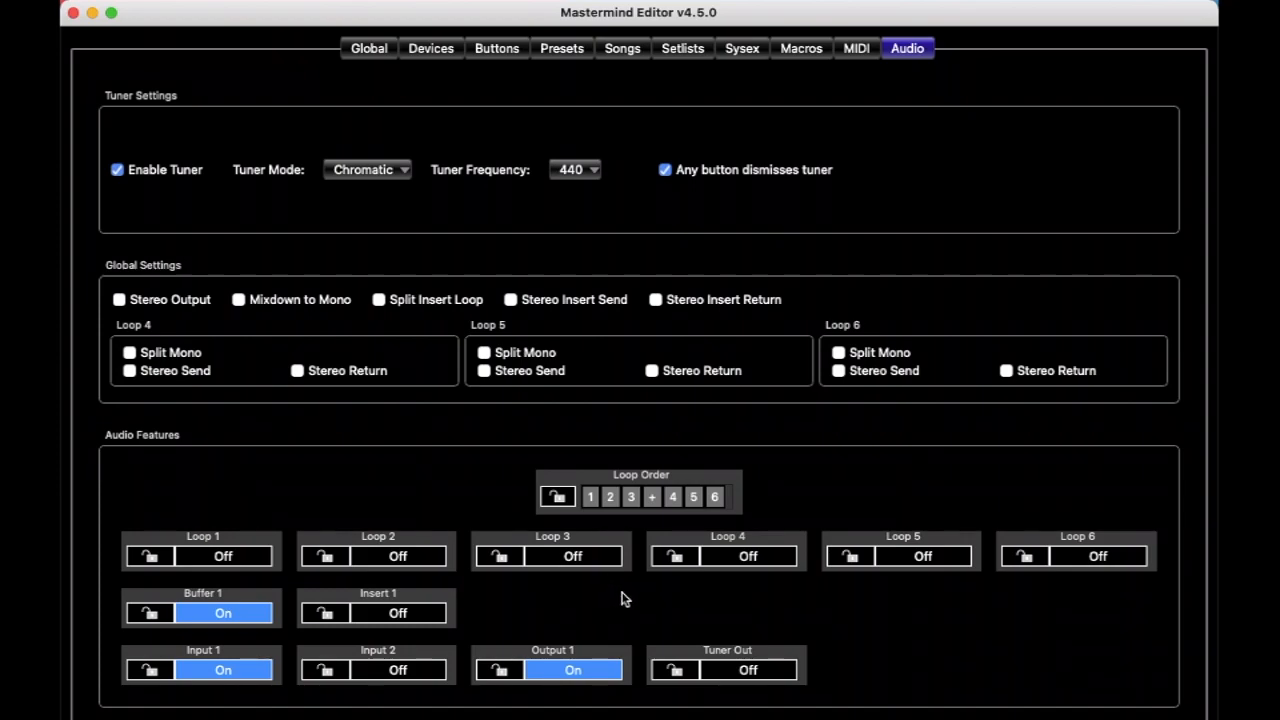
pyautogui.moveTo(620, 604)
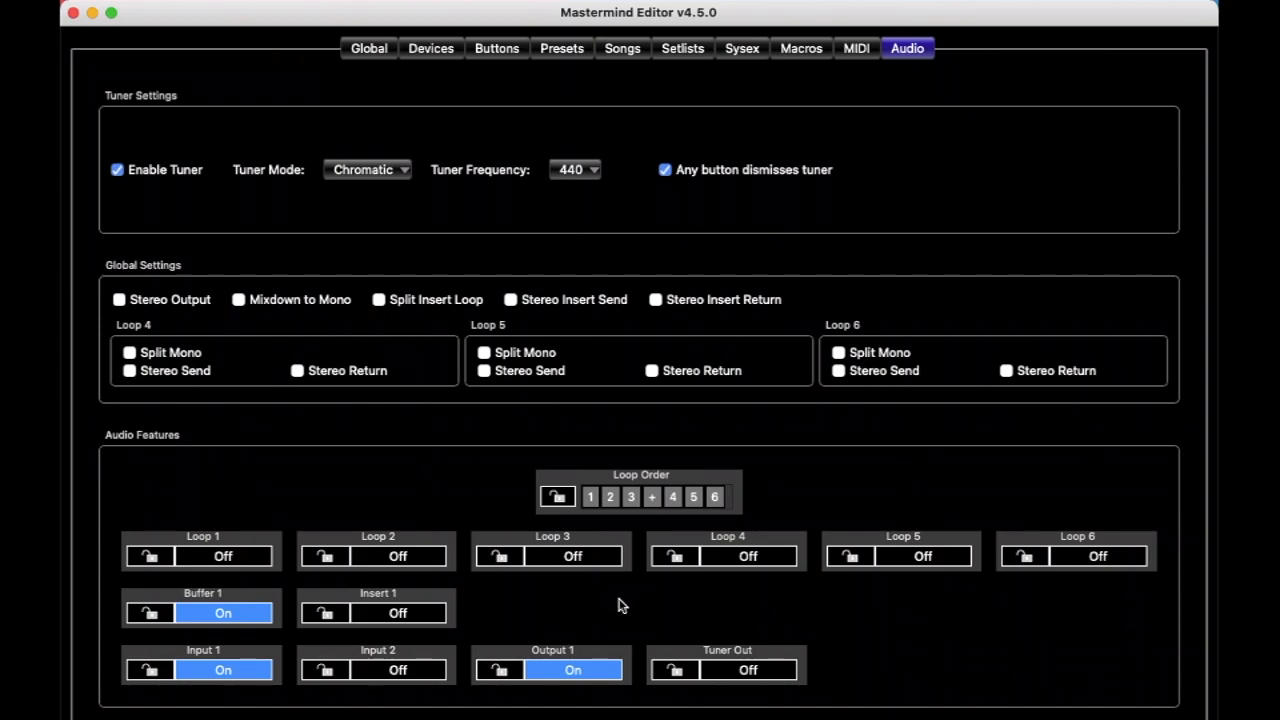
# Step: Switch Loop 2 on in the Clean preset's audio settings, keeping Buffer, Input and Output 1 on
pyautogui.click(562, 48)
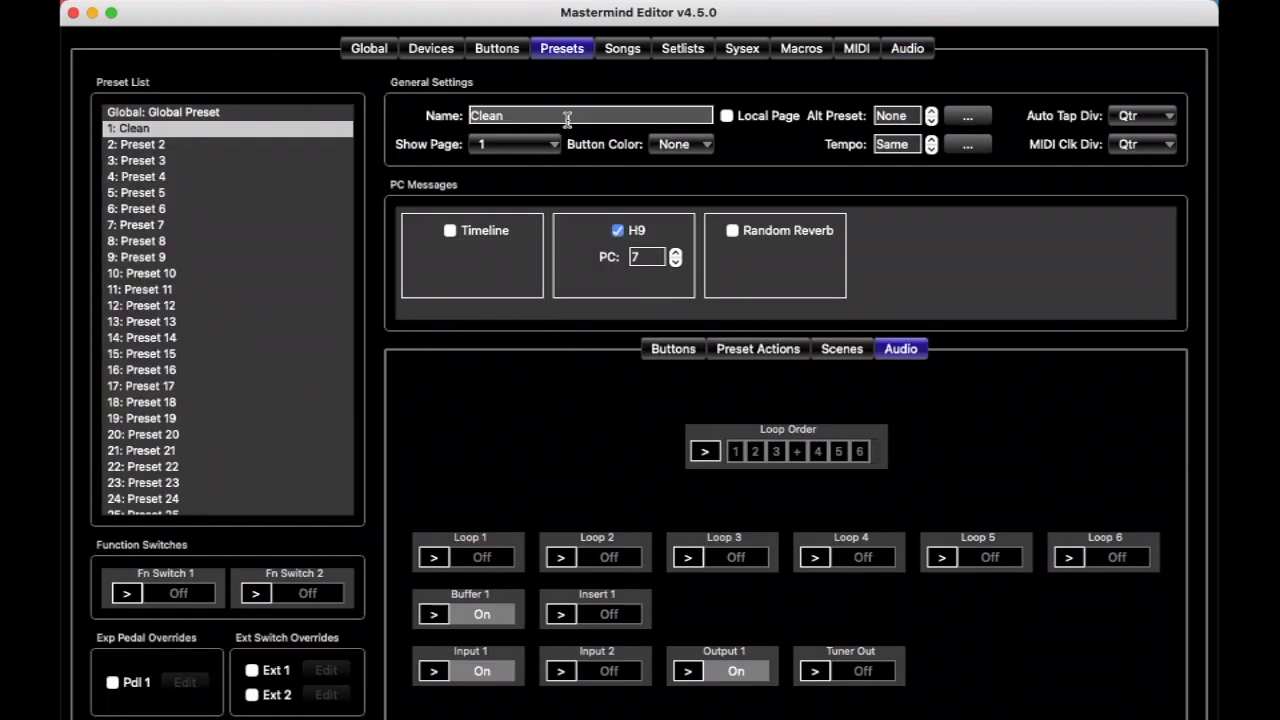
pyautogui.moveTo(530, 388)
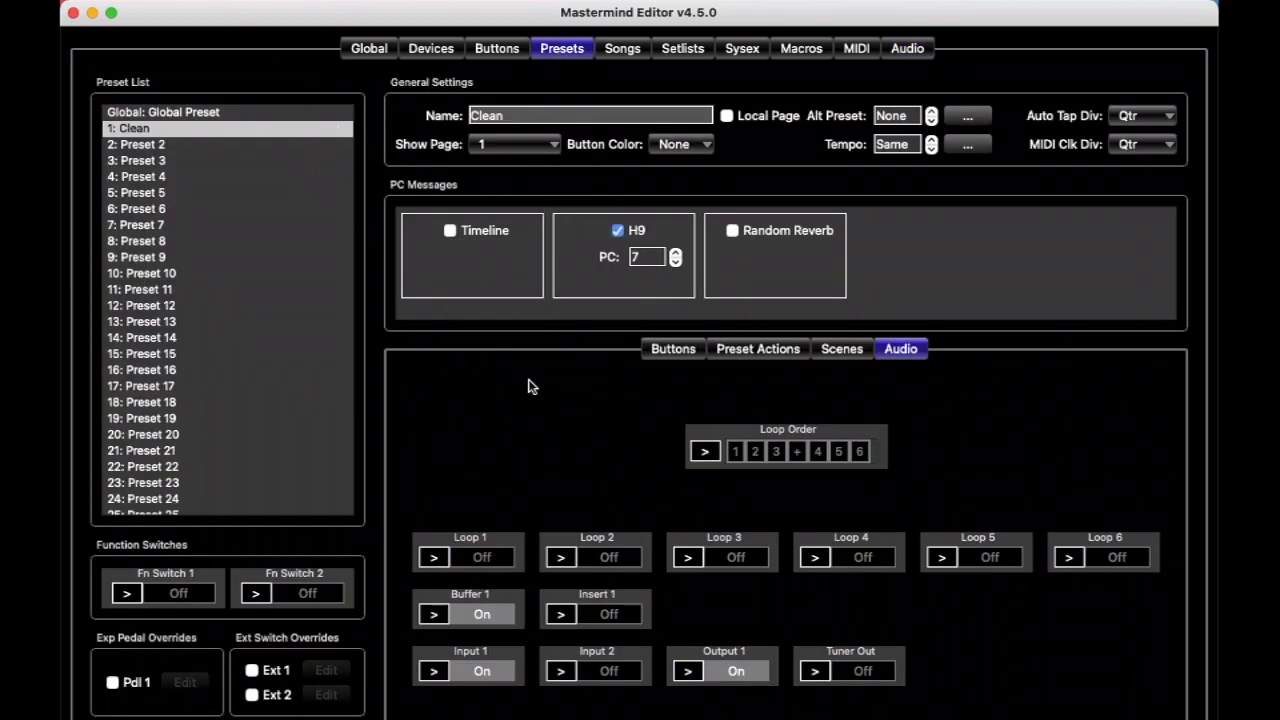
pyautogui.moveTo(616, 322)
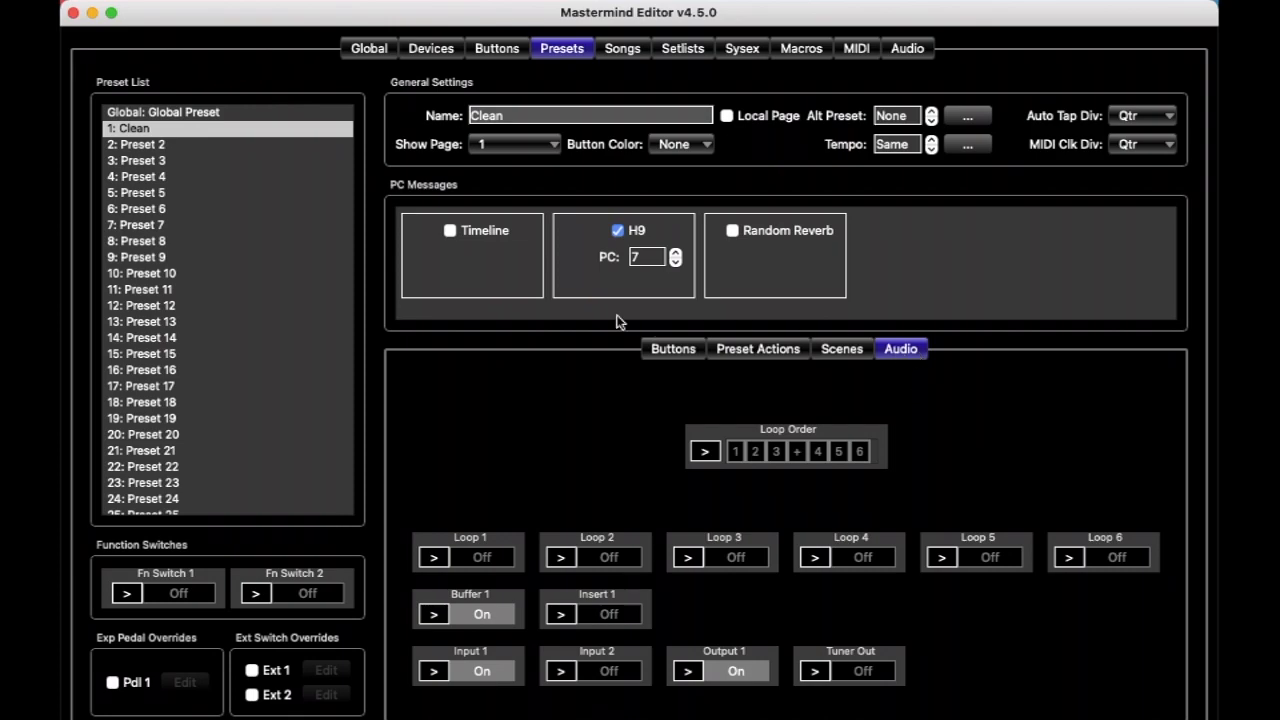
pyautogui.moveTo(668, 520)
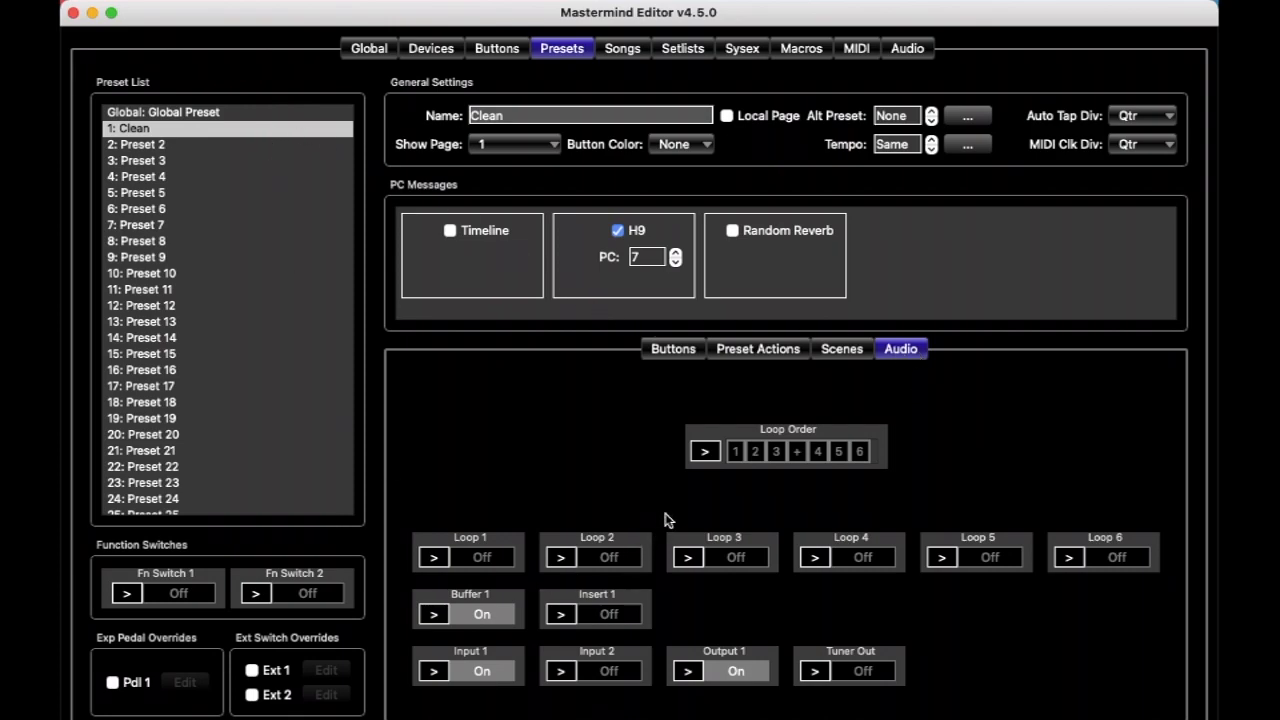
pyautogui.moveTo(604, 444)
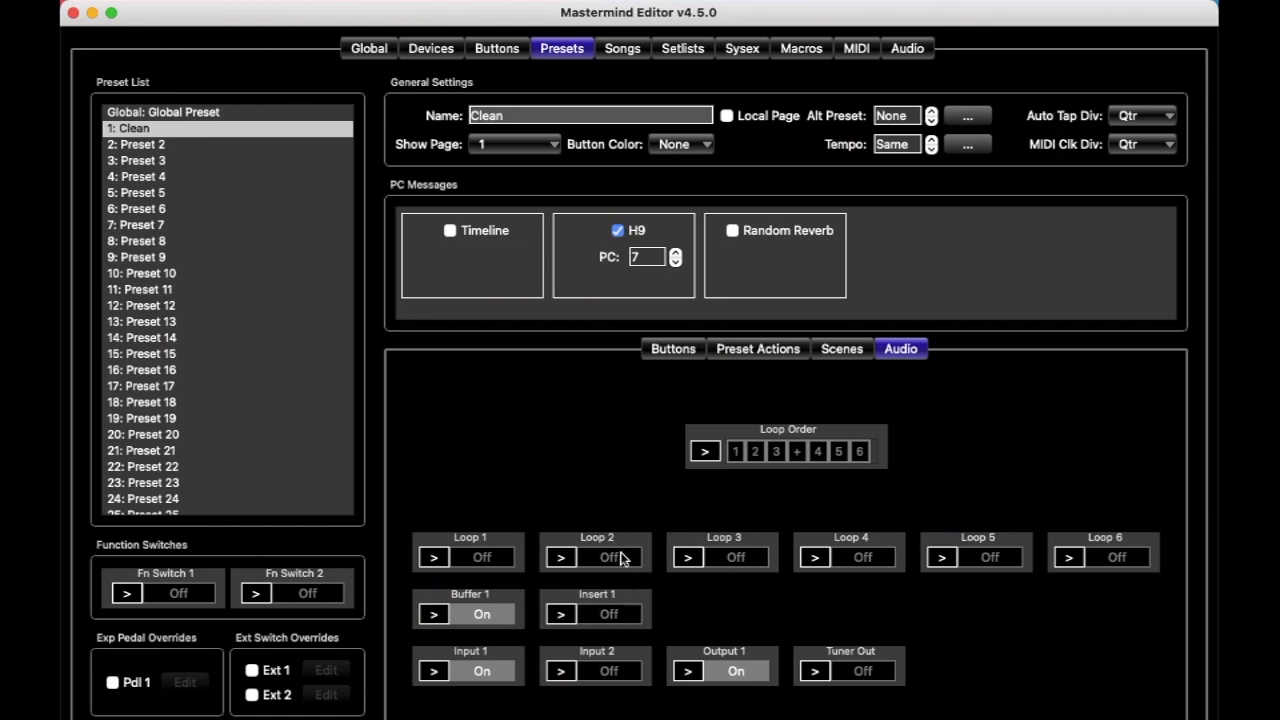
pyautogui.moveTo(614, 518)
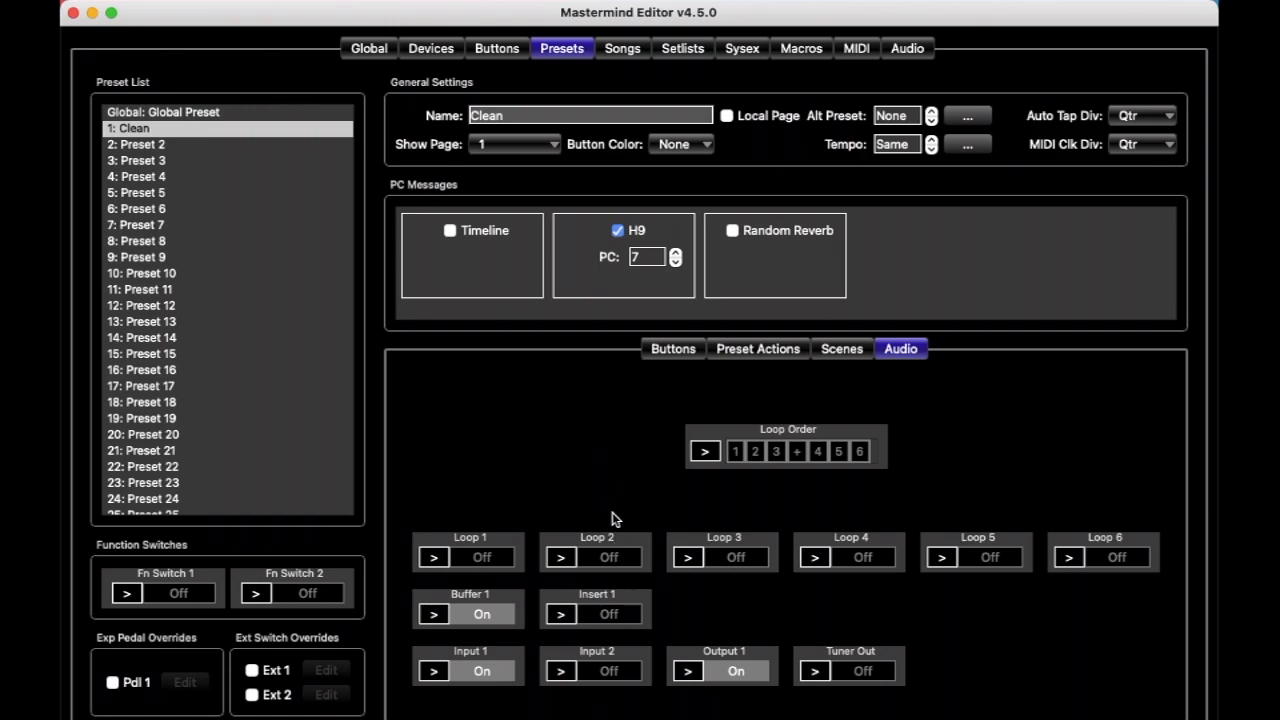
pyautogui.moveTo(558, 596)
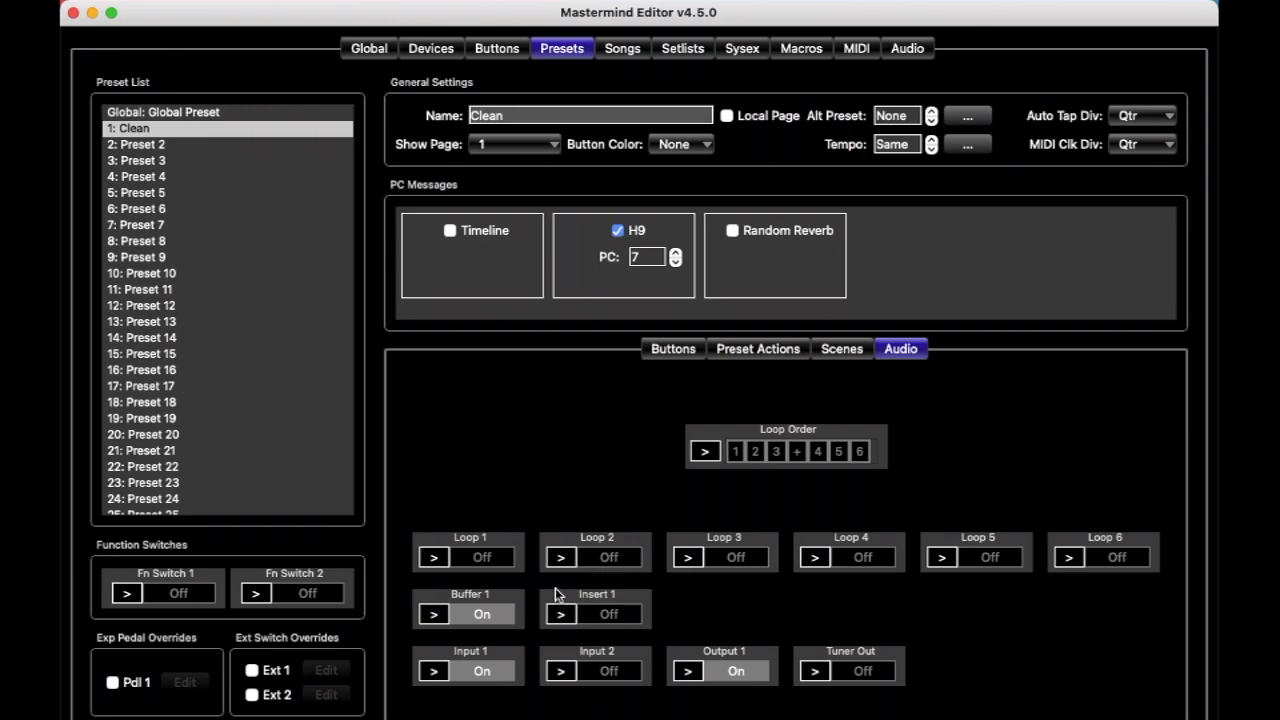
pyautogui.moveTo(564, 564)
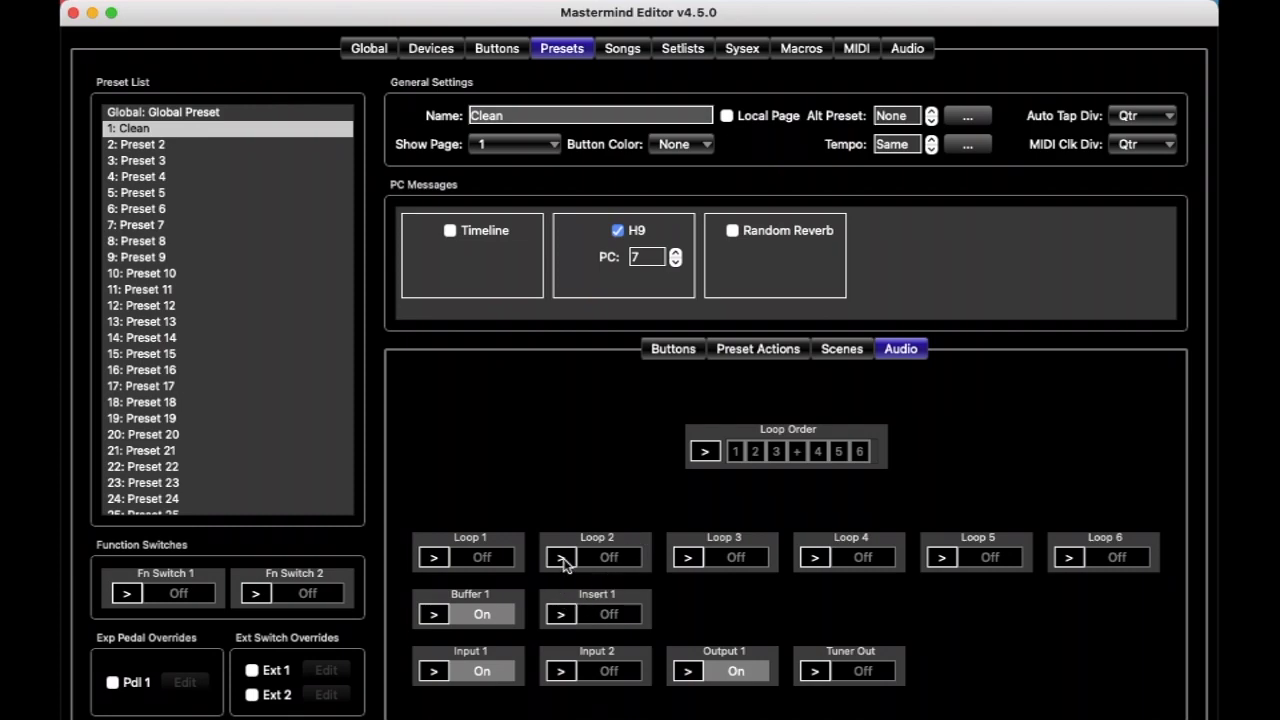
pyautogui.click(560, 556)
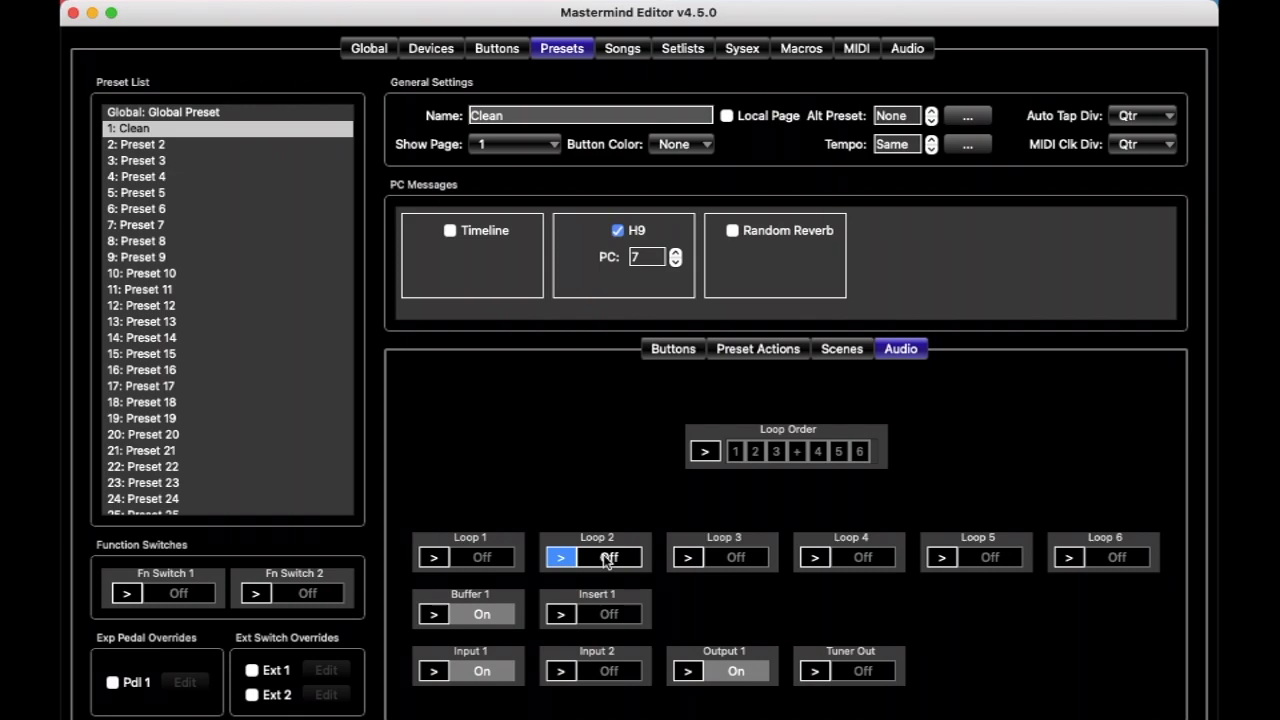
pyautogui.moveTo(616, 564)
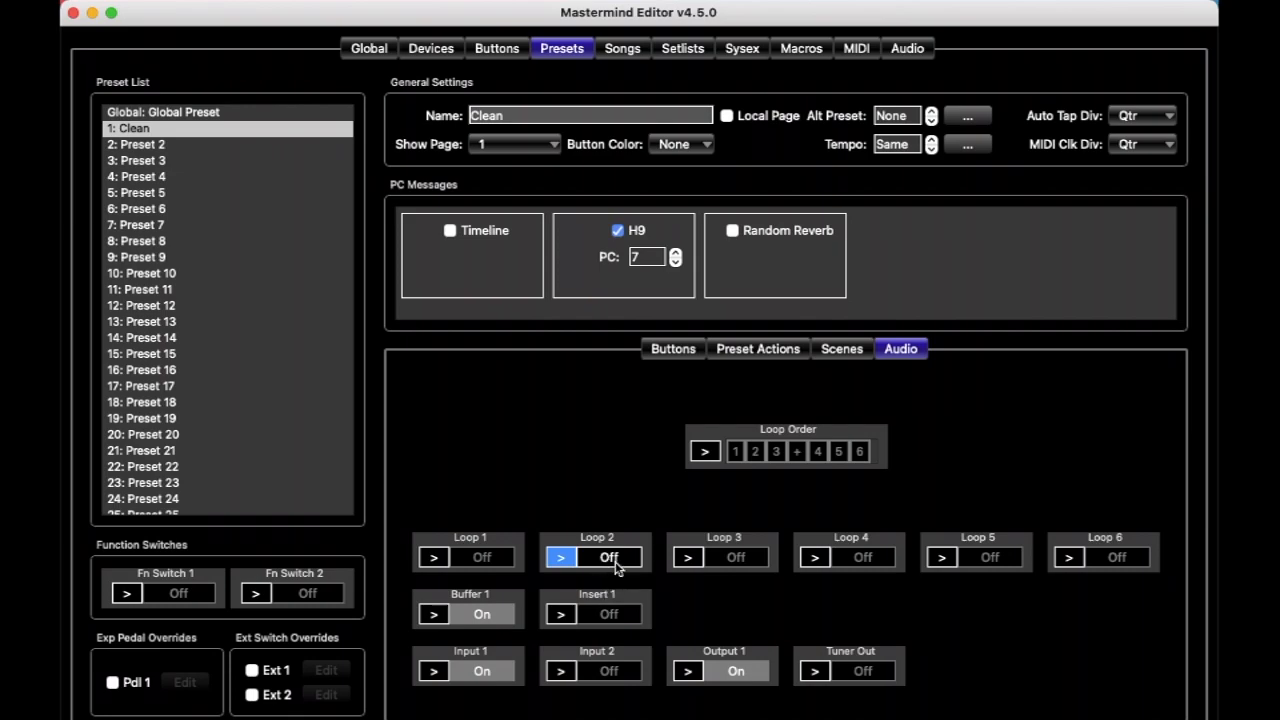
pyautogui.click(608, 556)
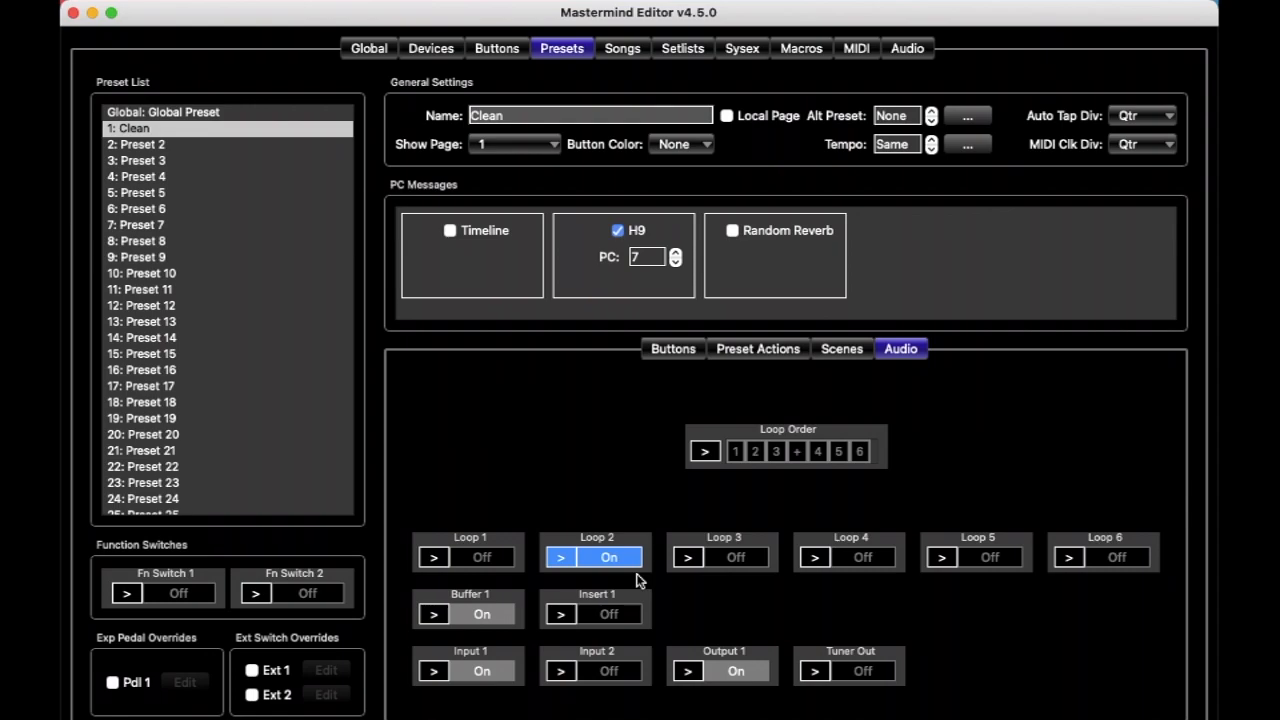
pyautogui.moveTo(656, 560)
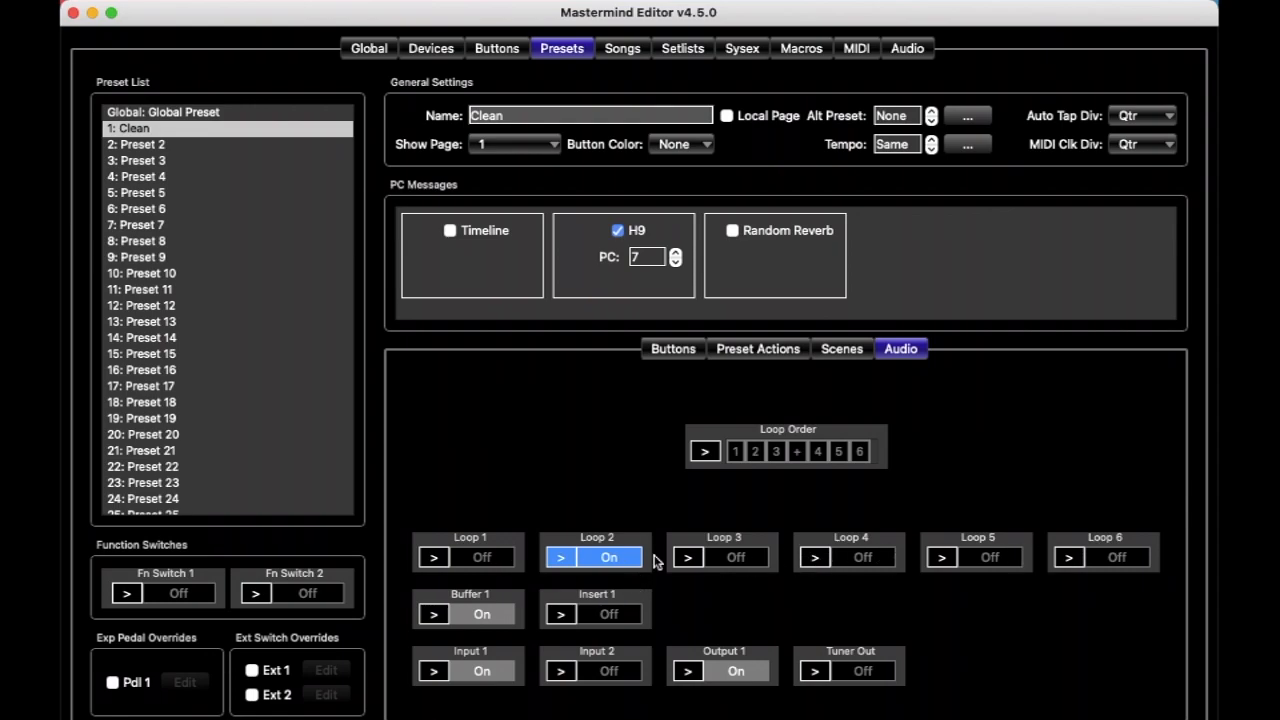
pyautogui.moveTo(712, 636)
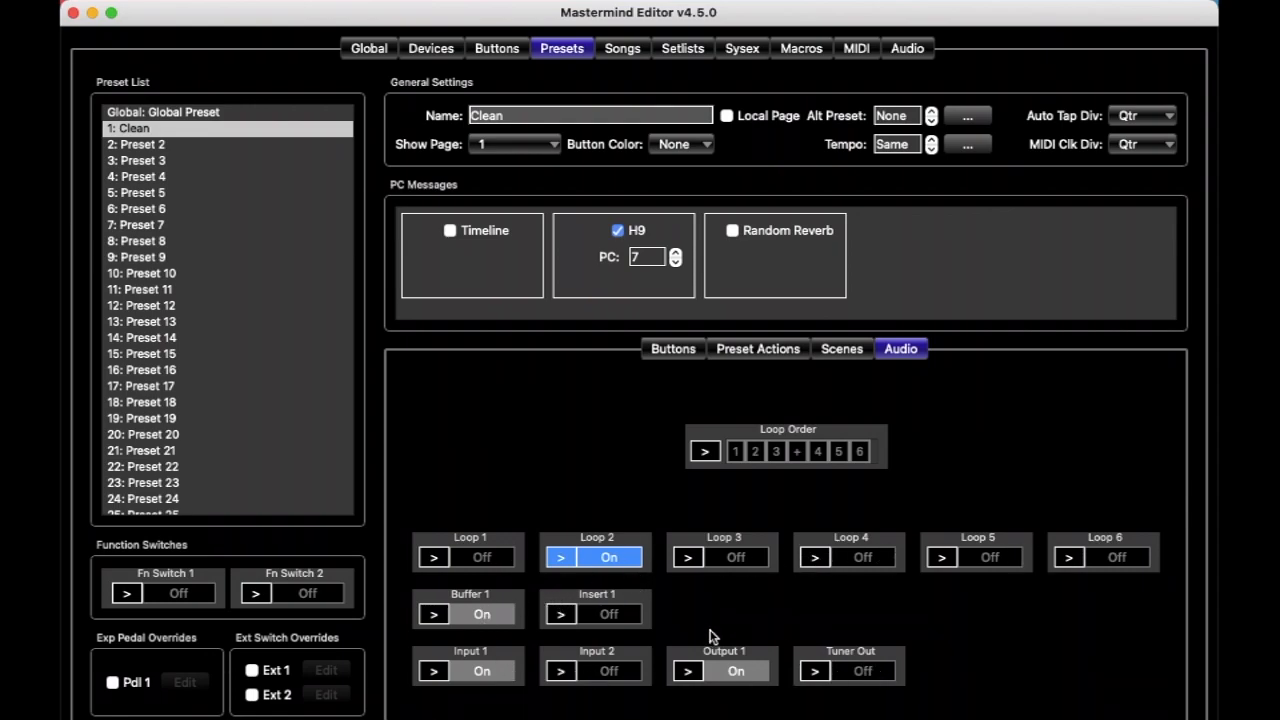
pyautogui.moveTo(596, 556)
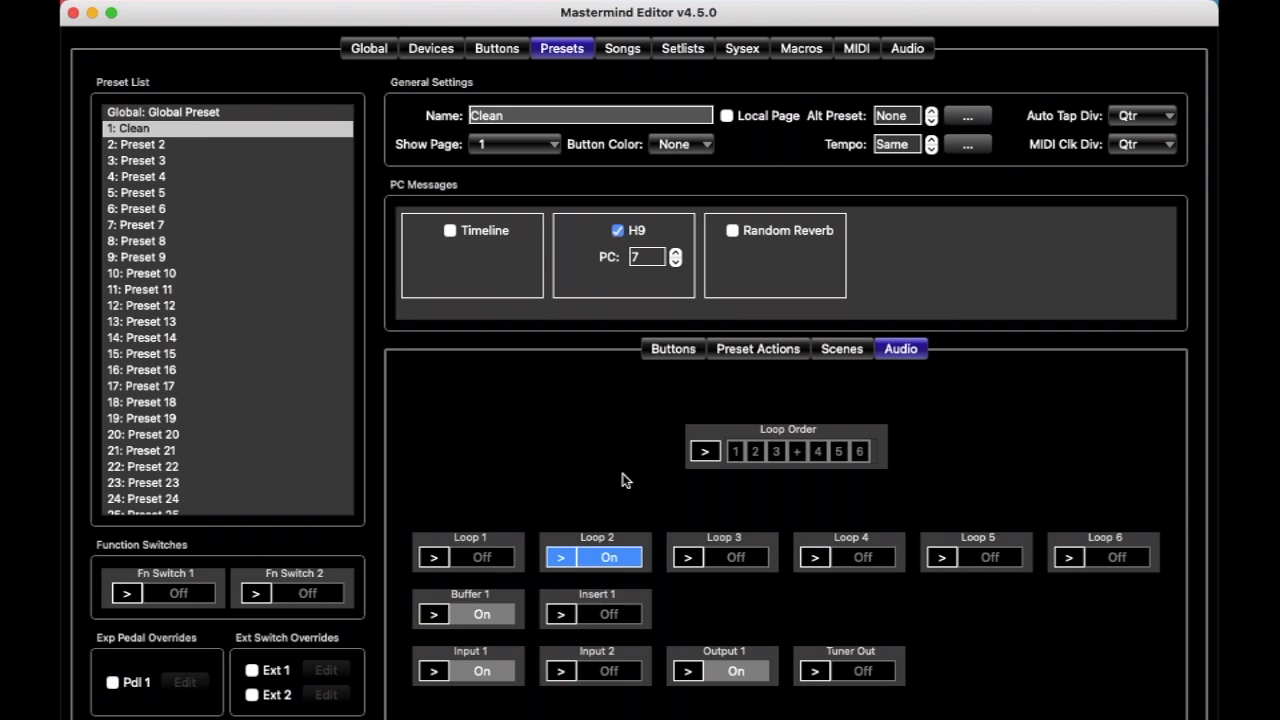
pyautogui.moveTo(724, 420)
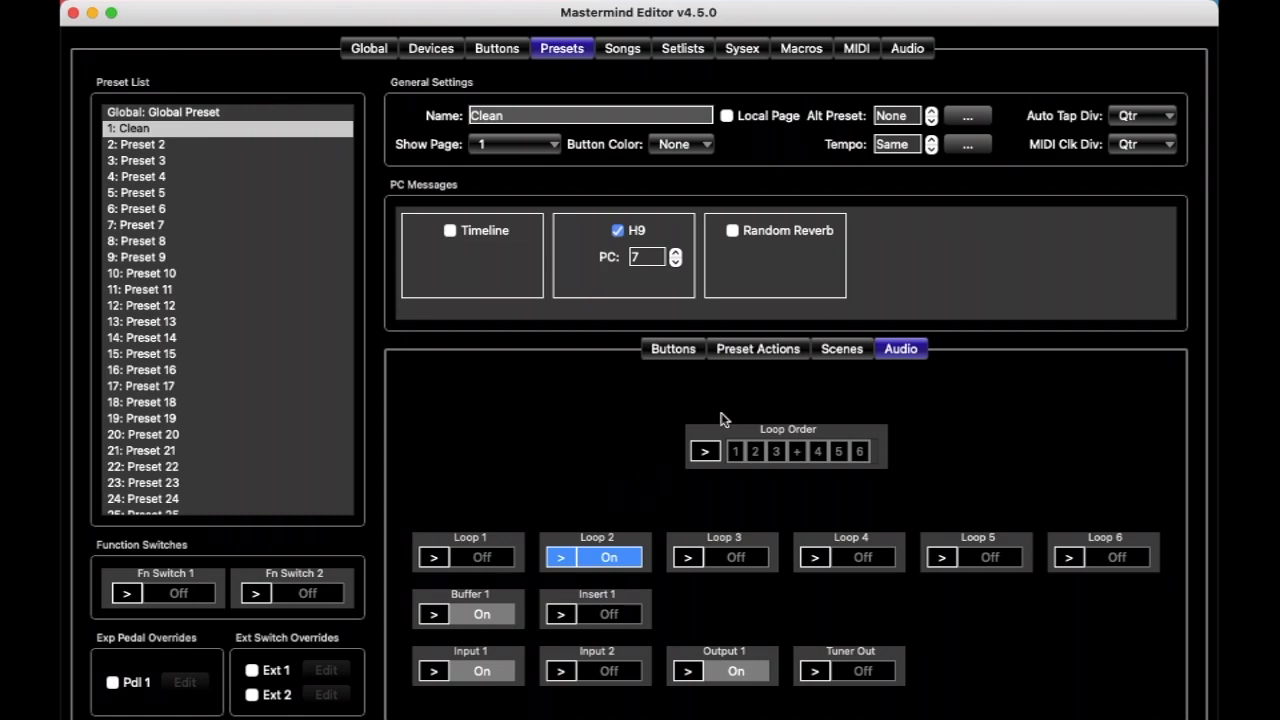
pyautogui.click(644, 256)
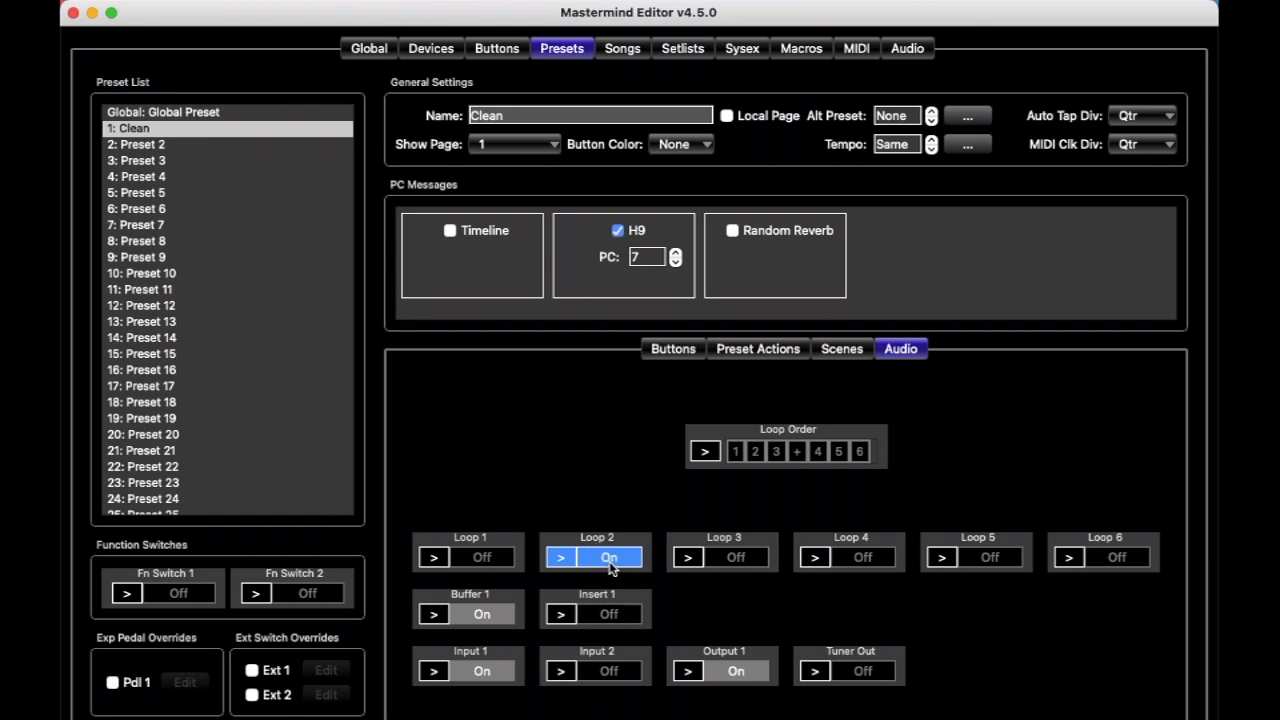
# Step: Select Preset 2 and name it Solo Delay
pyautogui.click(142, 144)
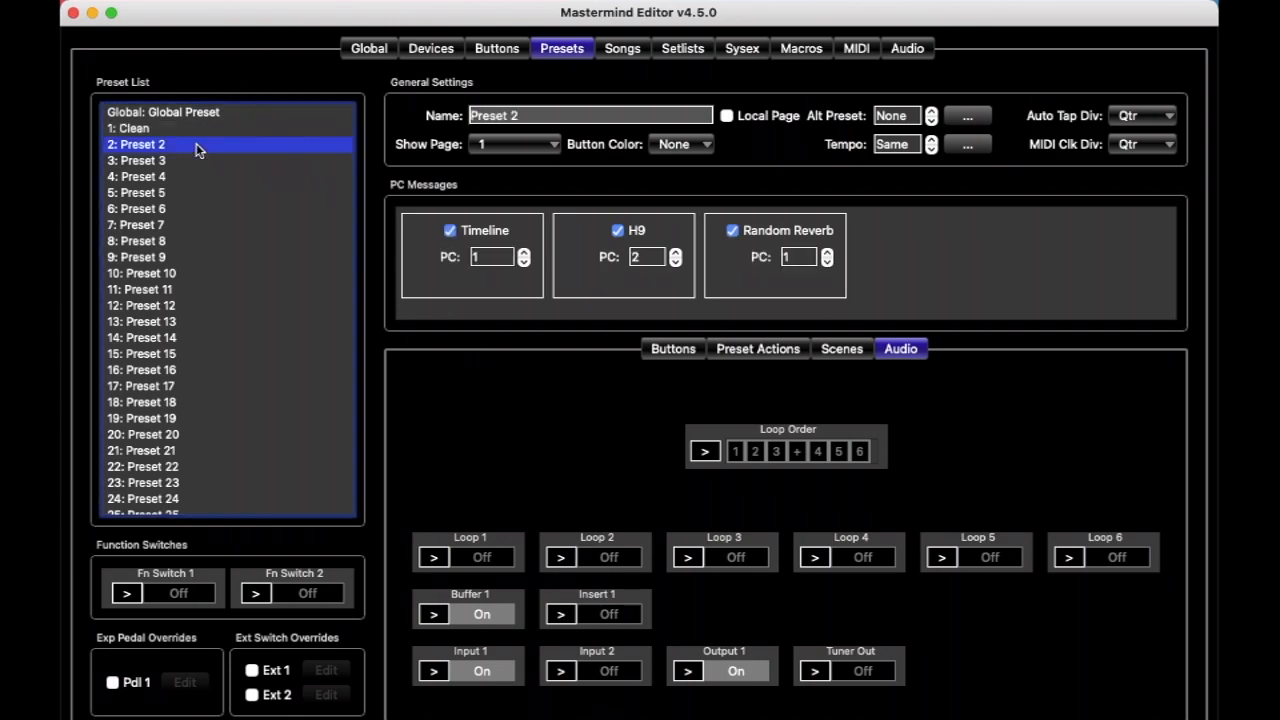
pyautogui.click(590, 114)
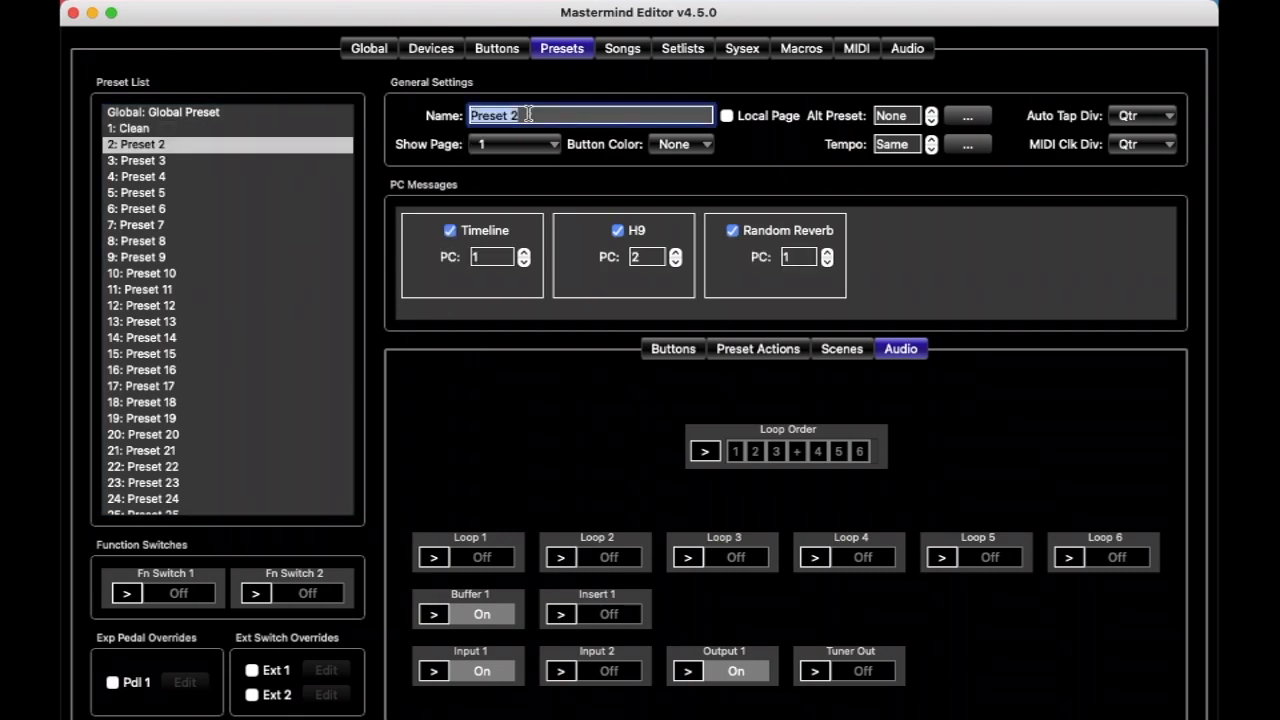
pyautogui.write('Solo Del')
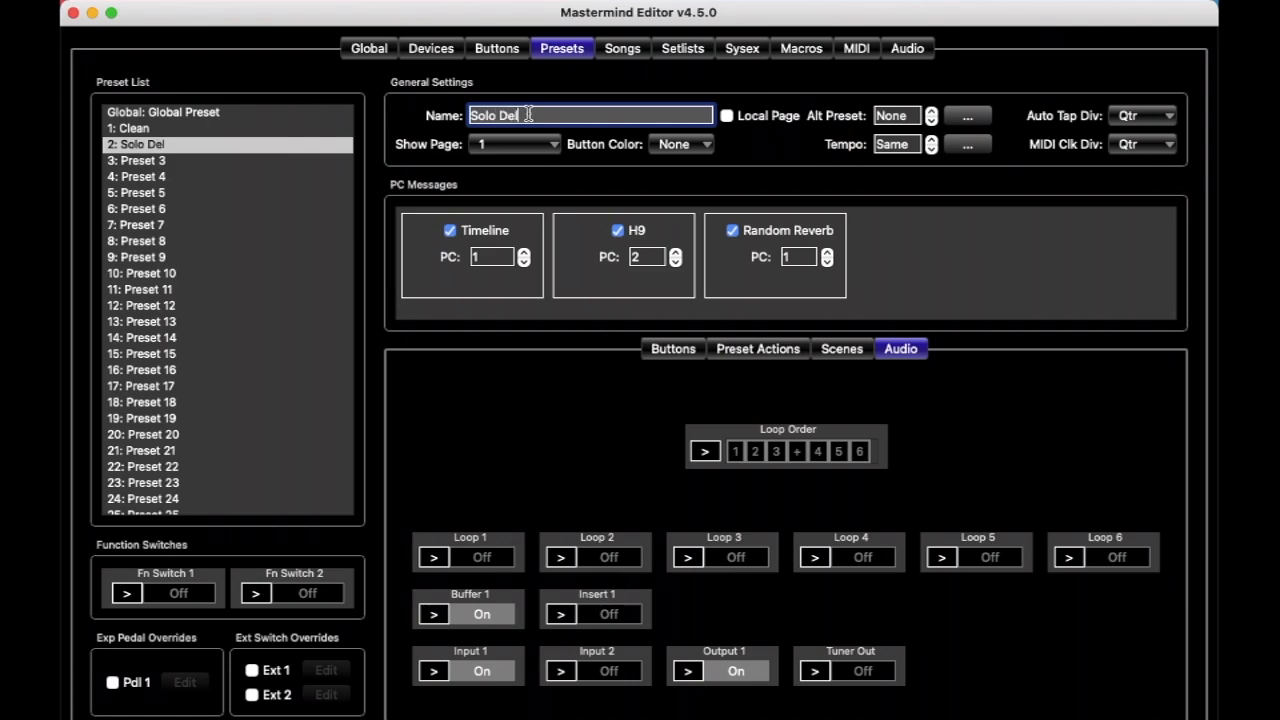
pyautogui.write('ay')
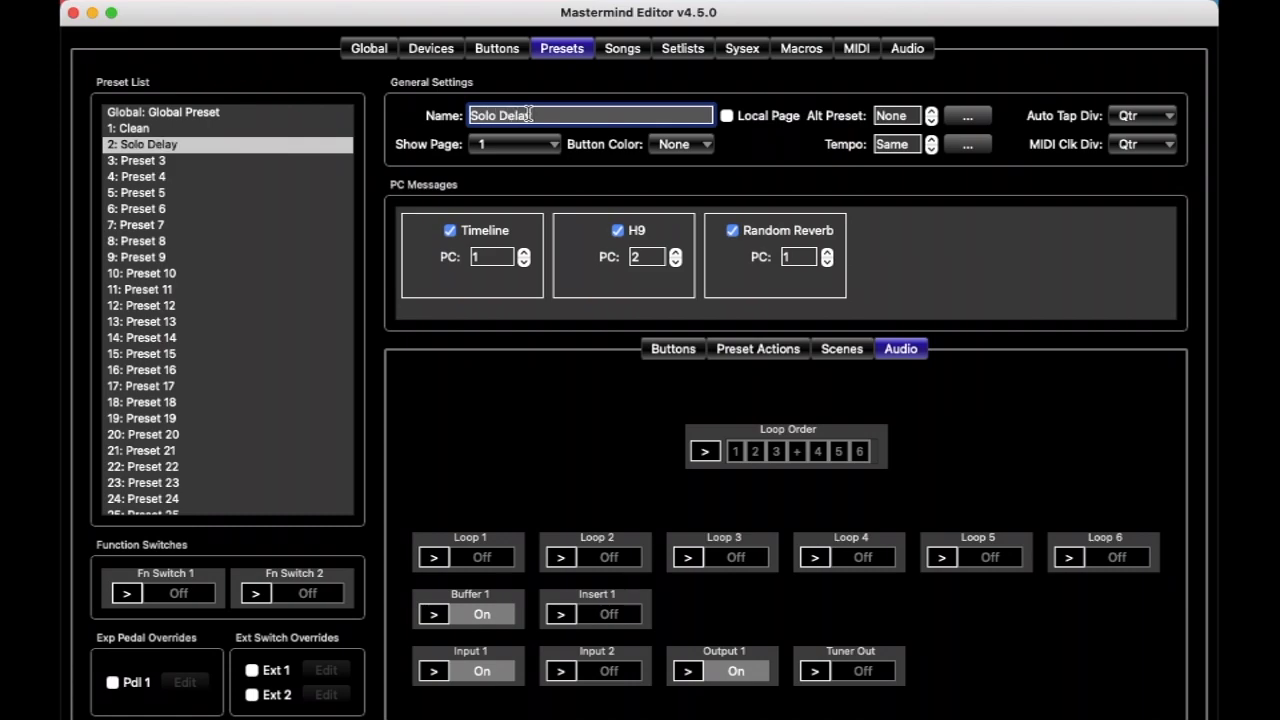
# Step: Set Solo Delay's Timeline program change to 4 and stop sending a PC to the H9
pyautogui.click(490, 256)
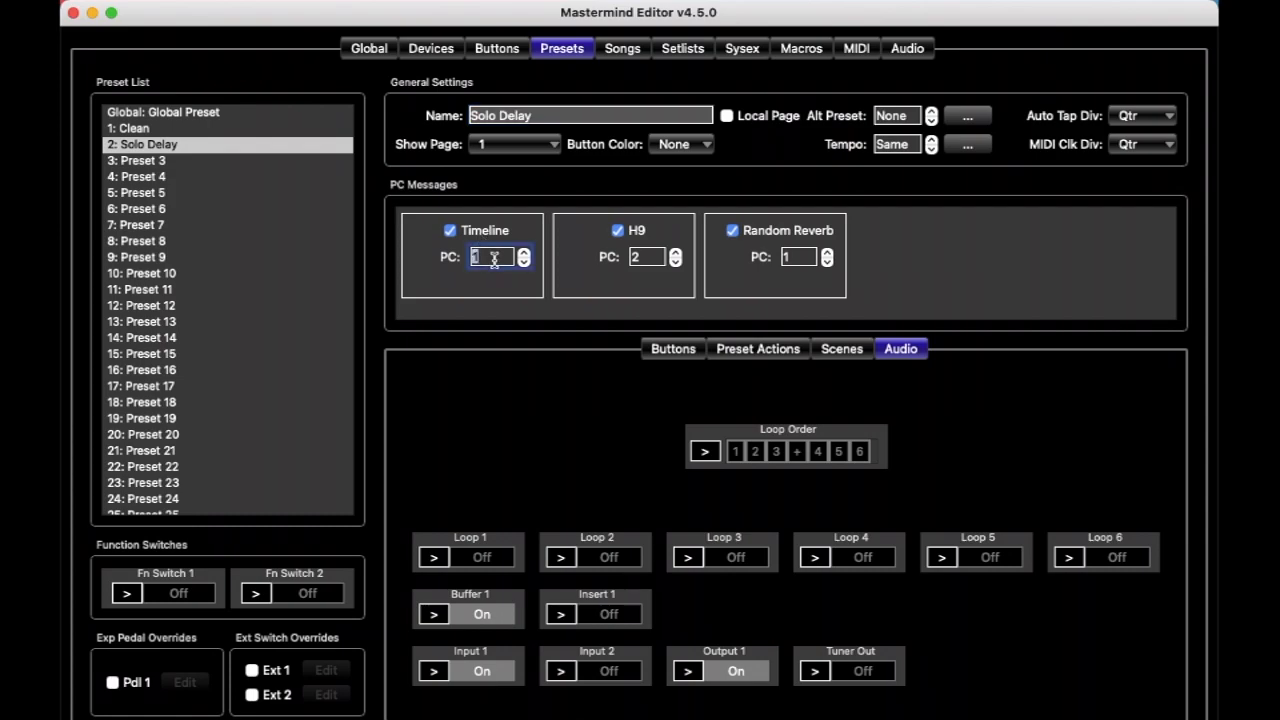
pyautogui.write('4')
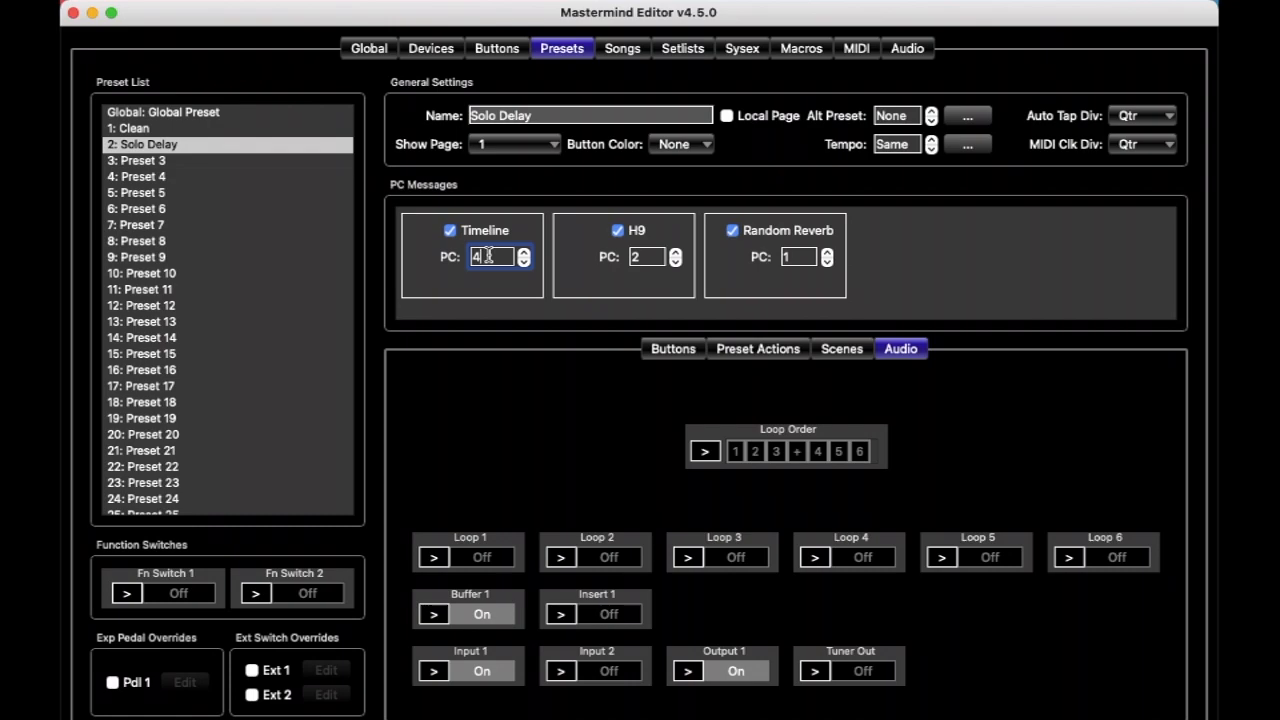
pyautogui.write('0')
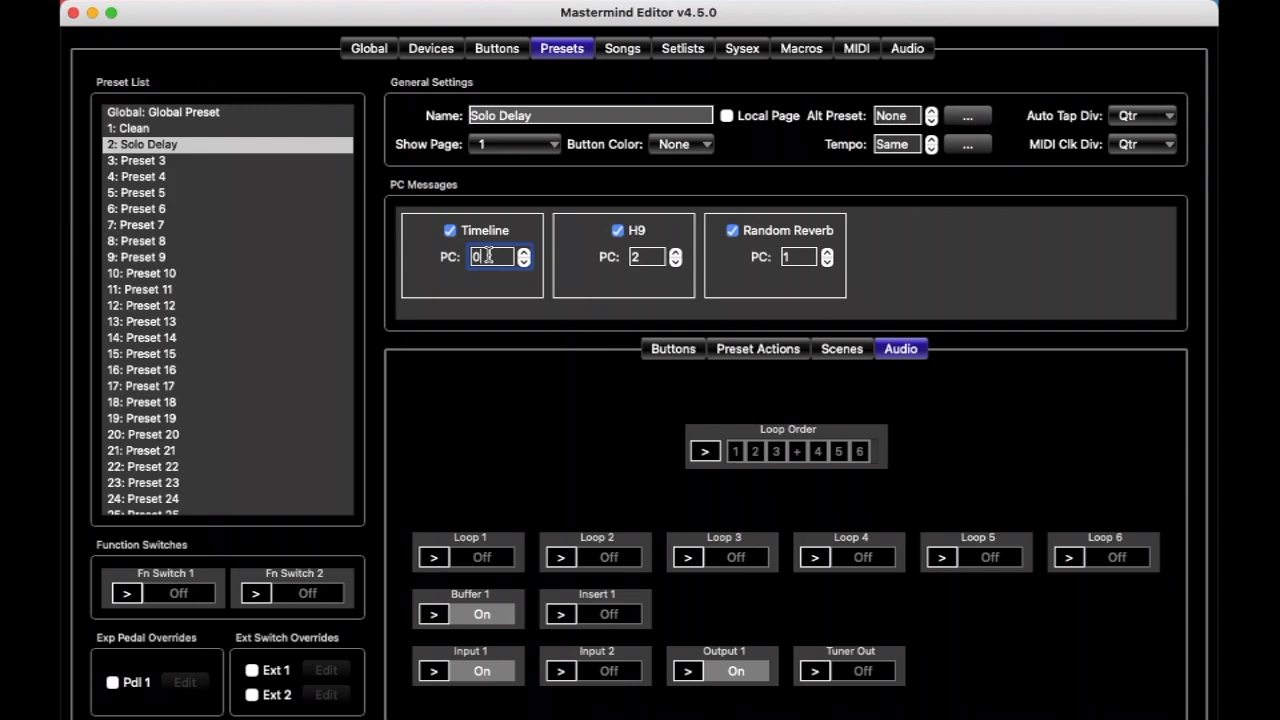
pyautogui.click(524, 252)
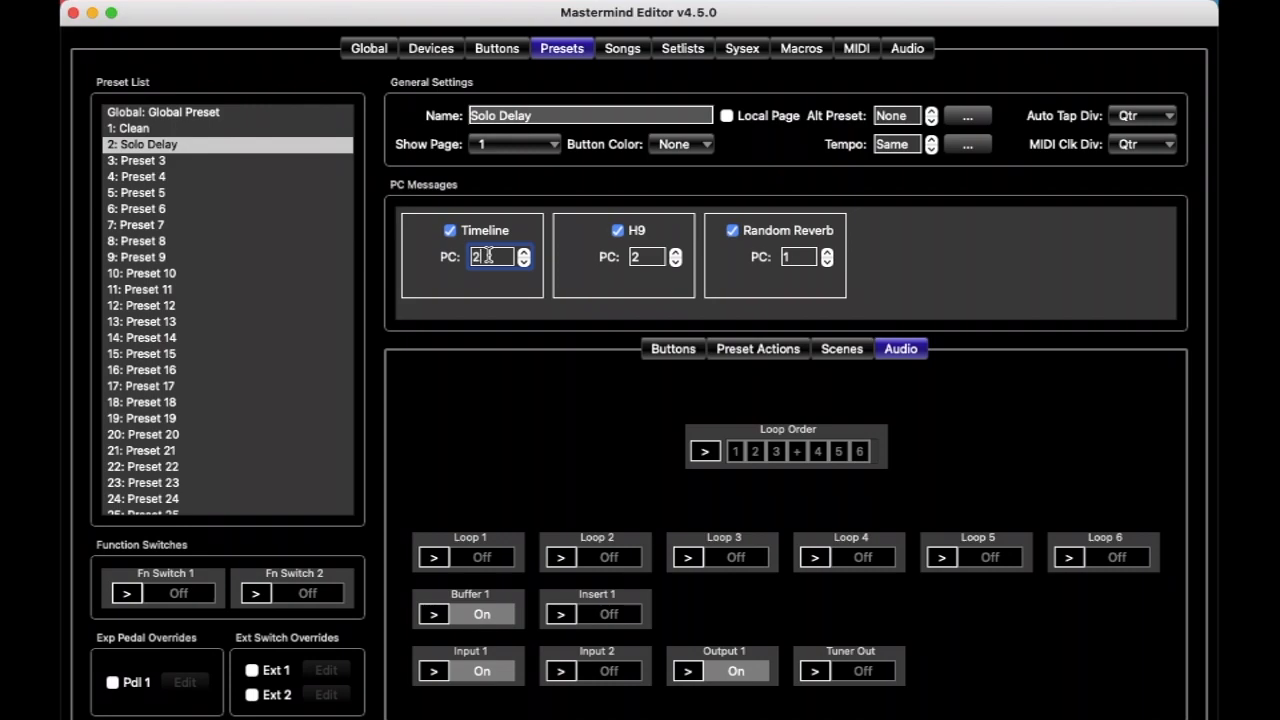
pyautogui.write('4')
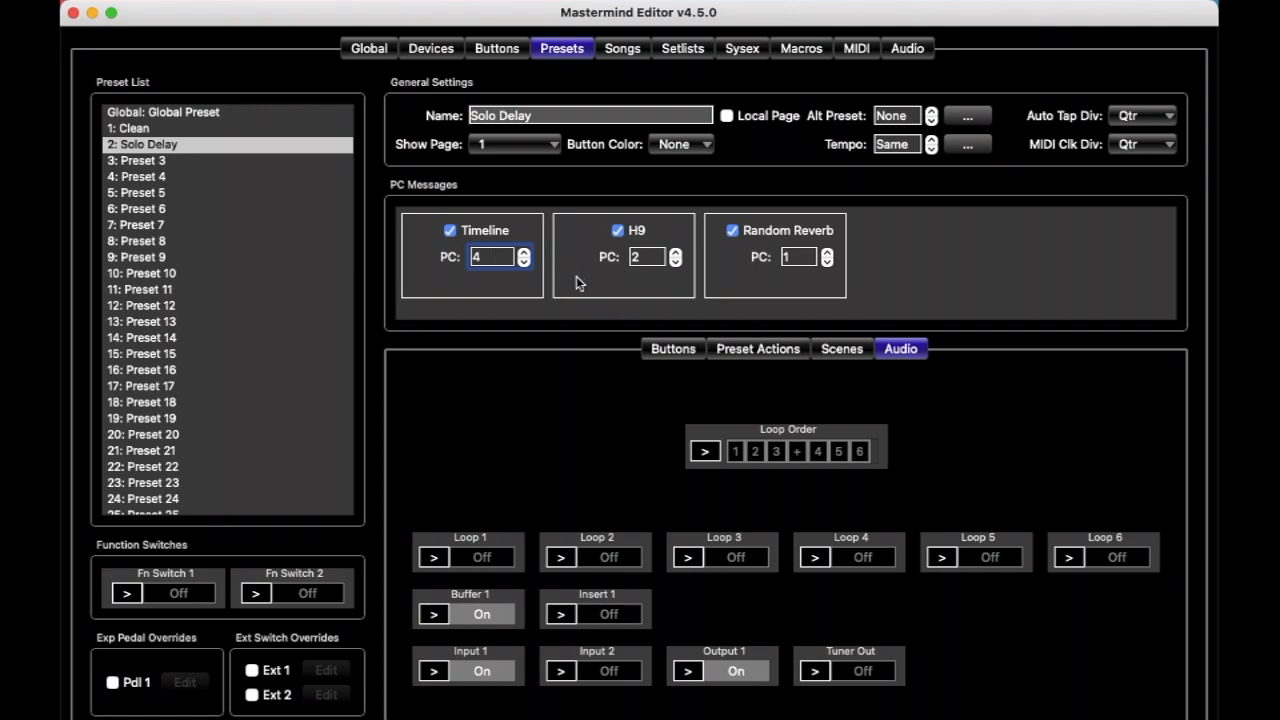
pyautogui.moveTo(620, 244)
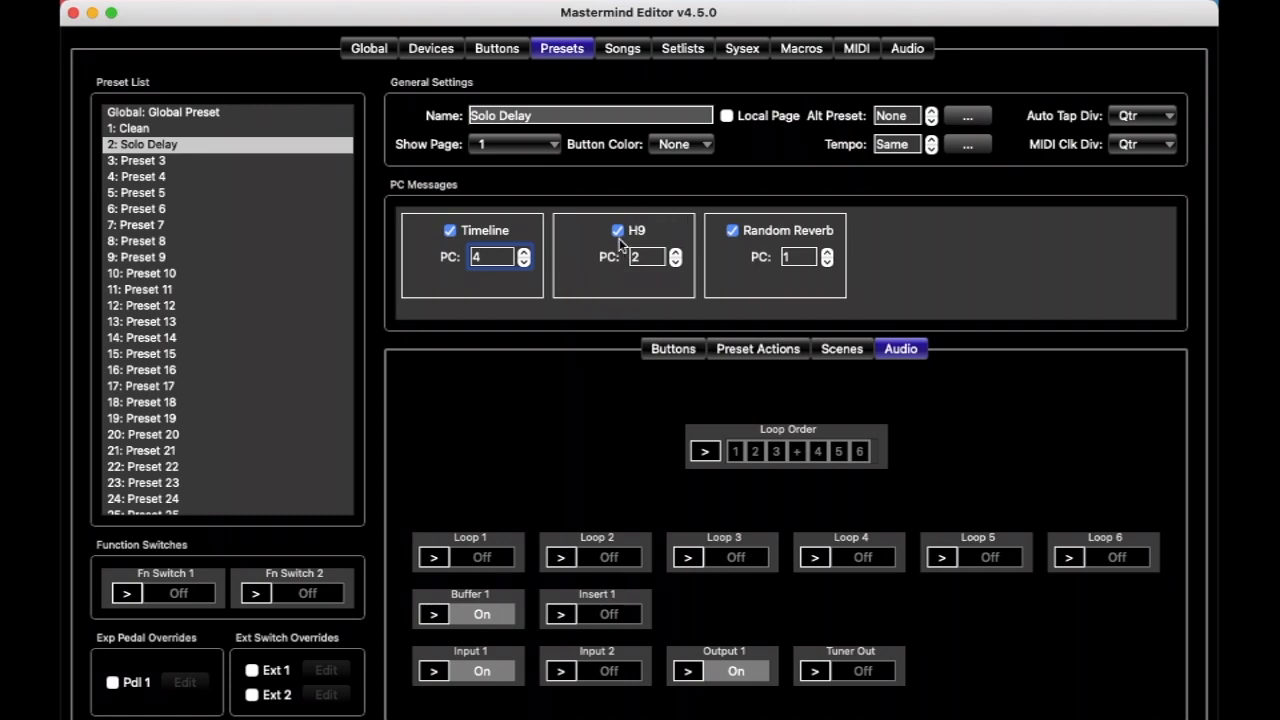
pyautogui.click(616, 230)
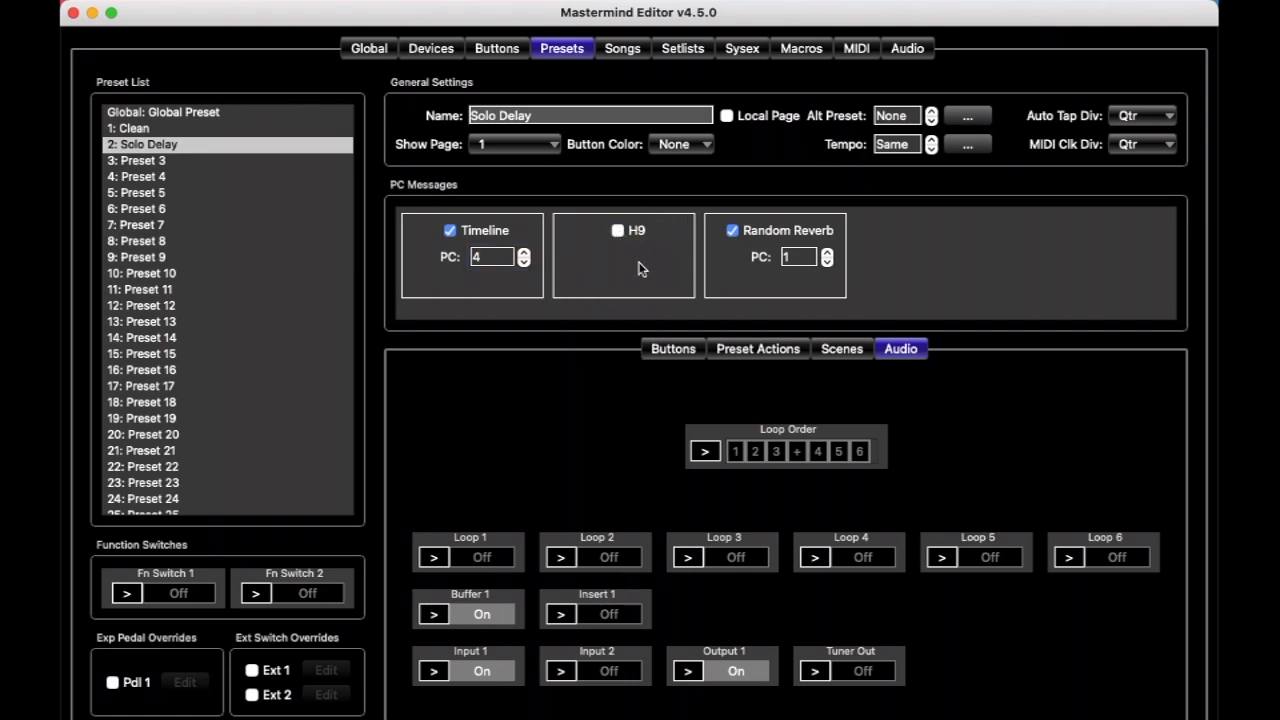
pyautogui.moveTo(564, 516)
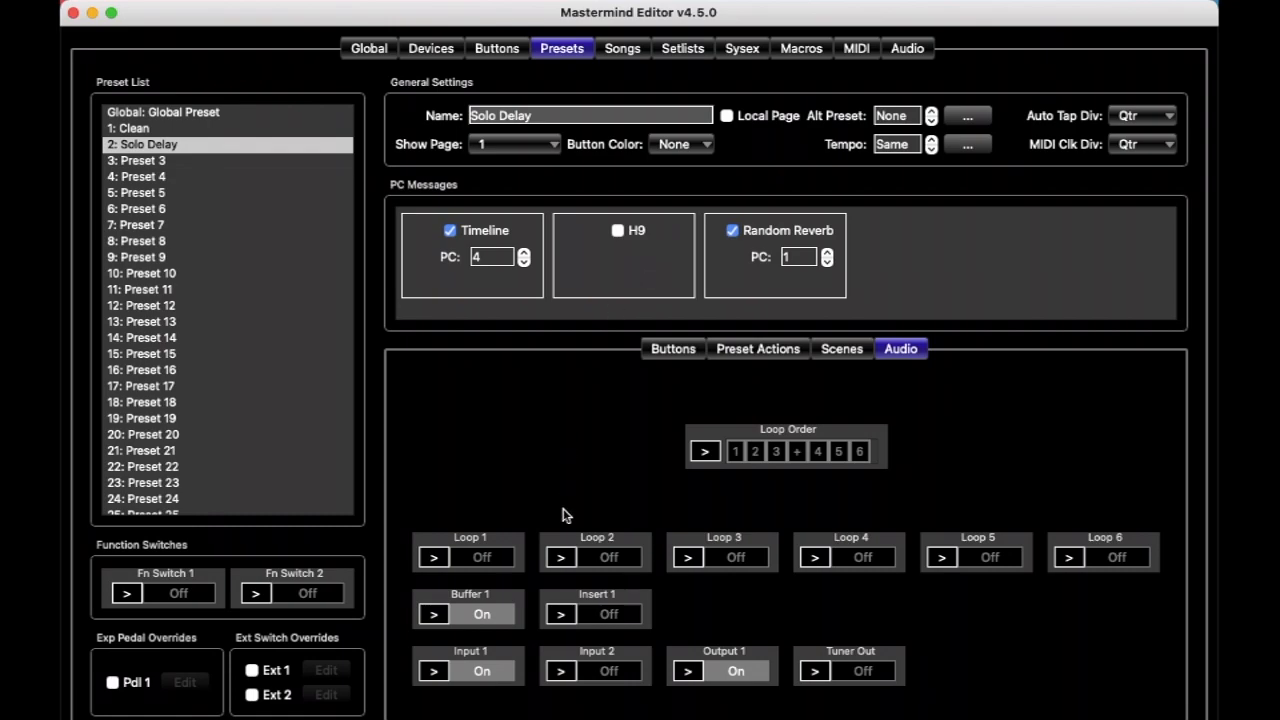
pyautogui.moveTo(796, 572)
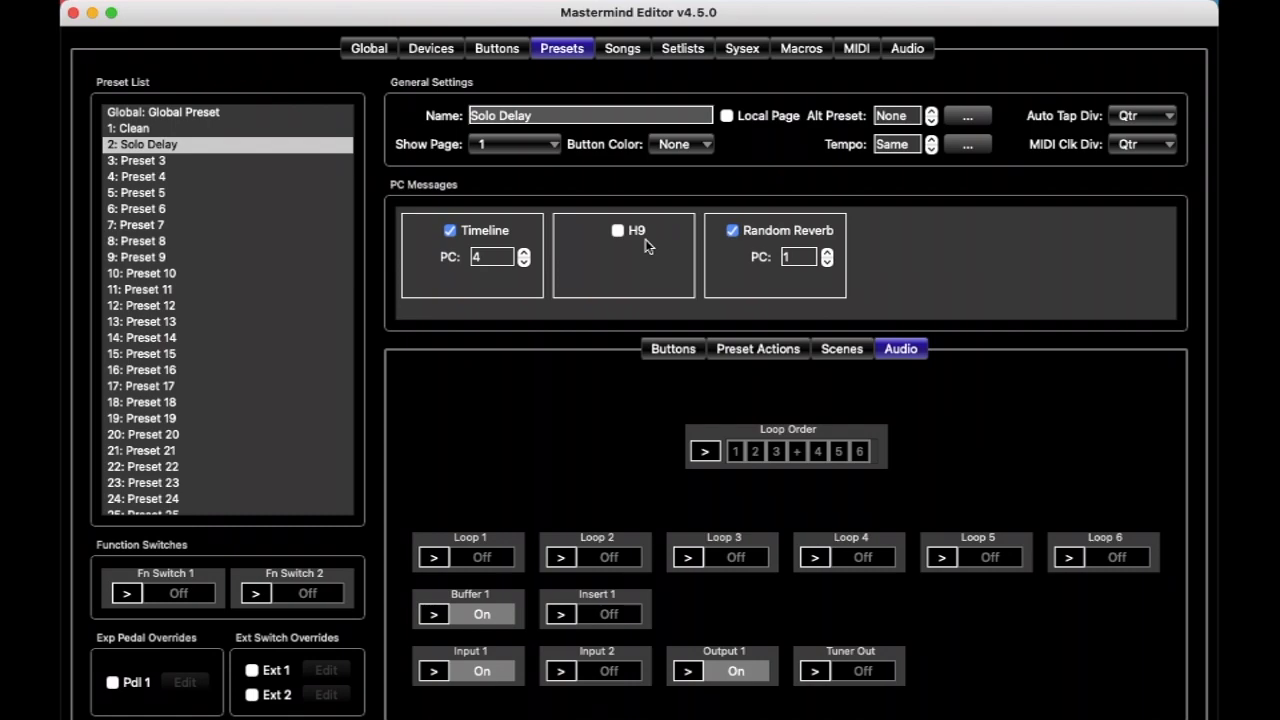
pyautogui.moveTo(700, 272)
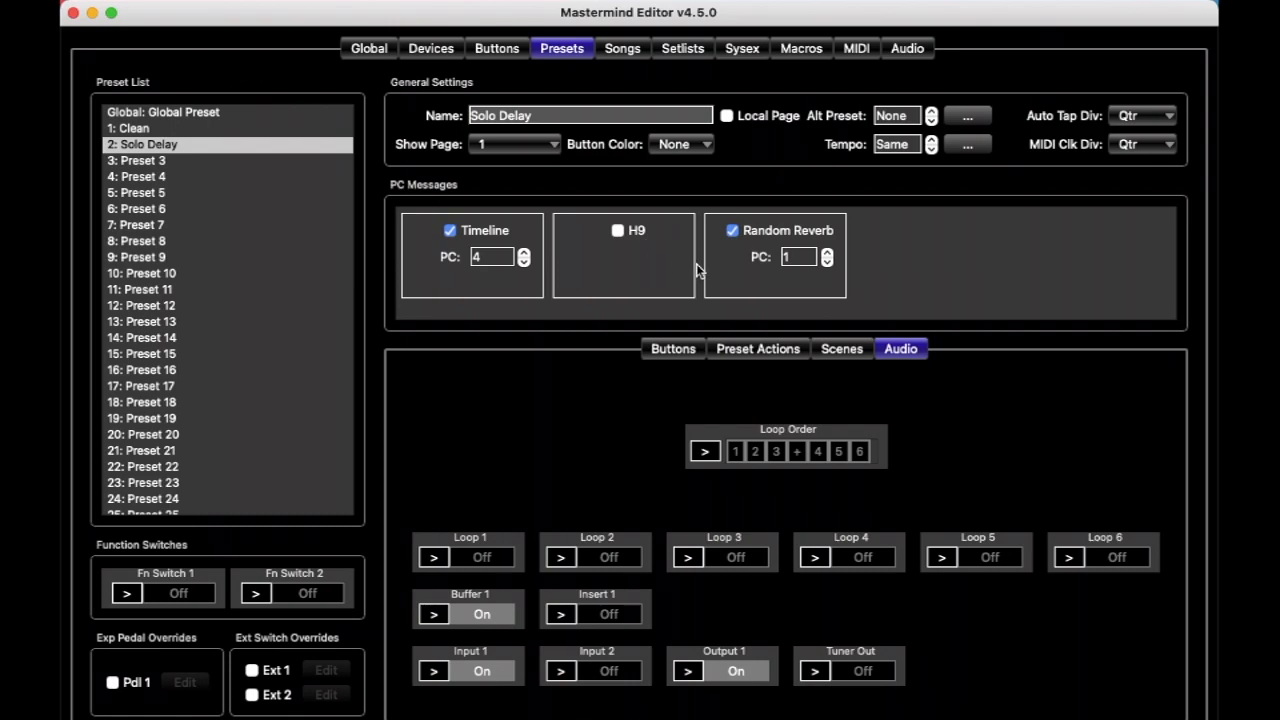
pyautogui.moveTo(788, 236)
pyautogui.write('3')
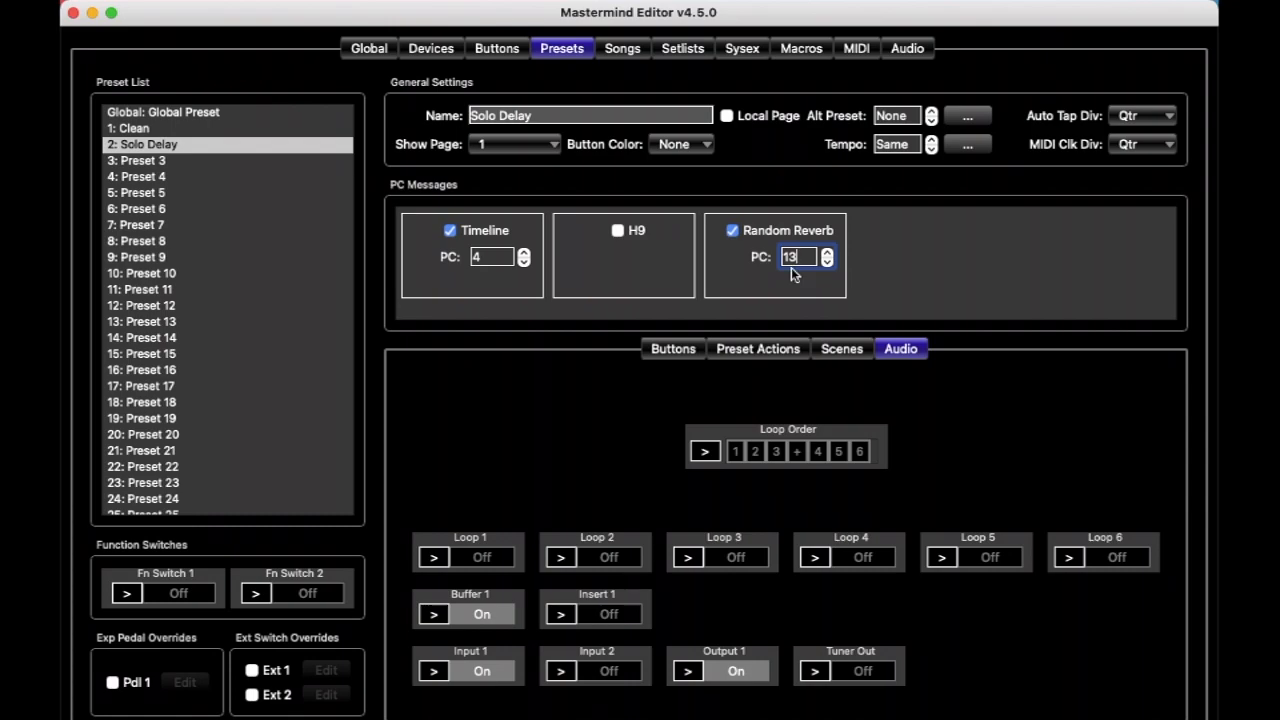
pyautogui.moveTo(508, 300)
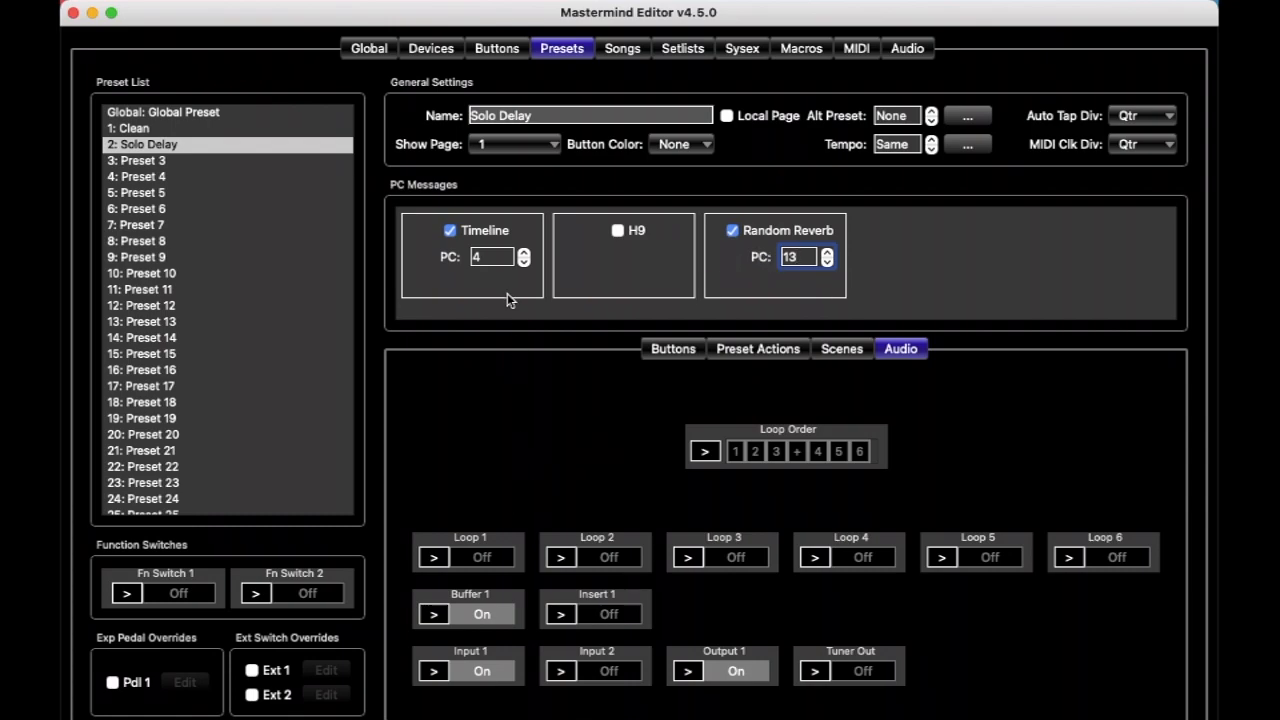
pyautogui.moveTo(470, 584)
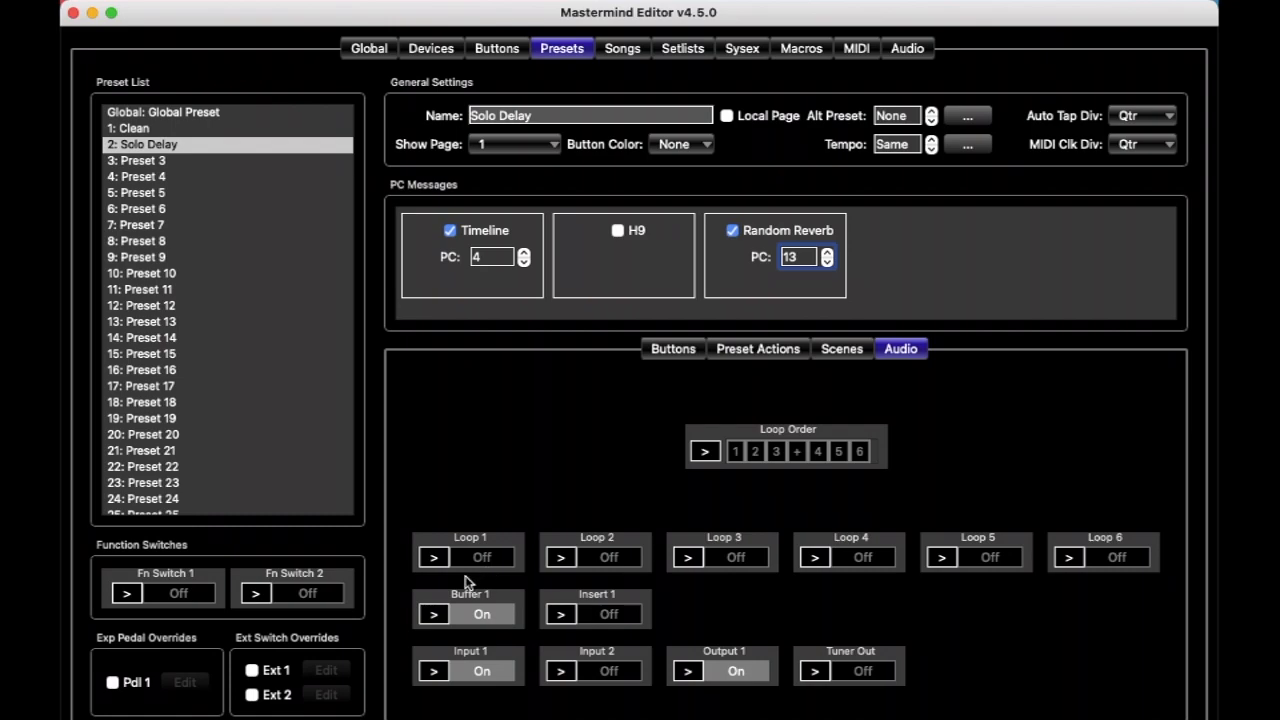
# Step: Switch Loops 1 and 3 on for Solo Delay, checking against the Clean preset
pyautogui.click(480, 556)
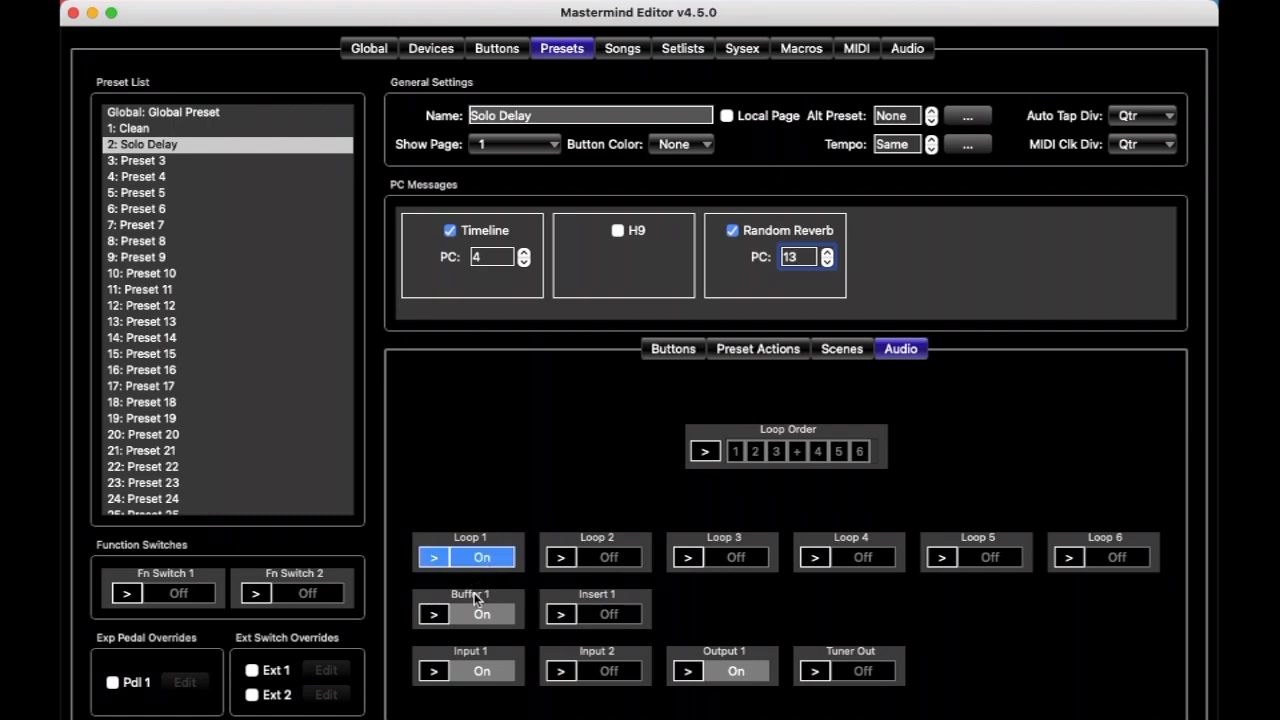
pyautogui.moveTo(710, 588)
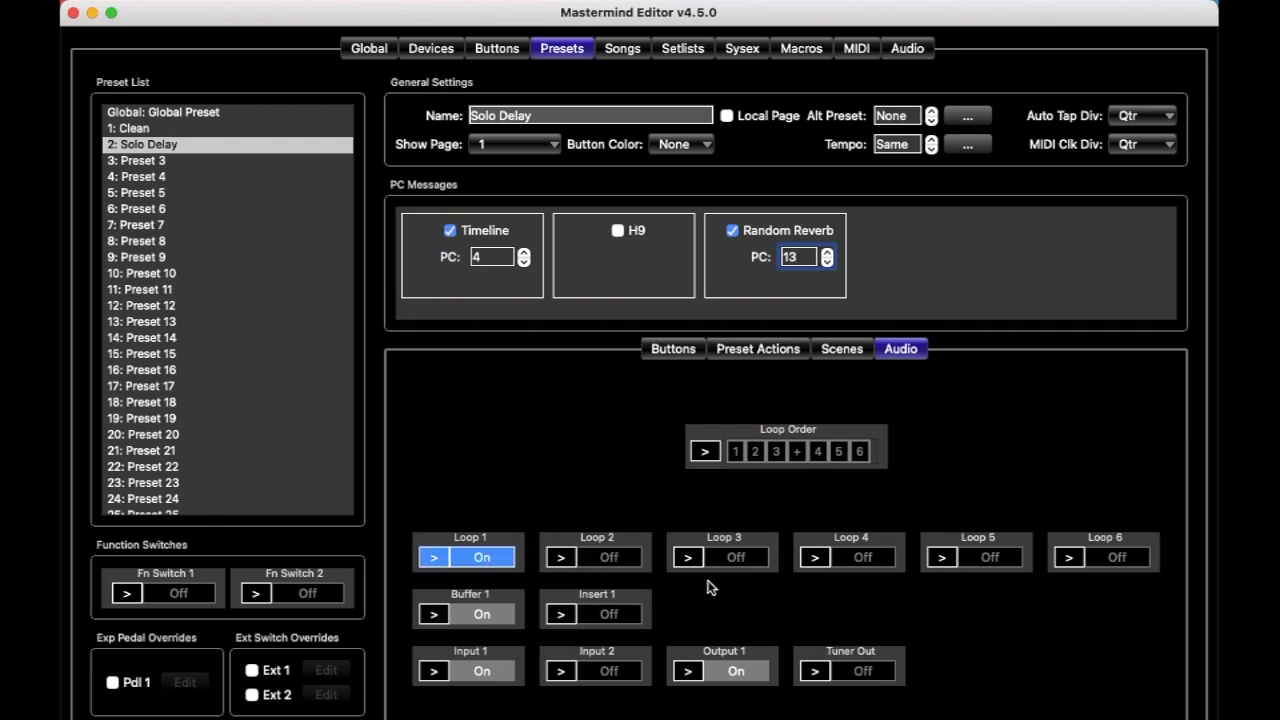
pyautogui.click(736, 556)
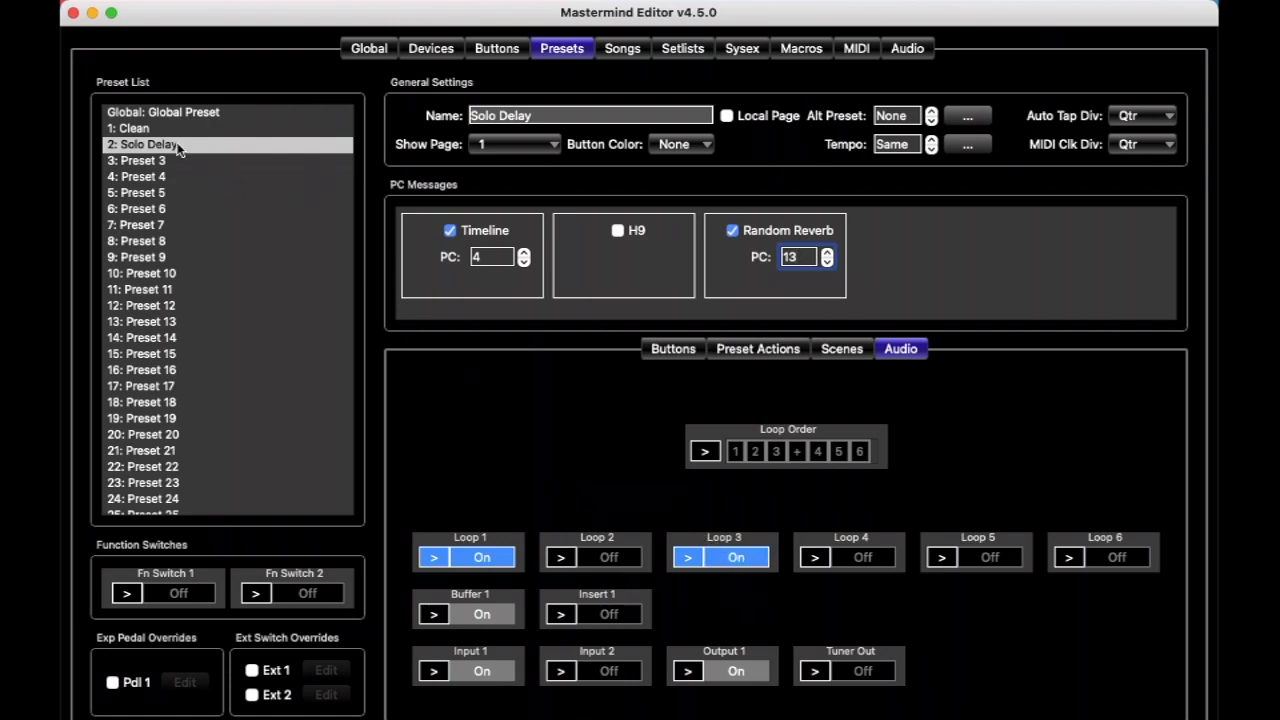
pyautogui.click(132, 128)
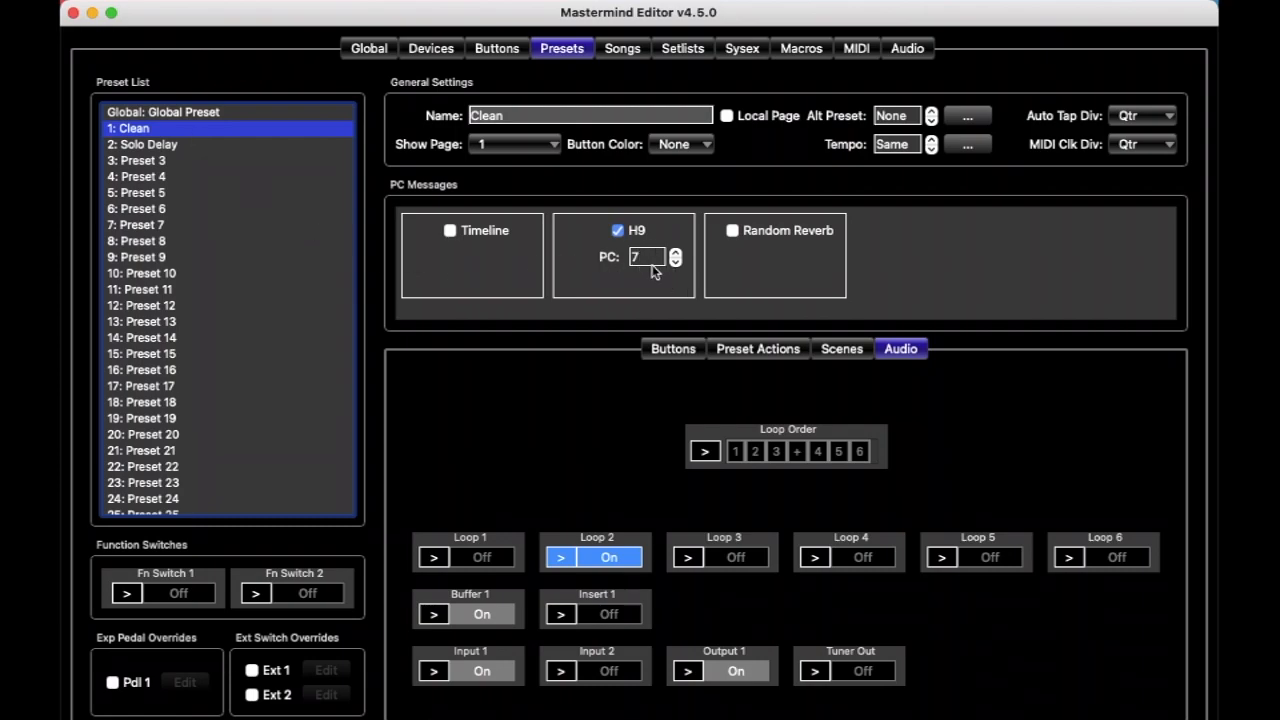
pyautogui.moveTo(224, 206)
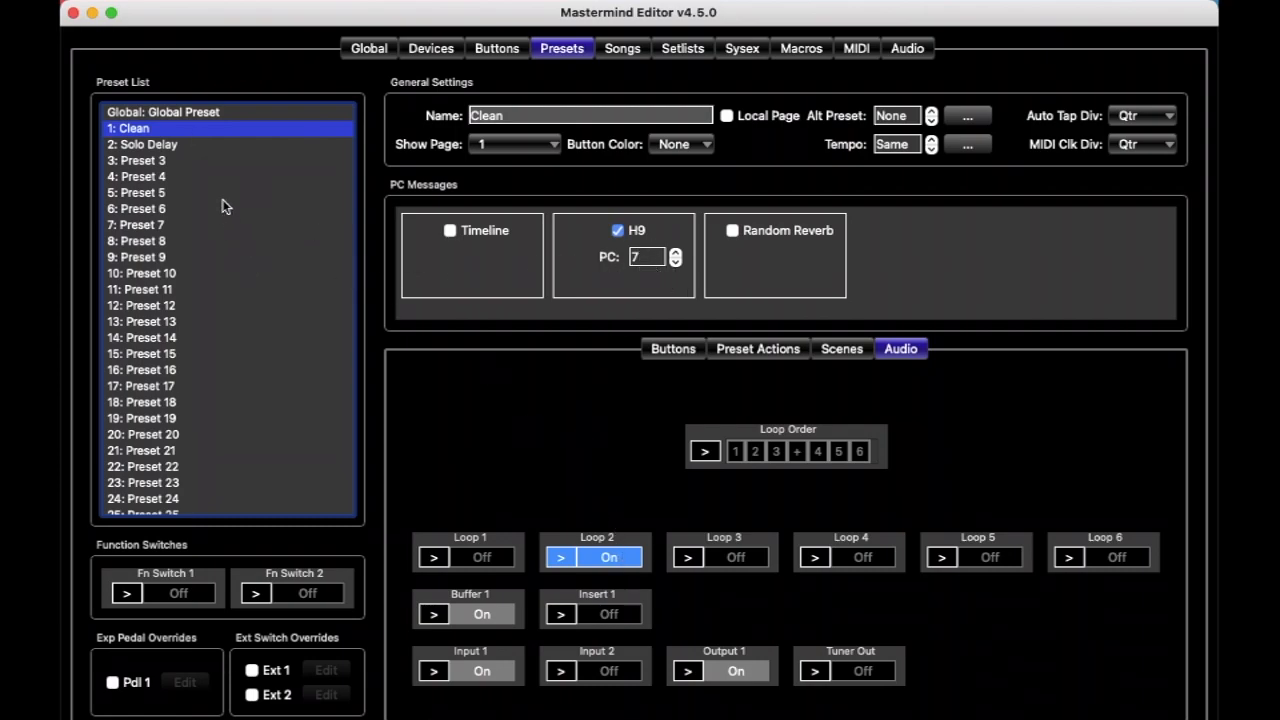
pyautogui.click(144, 144)
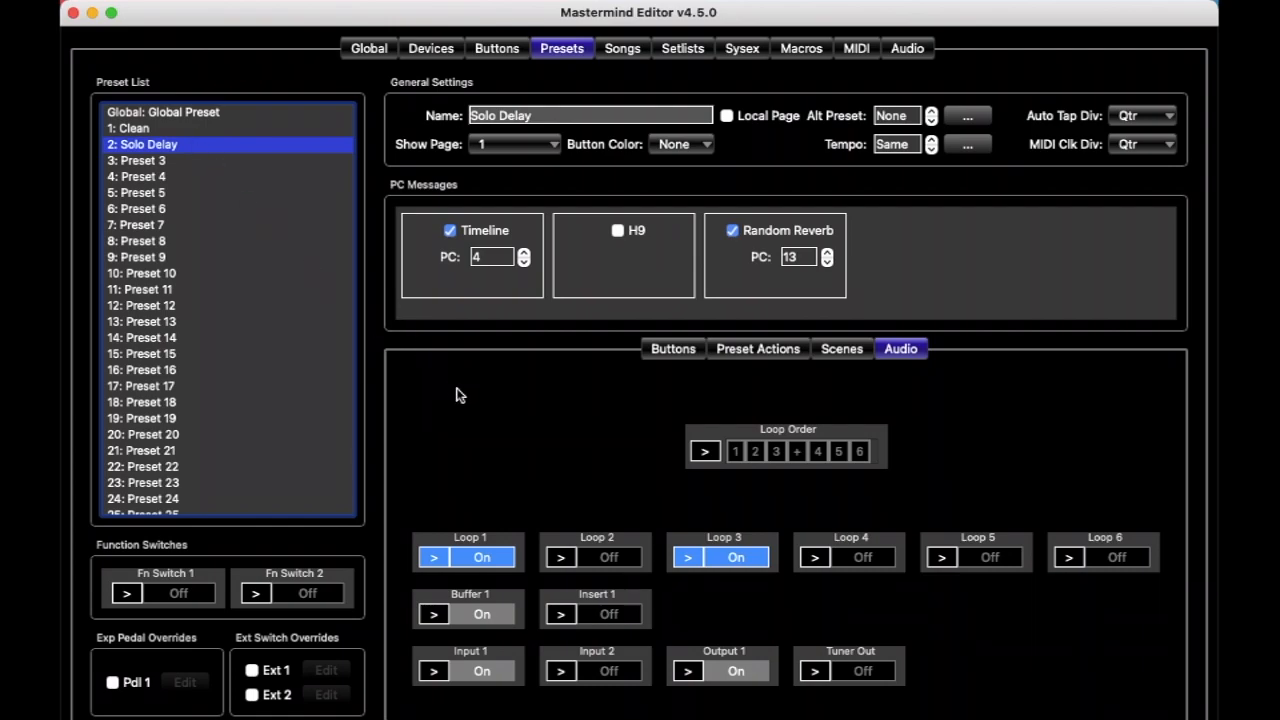
pyautogui.moveTo(658, 272)
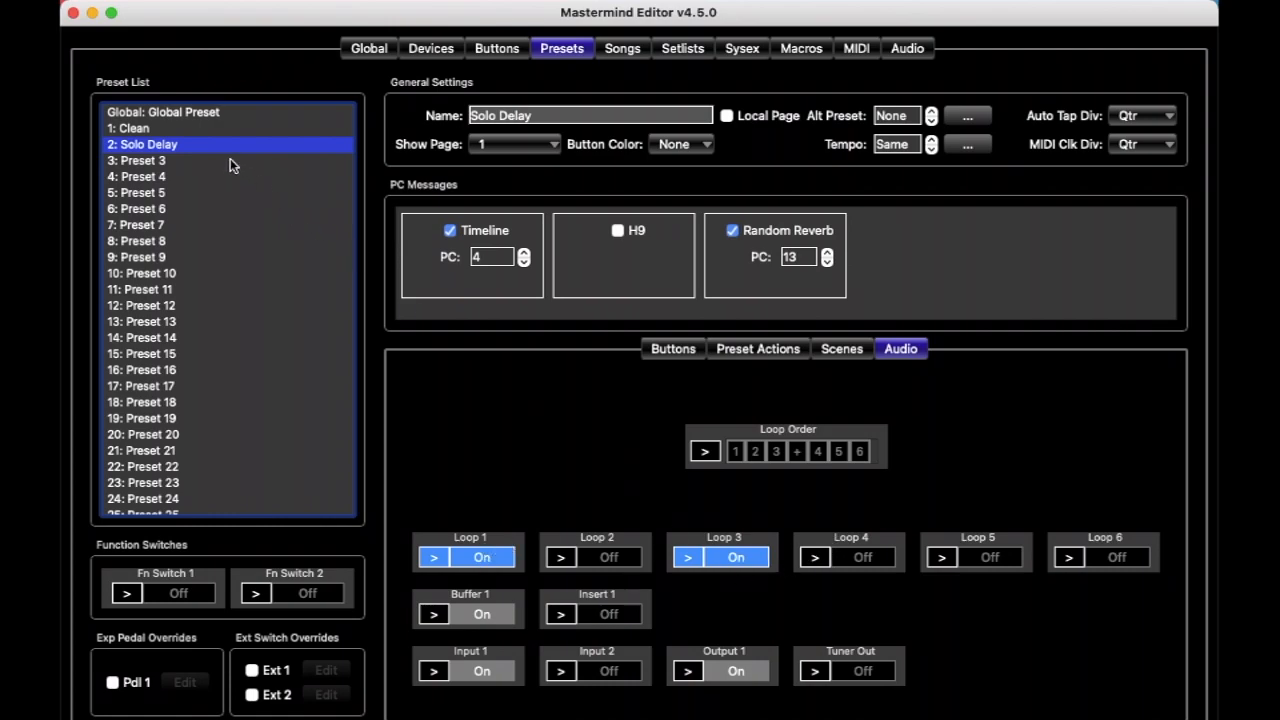
# Step: Name Preset 3 Trem, set its Random Reverb program change, and switch Loops 2 and 3 on
pyautogui.click(142, 160)
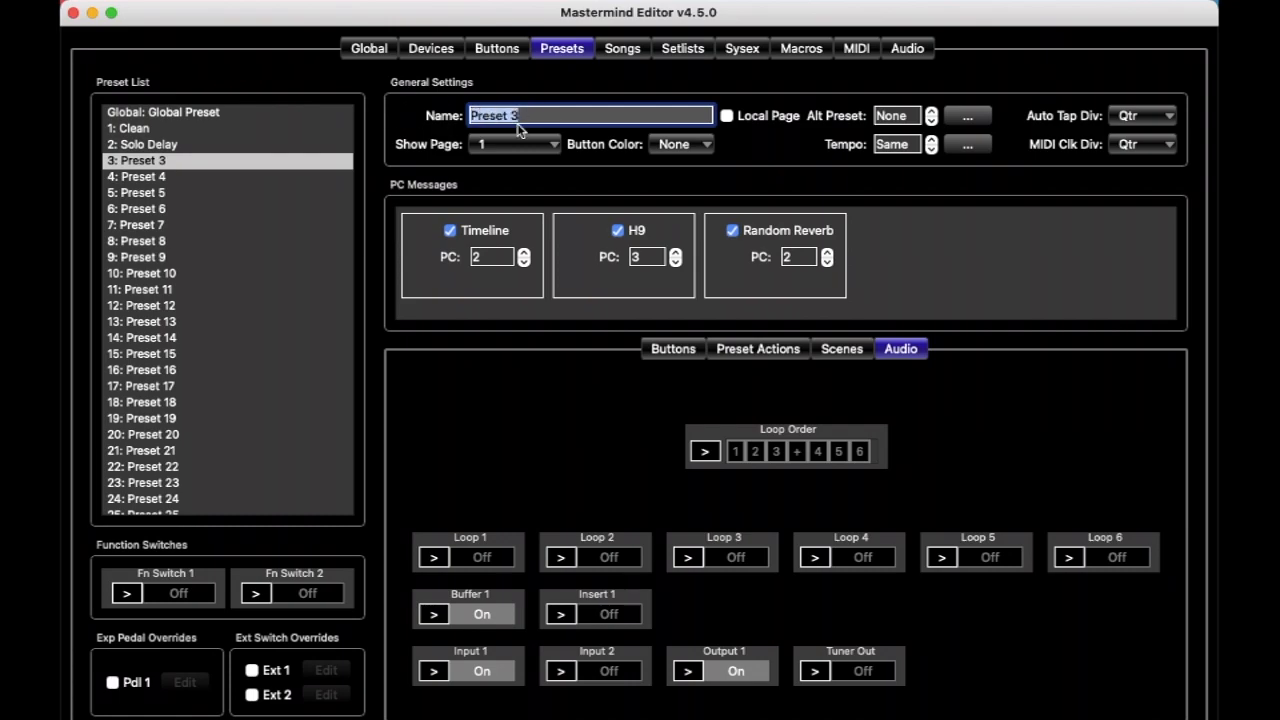
pyautogui.write('Trem')
pyautogui.click(648, 258)
pyautogui.write('1')
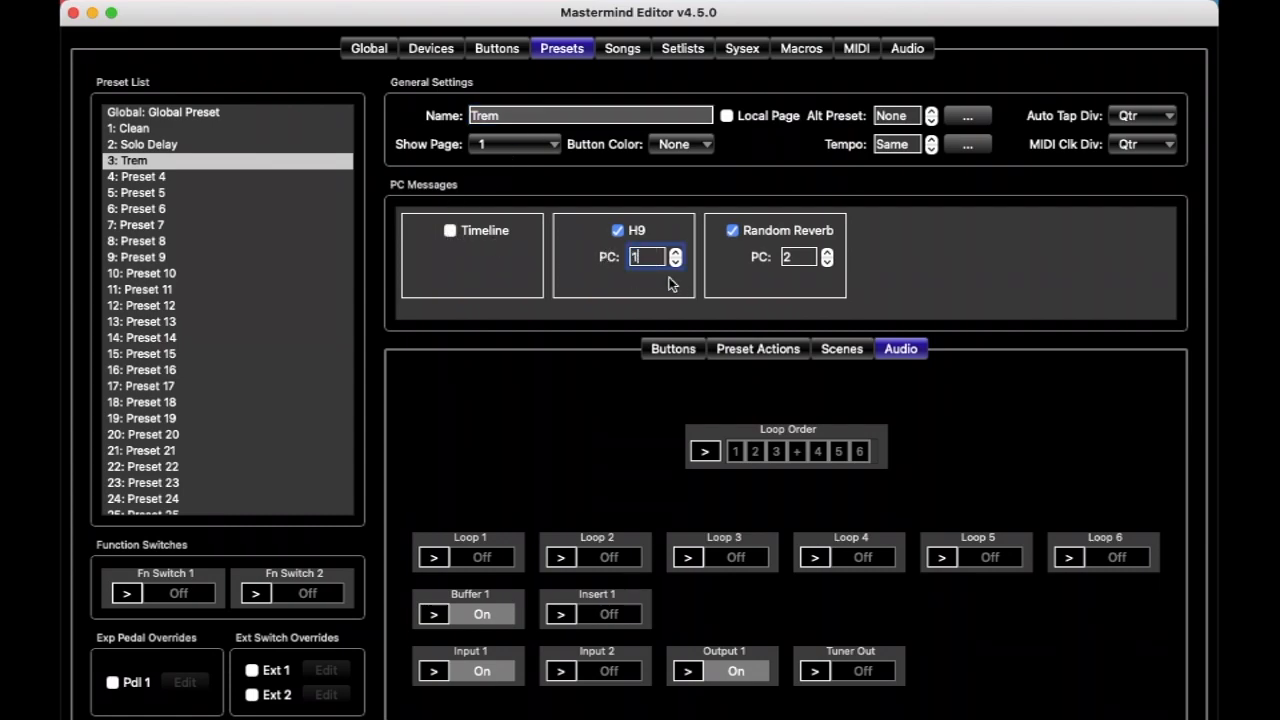
pyautogui.click(796, 256)
pyautogui.write('9')
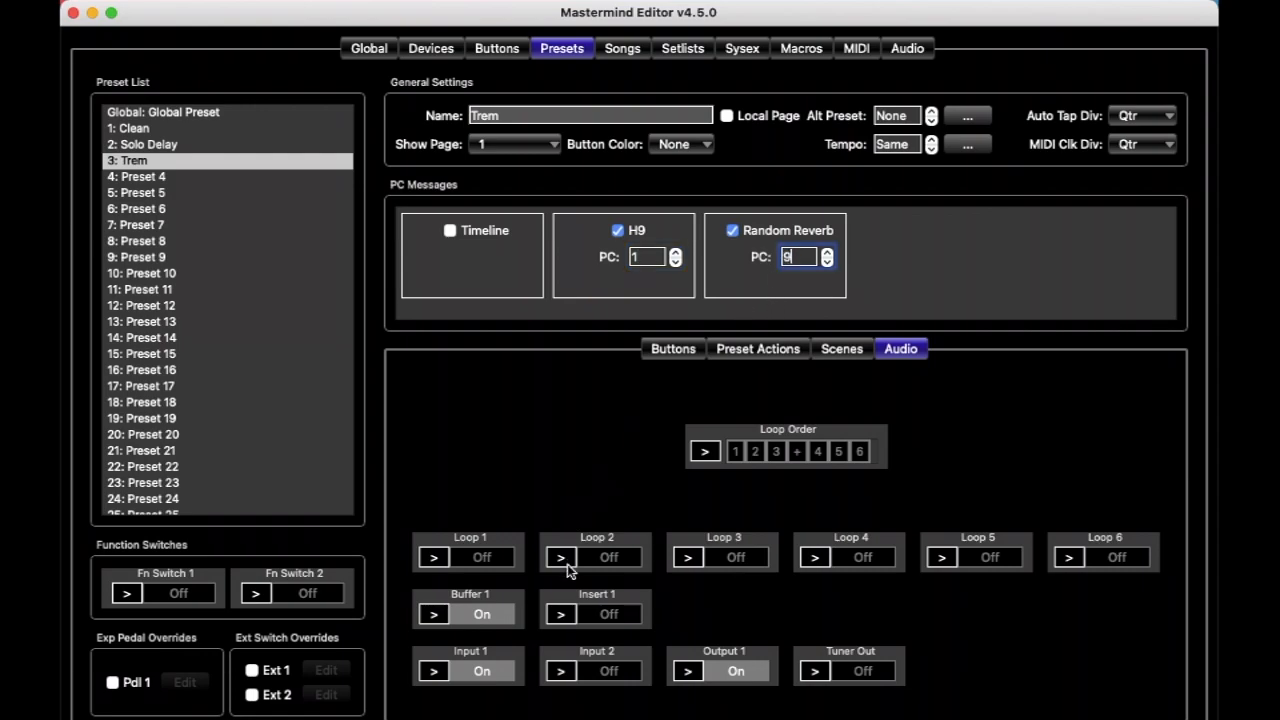
pyautogui.click(608, 556)
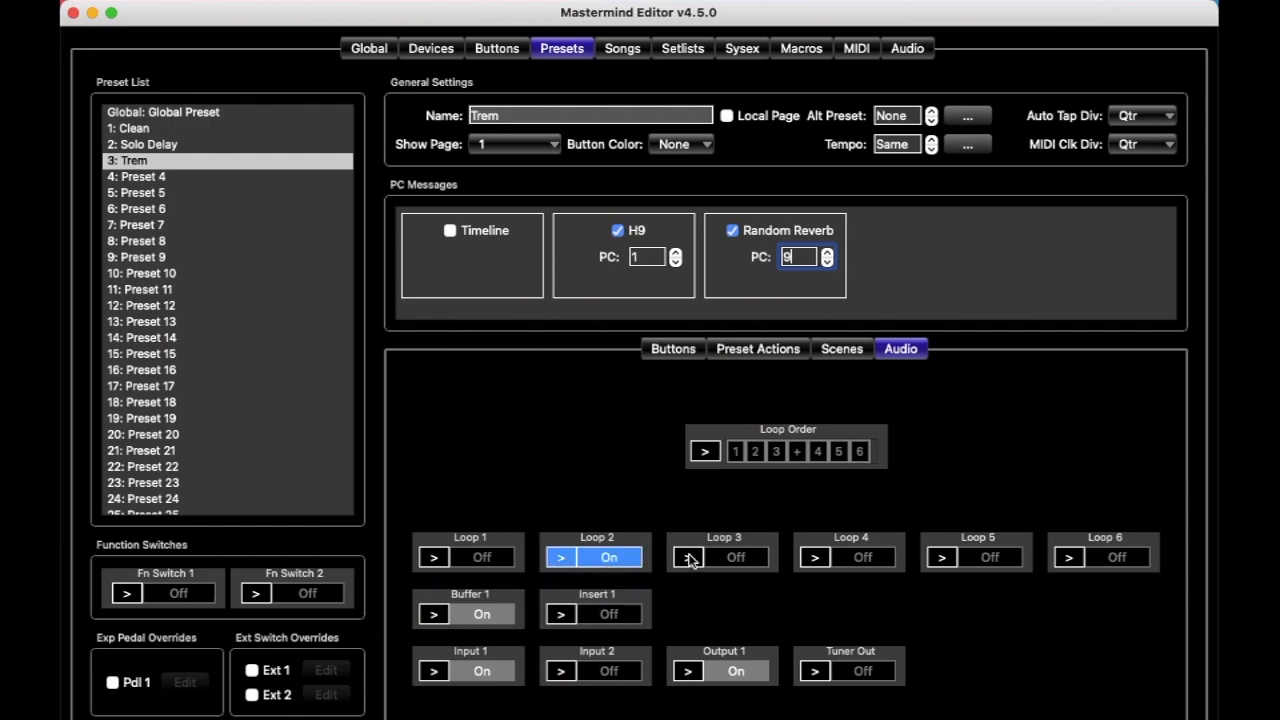
pyautogui.click(736, 556)
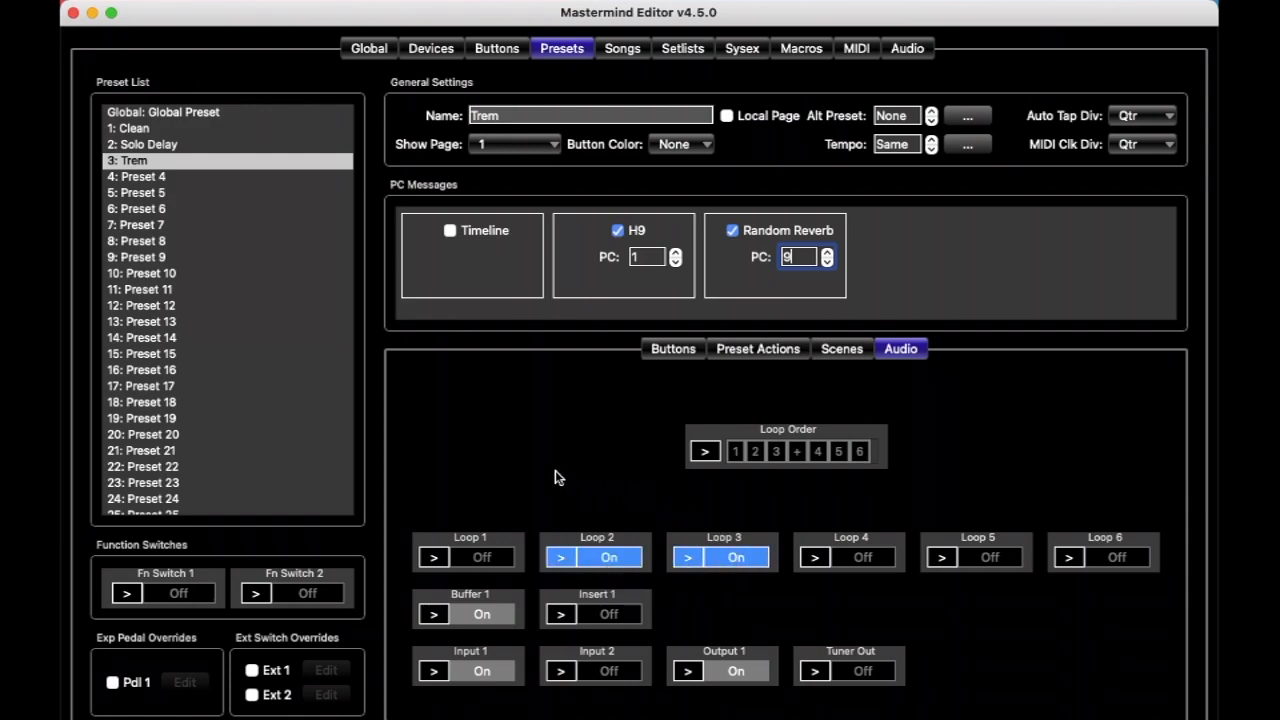
pyautogui.moveTo(240, 190)
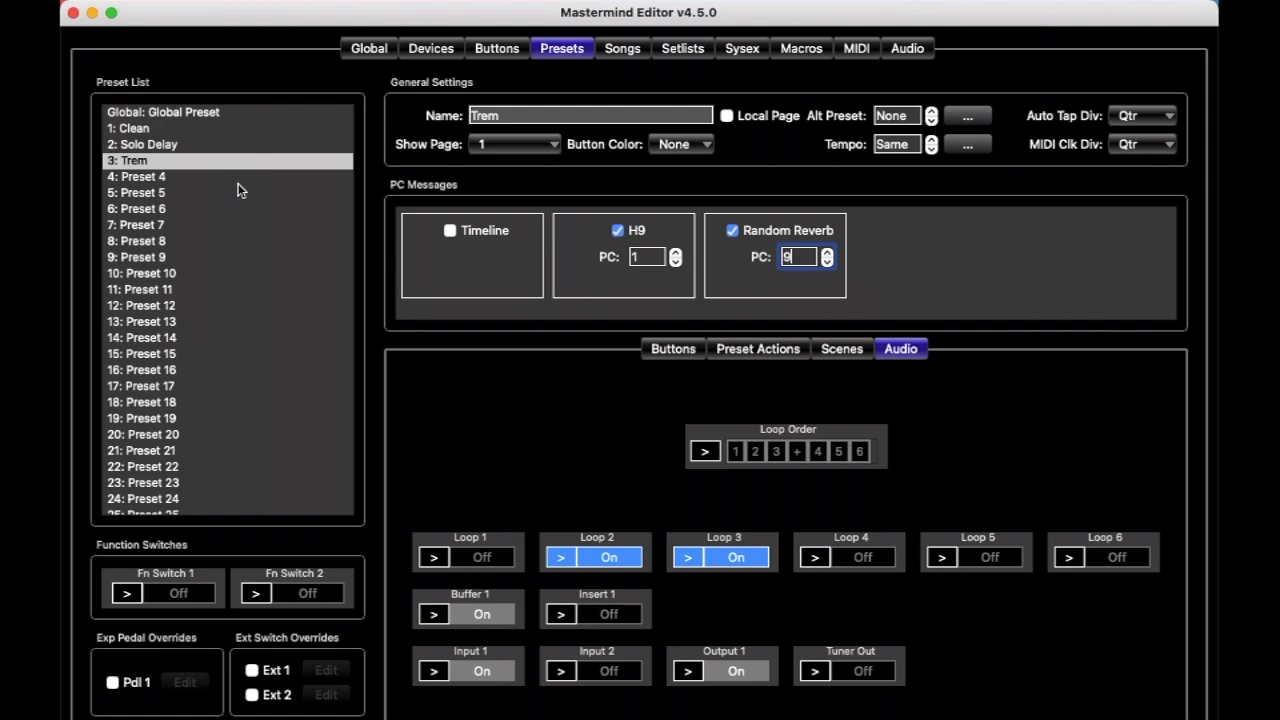
pyautogui.moveTo(368, 240)
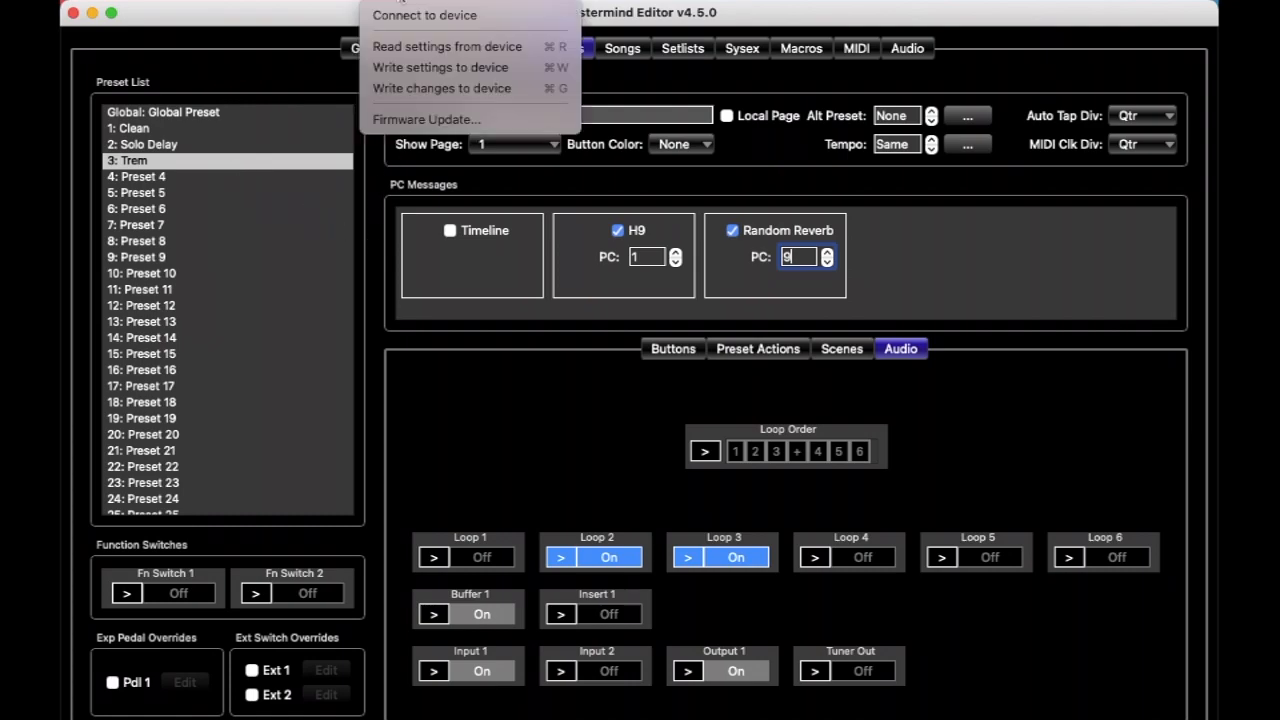
pyautogui.moveTo(440, 88)
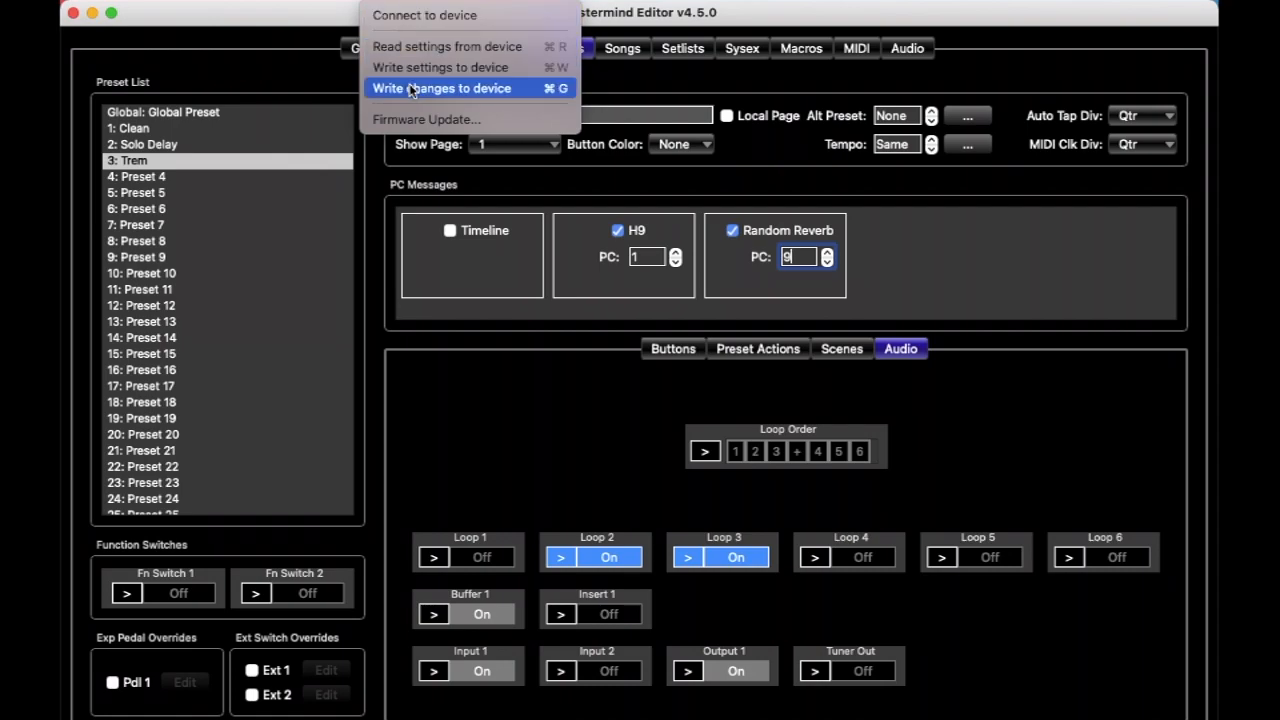
pyautogui.moveTo(440, 68)
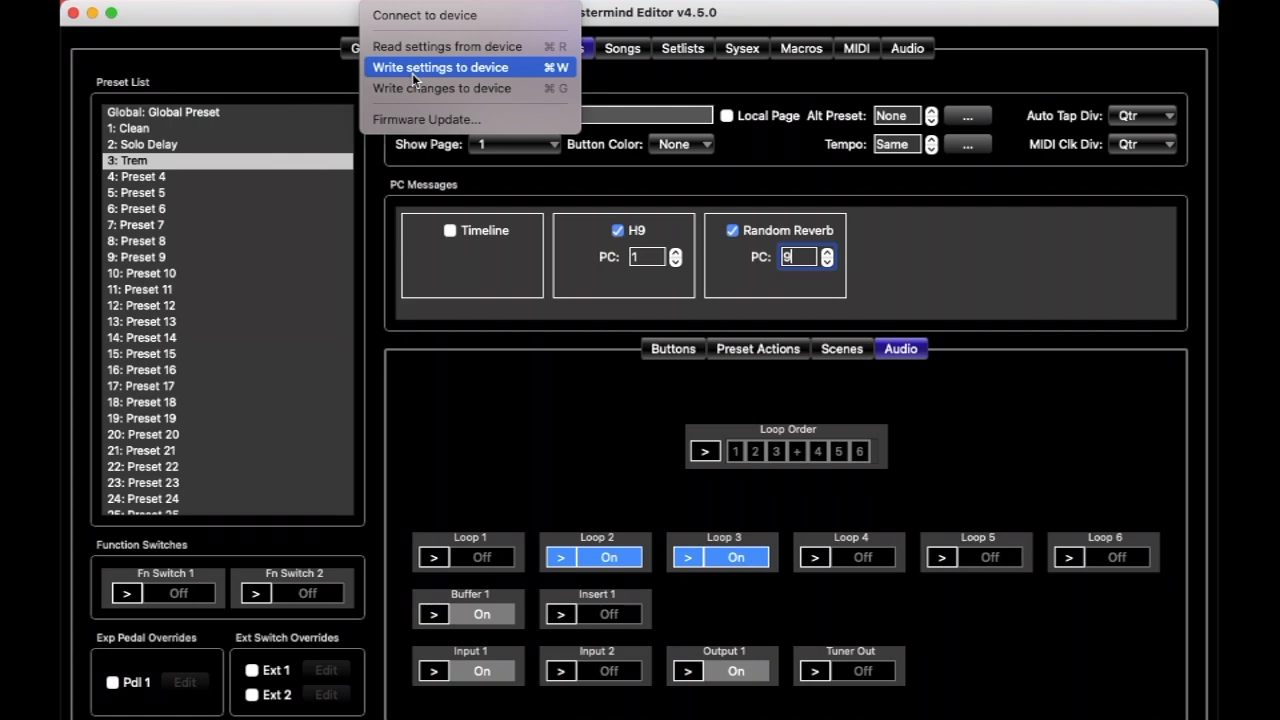
pyautogui.moveTo(440, 68)
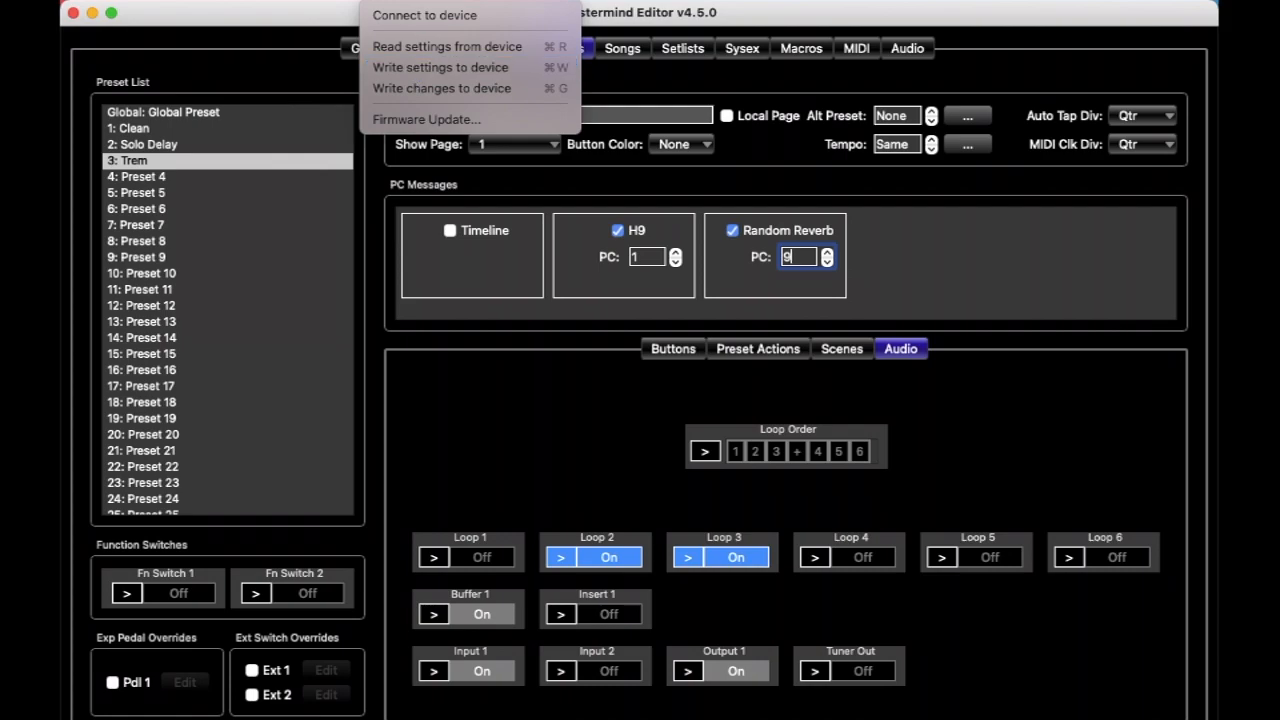
pyautogui.moveTo(448, 46)
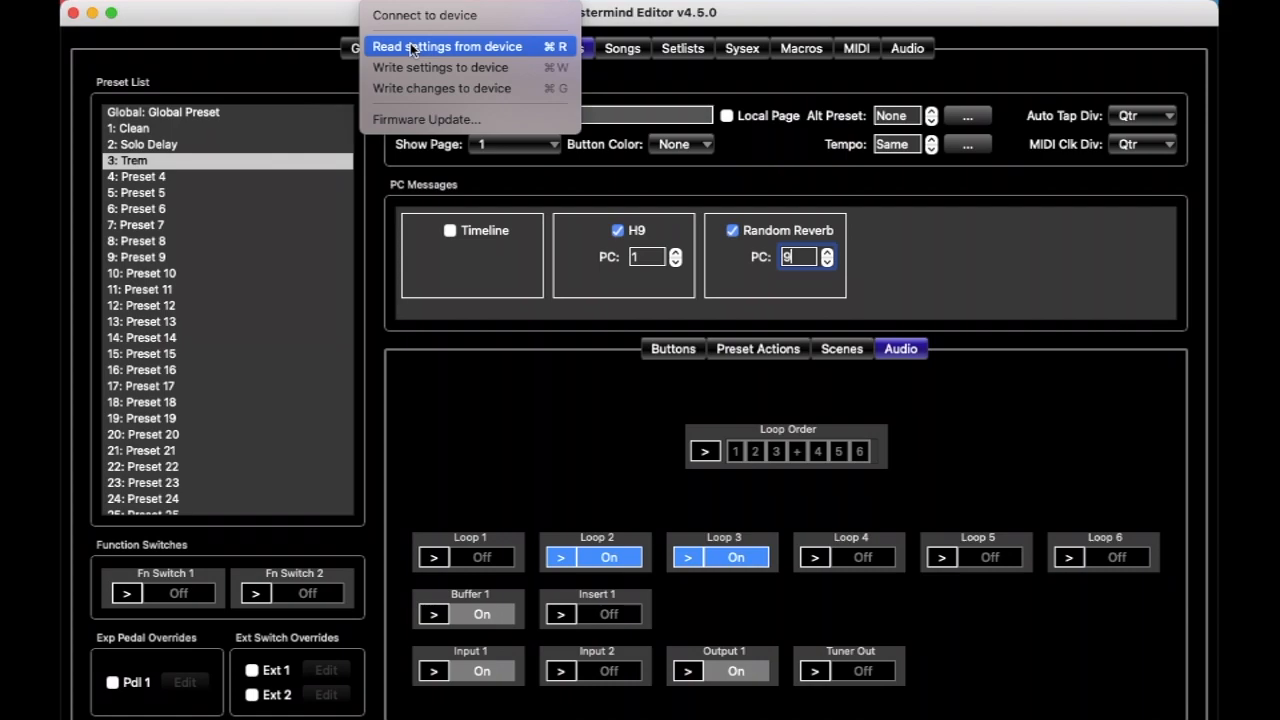
pyautogui.moveTo(440, 68)
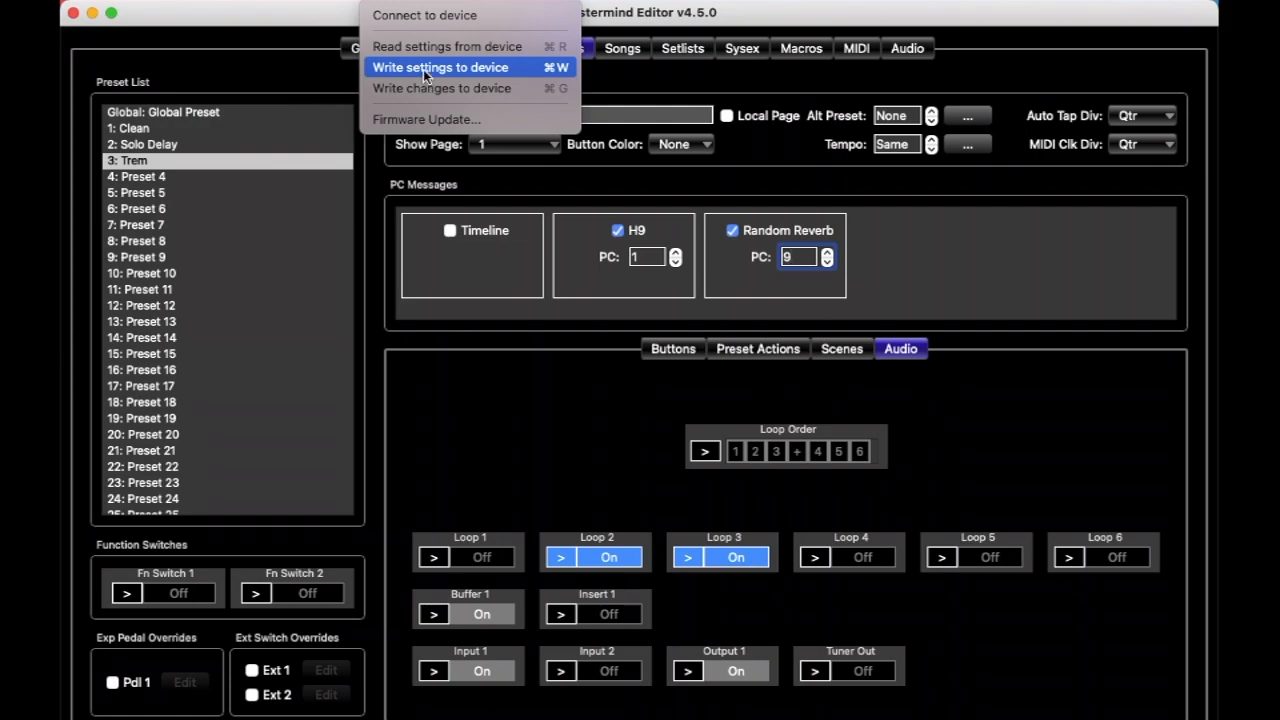
pyautogui.moveTo(440, 88)
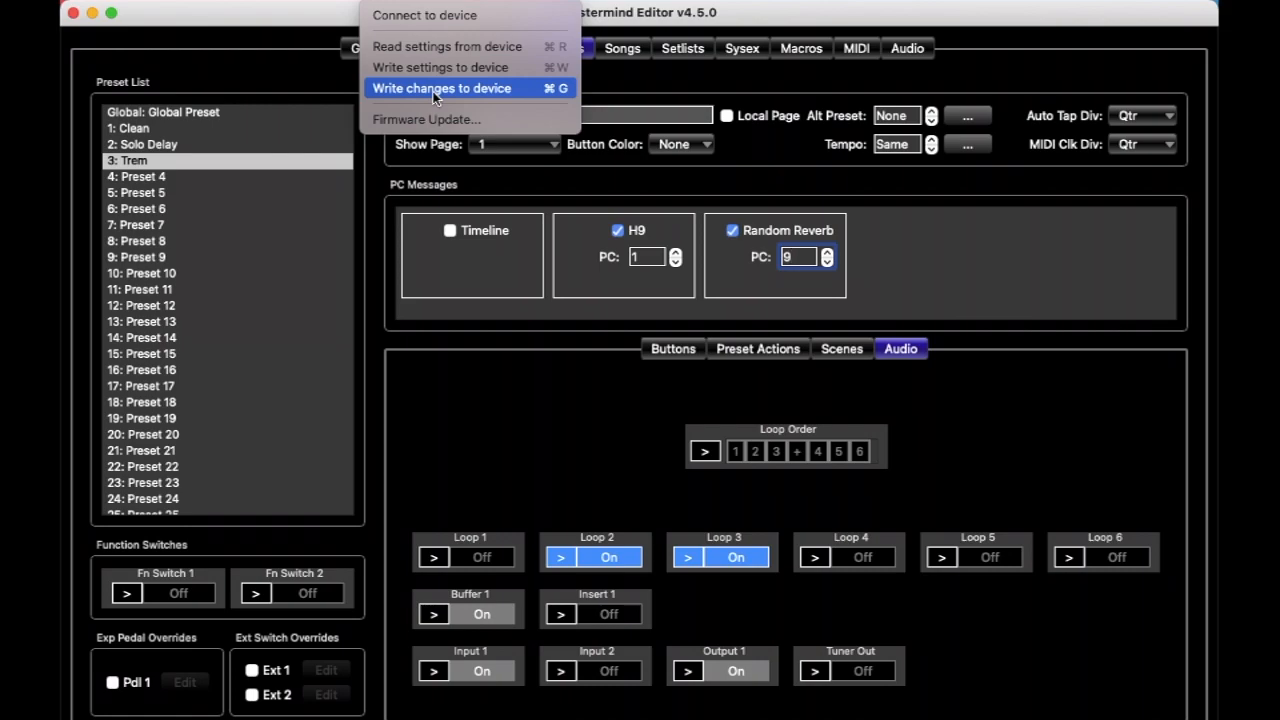
pyautogui.moveTo(440, 68)
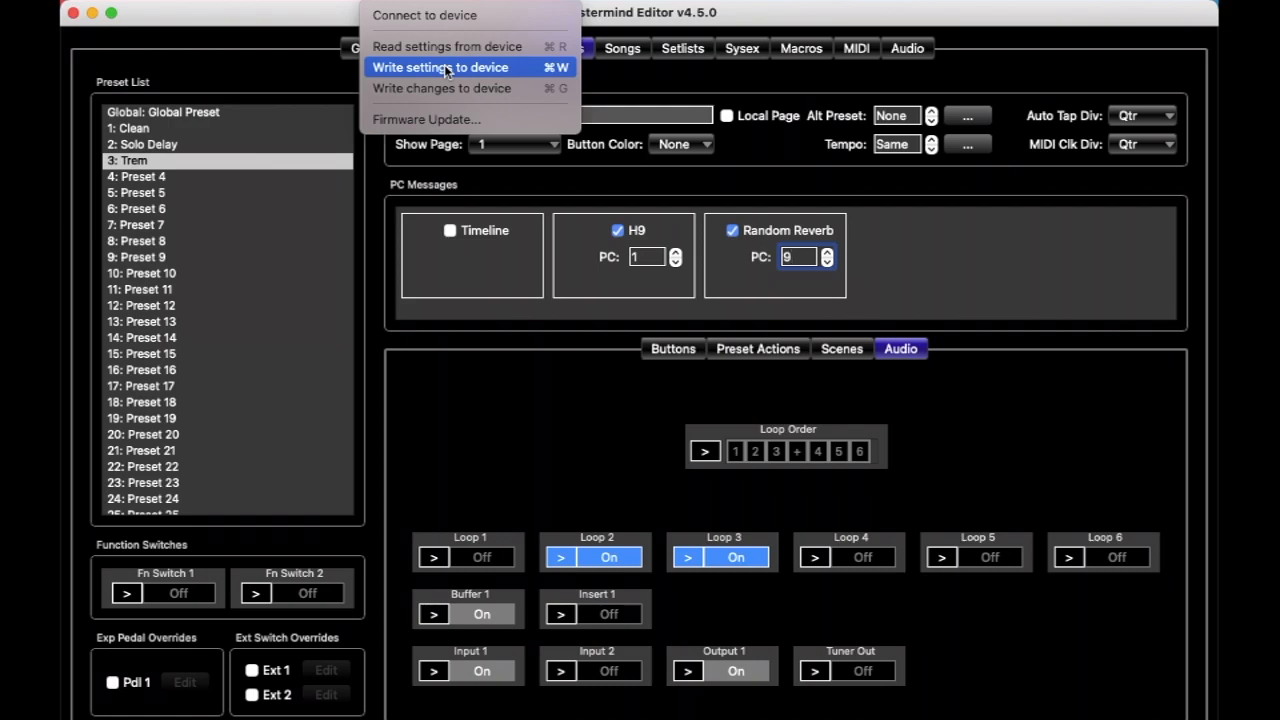
pyautogui.moveTo(442, 88)
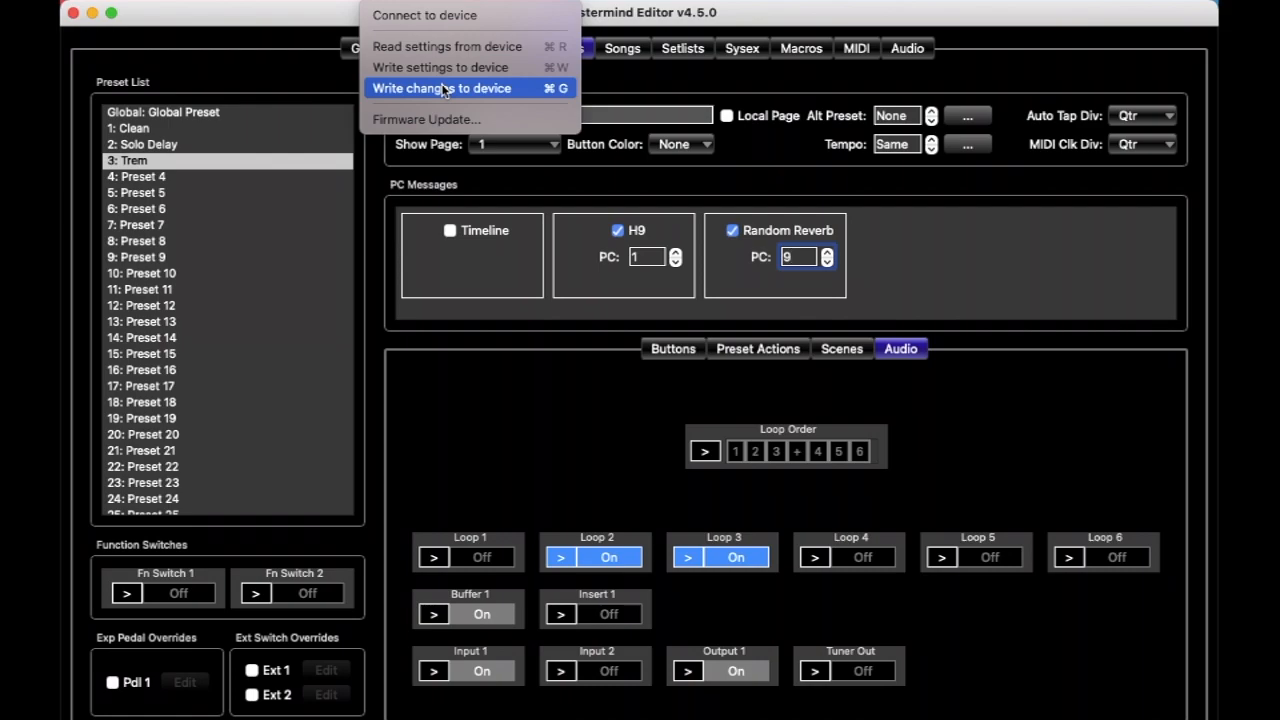
pyautogui.moveTo(452, 92)
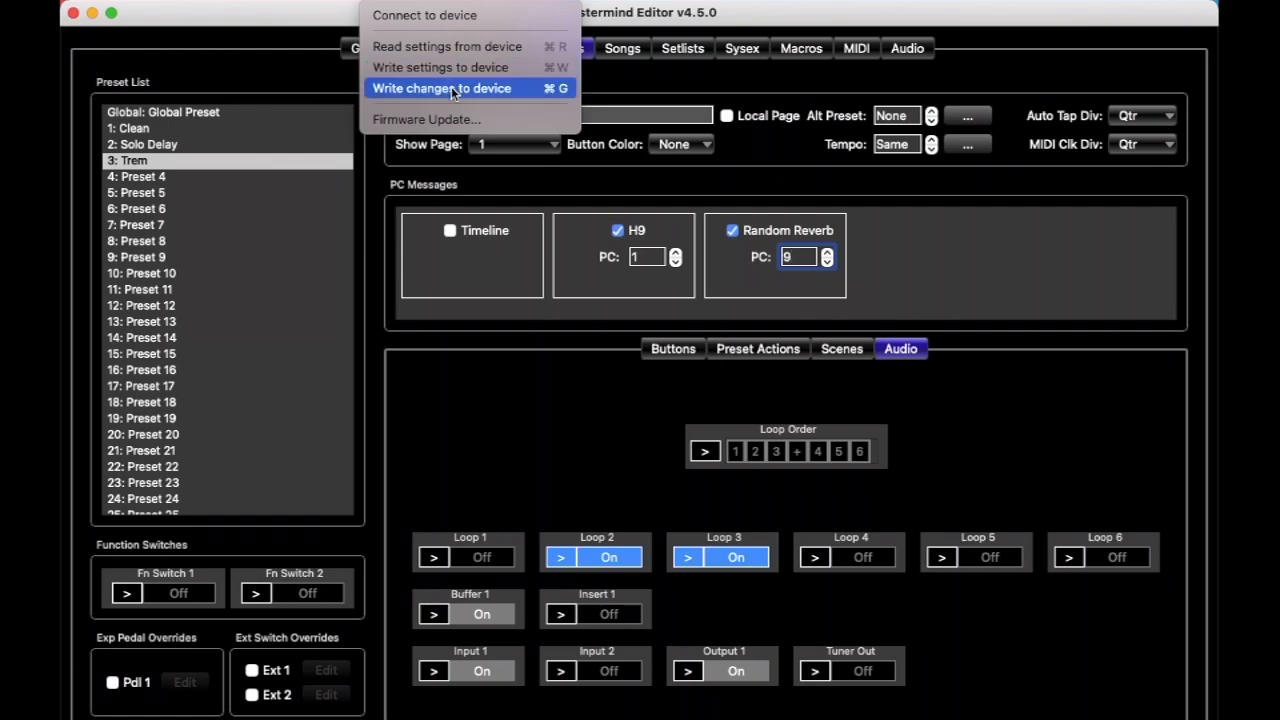
pyautogui.moveTo(440, 68)
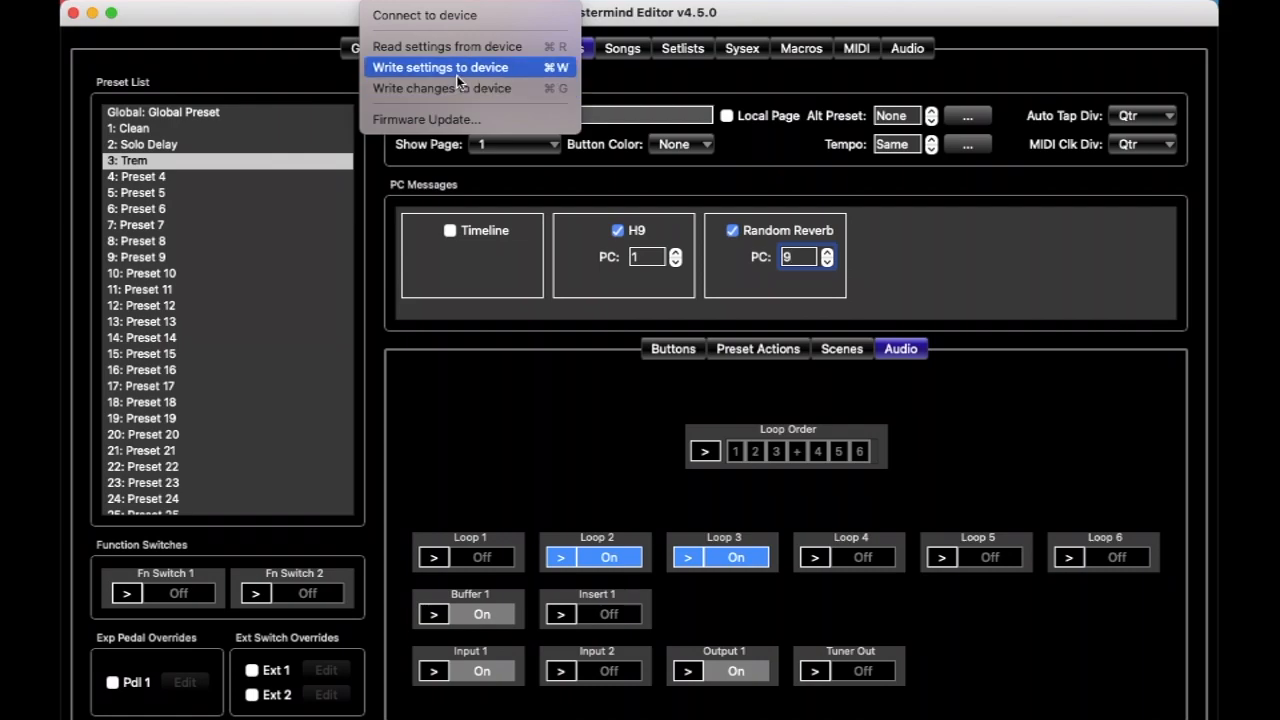
pyautogui.moveTo(458, 96)
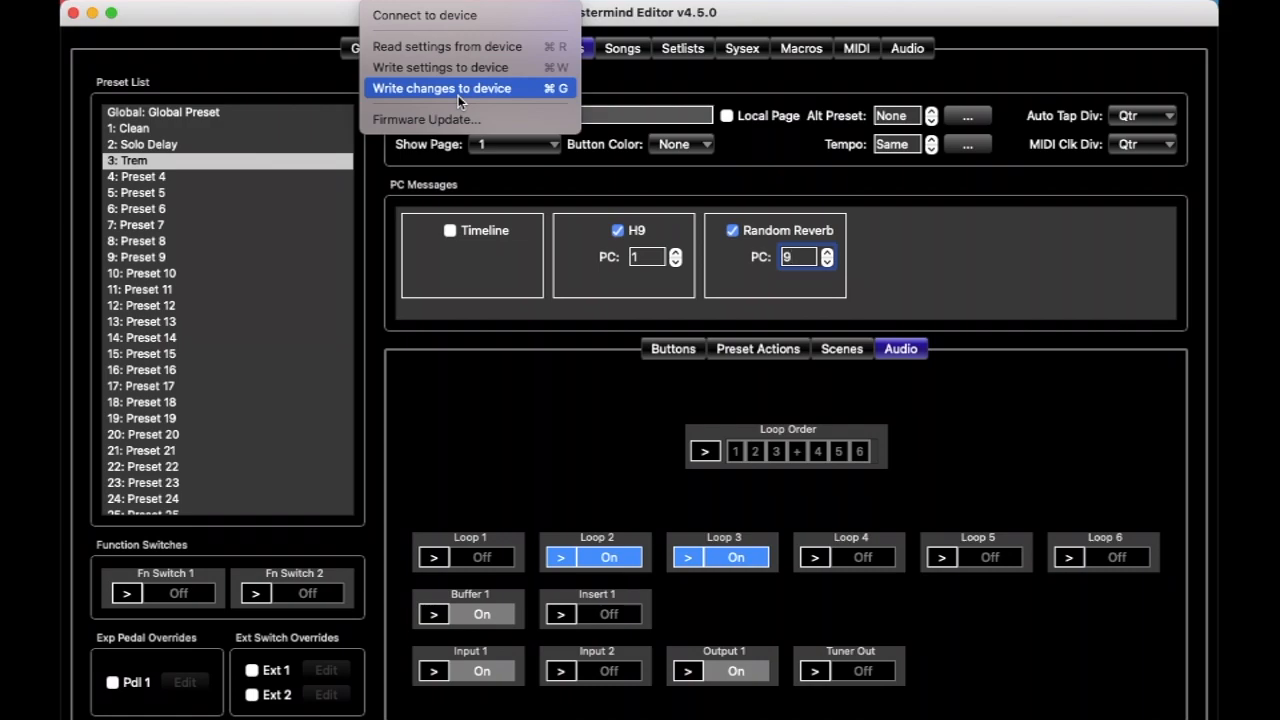
pyautogui.moveTo(460, 96)
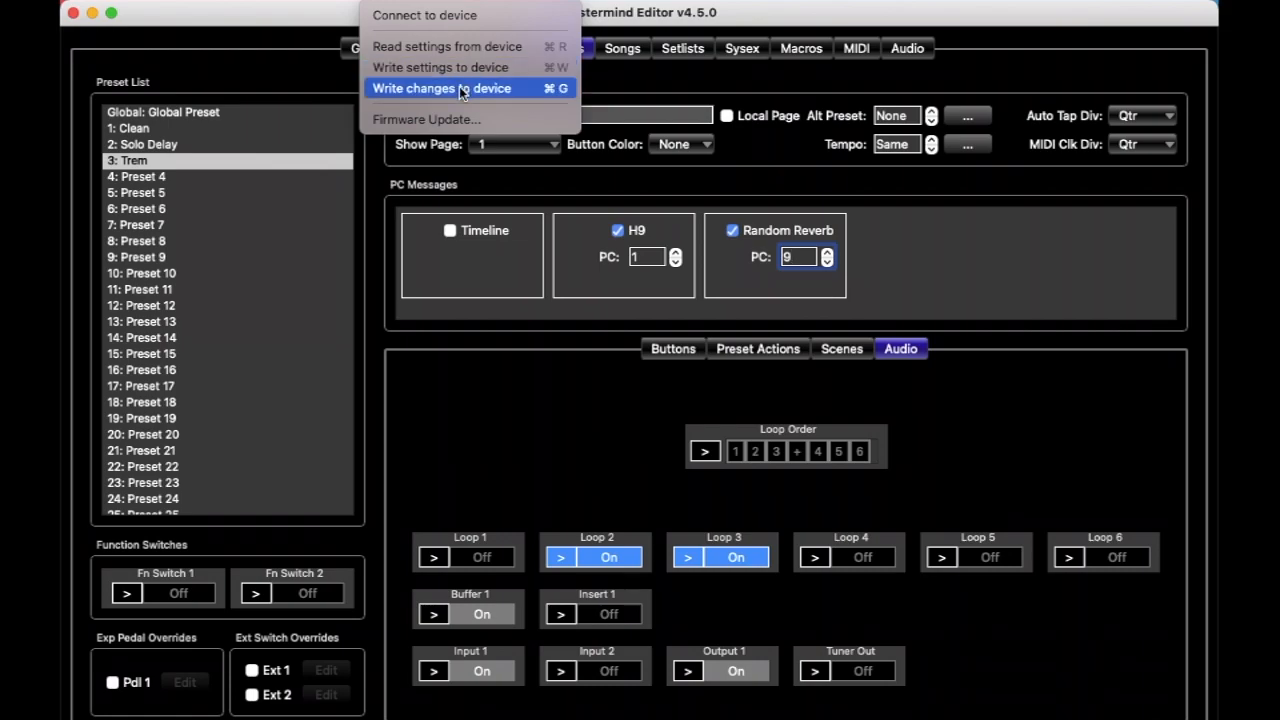
pyautogui.moveTo(440, 68)
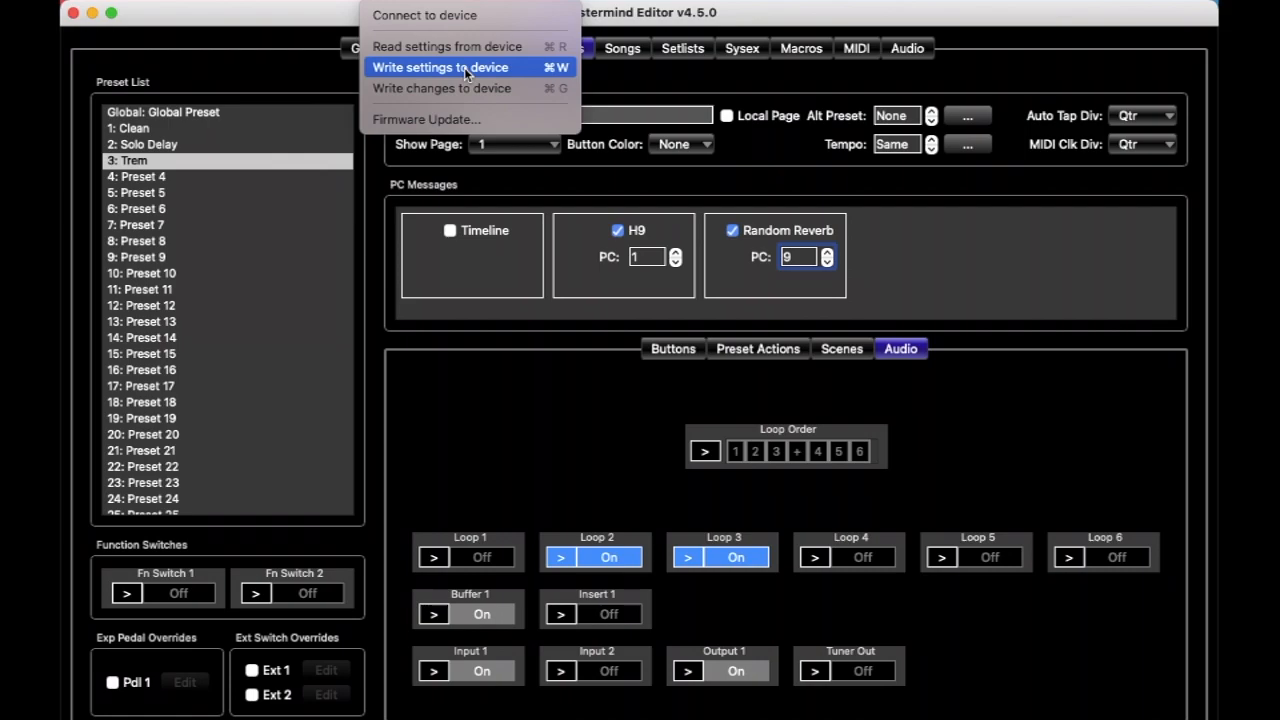
pyautogui.moveTo(440, 88)
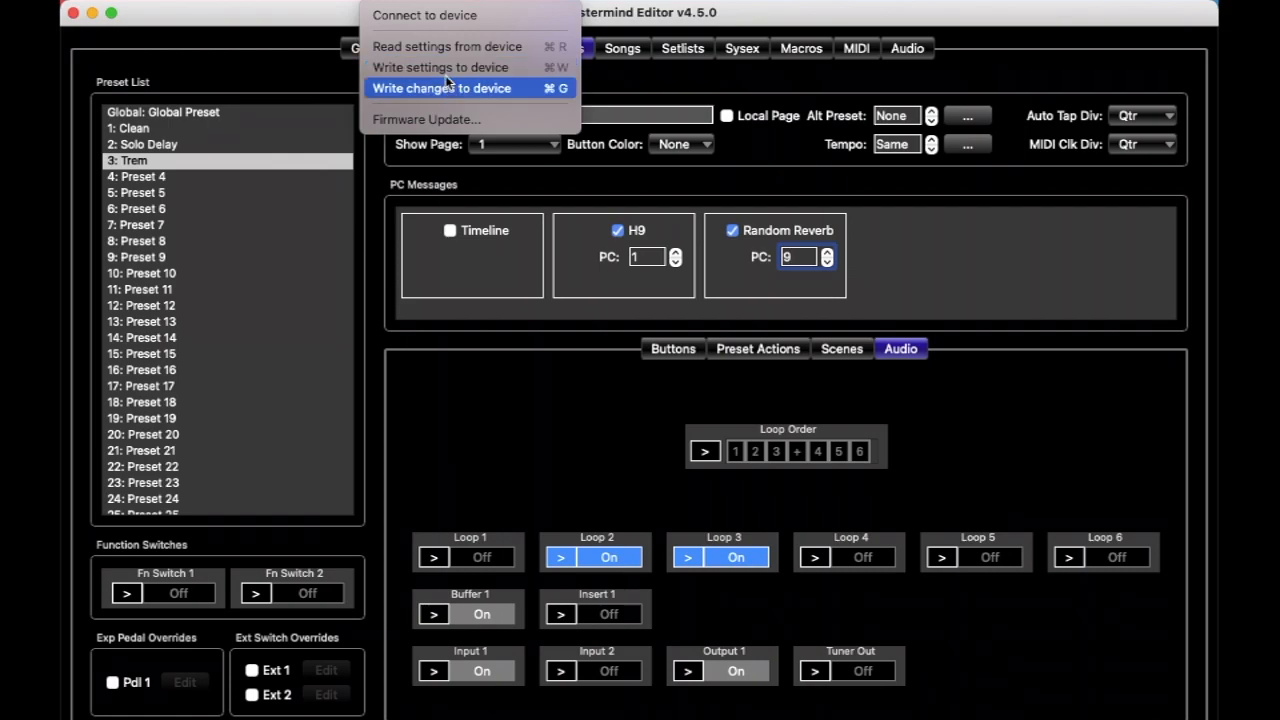